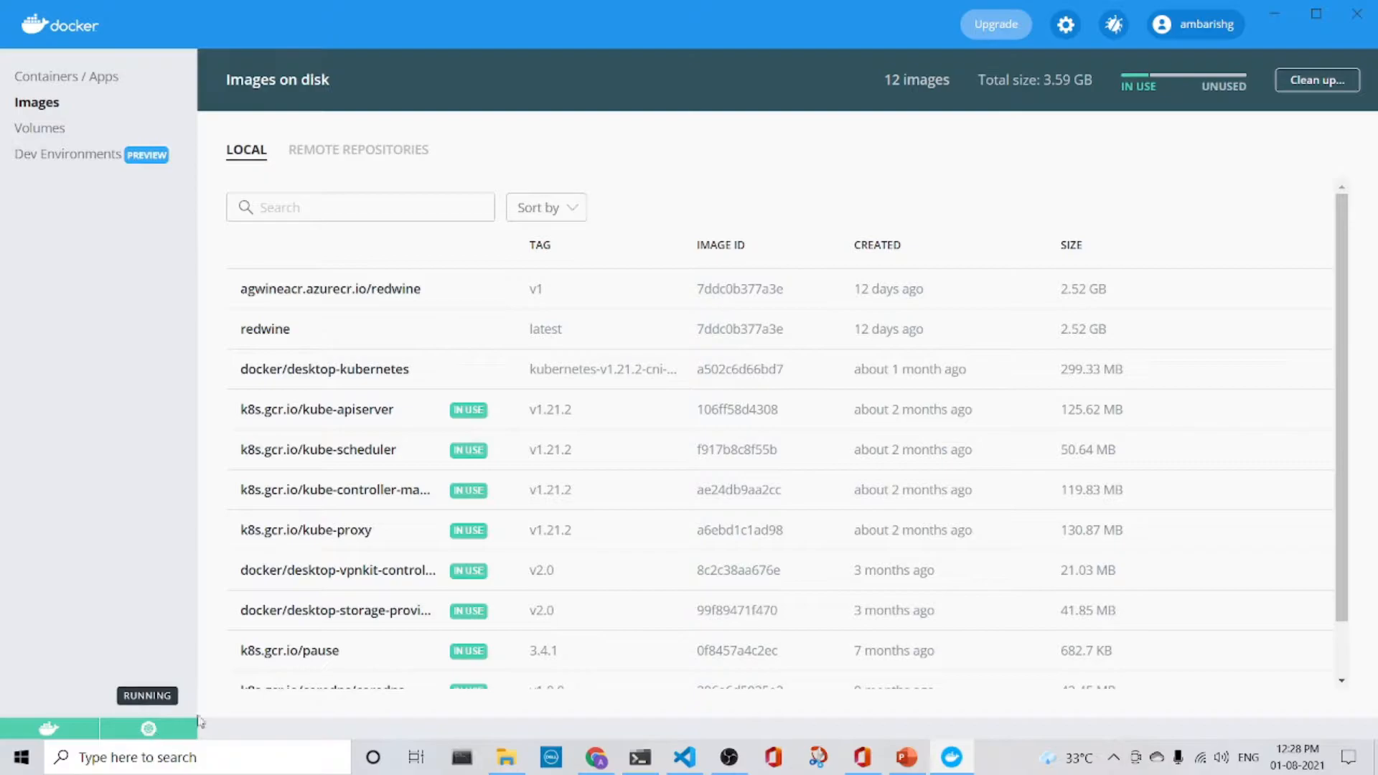
{"action": "mouse_move", "coordinate": [1280, 284]}
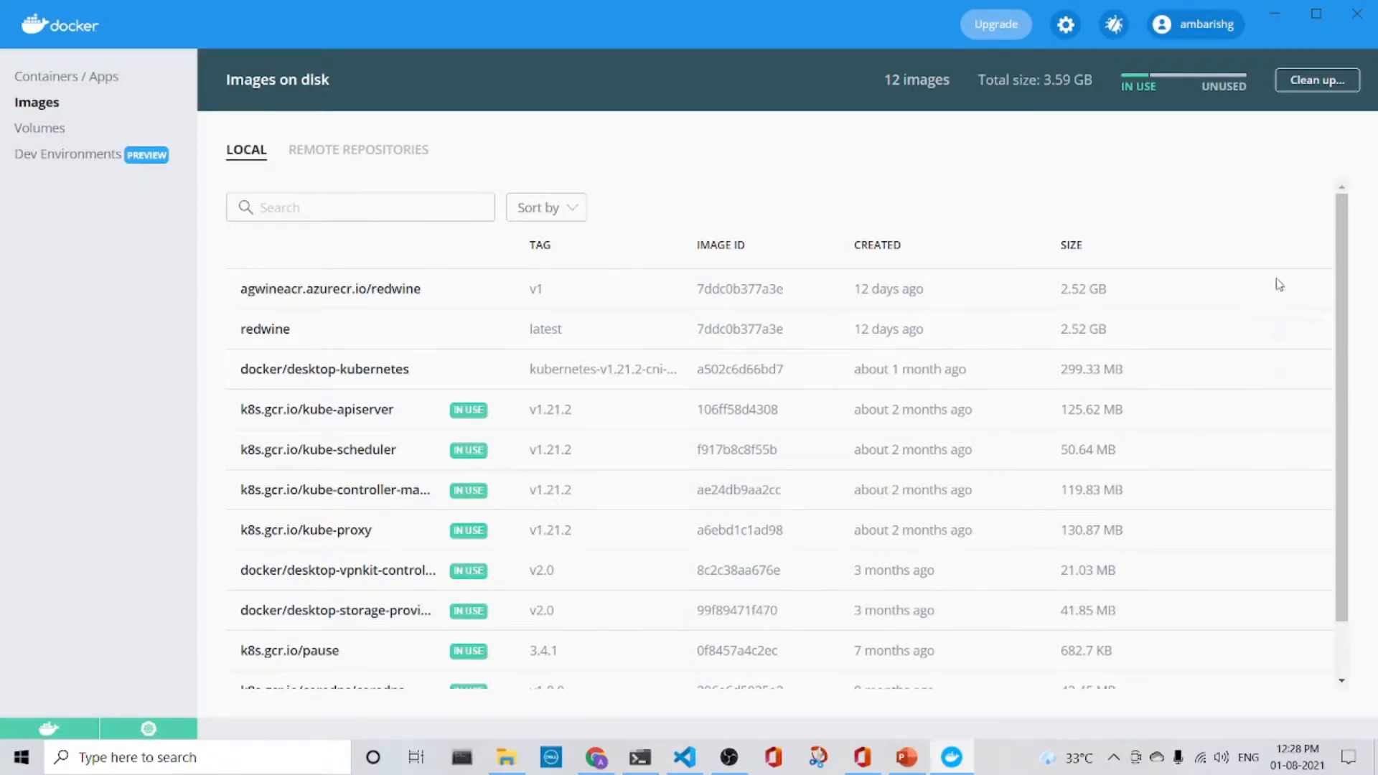
Remove the agwineacr.azurecr.io/redwine v1 image via its options menu in Docker Desktop.
{"action": "left_click", "coordinate": [1255, 288]}
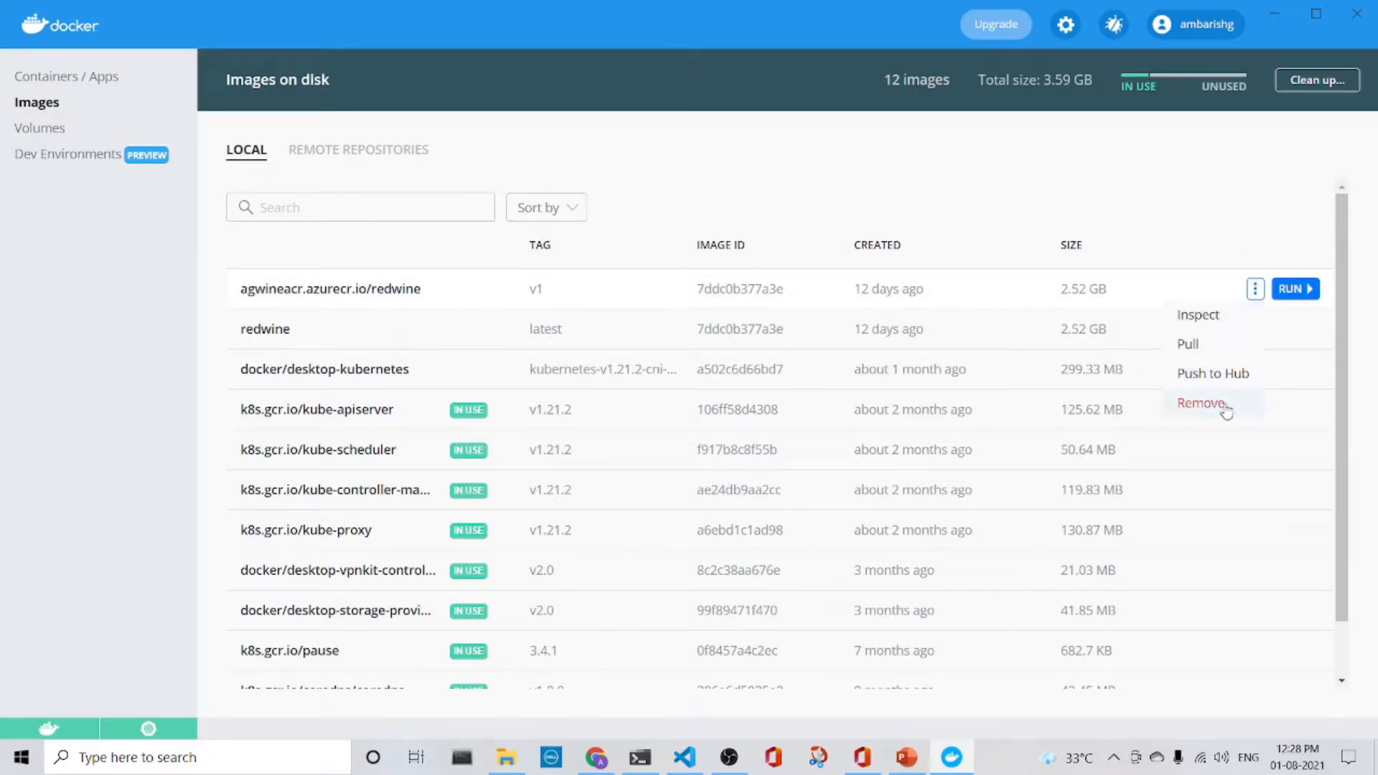
{"action": "left_click", "coordinate": [1201, 403]}
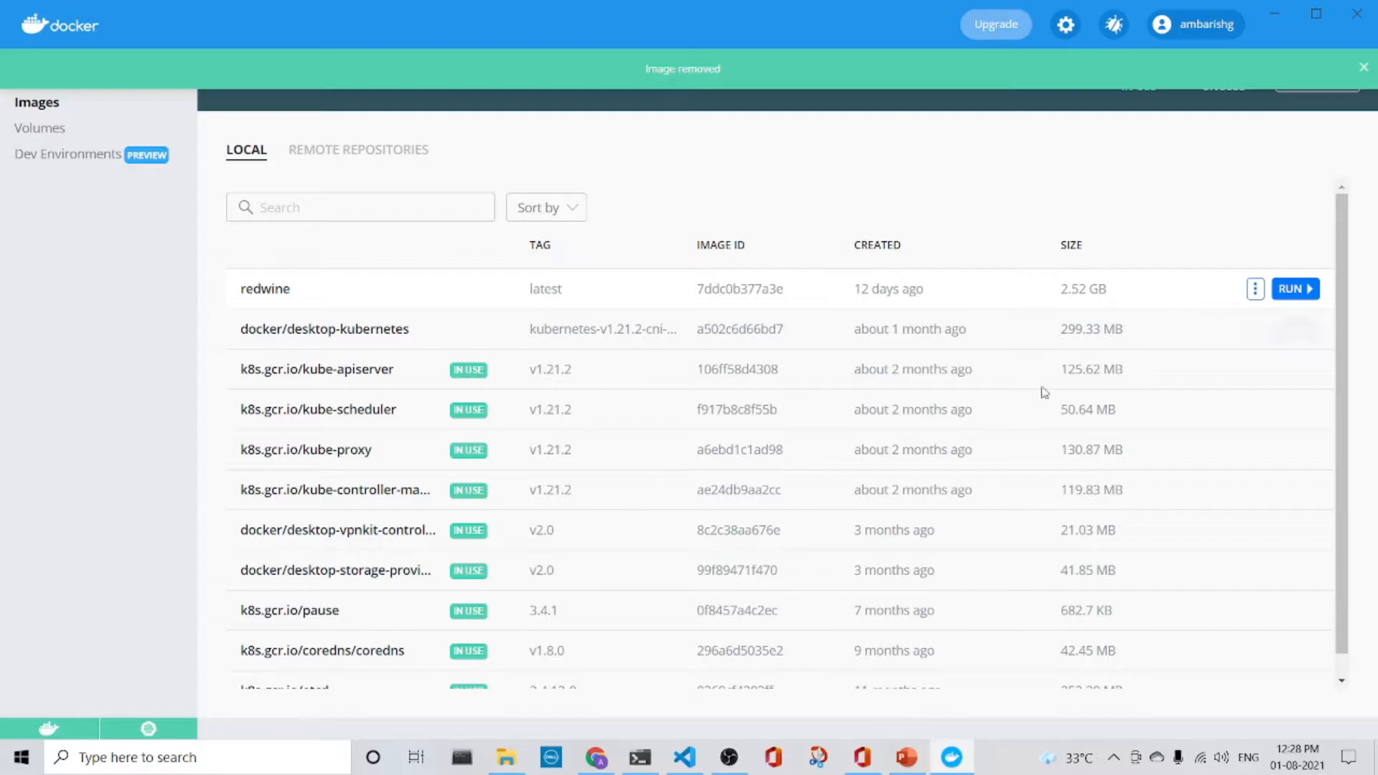
Run 'az account show --output table' to confirm the Visual Studio Enterprise subscription.
{"action": "left_click", "coordinate": [684, 756]}
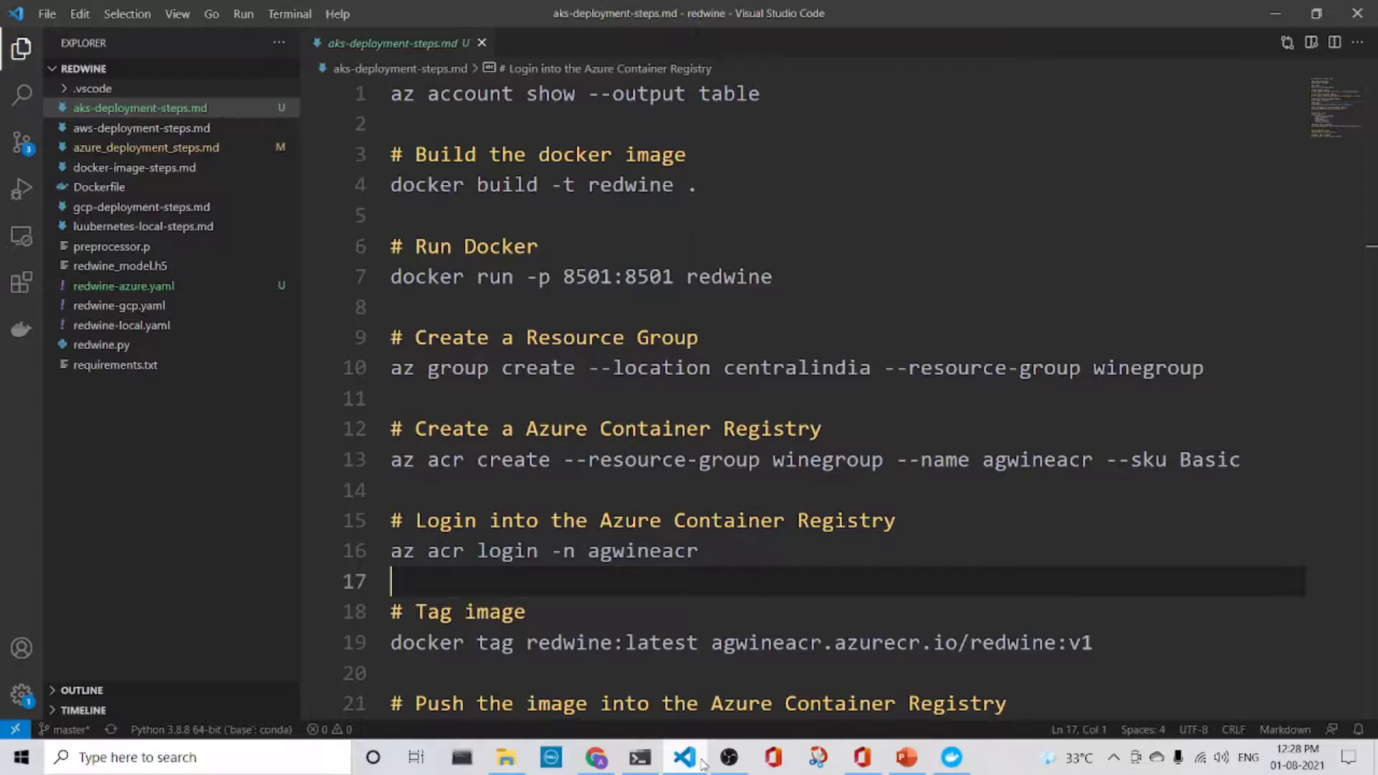
{"action": "left_click", "coordinate": [756, 93]}
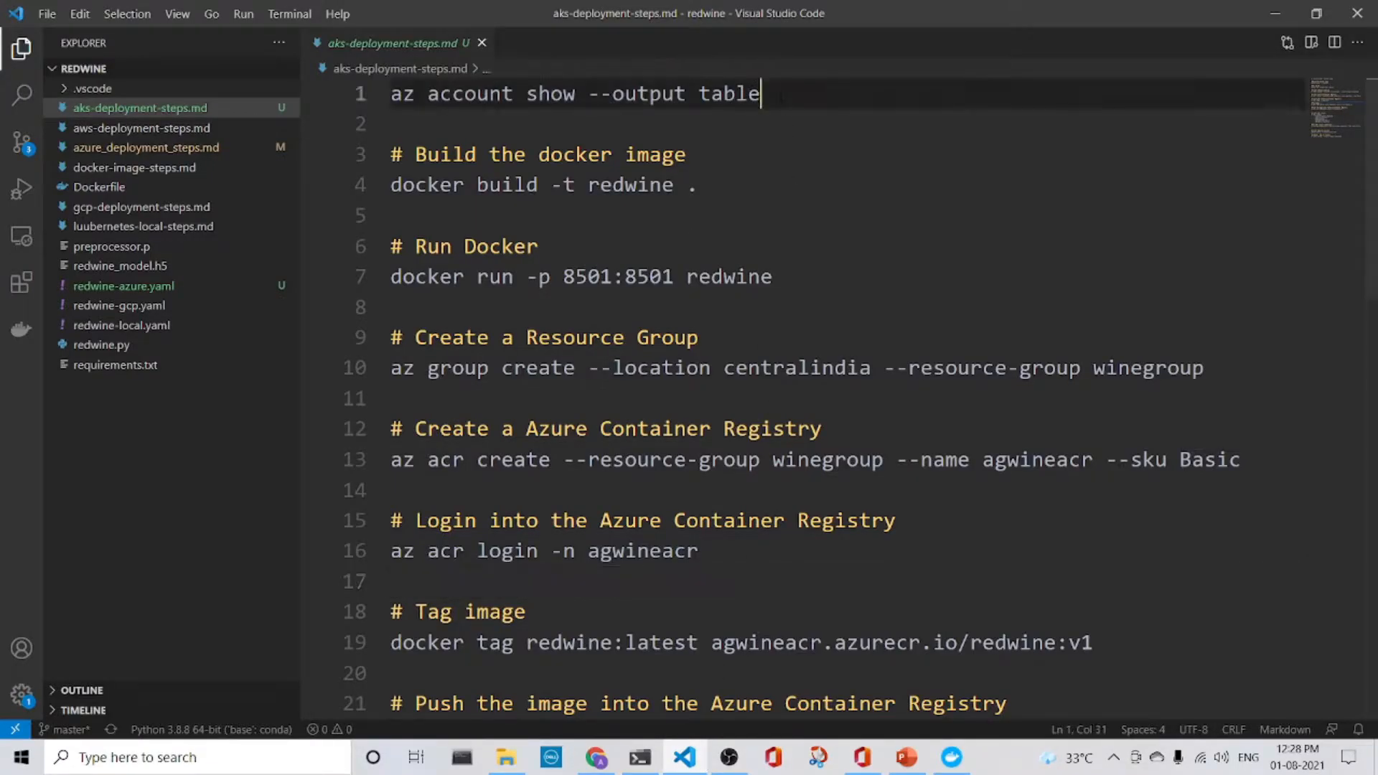
{"action": "key", "text": "shift+Home"}
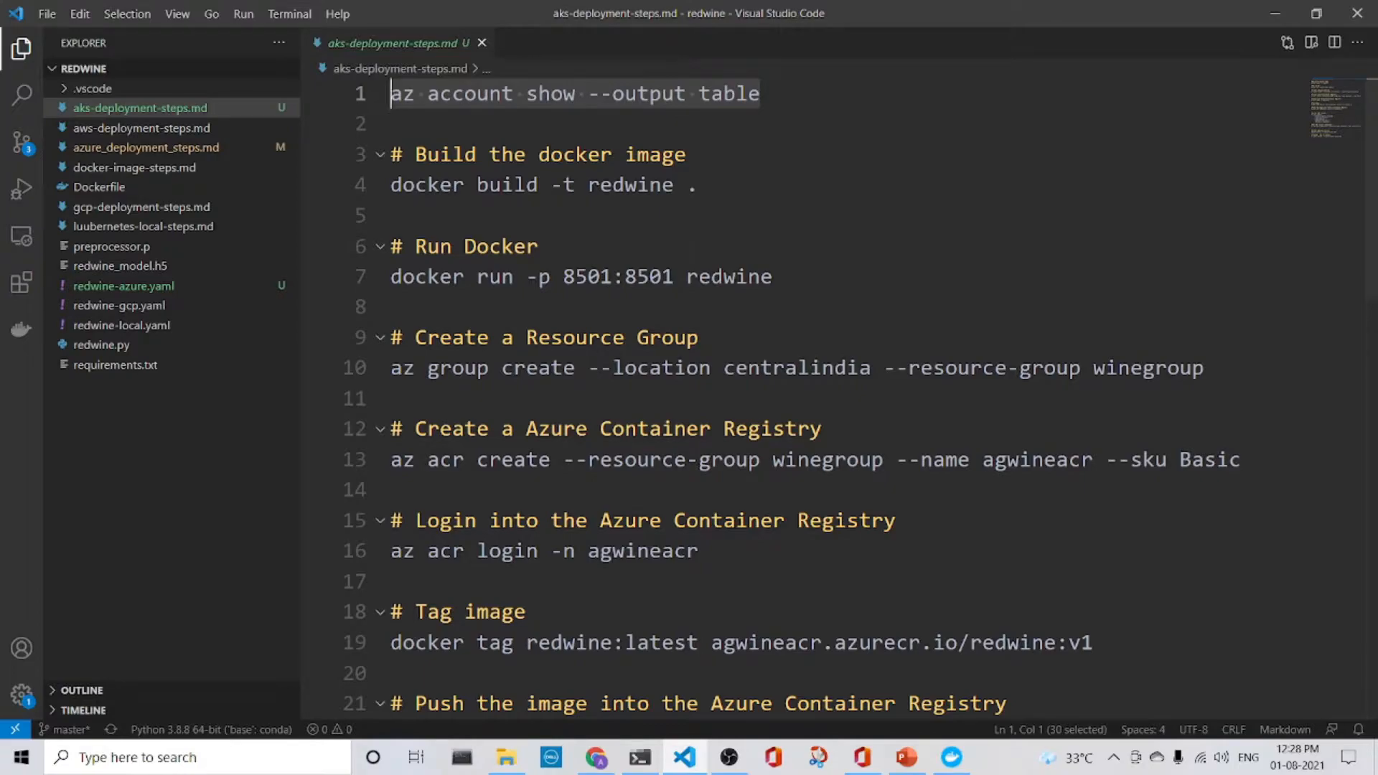
{"action": "left_click", "coordinate": [638, 757]}
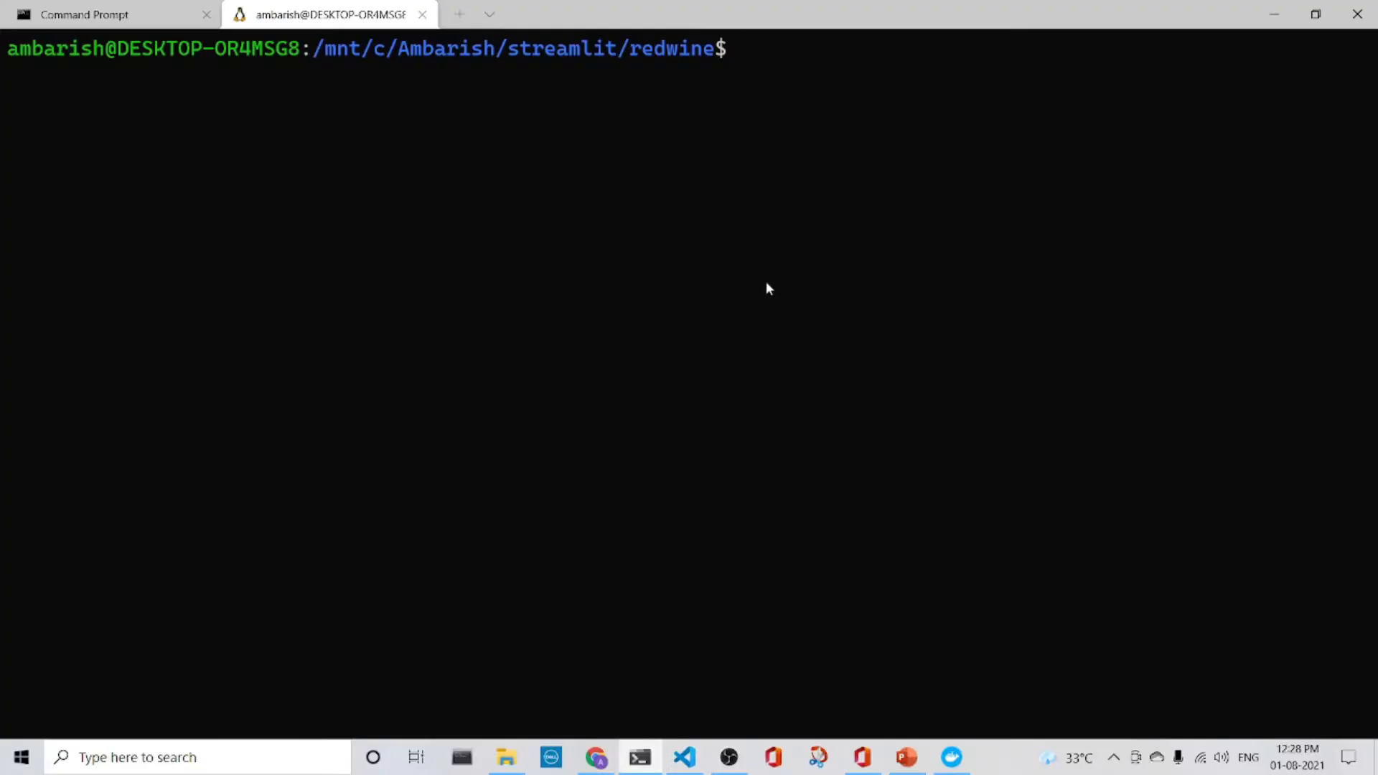
{"action": "type", "text": "az account show --output table"}
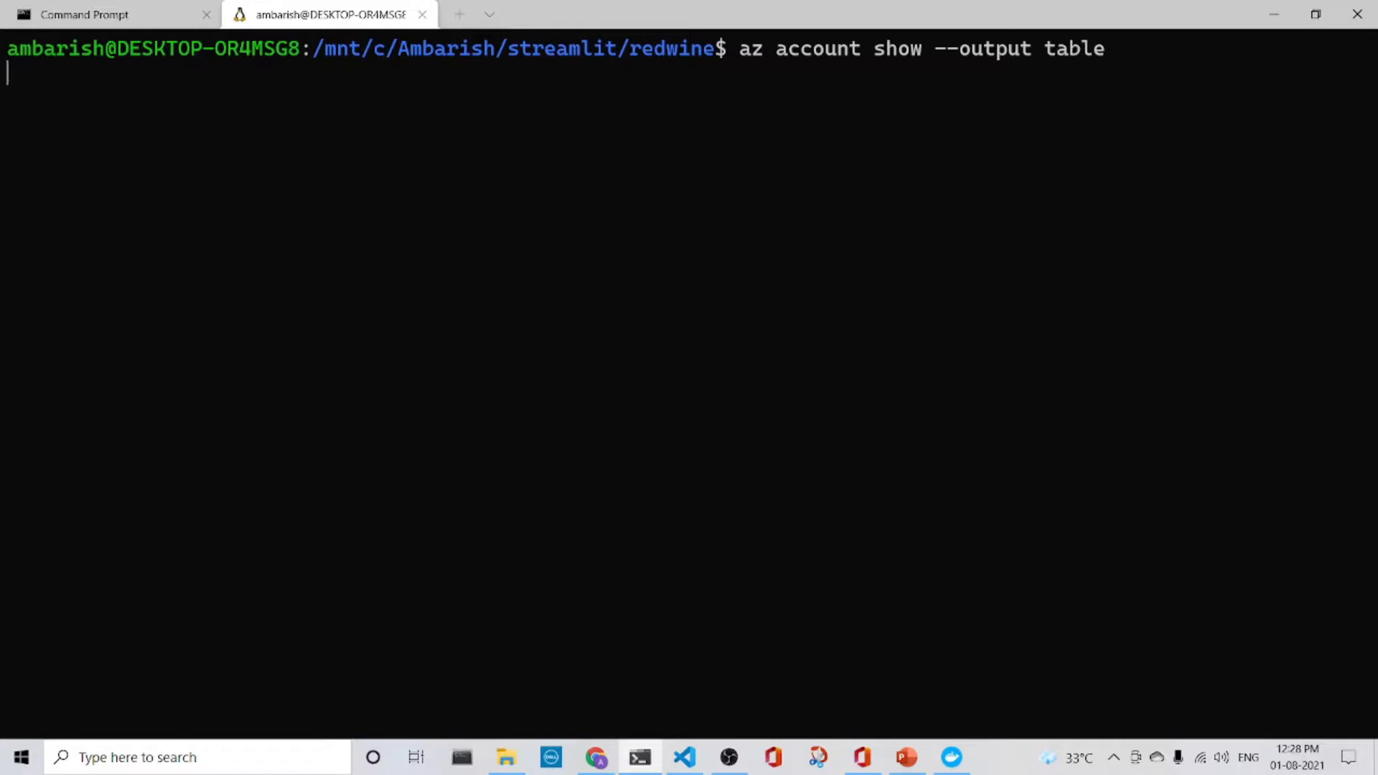
{"action": "key", "text": "Return"}
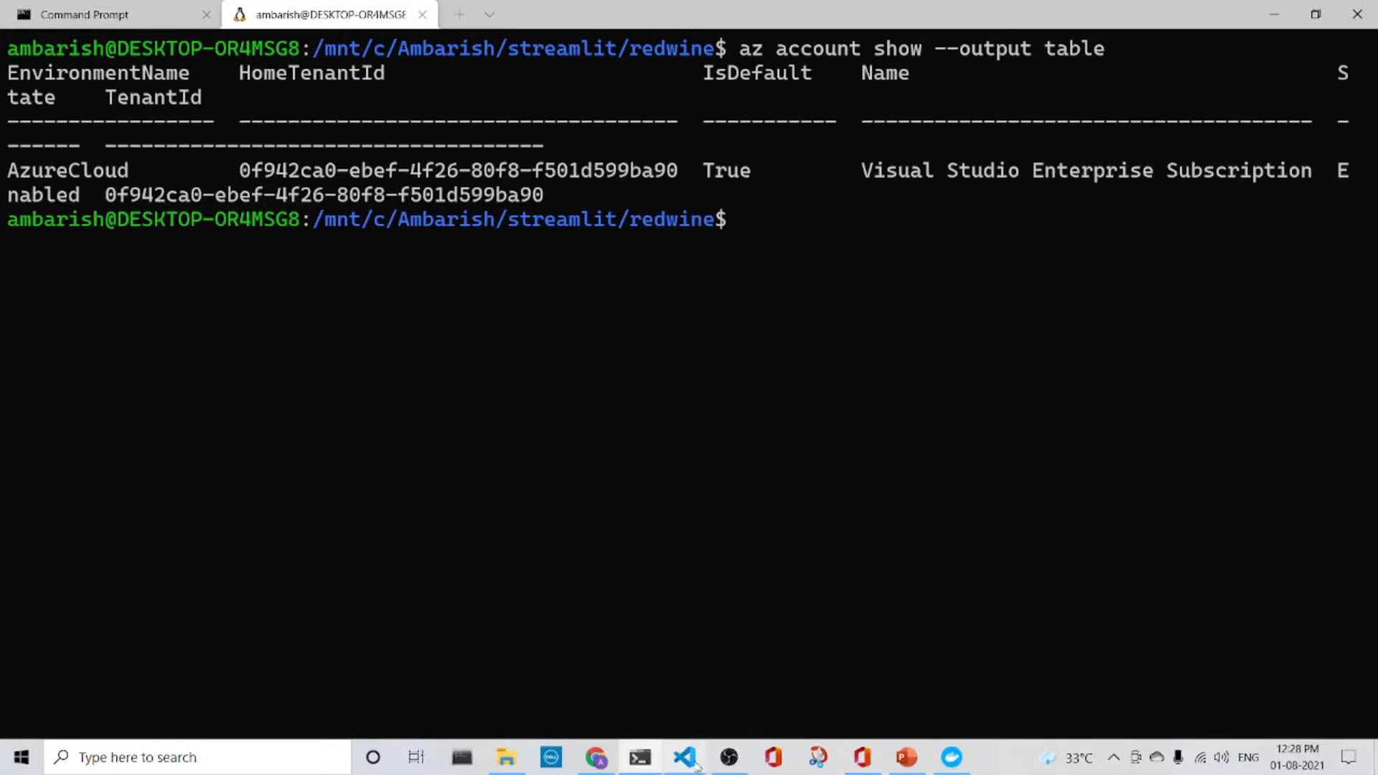
Fold the '# Build the docker image' and '# Run Docker' sections in aks-deployment-steps.md.
{"action": "left_click", "coordinate": [685, 756]}
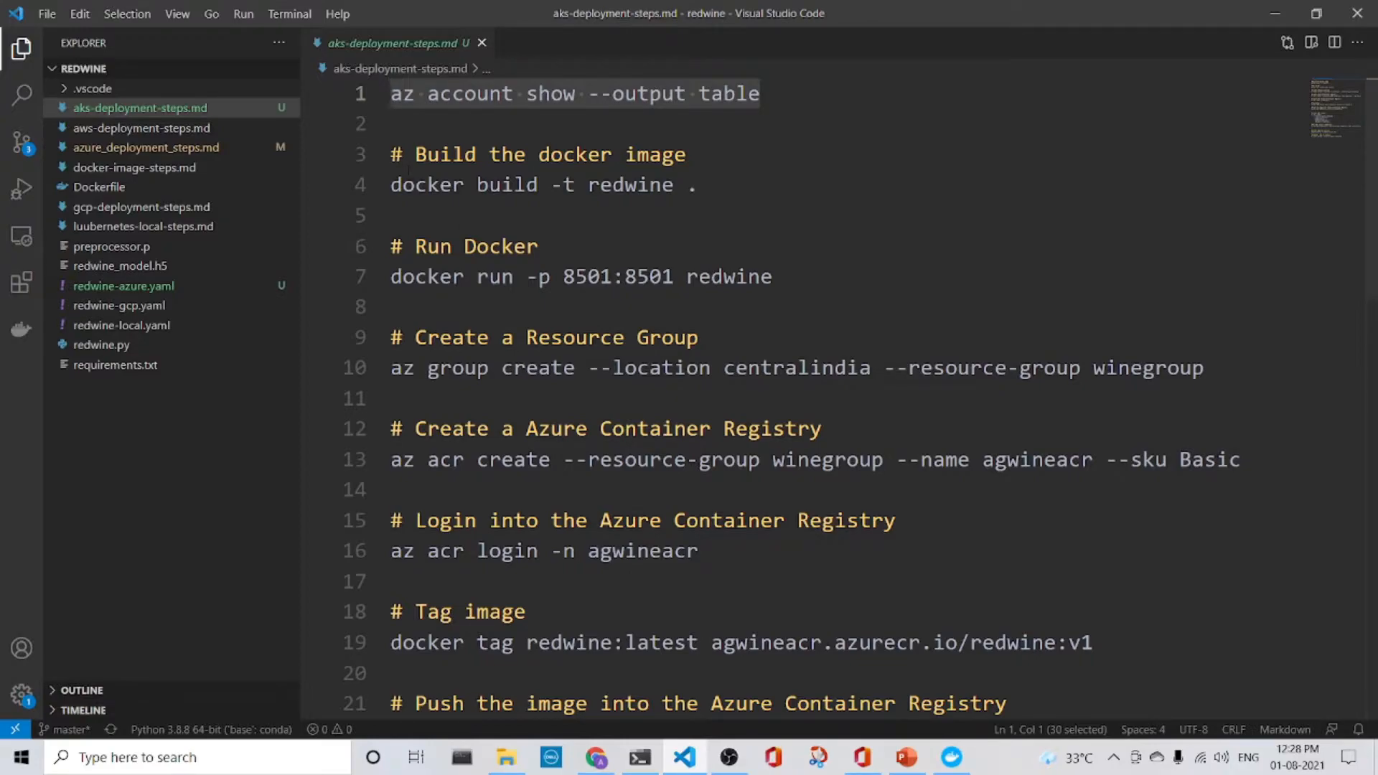
{"action": "left_click", "coordinate": [380, 155]}
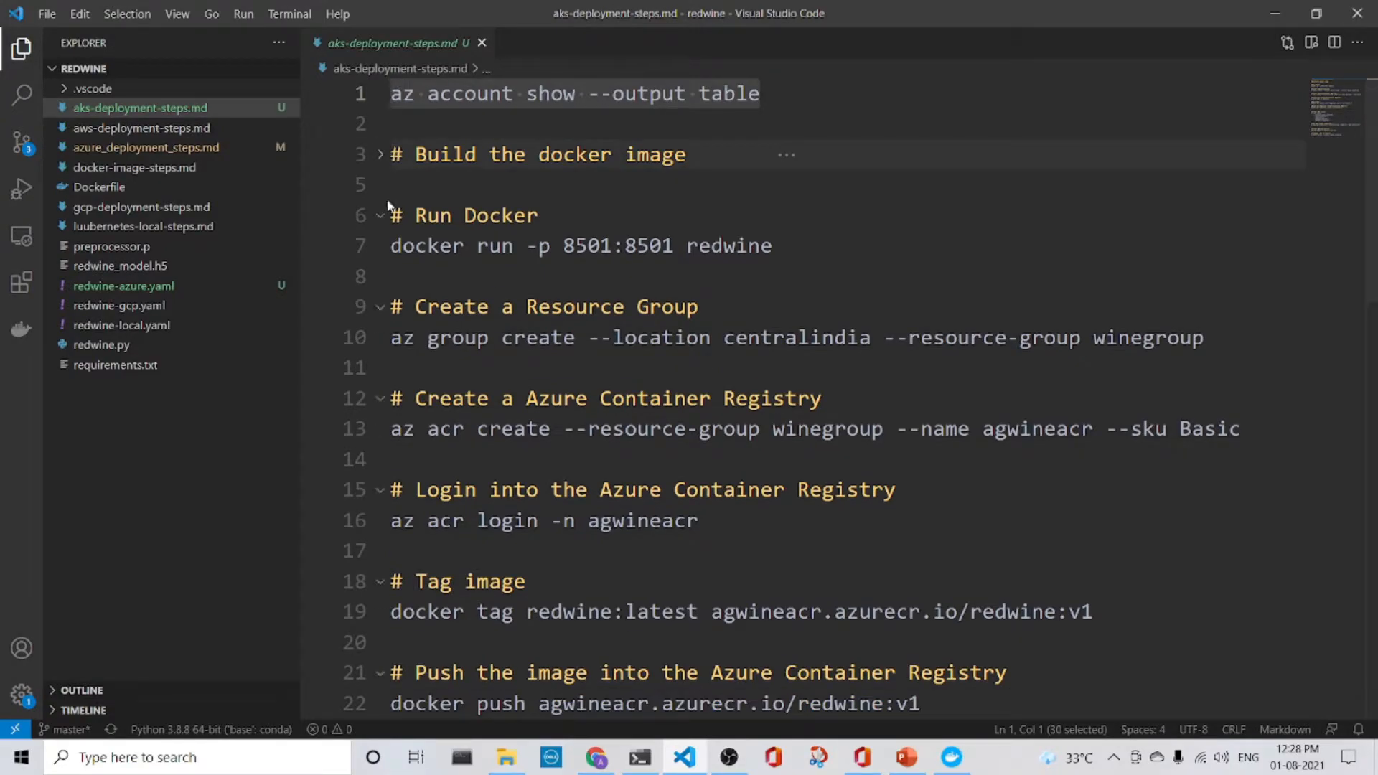
{"action": "left_click", "coordinate": [380, 215]}
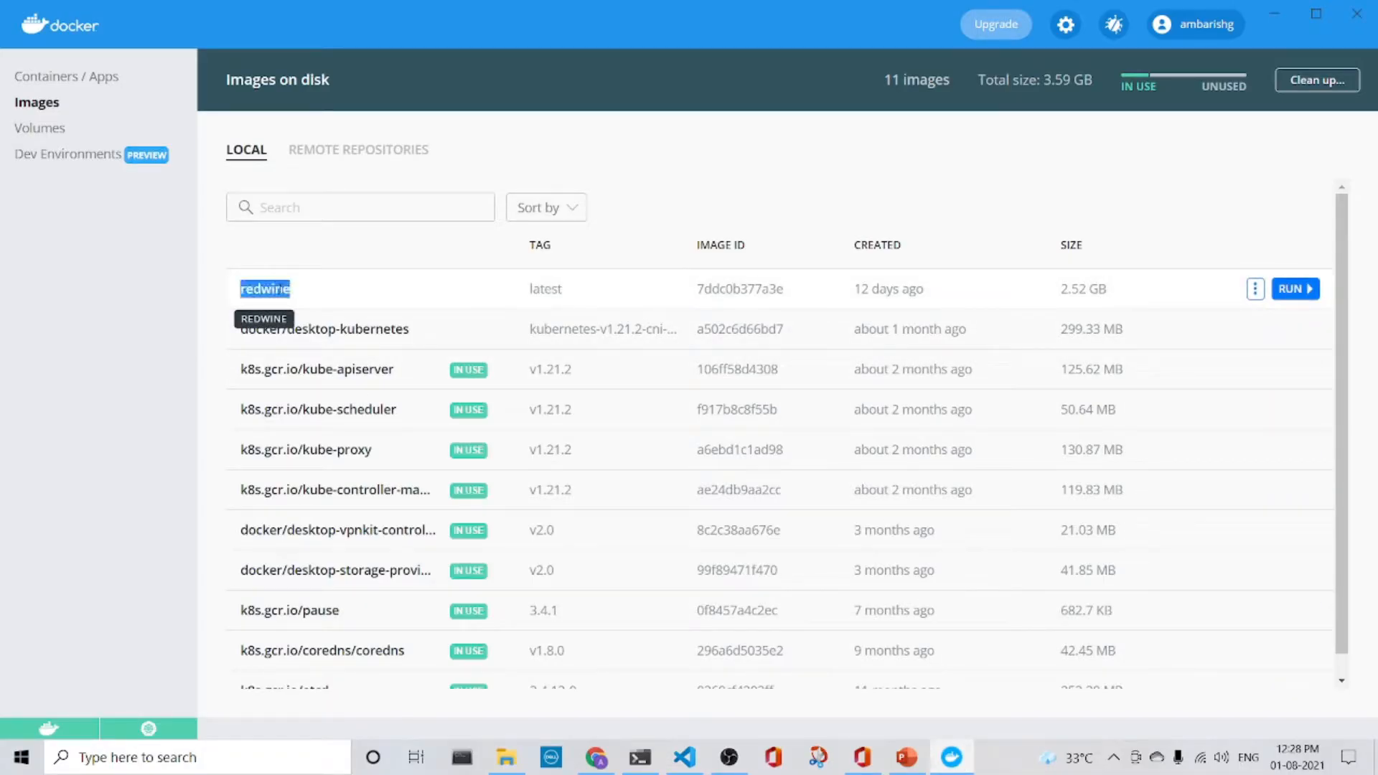
{"action": "mouse_move", "coordinate": [596, 757]}
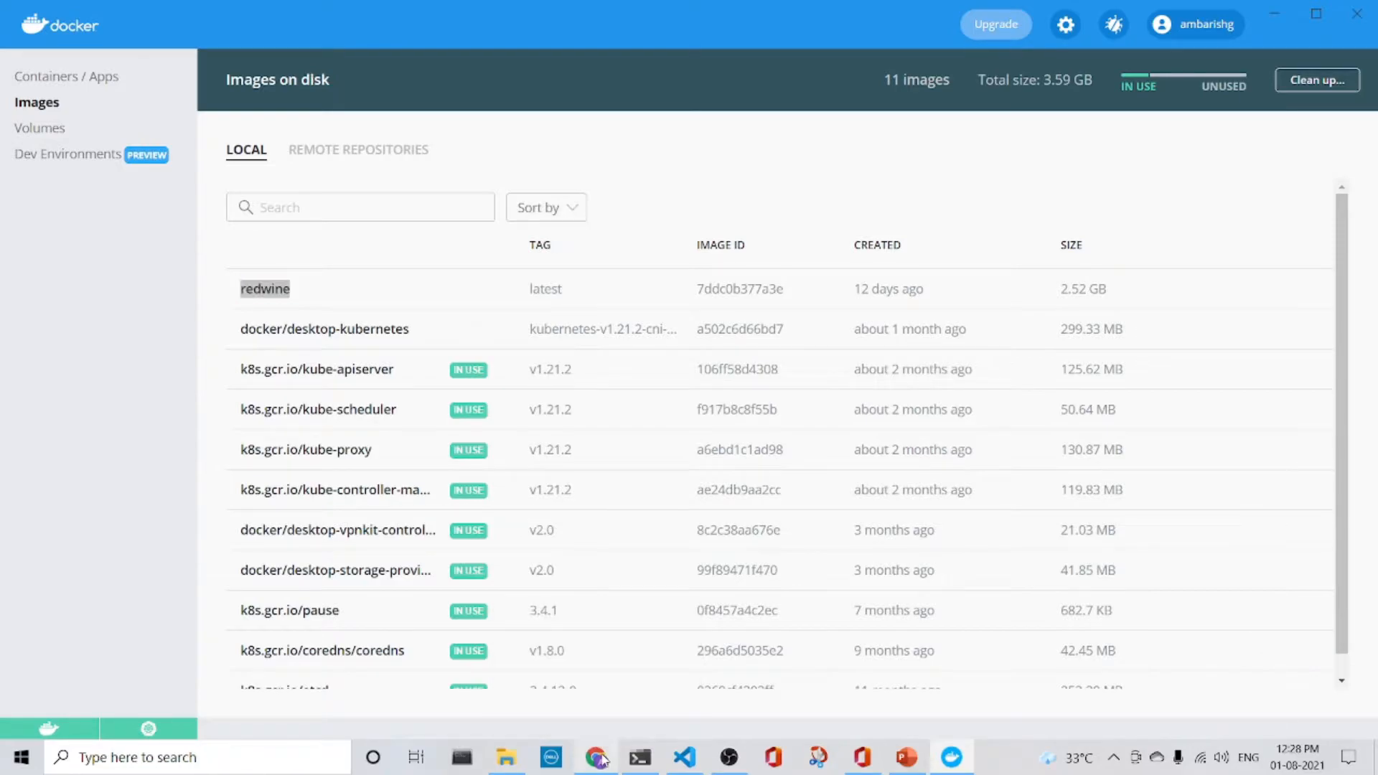
{"action": "double_click", "coordinate": [265, 289]}
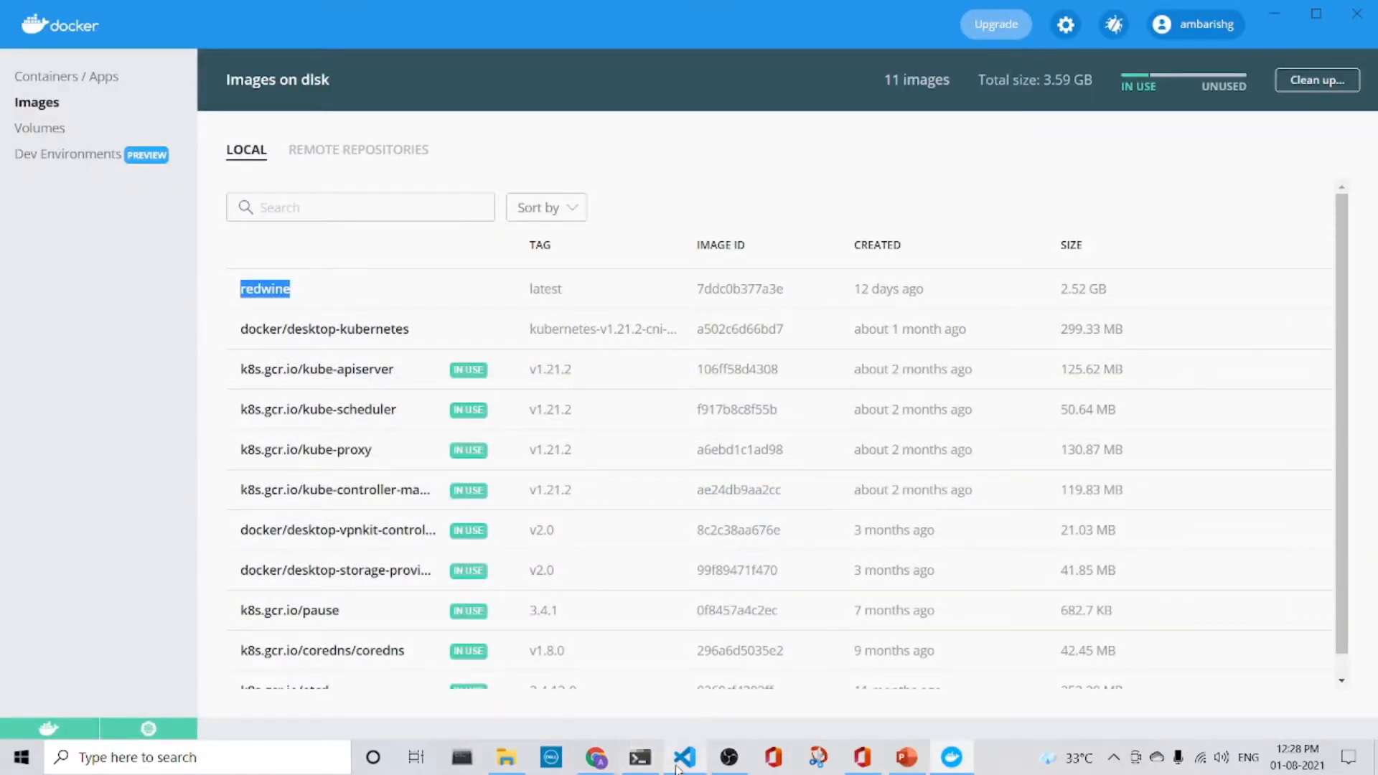
{"action": "left_click", "coordinate": [684, 757]}
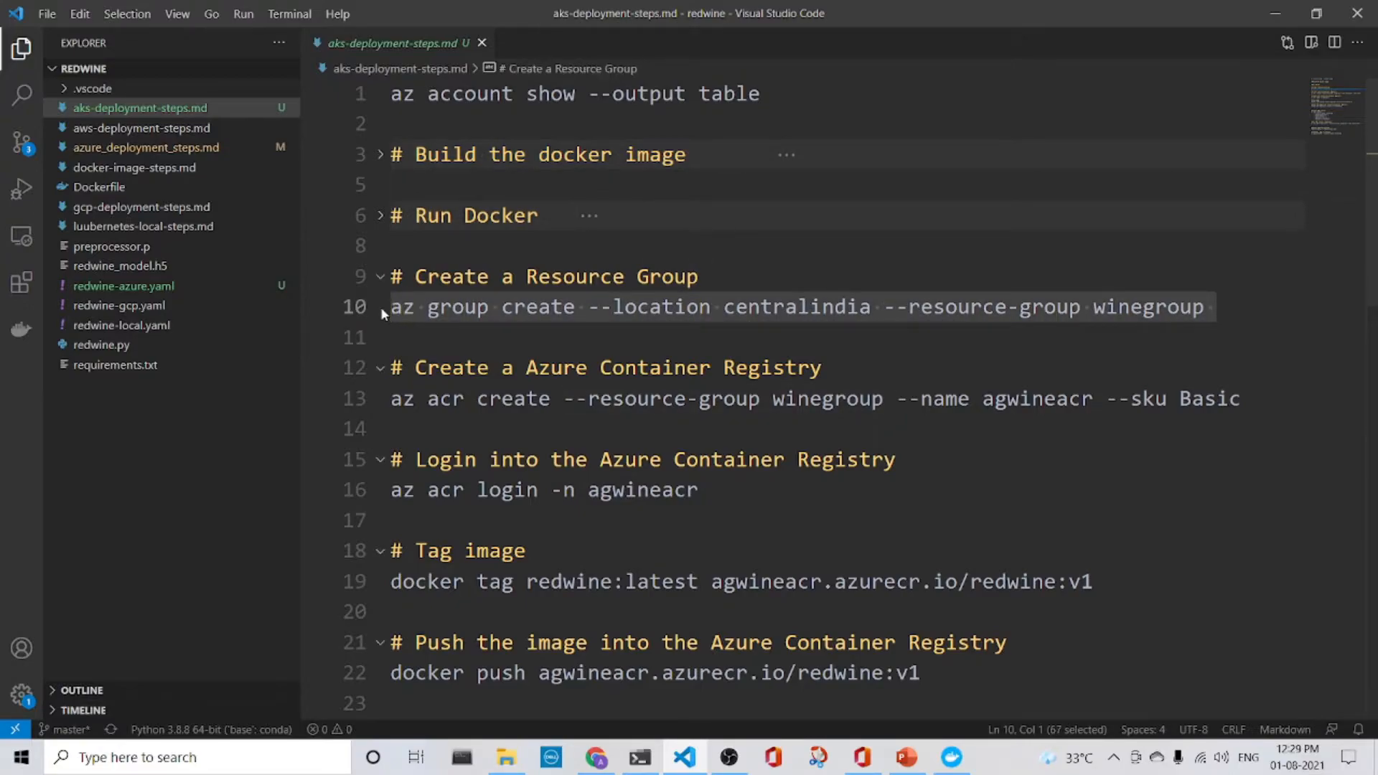
Run 'az group create --location centralindia --resource-group winegroup' in the terminal.
{"action": "double_click", "coordinate": [796, 306]}
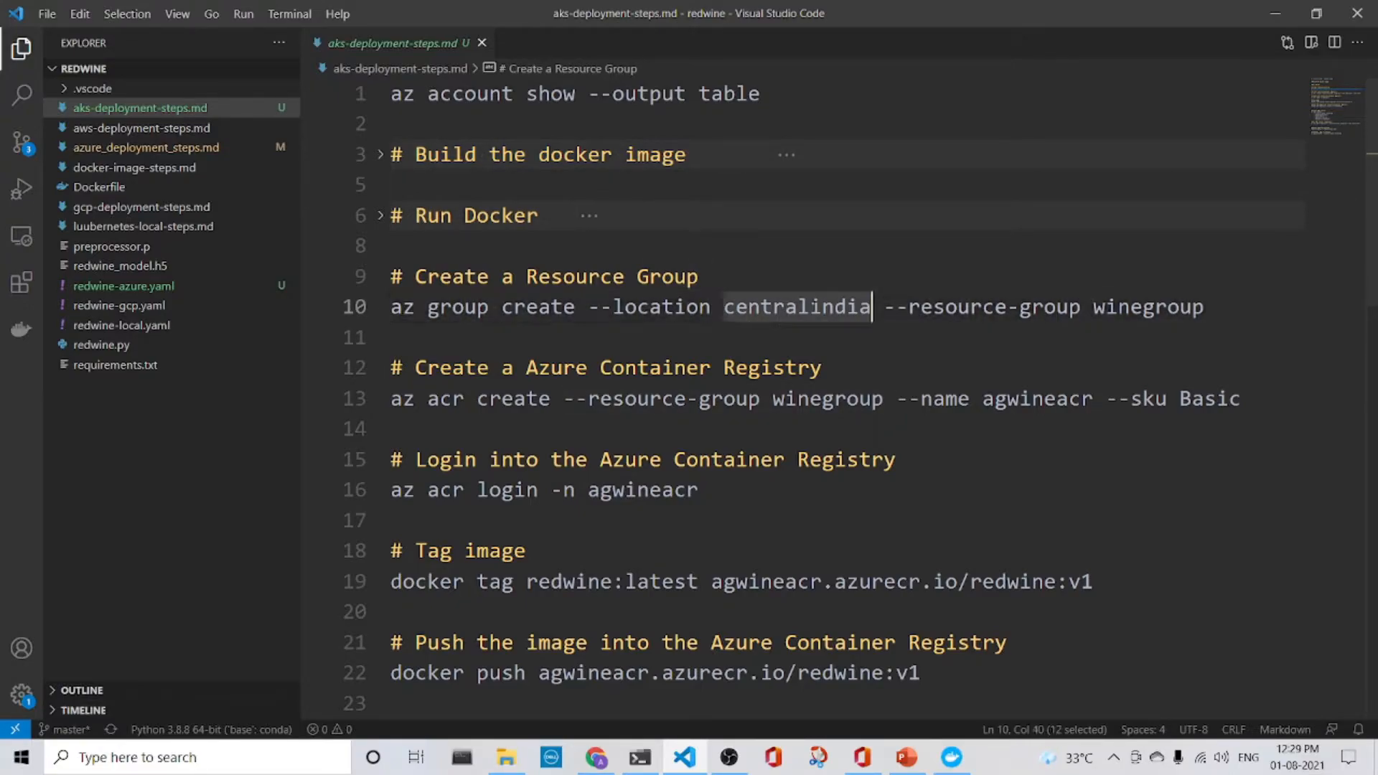
{"action": "double_click", "coordinate": [1147, 306]}
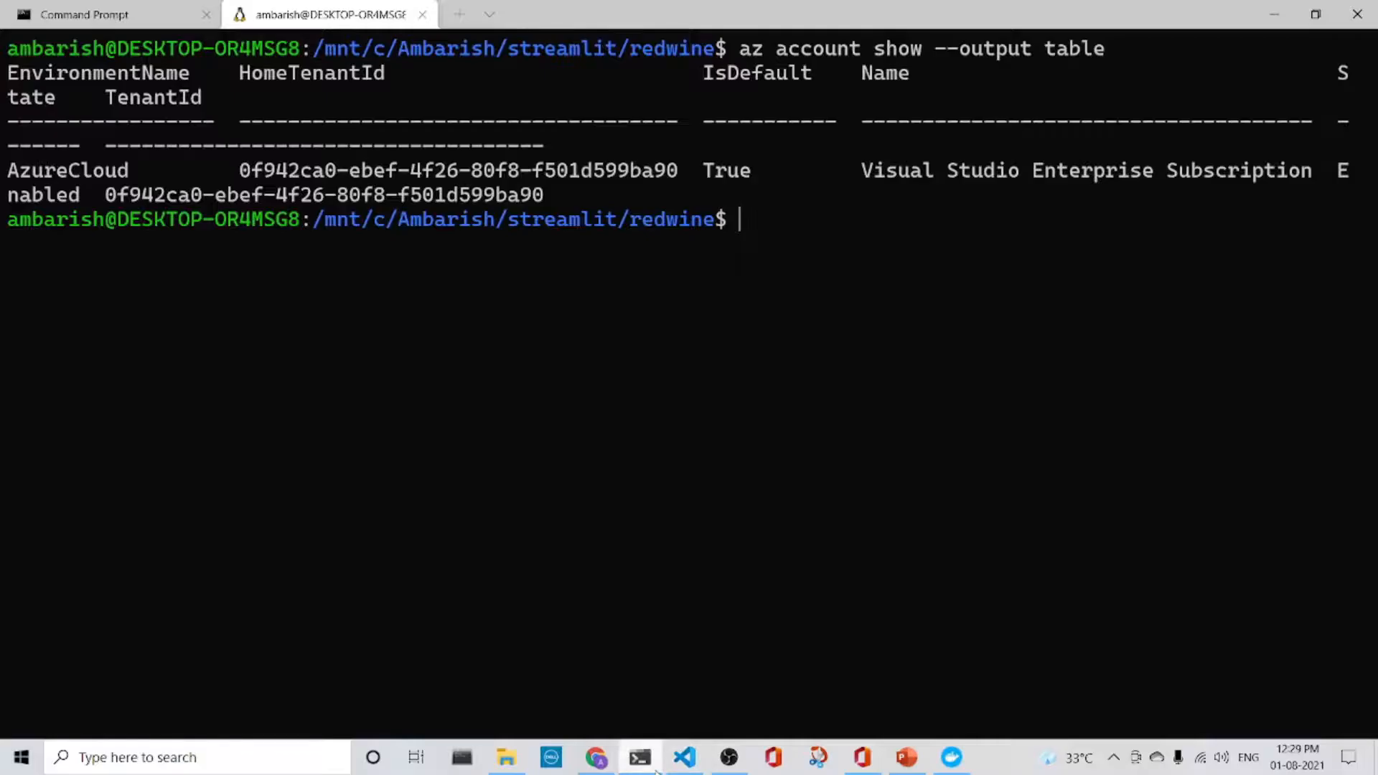
{"action": "type", "text": "az group create --location centralindia --resource-group winegroup"}
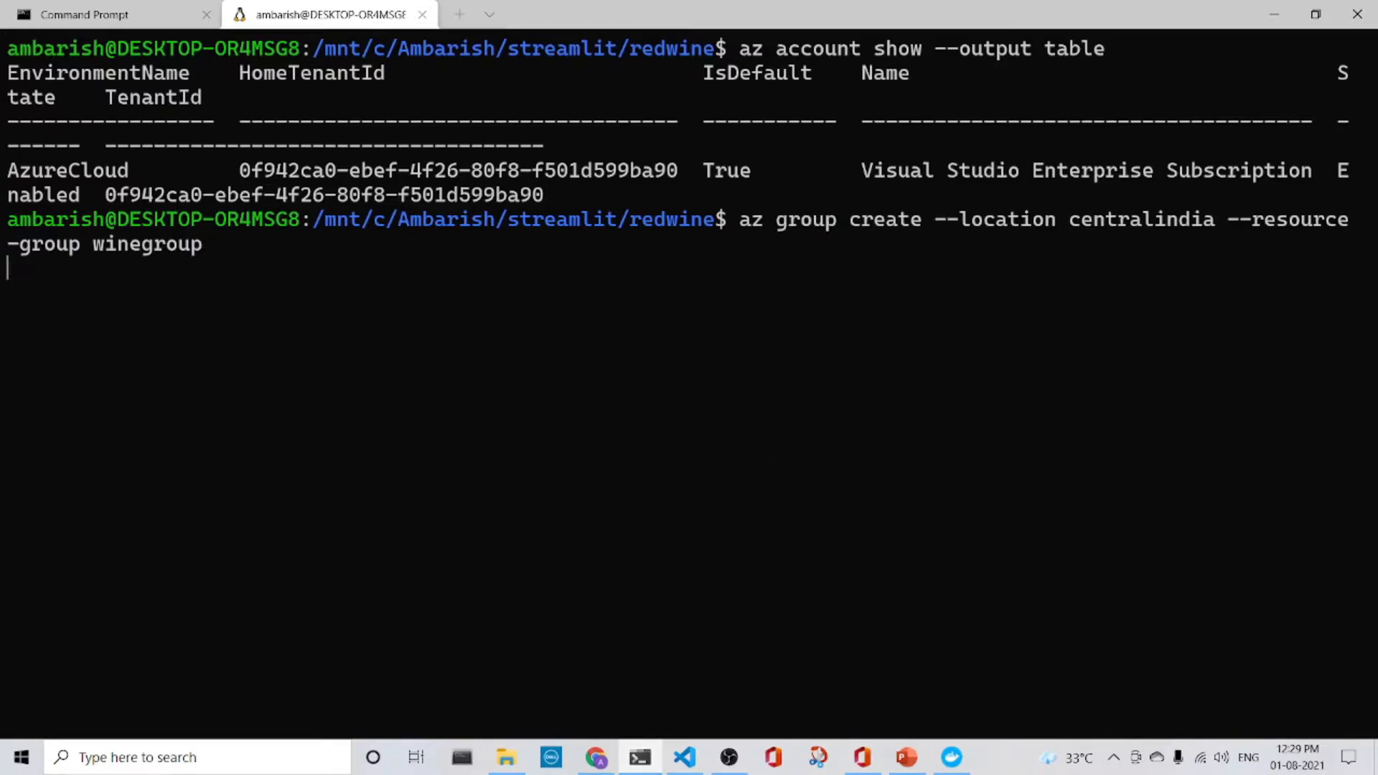
{"action": "mouse_move", "coordinate": [770, 453]}
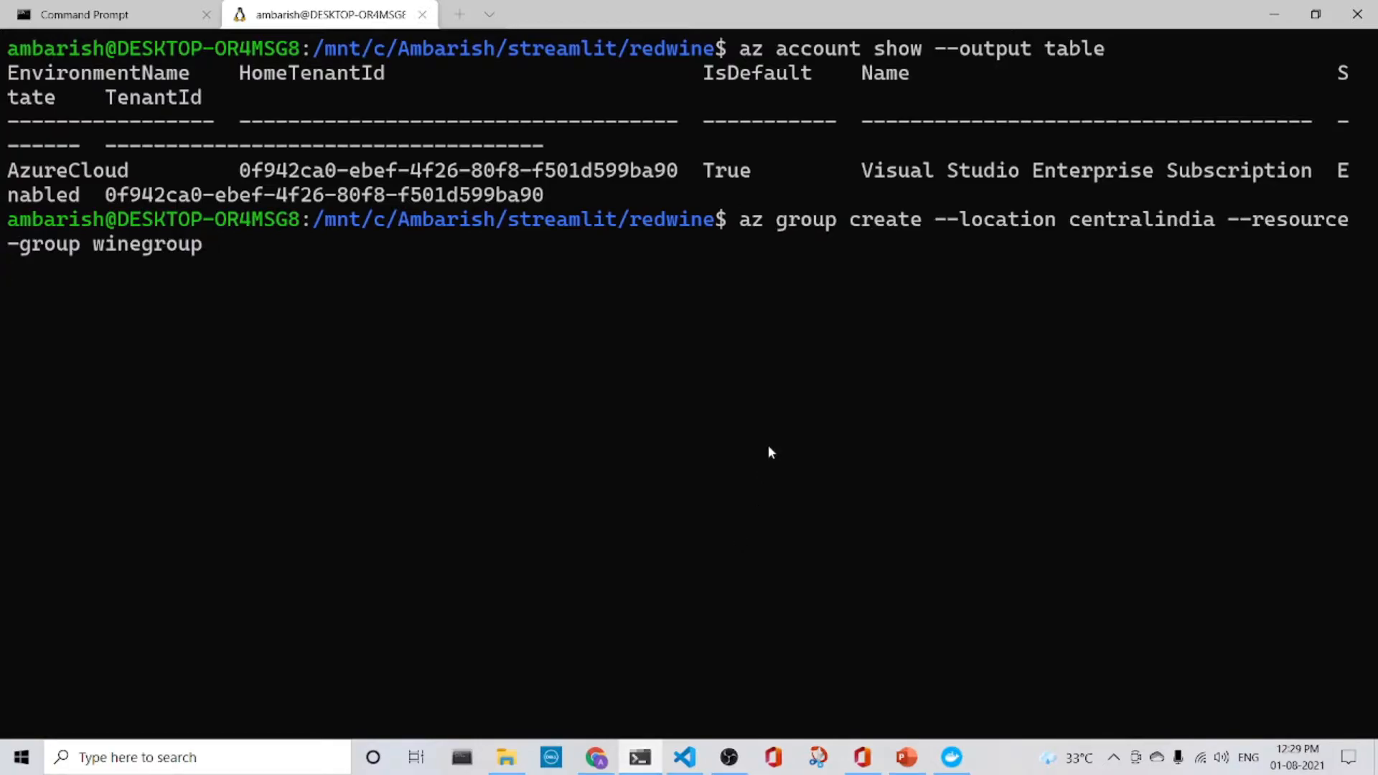
{"action": "key", "text": "Return"}
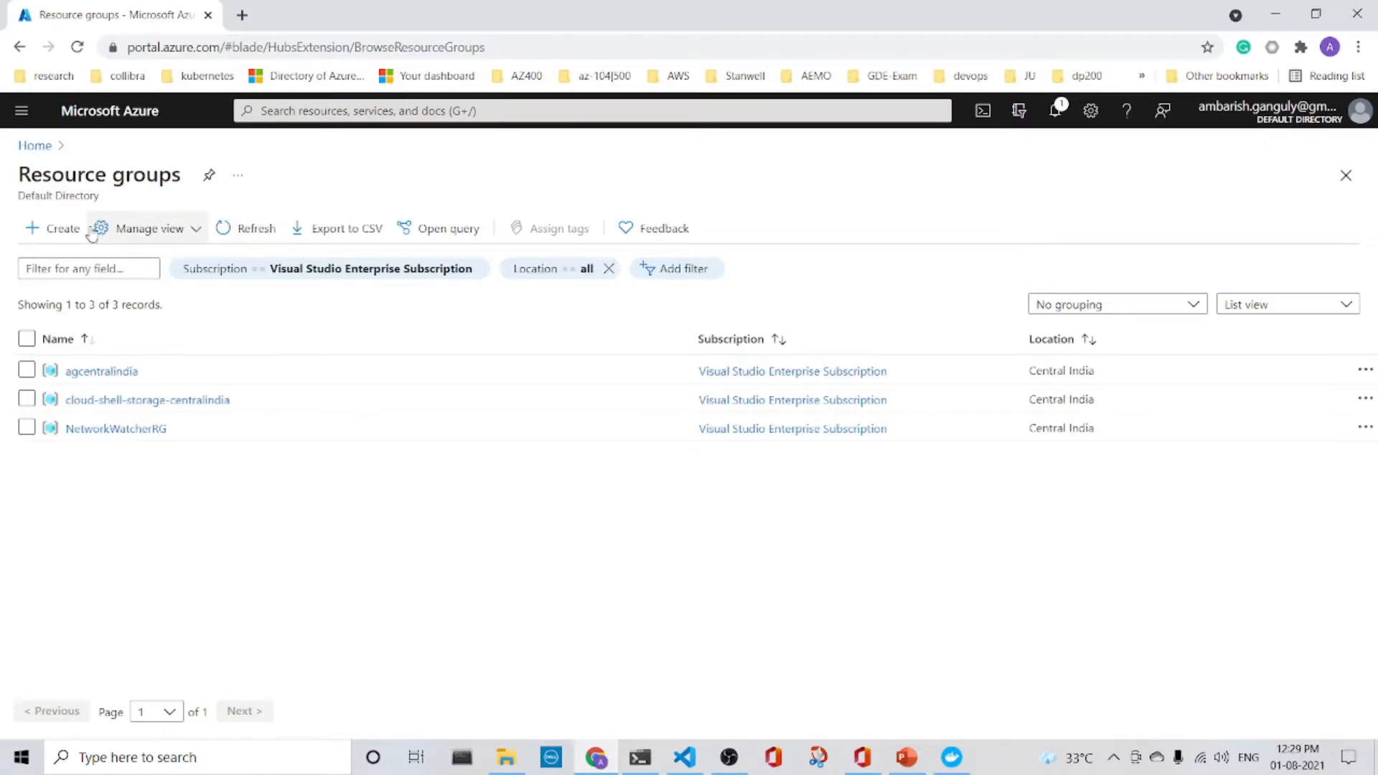
Go to the Azure portal home and reopen the Resource groups list.
{"action": "left_click", "coordinate": [34, 145]}
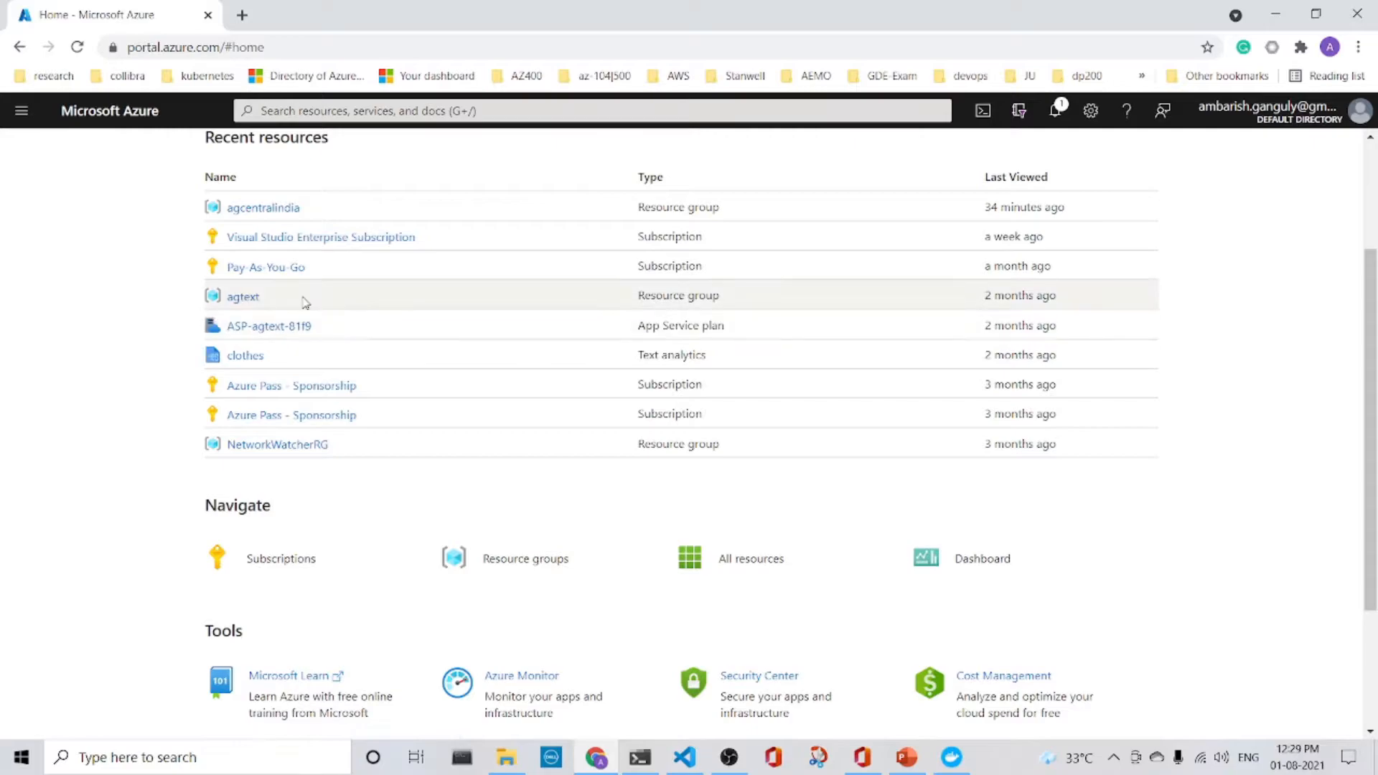
{"action": "left_click", "coordinate": [525, 558]}
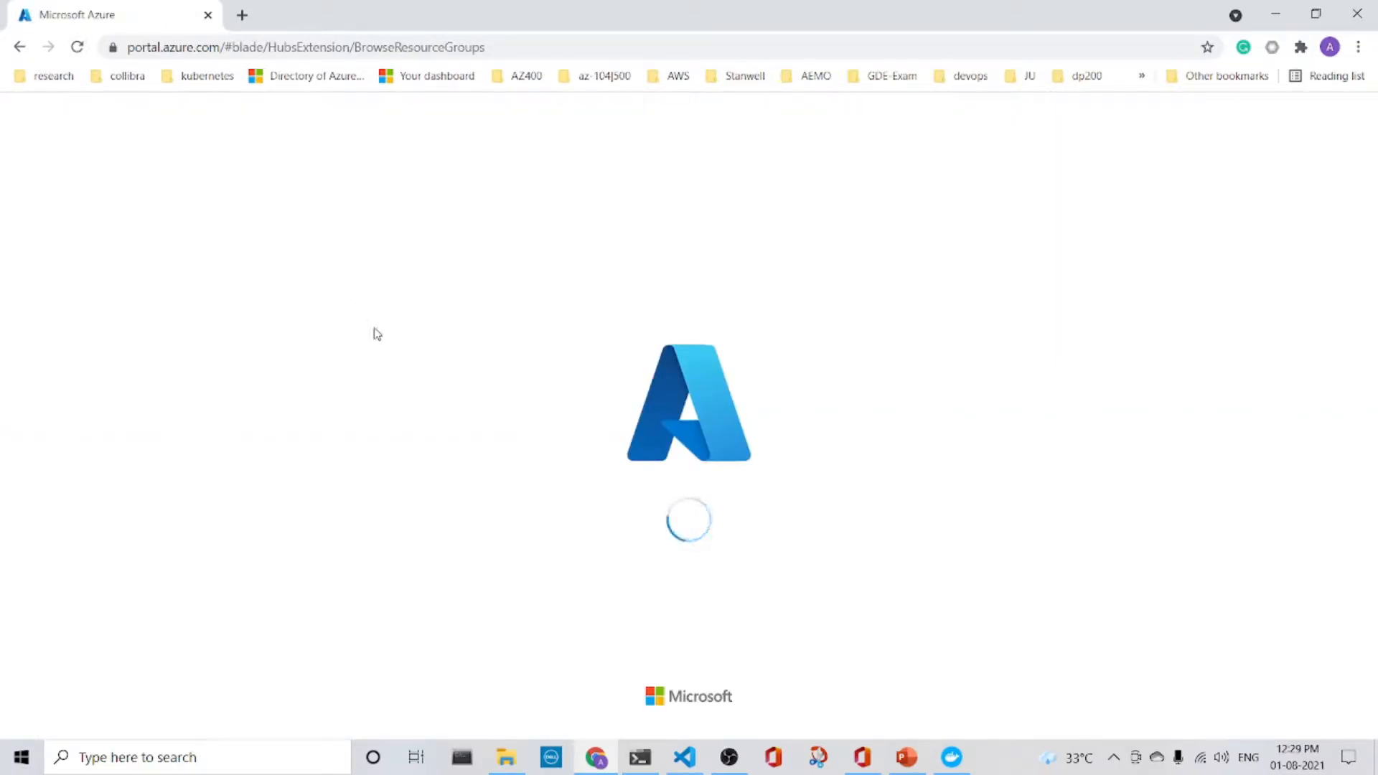
{"action": "mouse_move", "coordinate": [392, 356]}
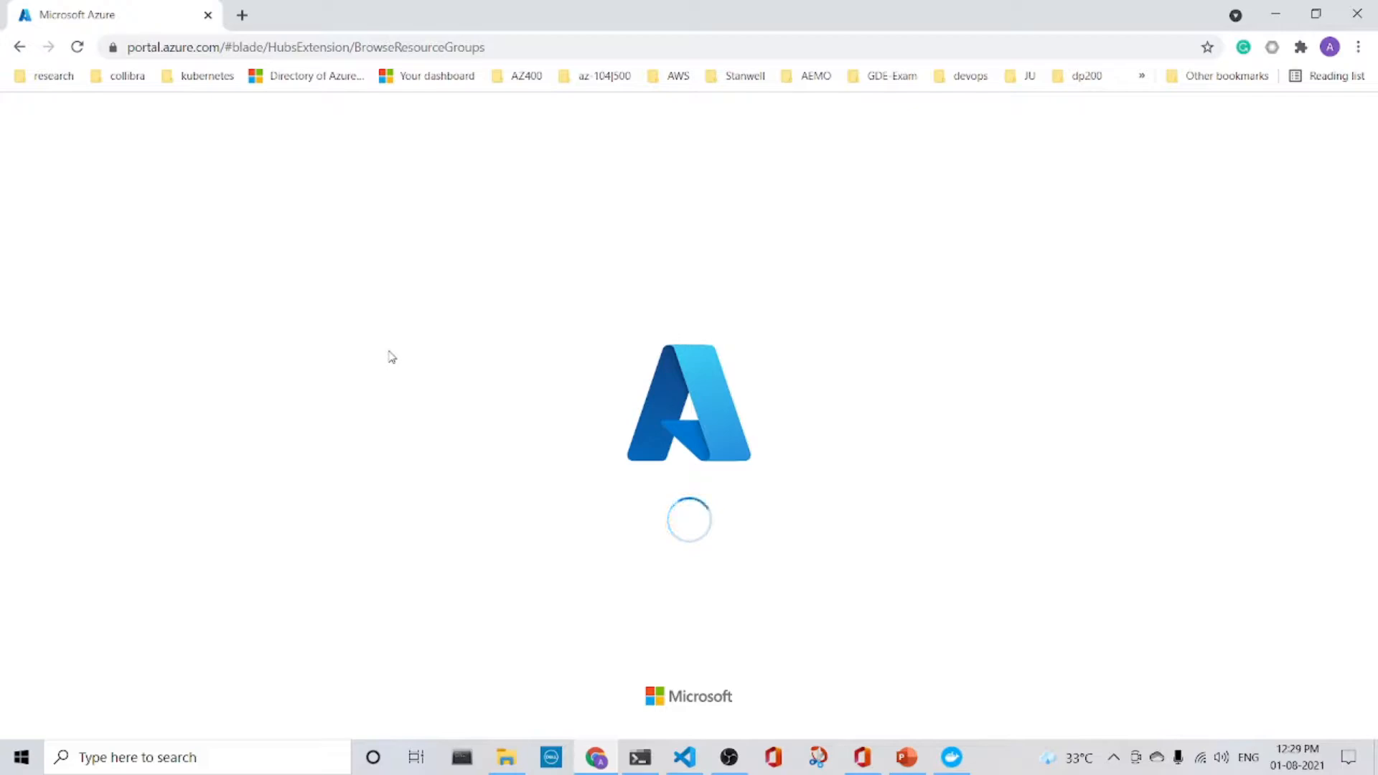
{"action": "mouse_move", "coordinate": [612, 573]}
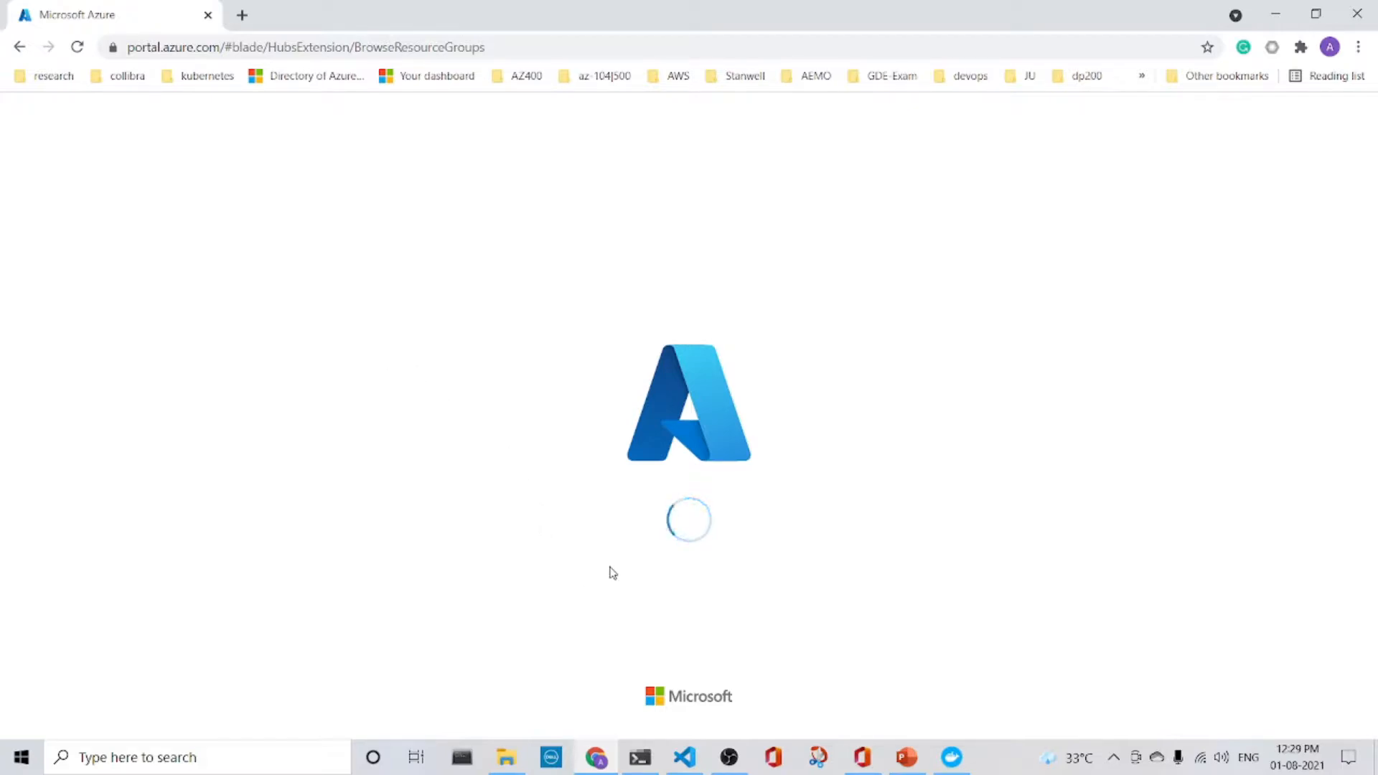
{"action": "mouse_move", "coordinate": [699, 768]}
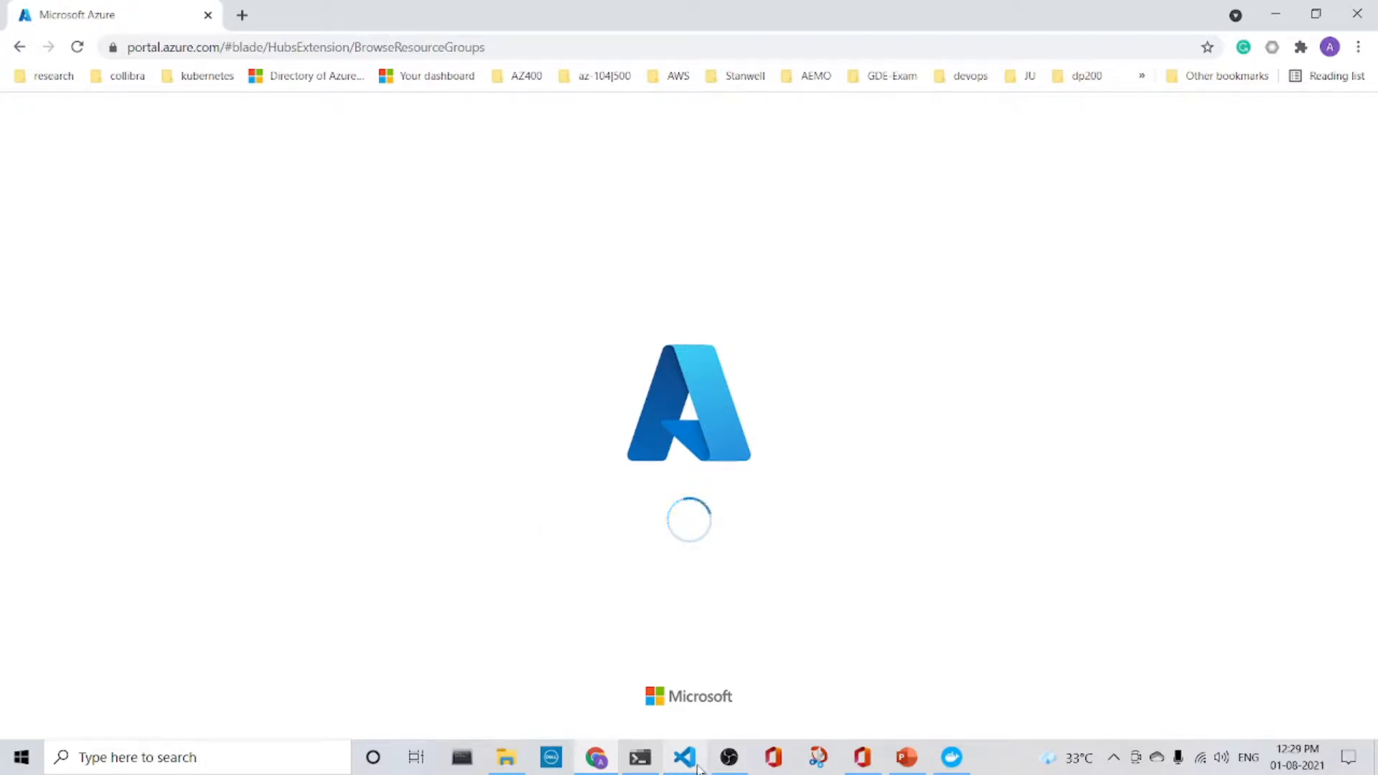
Run the az acr create command to create the Basic agwineacr registry in winegroup.
{"action": "left_click", "coordinate": [684, 756]}
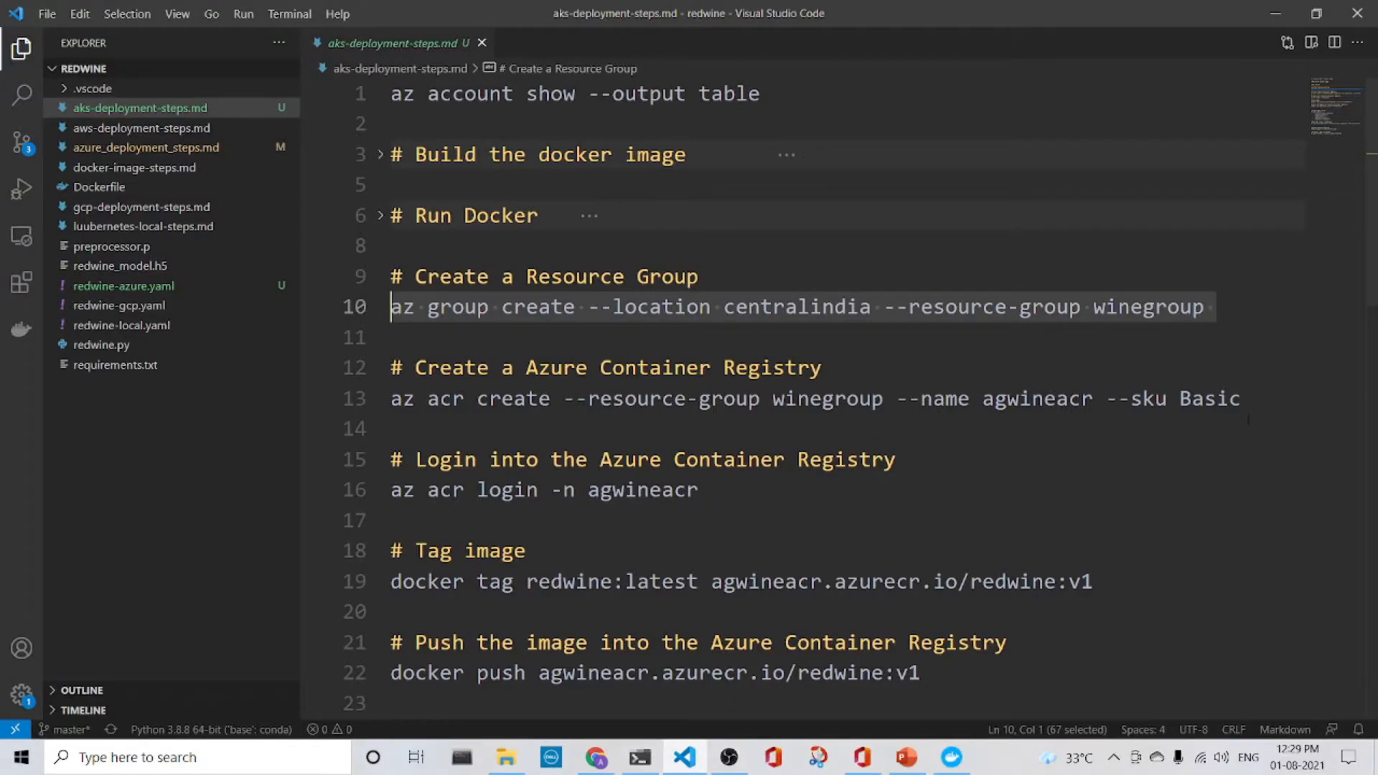
{"action": "left_click", "coordinate": [791, 399]}
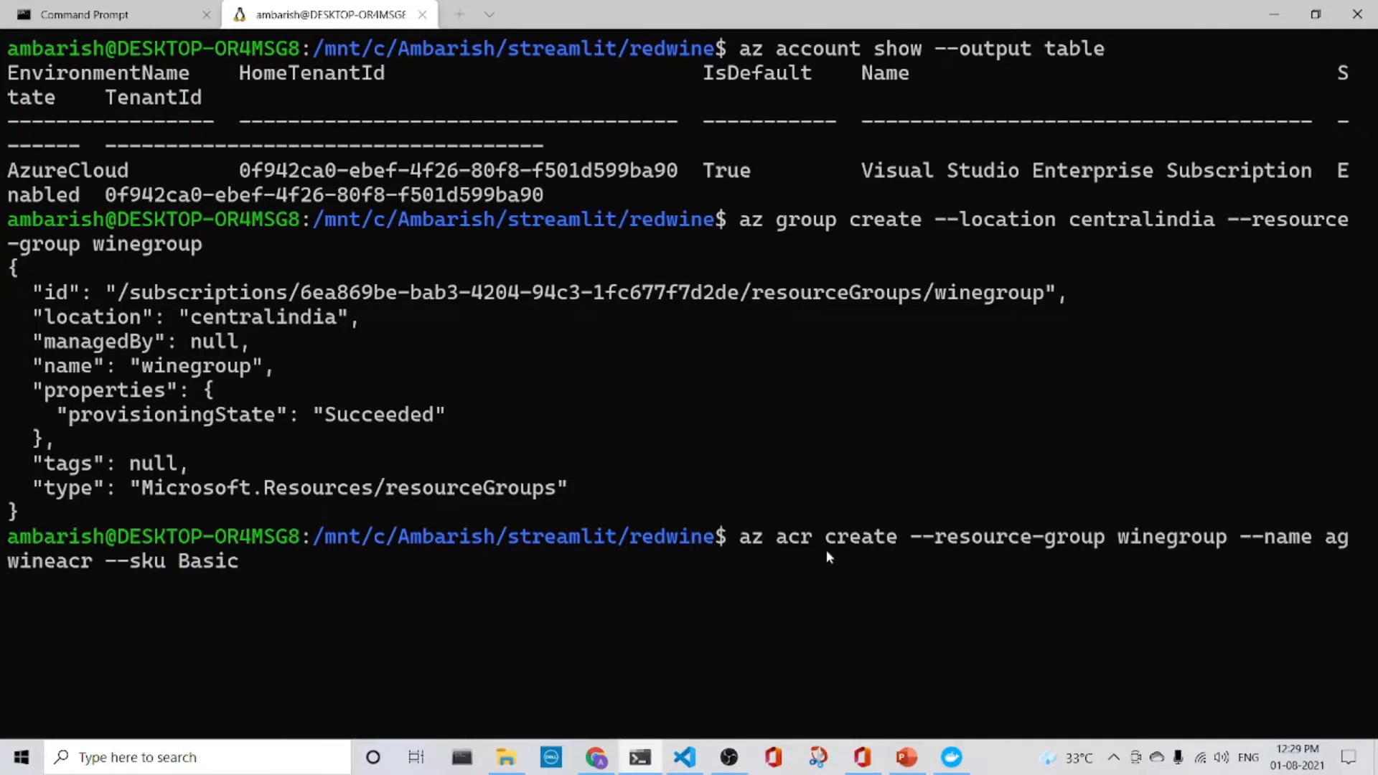
{"action": "key", "text": "Return"}
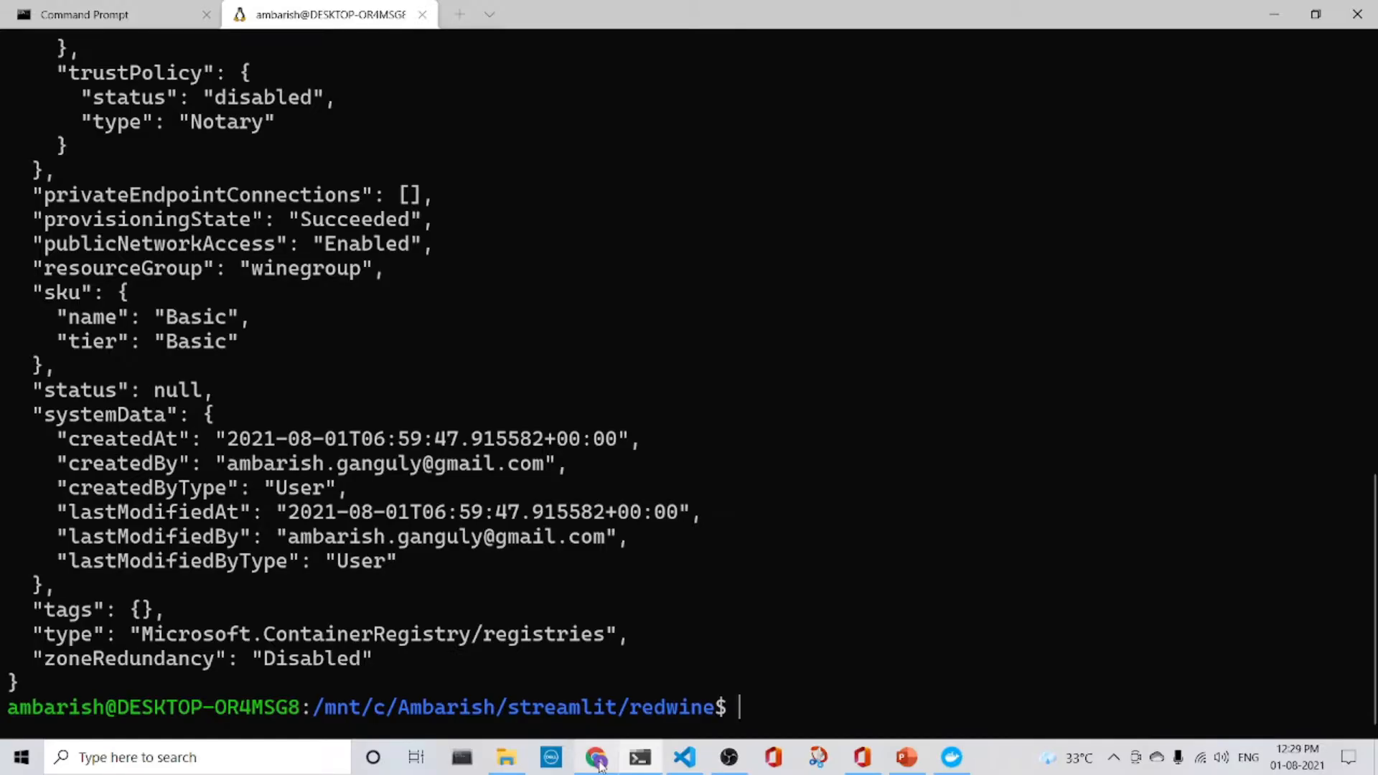
Refresh resource groups, open winegroup and open the agwineacr container registry overview.
{"action": "left_click", "coordinate": [596, 757]}
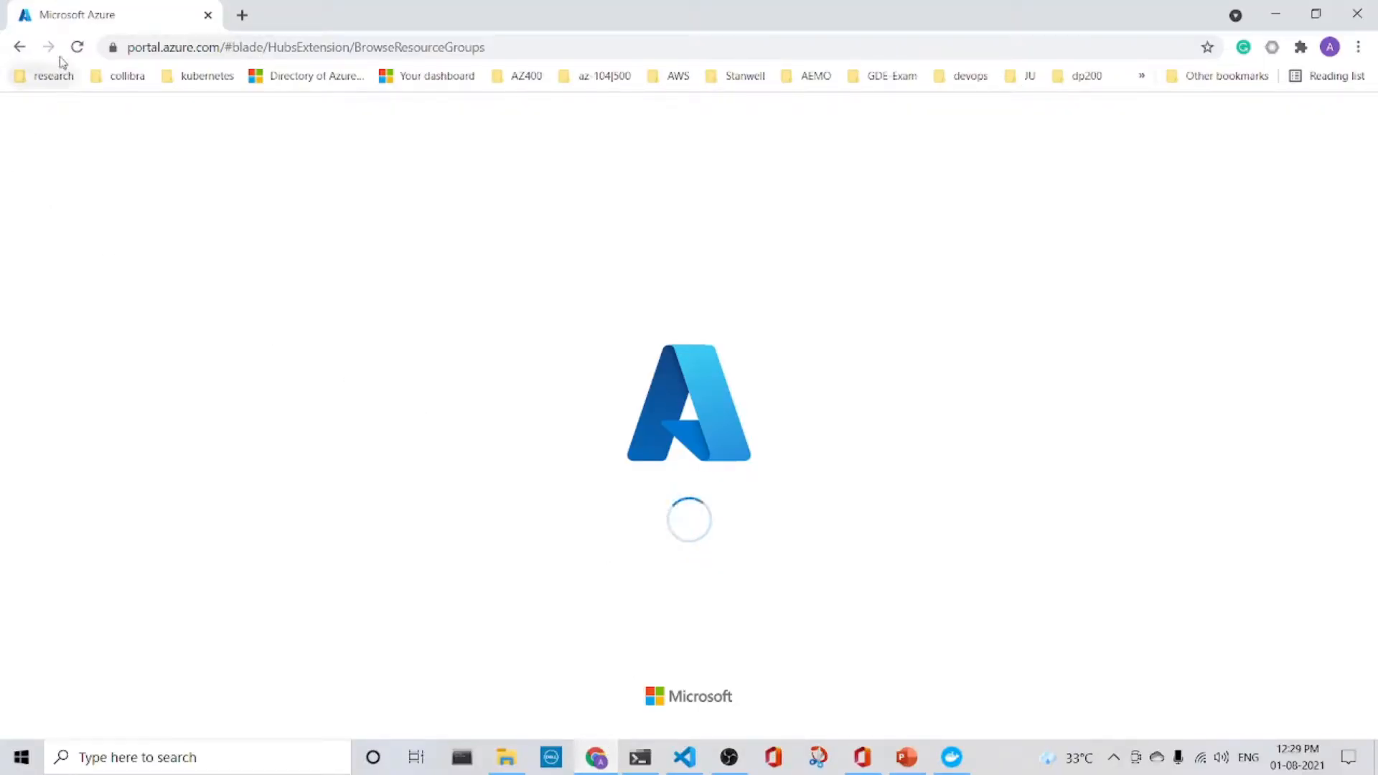
{"action": "left_click", "coordinate": [77, 47]}
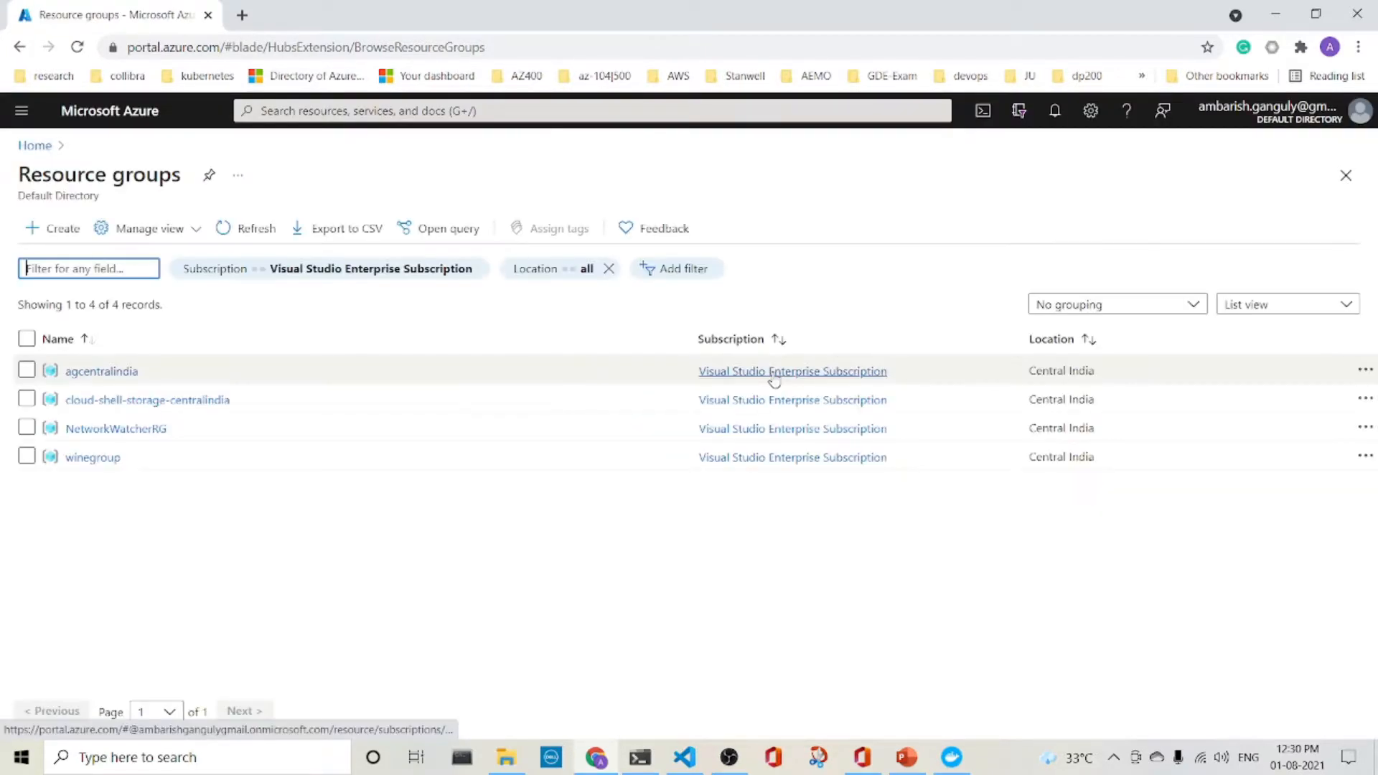
{"action": "left_click", "coordinate": [92, 458]}
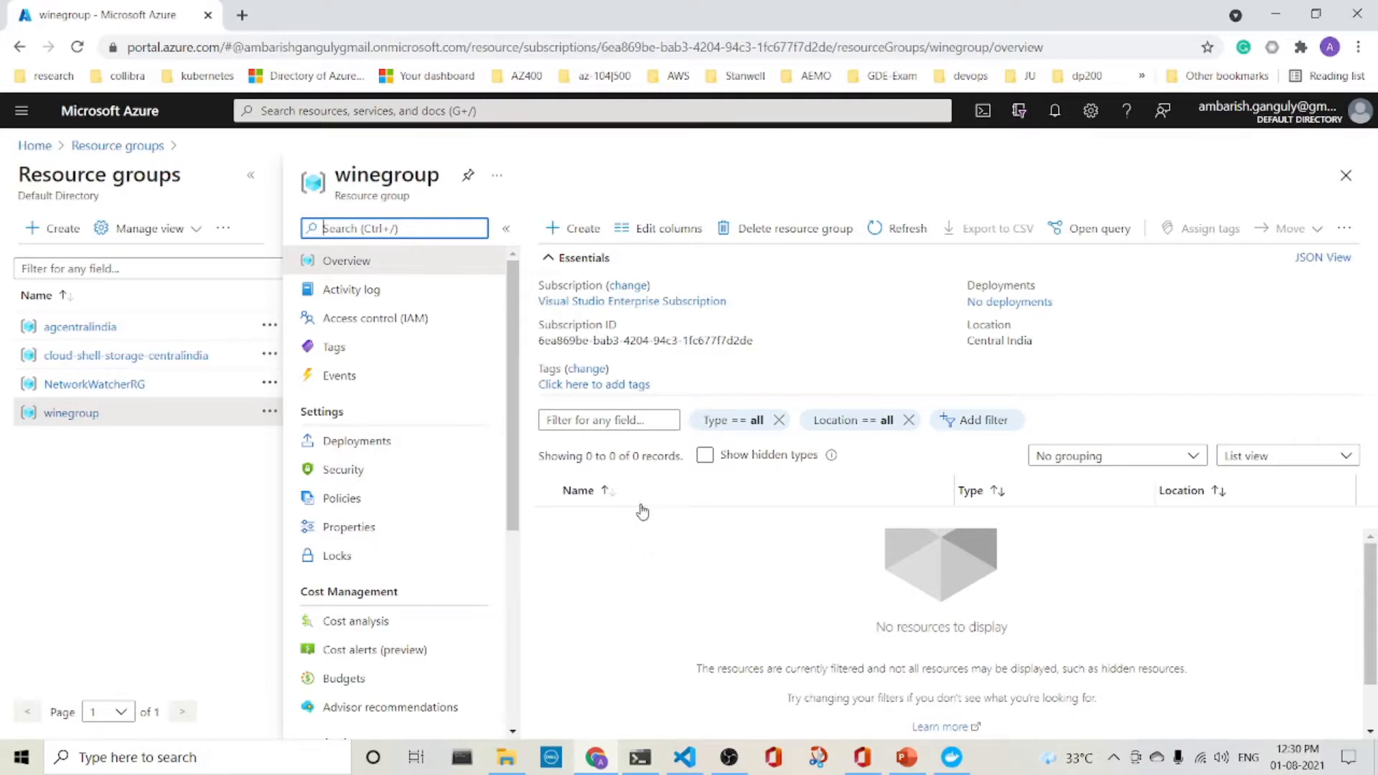
{"action": "mouse_move", "coordinate": [645, 532]}
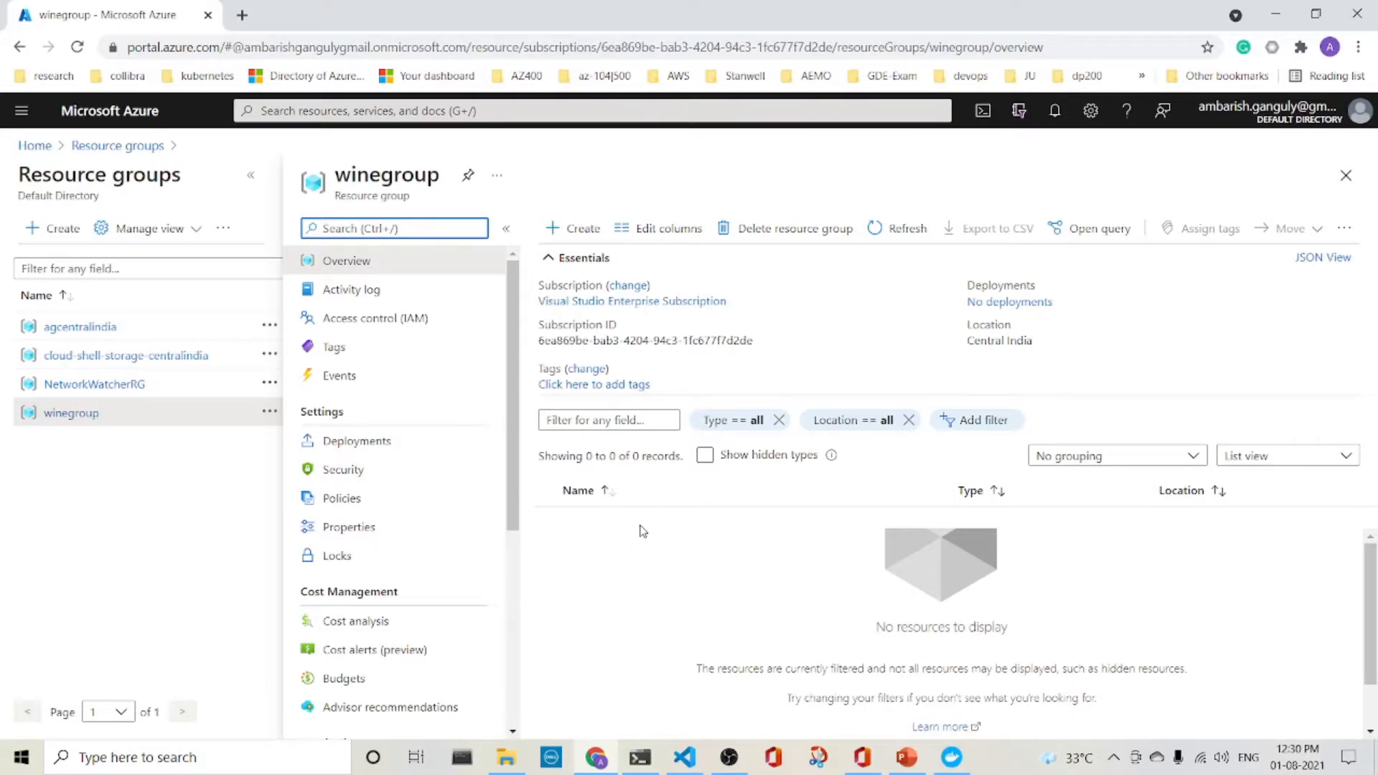
{"action": "mouse_move", "coordinate": [641, 528]}
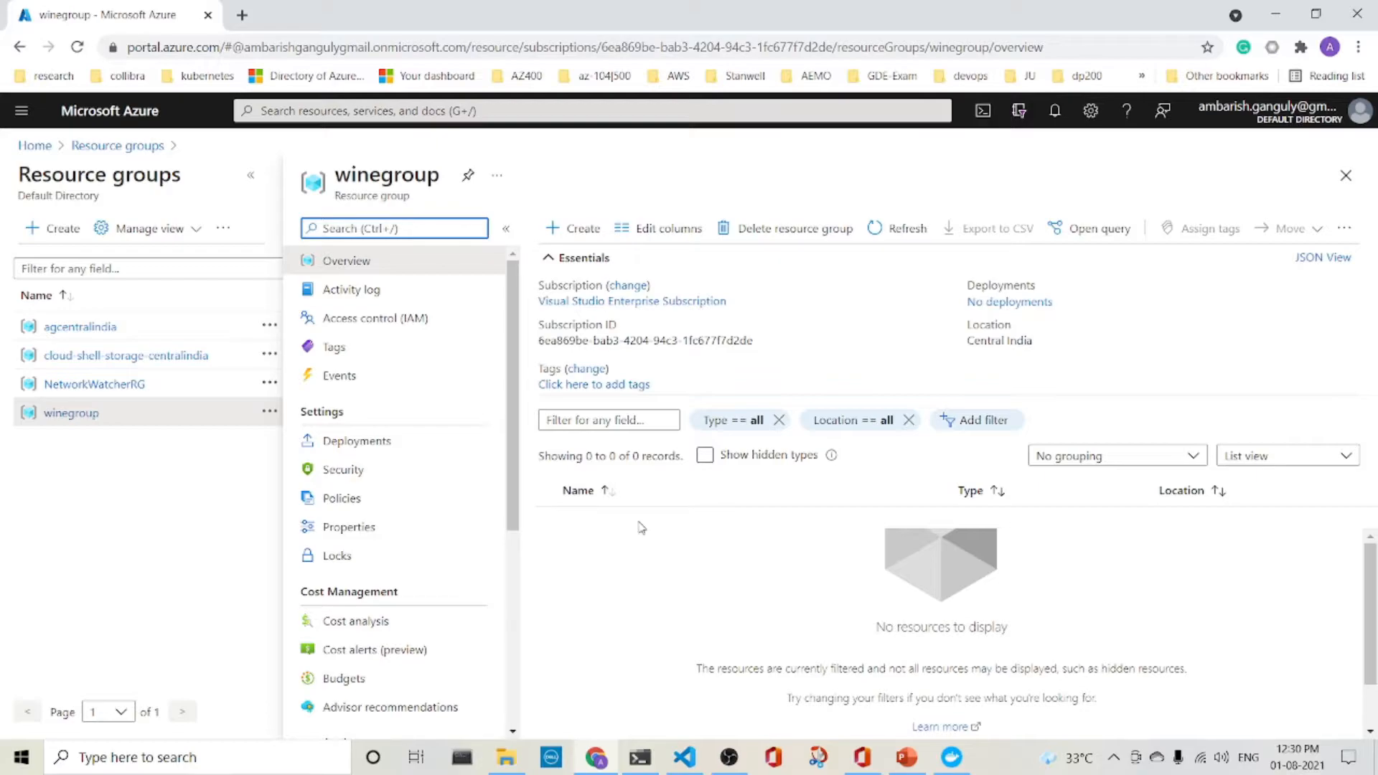
{"action": "left_click", "coordinate": [589, 111]}
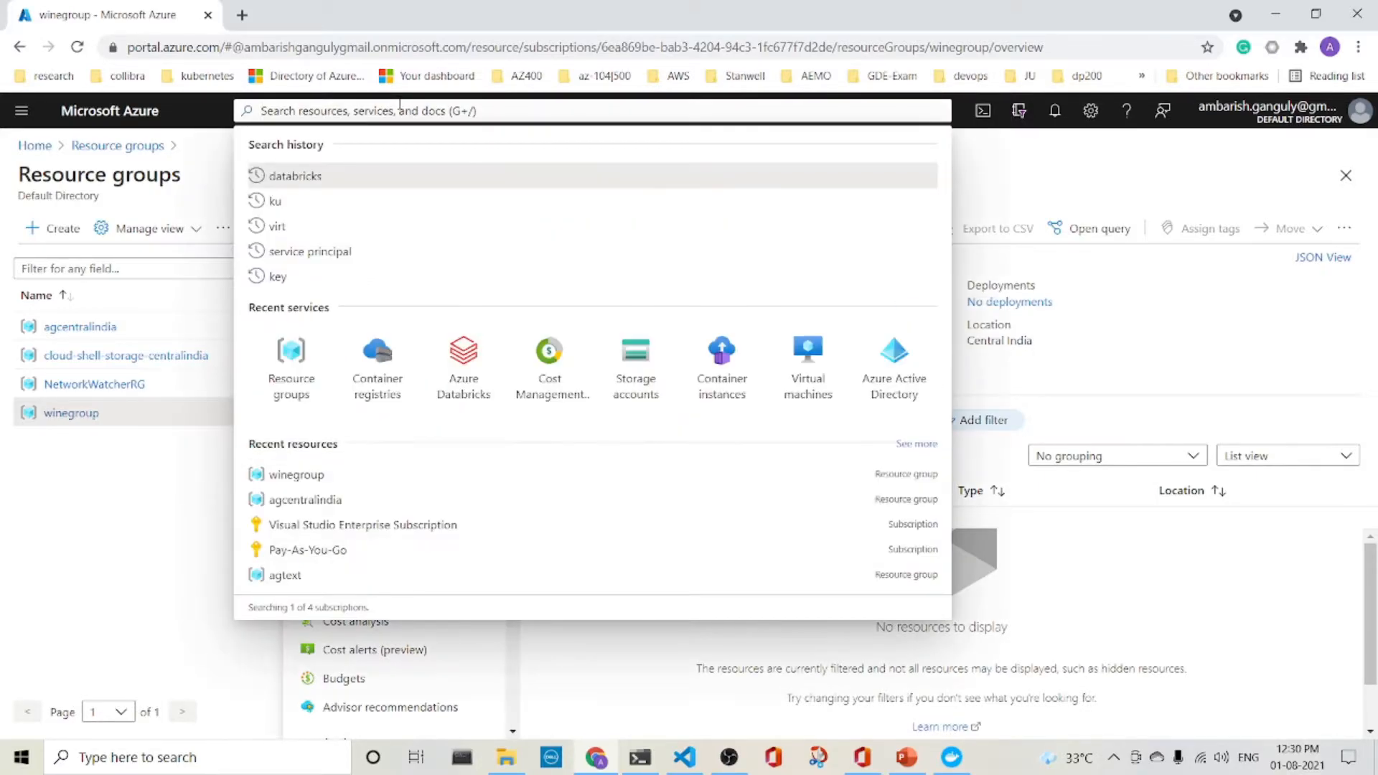
{"action": "left_click", "coordinate": [376, 361]}
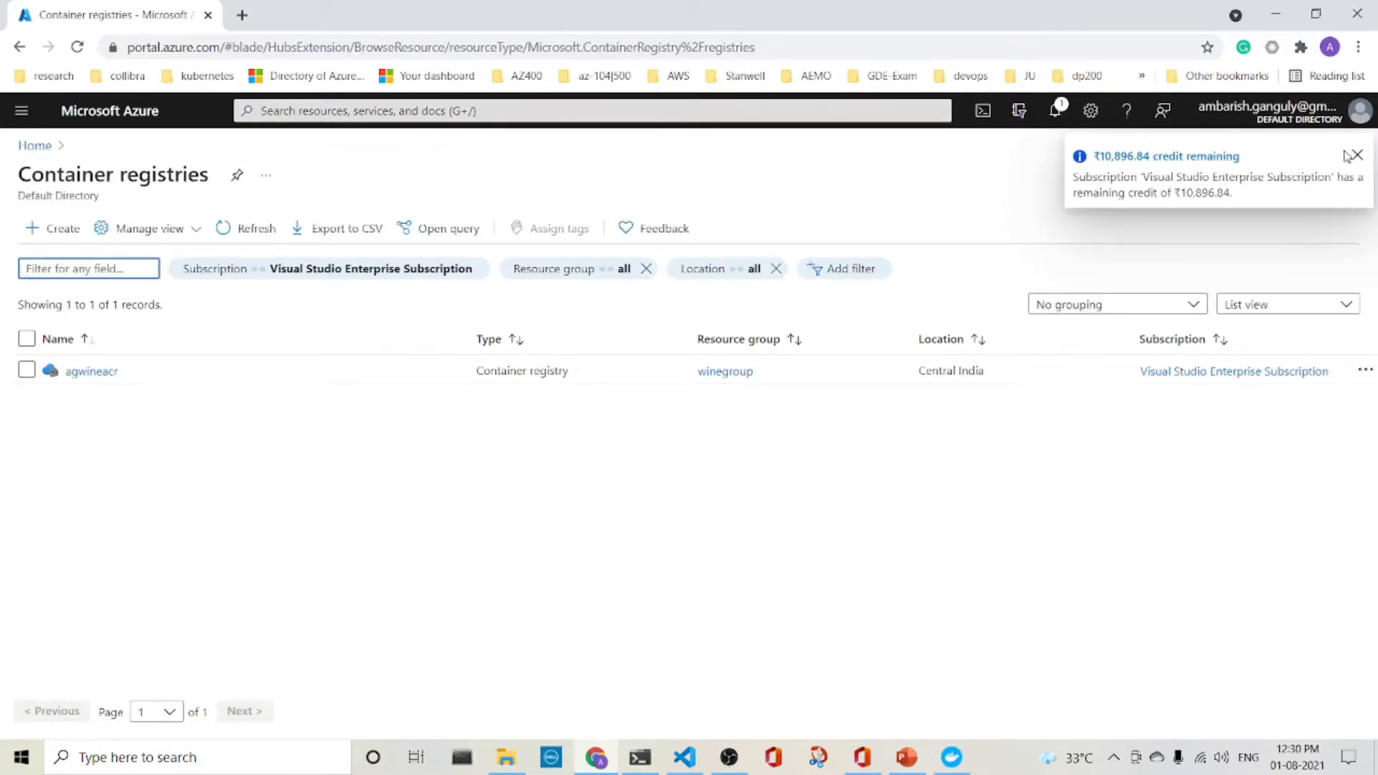
{"action": "left_click", "coordinate": [91, 371]}
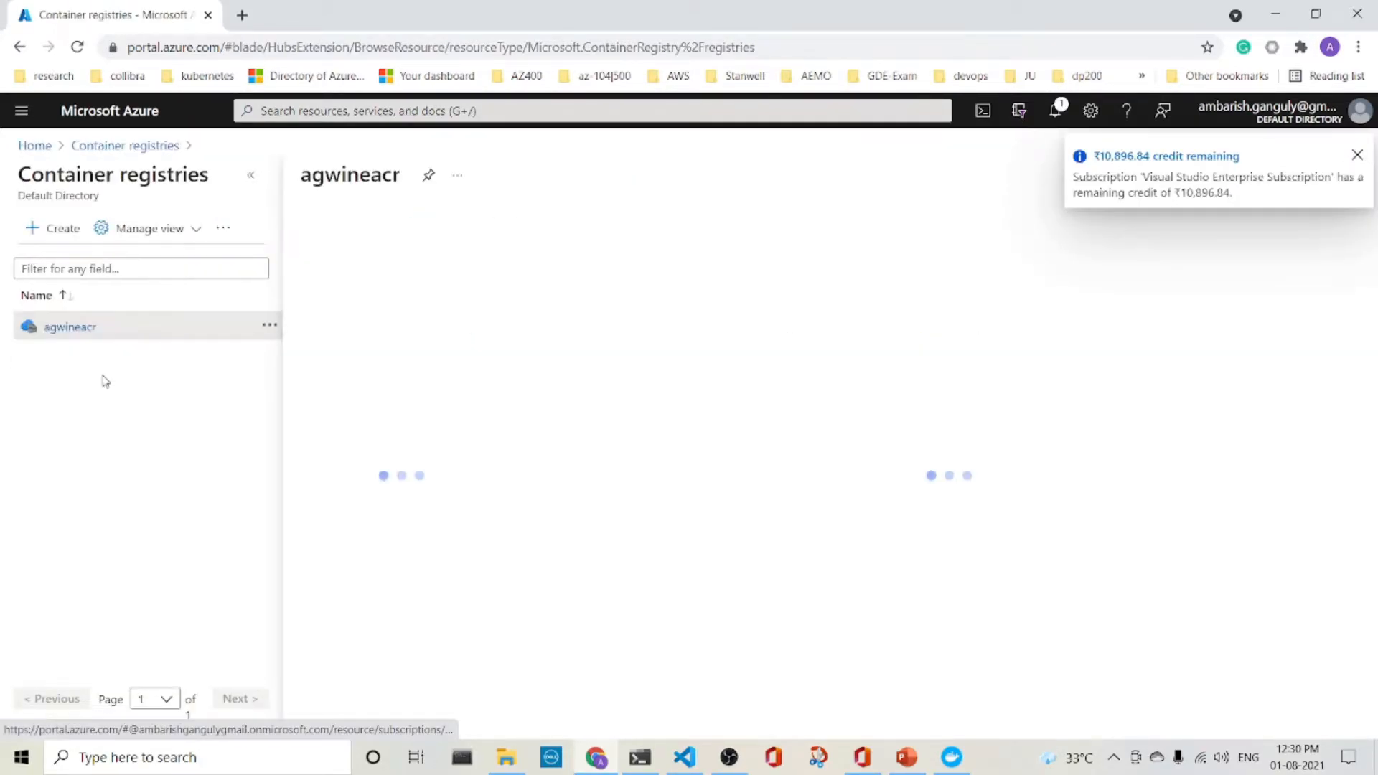
{"action": "left_click", "coordinate": [70, 326]}
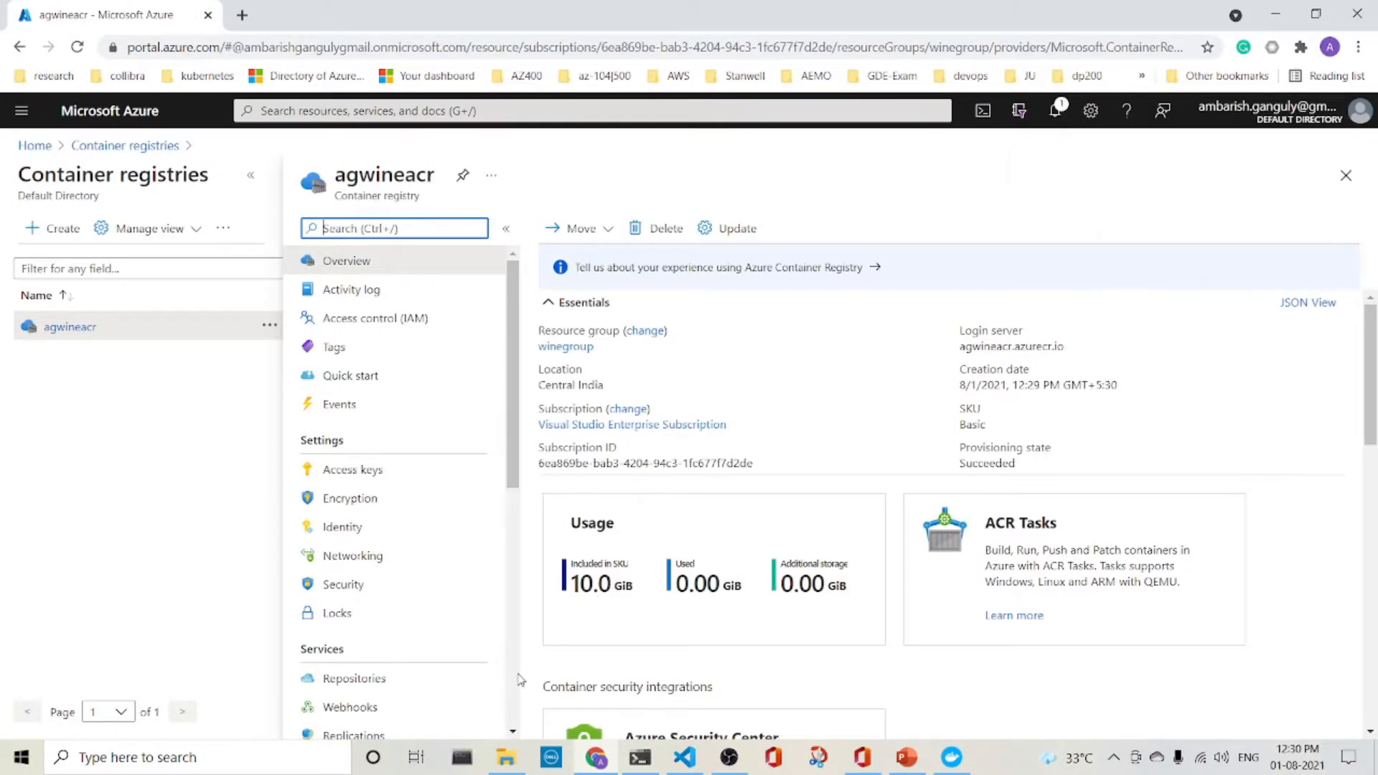
Log in to the registry with 'az acr login -n agwineacr'.
{"action": "left_click", "coordinate": [684, 757]}
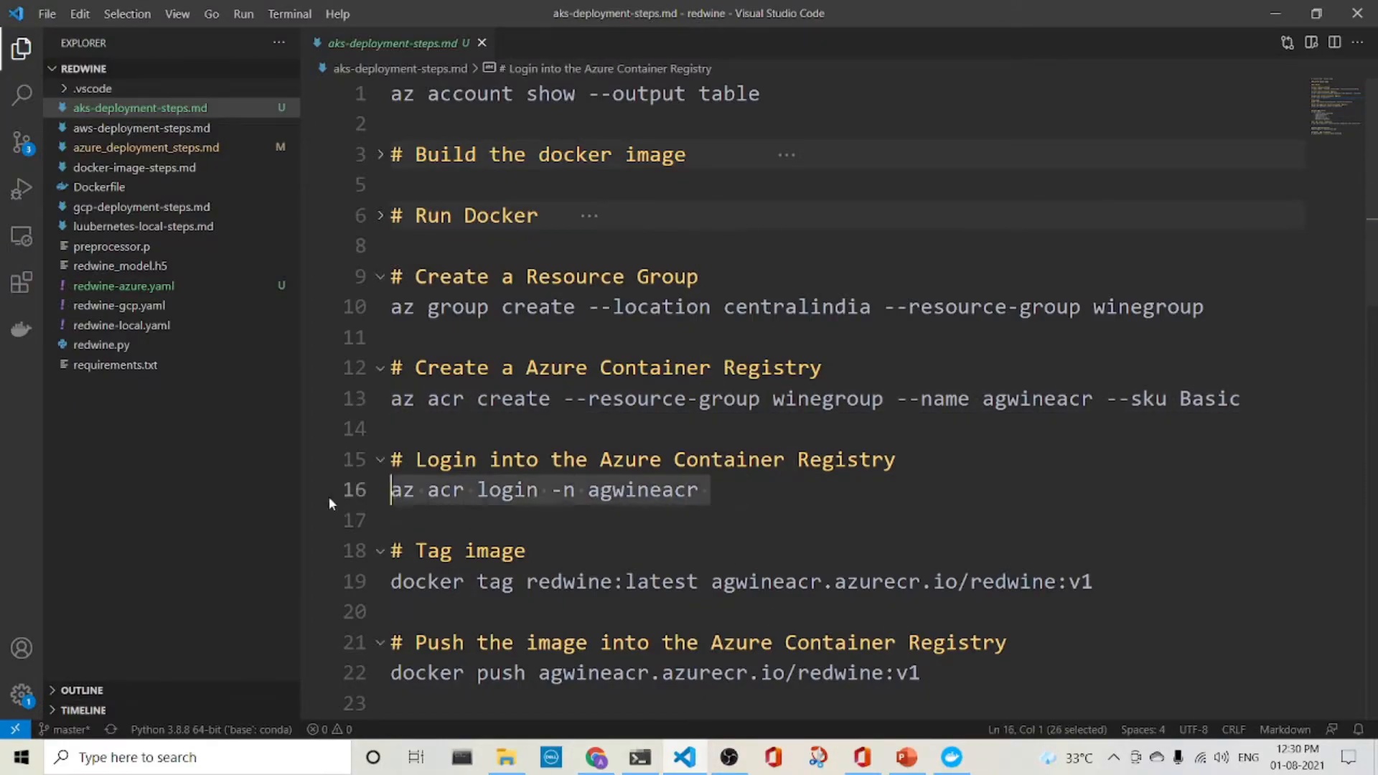
{"action": "right_click", "coordinate": [549, 490]}
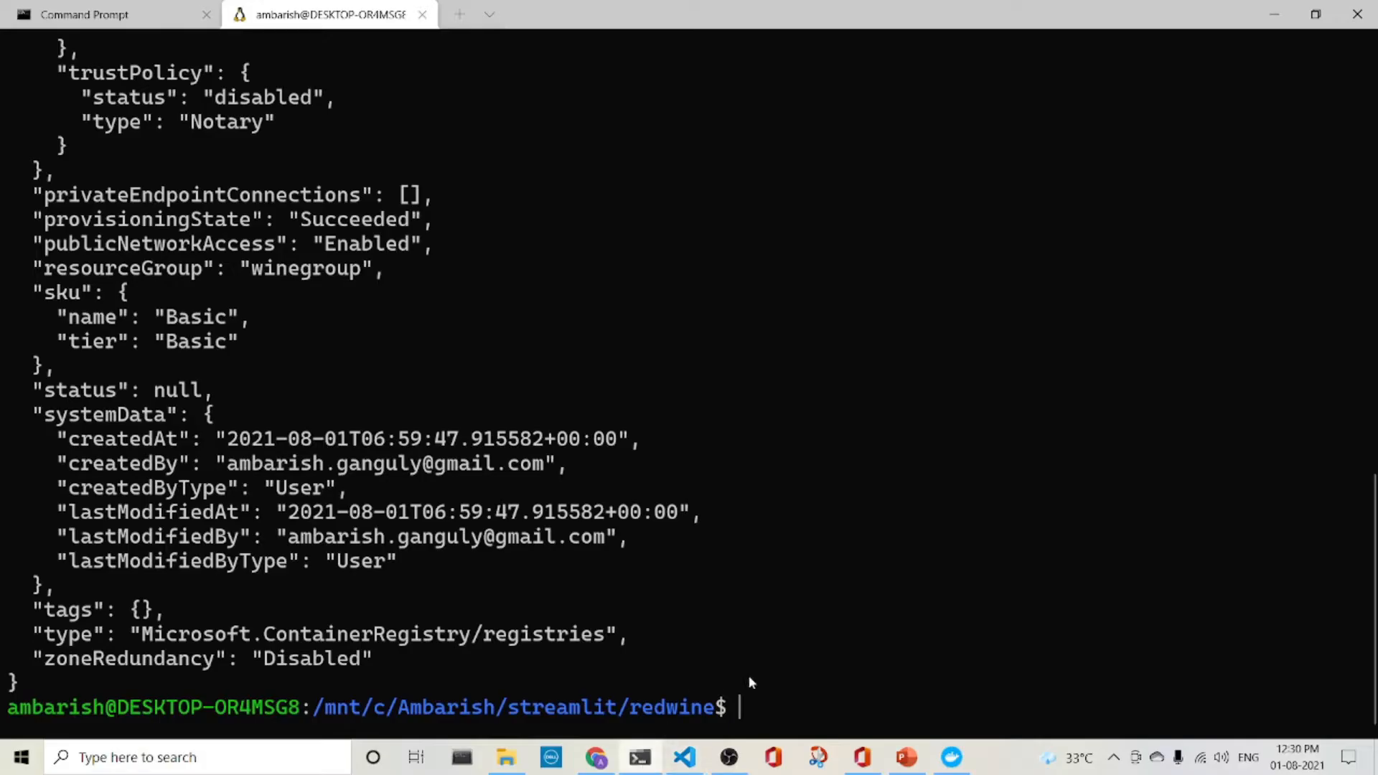
{"action": "type", "text": "az acr login -n agwineacr"}
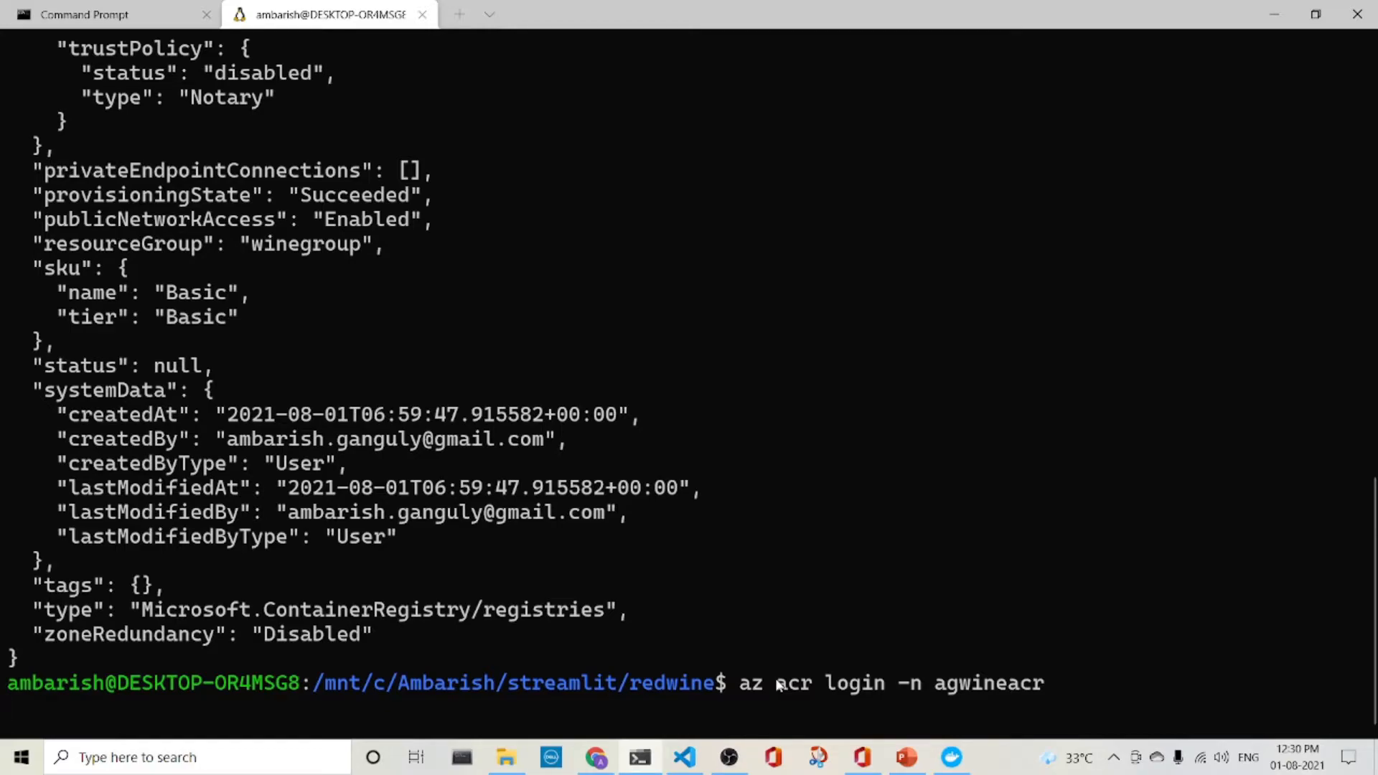
{"action": "key", "text": "Return"}
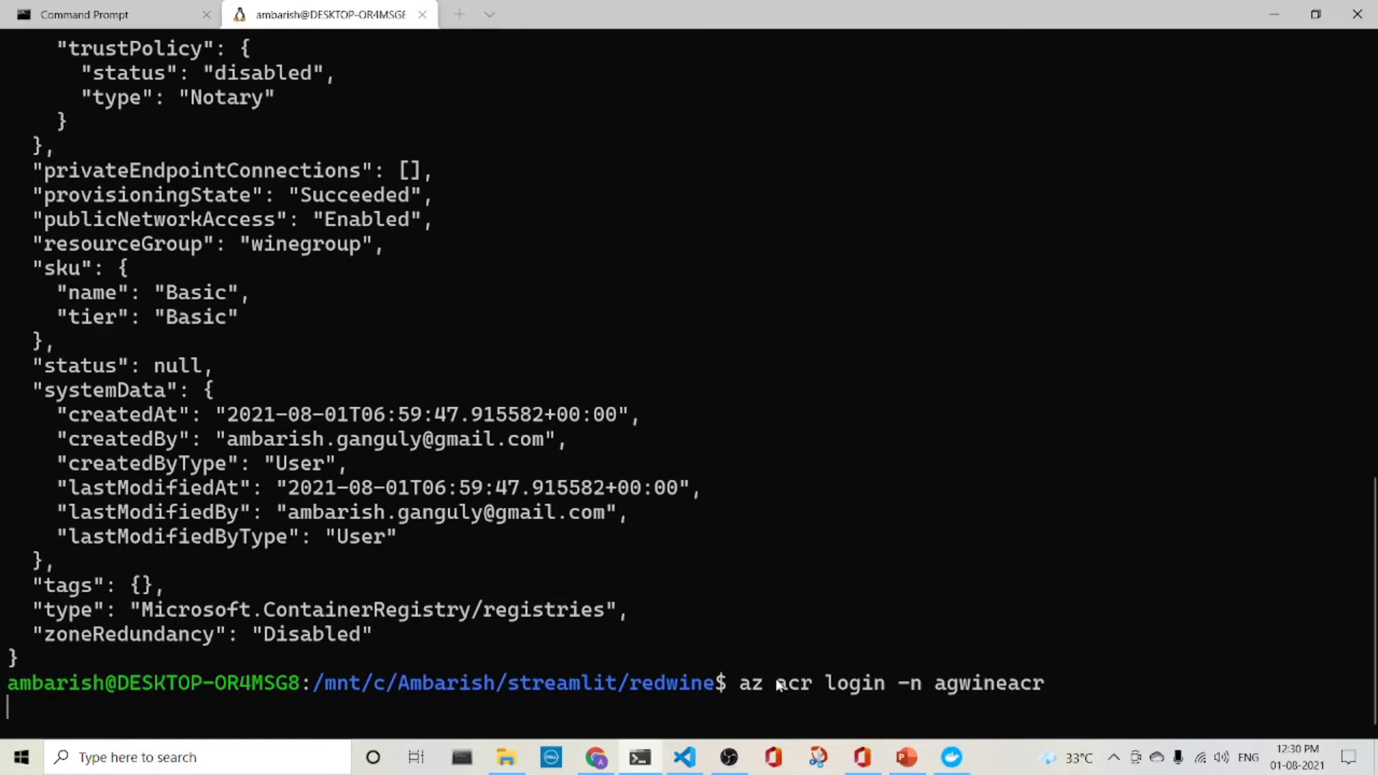
{"action": "mouse_move", "coordinate": [767, 692]}
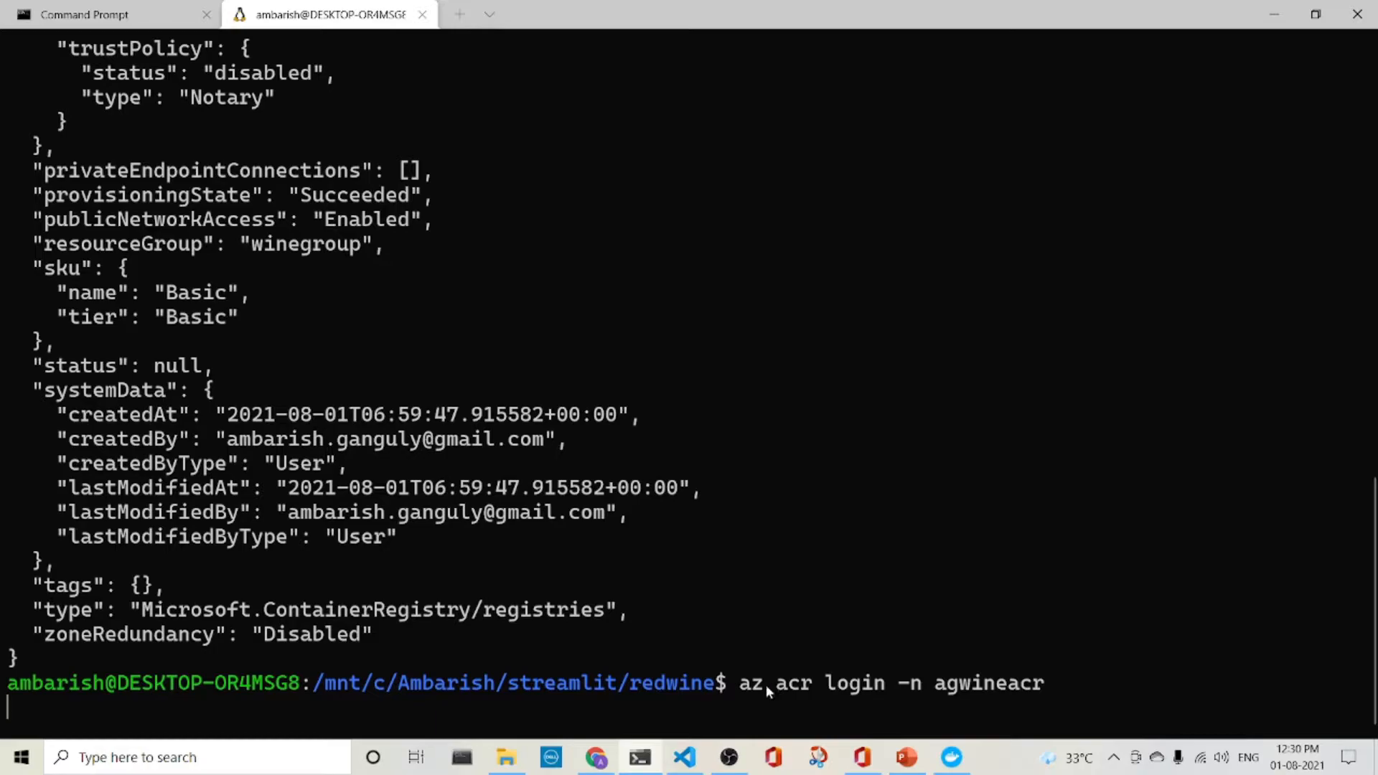
{"action": "left_click", "coordinate": [684, 757]}
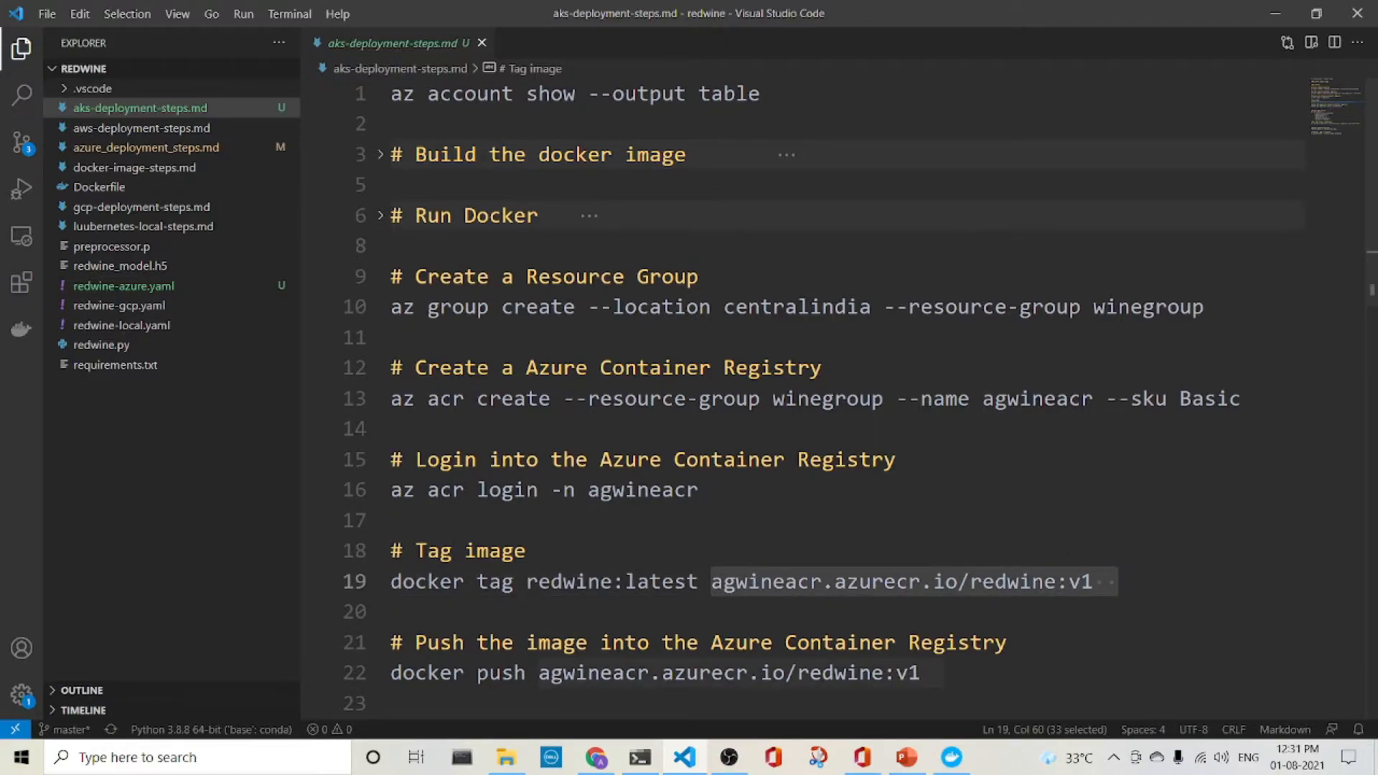
Tag redwine:latest as agwineacr.azurecr.io/redwine:v1 using the docker tag command from the notes.
{"action": "left_click", "coordinate": [1118, 583]}
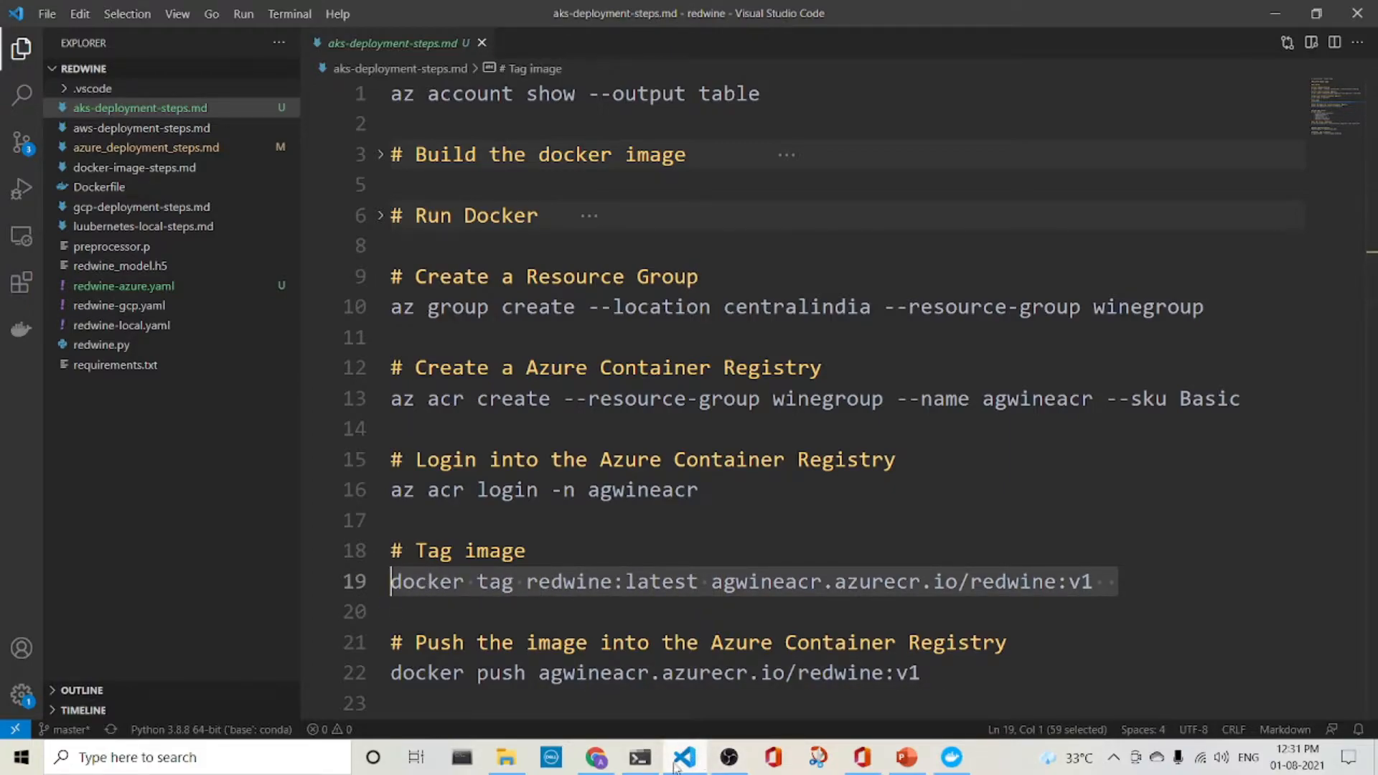
{"action": "left_click", "coordinate": [597, 758]}
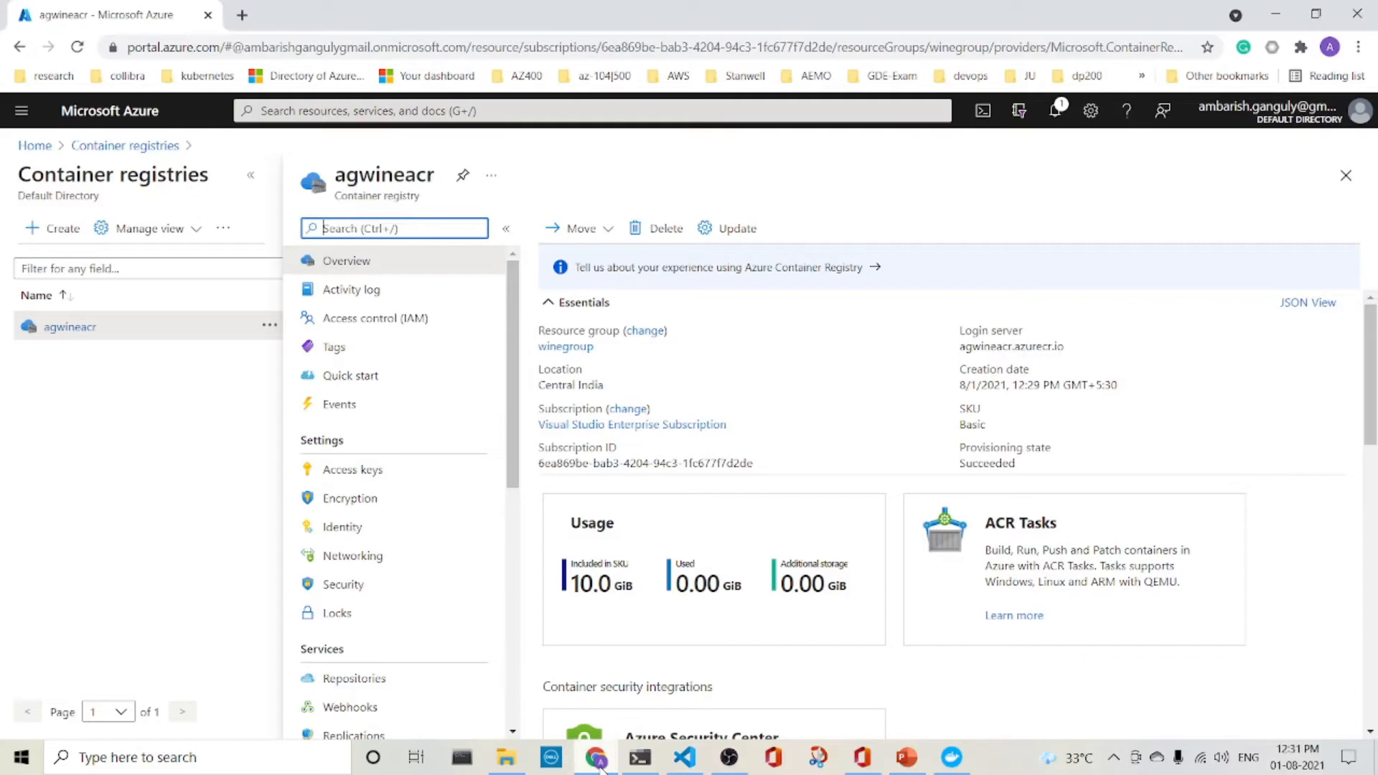
{"action": "left_click", "coordinate": [685, 758]}
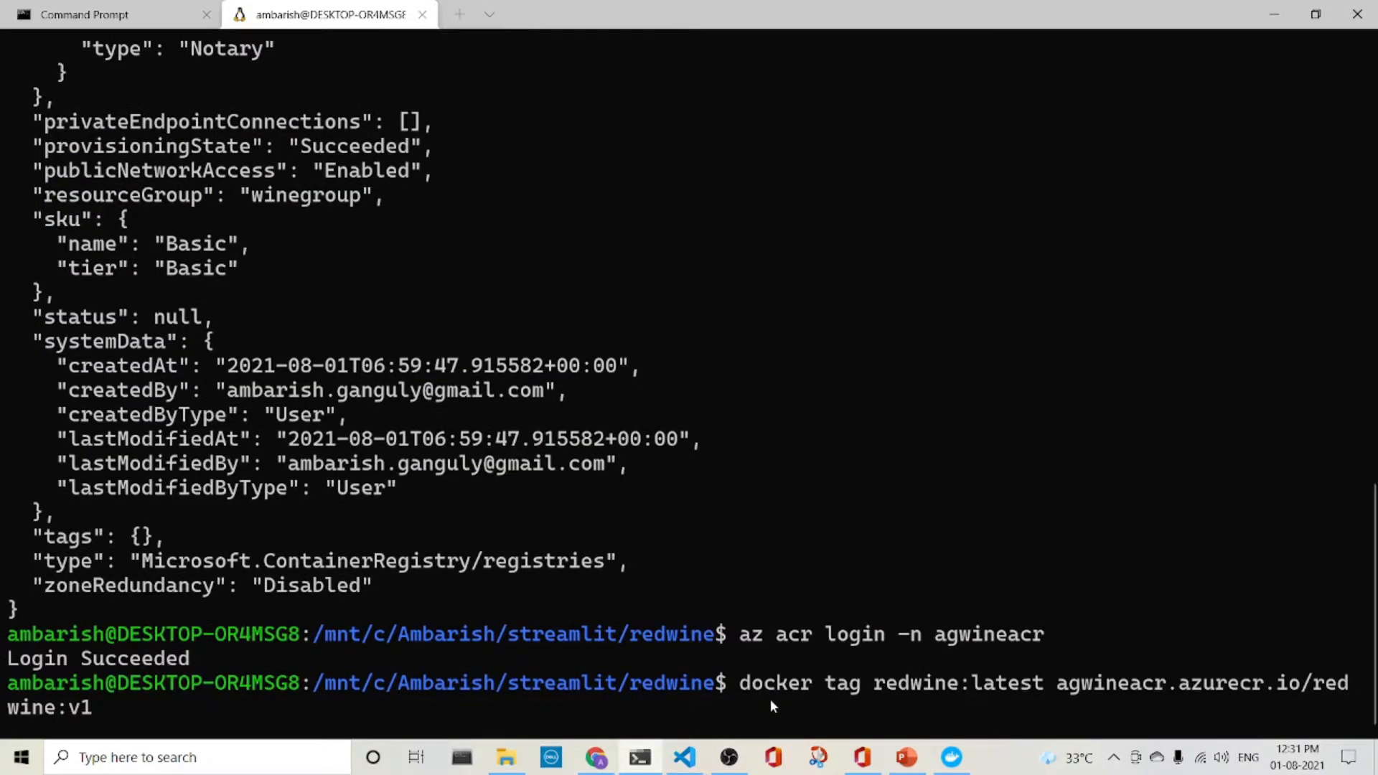
{"action": "key", "text": "Return"}
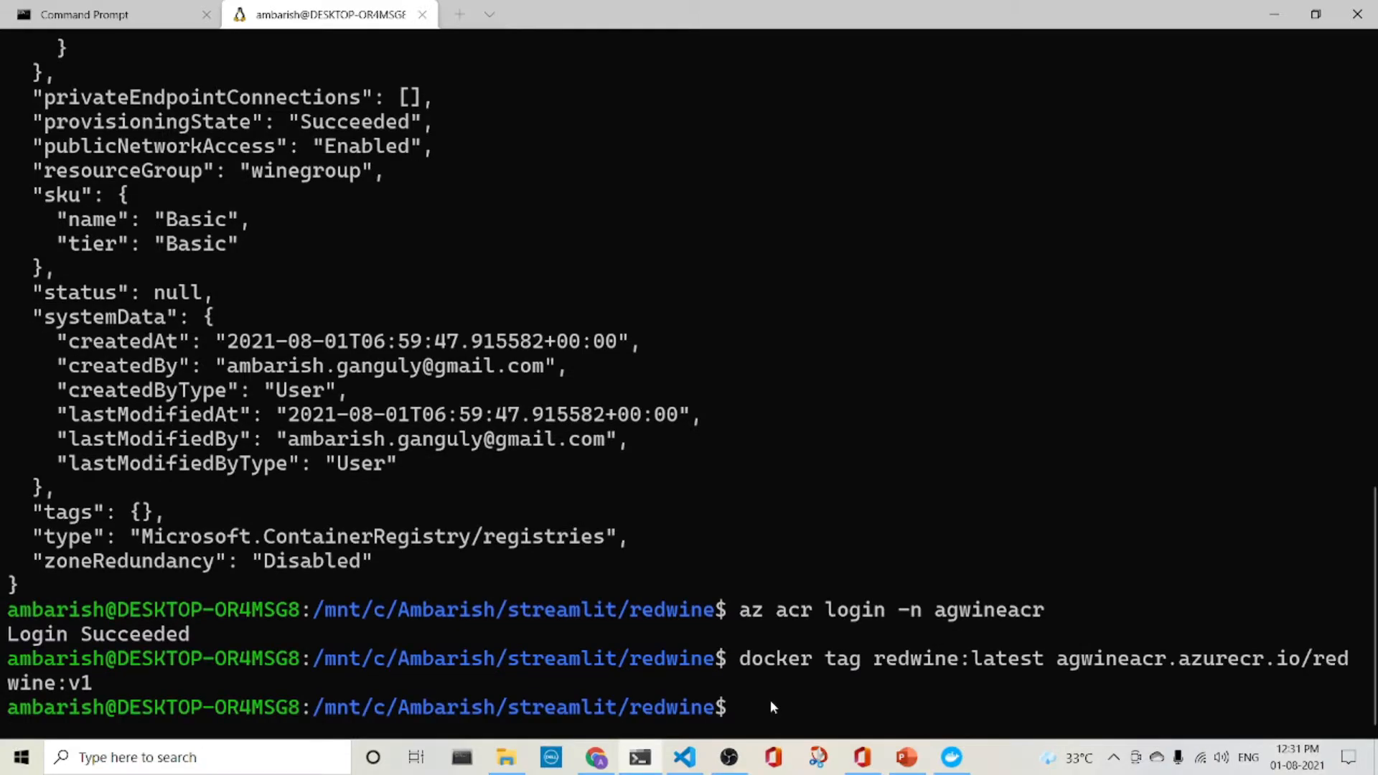
{"action": "mouse_move", "coordinate": [890, 736]}
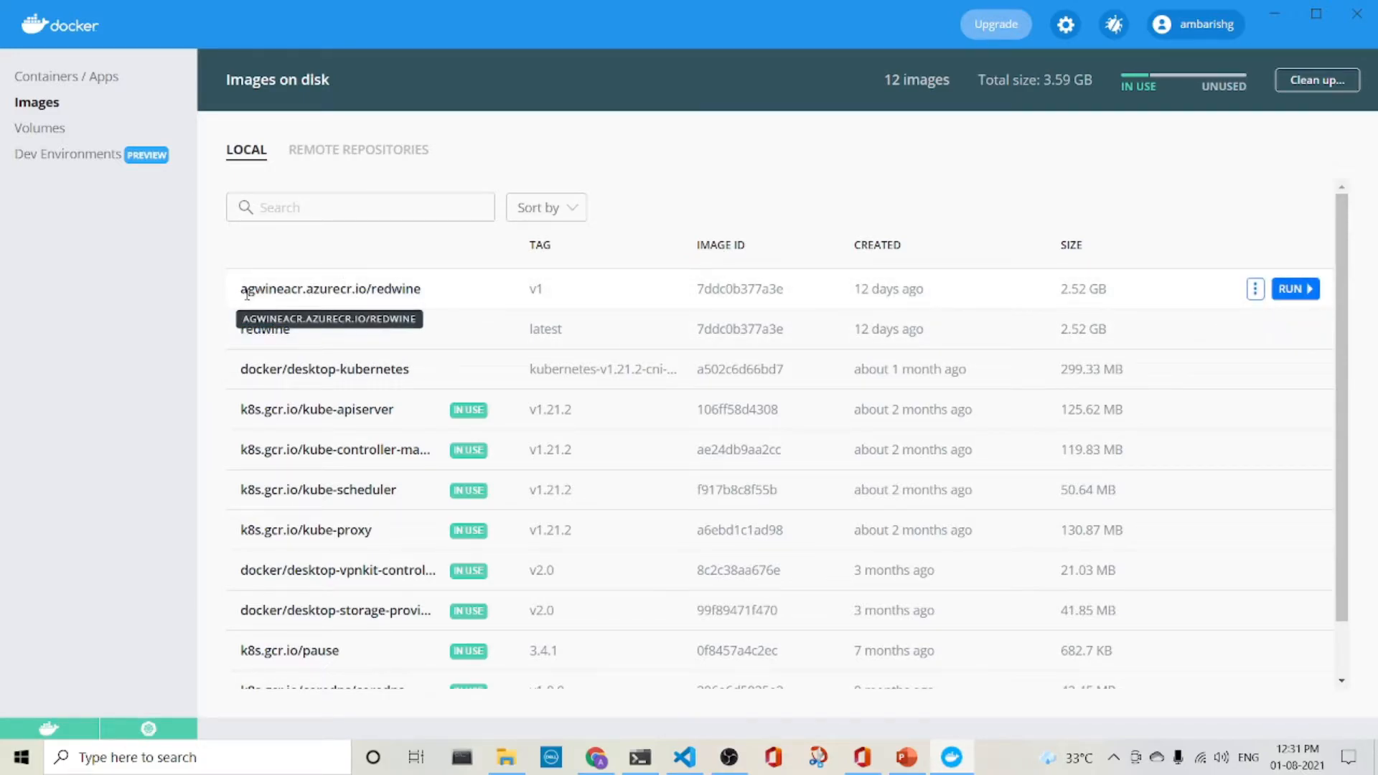
Inspect the new agwineacr.azurecr.io/redwine v1 entry in Docker Desktop's image list.
{"action": "double_click", "coordinate": [331, 288]}
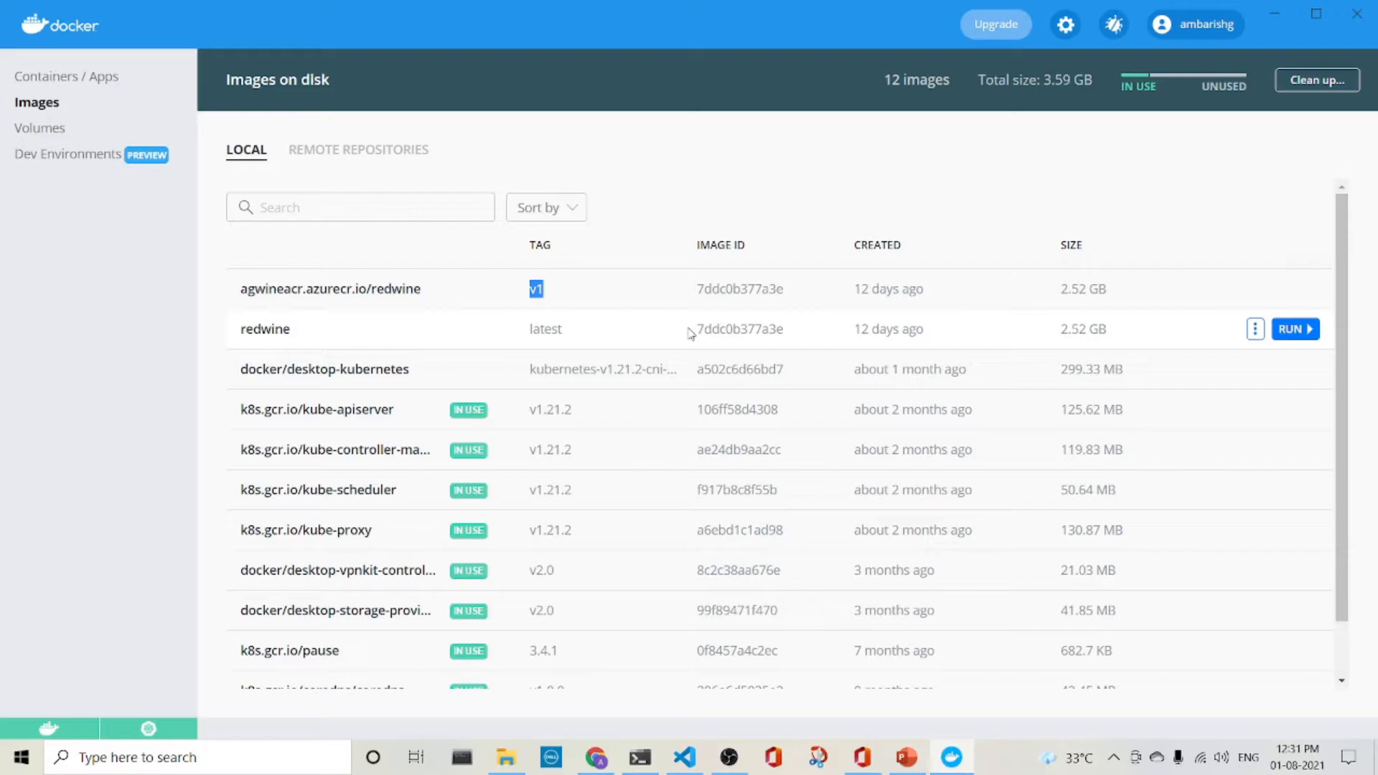
{"action": "left_click", "coordinate": [685, 757]}
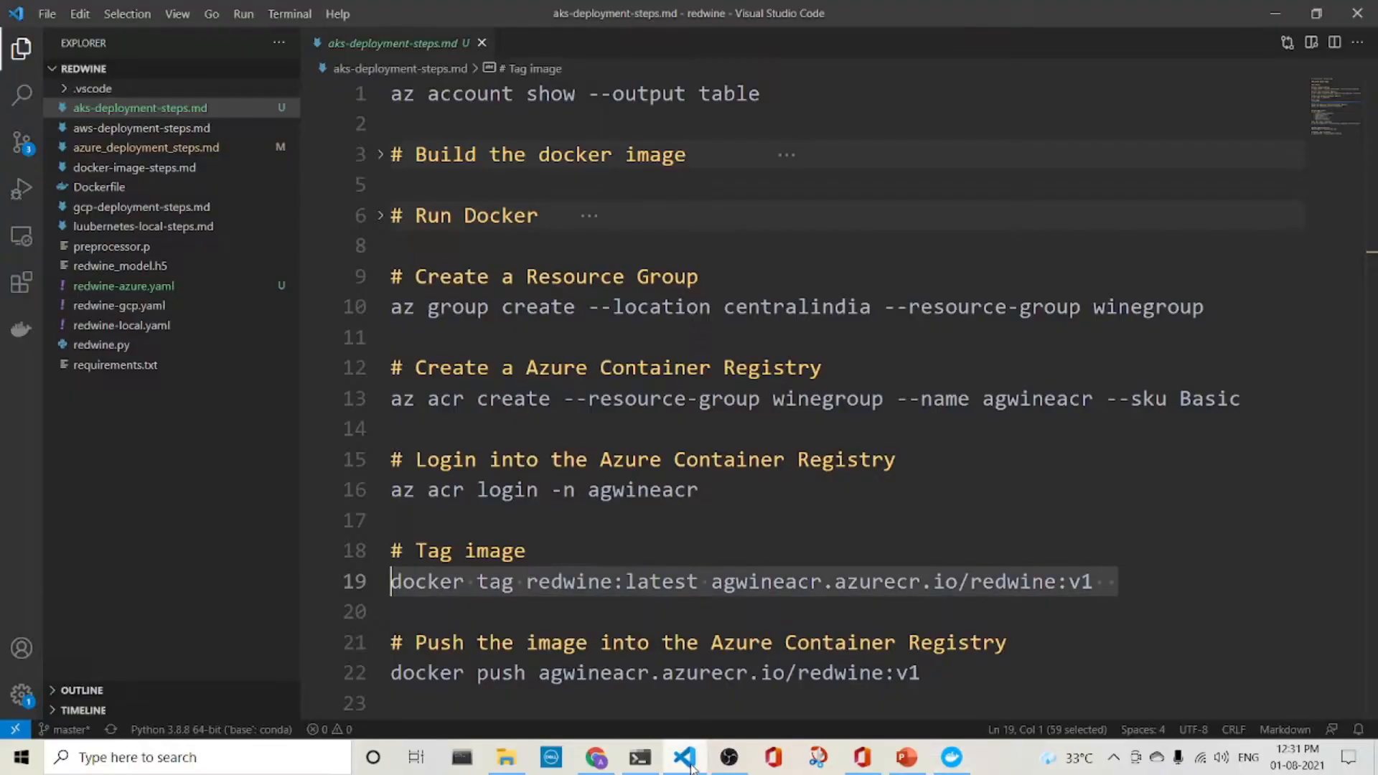
Run 'docker push agwineacr.azurecr.io/redwine:v1' to upload the image to the registry.
{"action": "scroll", "scroll_direction": "down", "scroll_amount": 3}
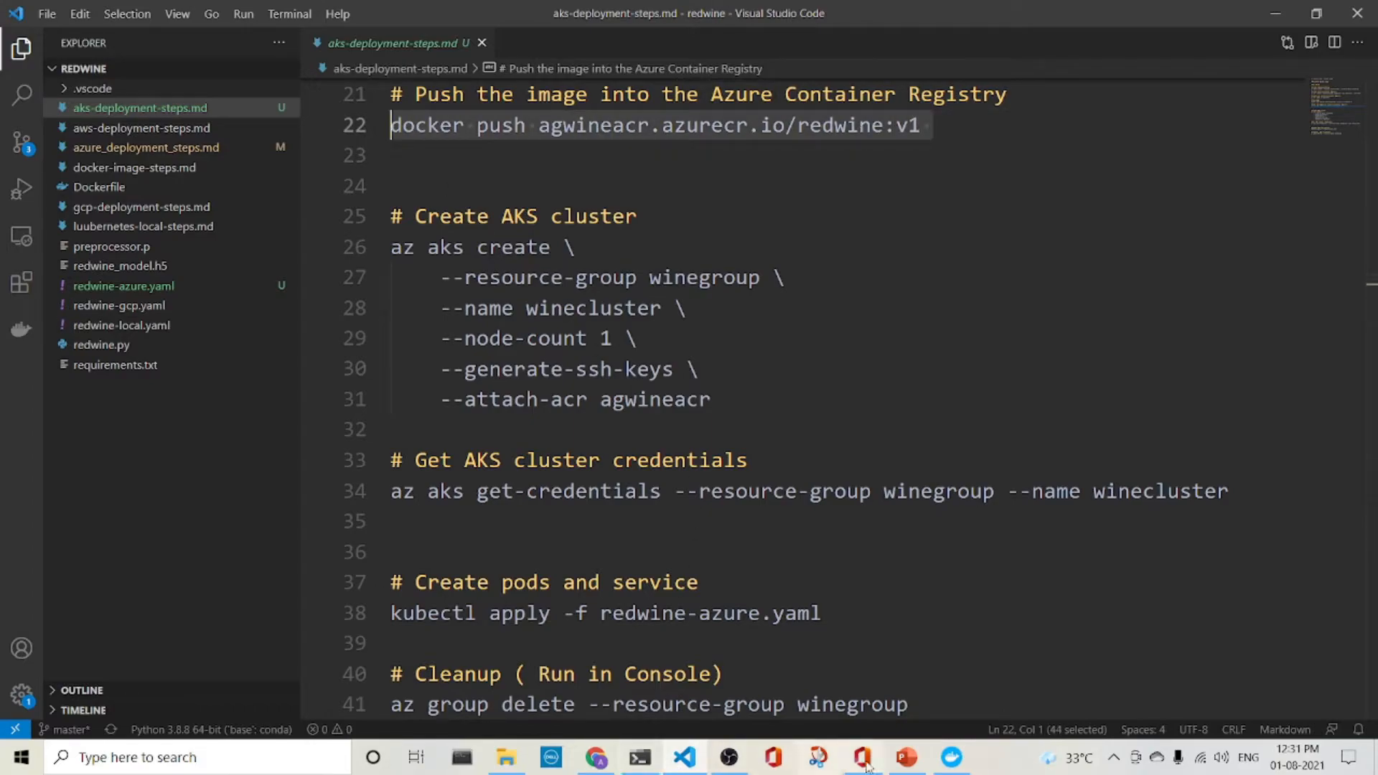
{"action": "mouse_move", "coordinate": [951, 757]}
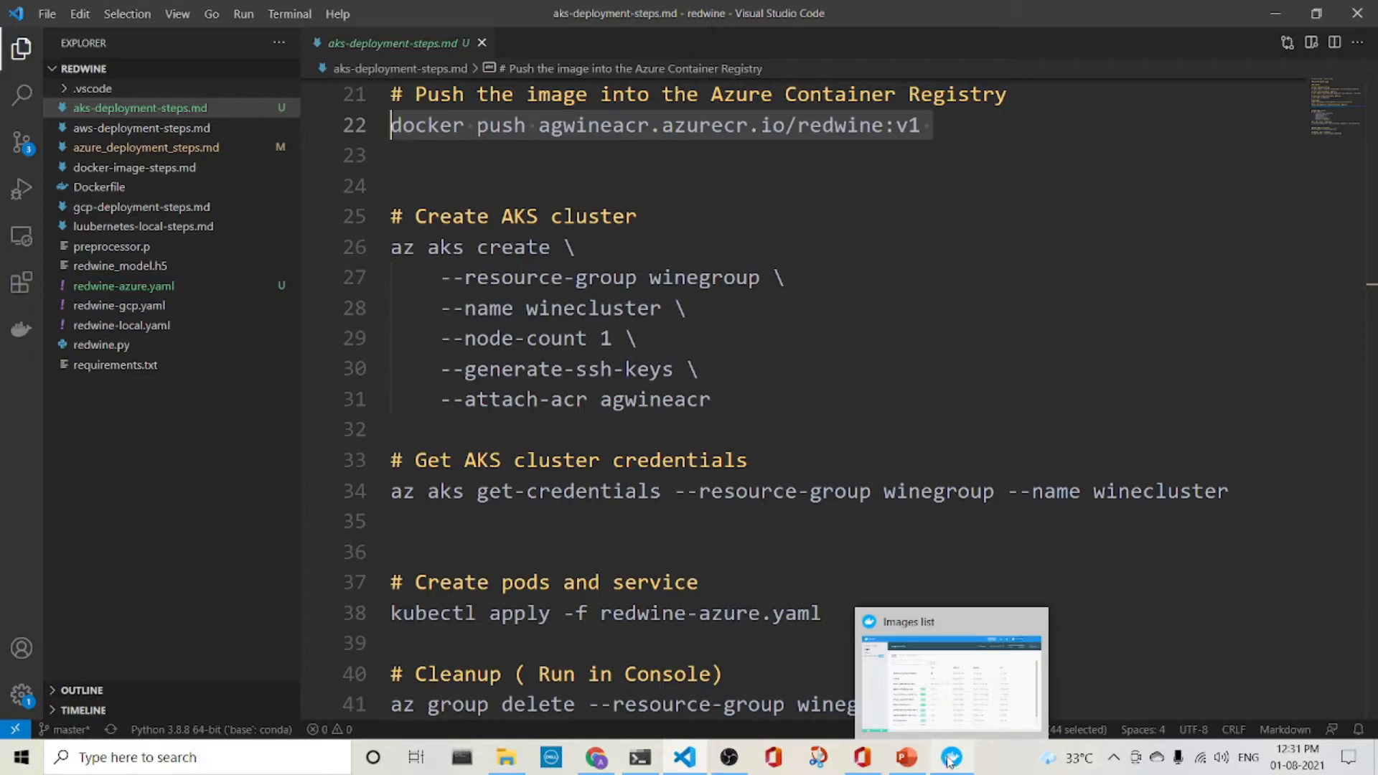
{"action": "mouse_move", "coordinate": [684, 756]}
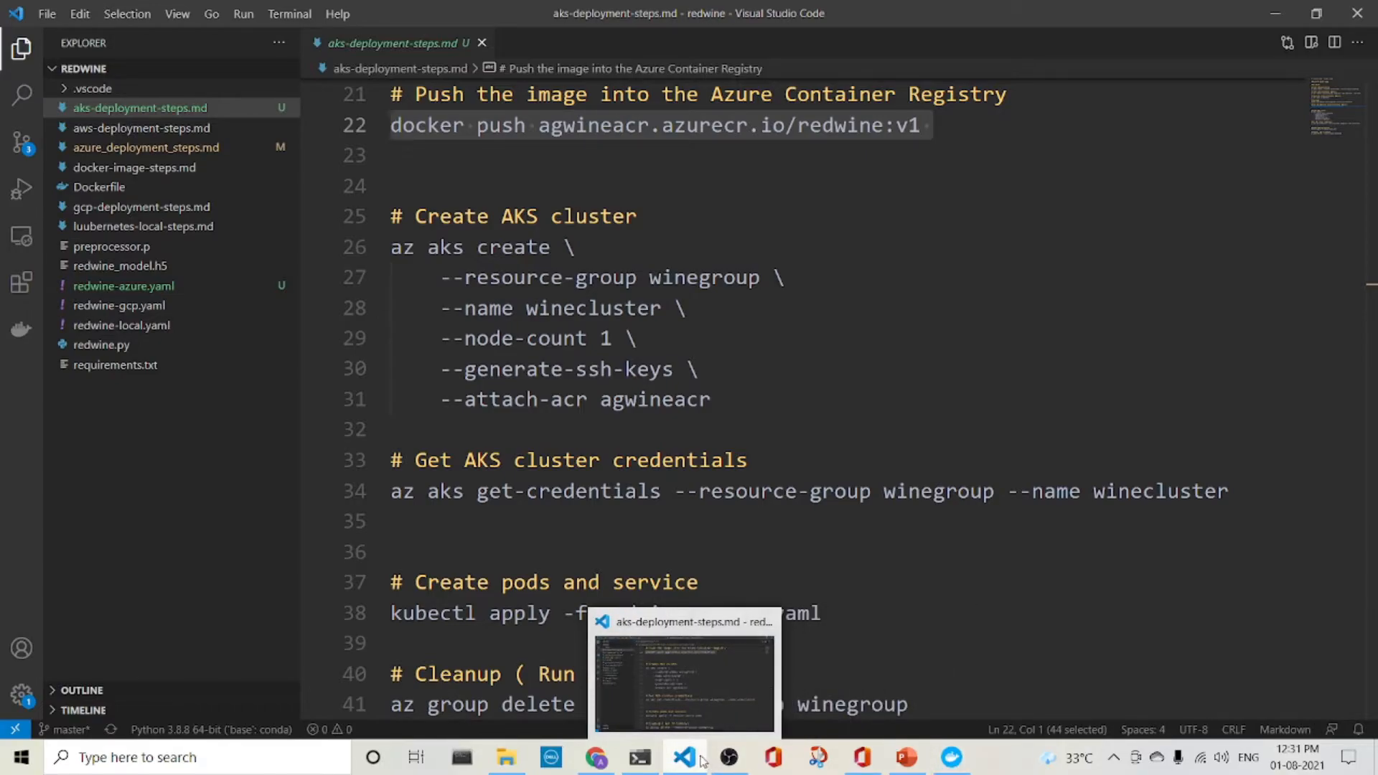
{"action": "left_click", "coordinate": [639, 757]}
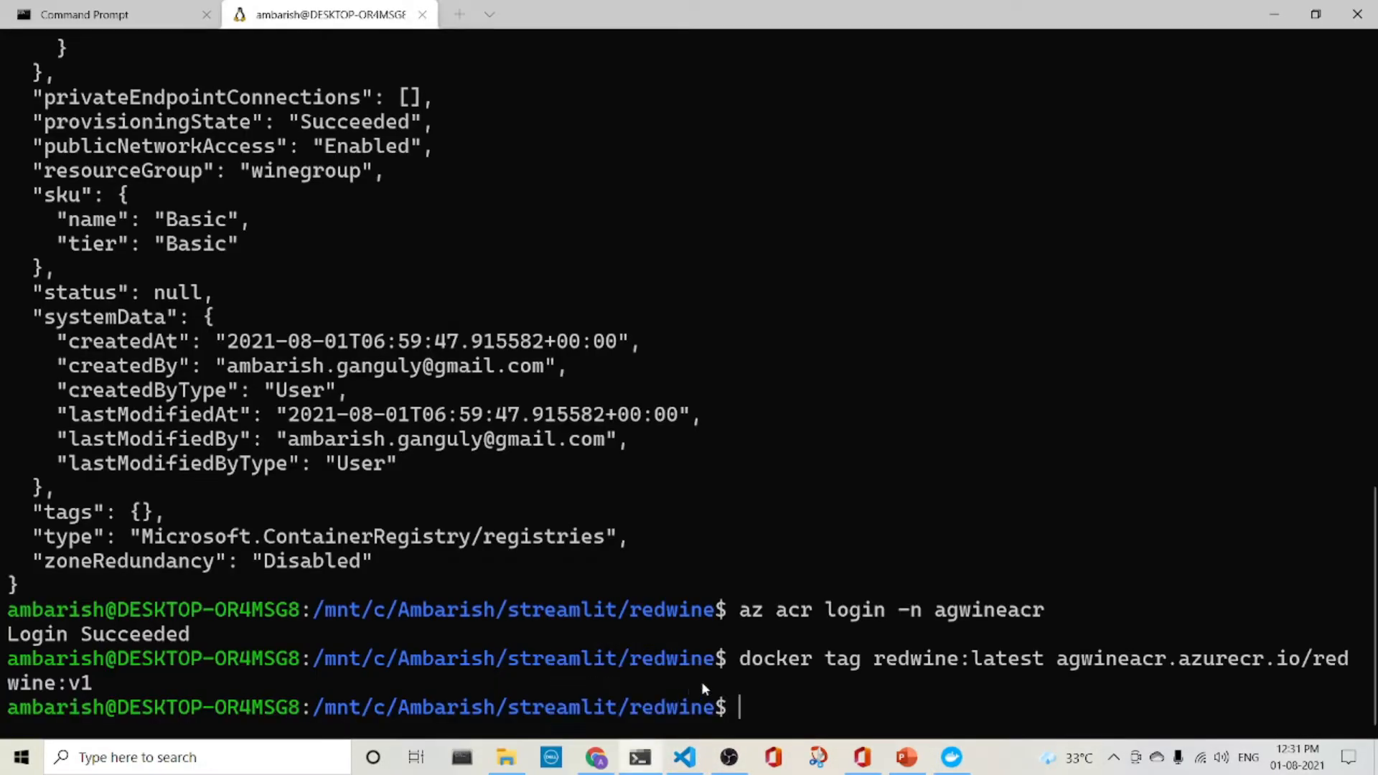
{"action": "type", "text": "docker push agwineacr.azurecr.io/redwine:v1"}
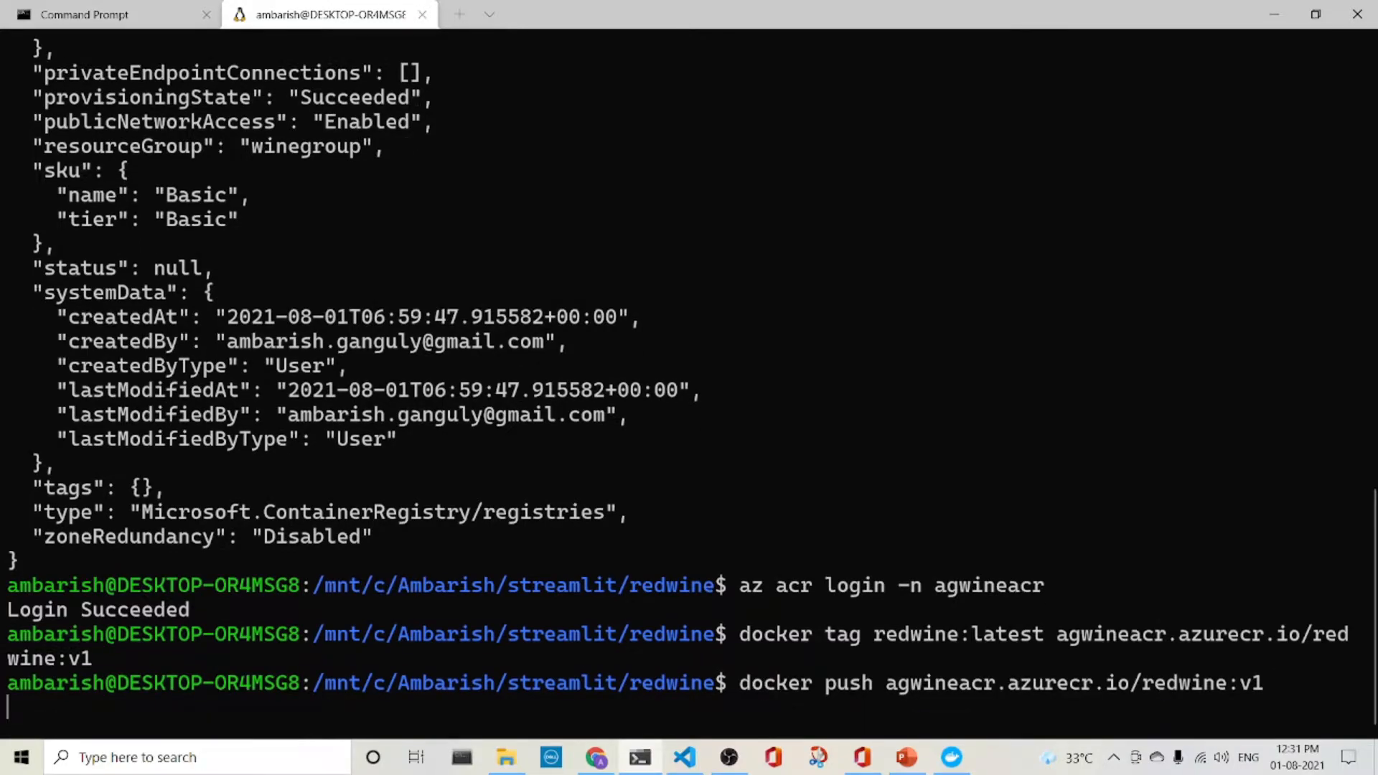
{"action": "key", "text": "Return"}
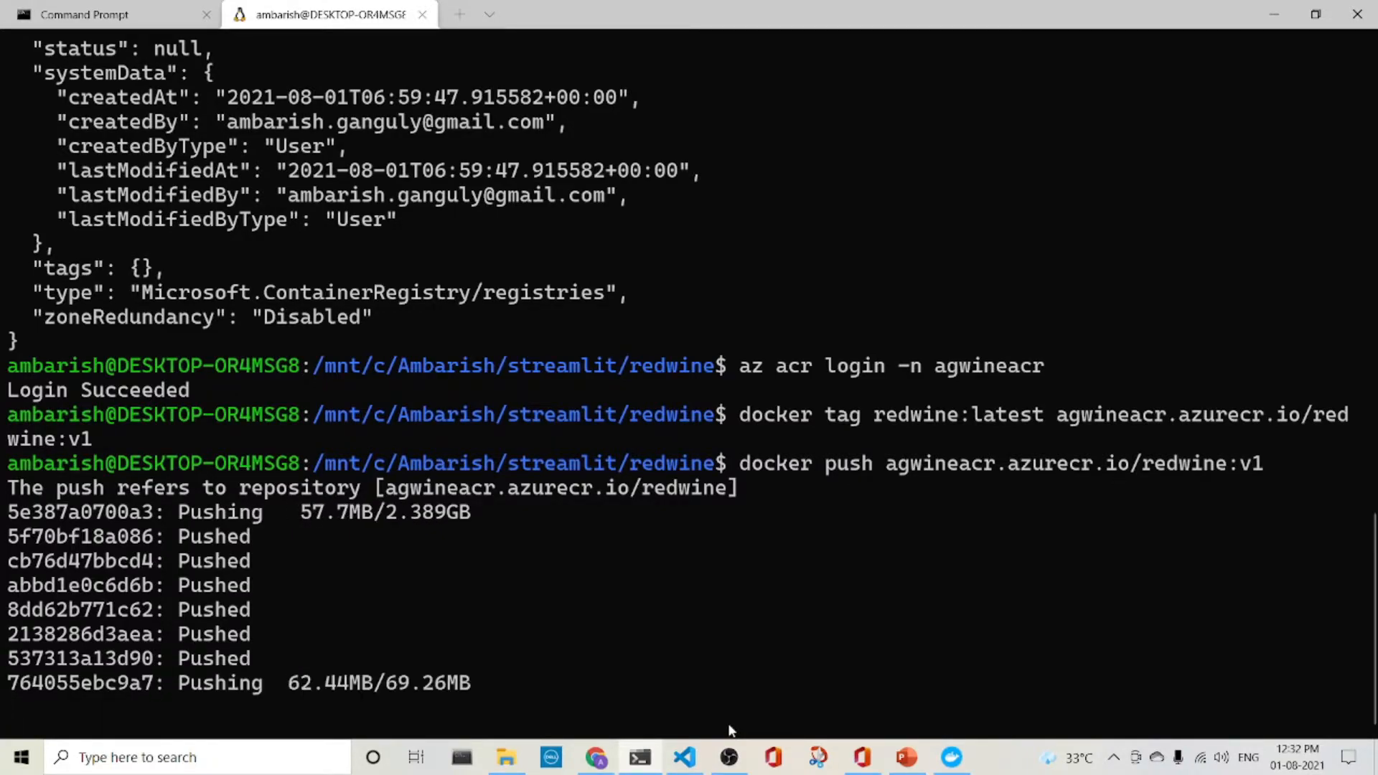
{"action": "mouse_move", "coordinate": [728, 757]}
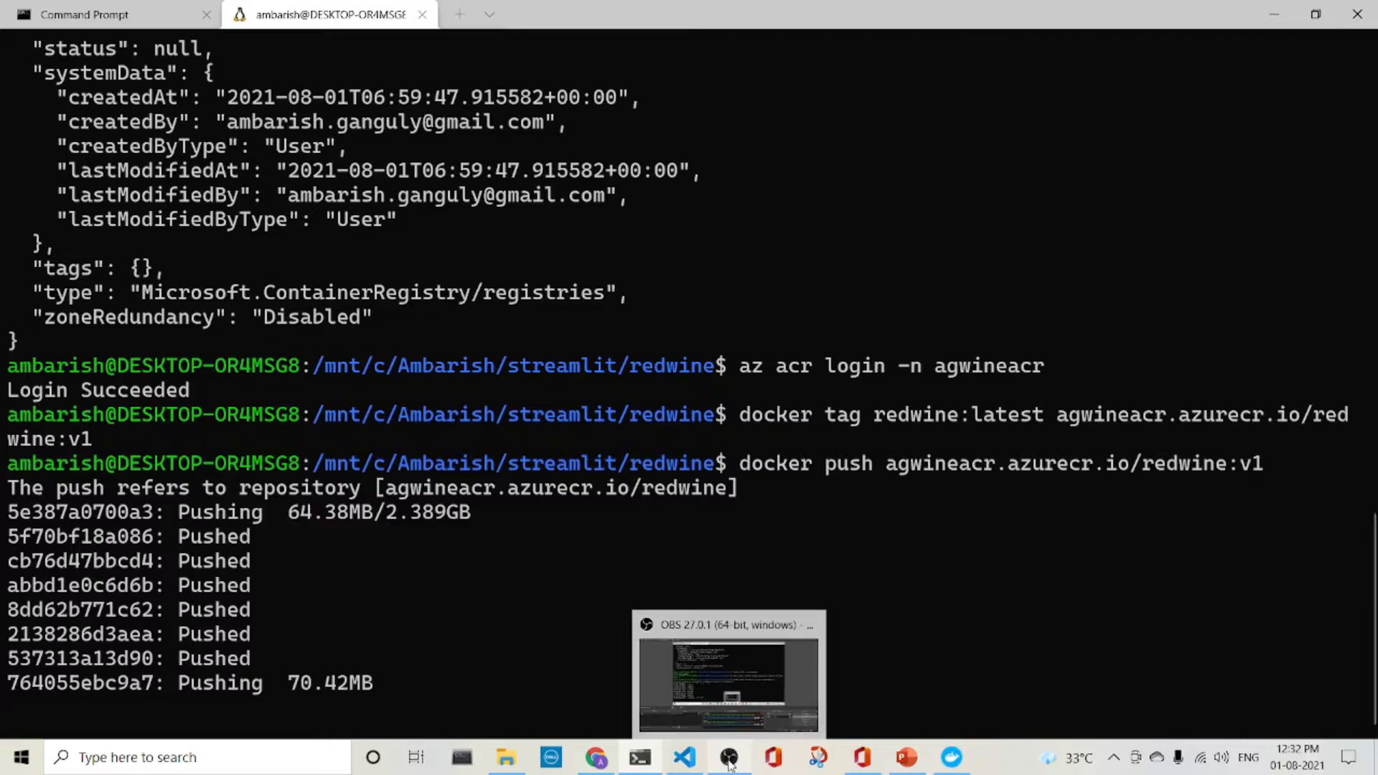
{"action": "mouse_move", "coordinate": [728, 756]}
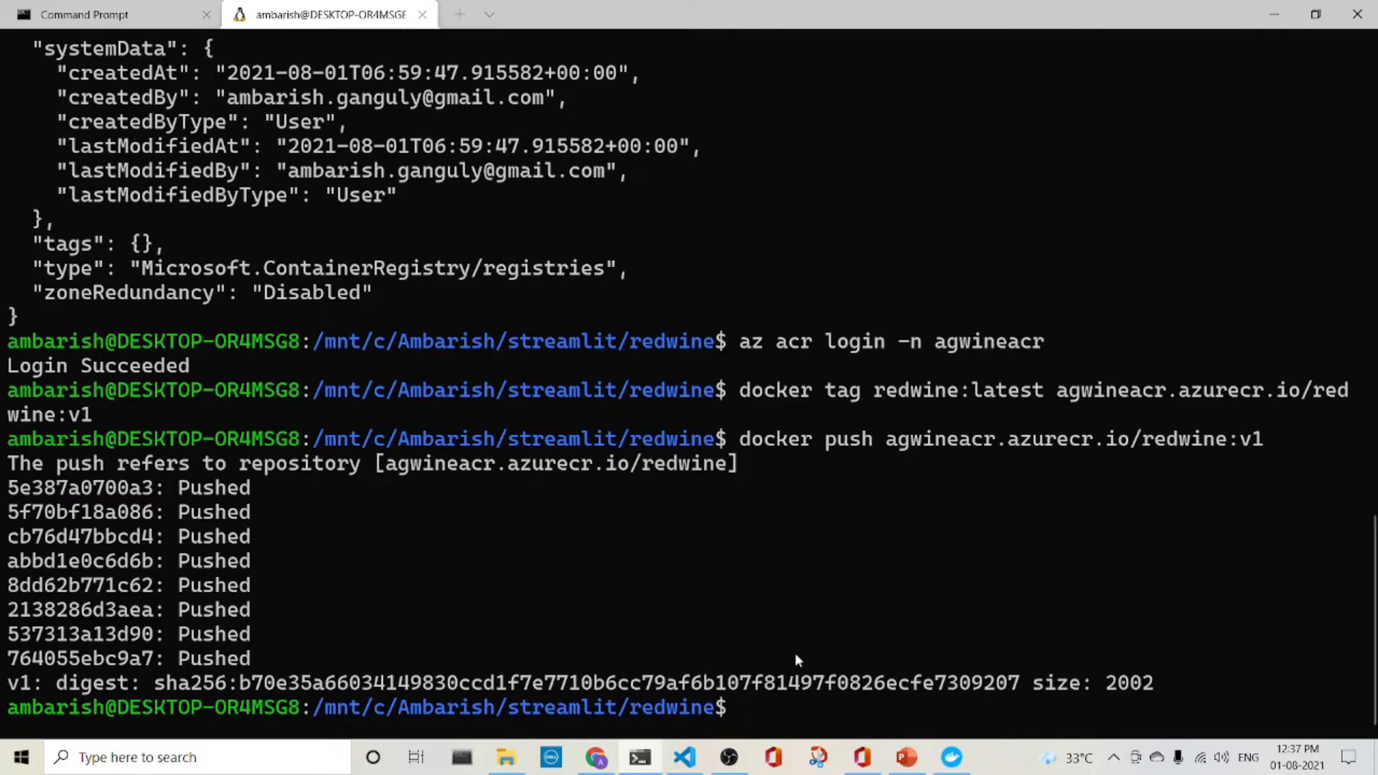
Open the redwine repository in the agwineacr registry to confirm its v1 tag.
{"action": "left_click", "coordinate": [596, 756]}
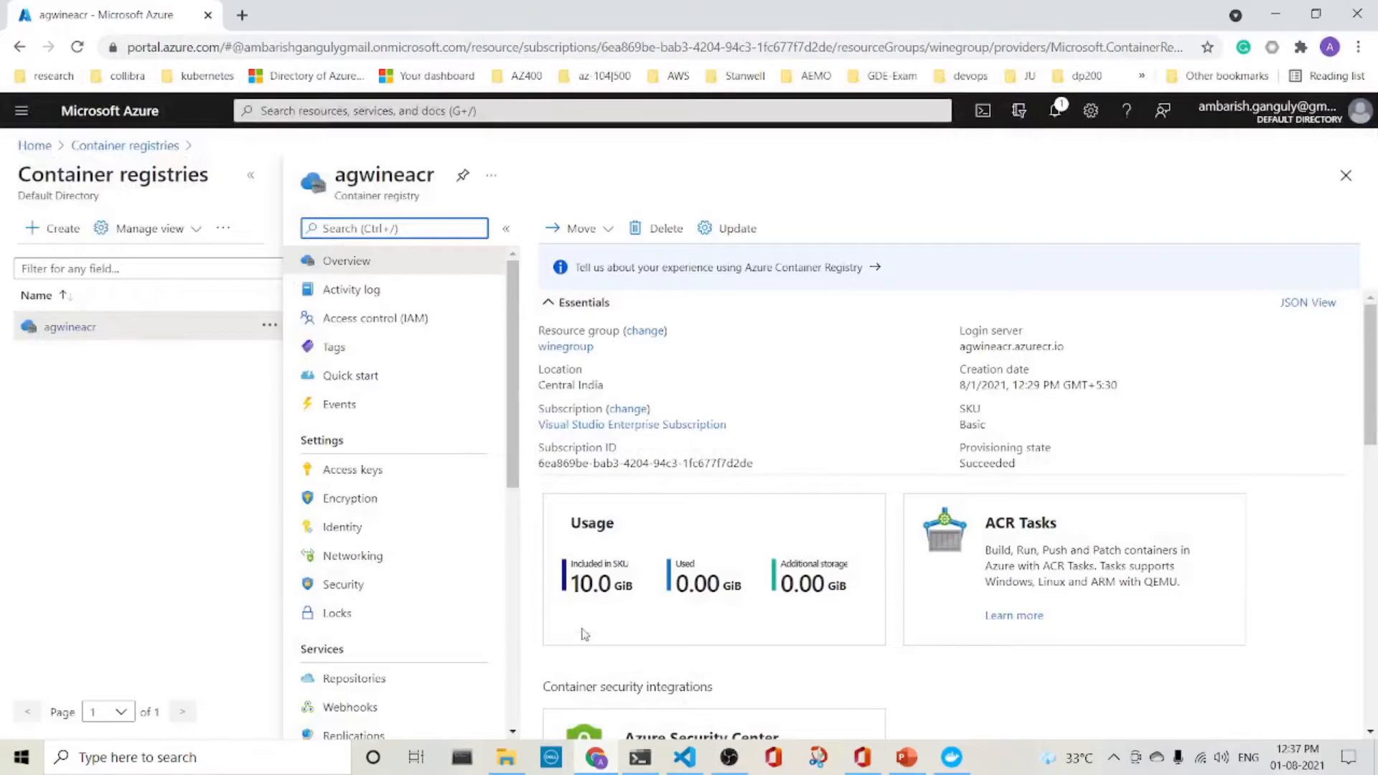
{"action": "left_click", "coordinate": [354, 677]}
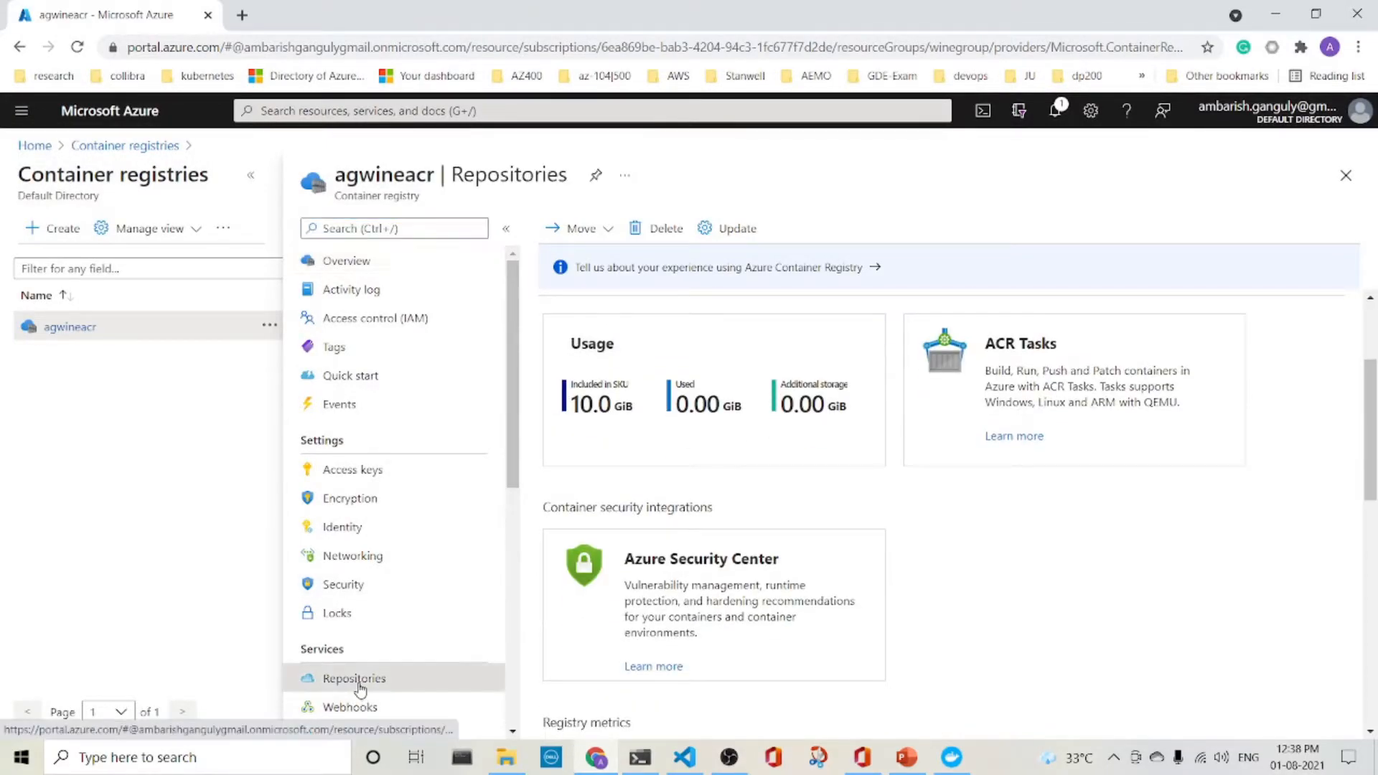
{"action": "left_click", "coordinate": [353, 677]}
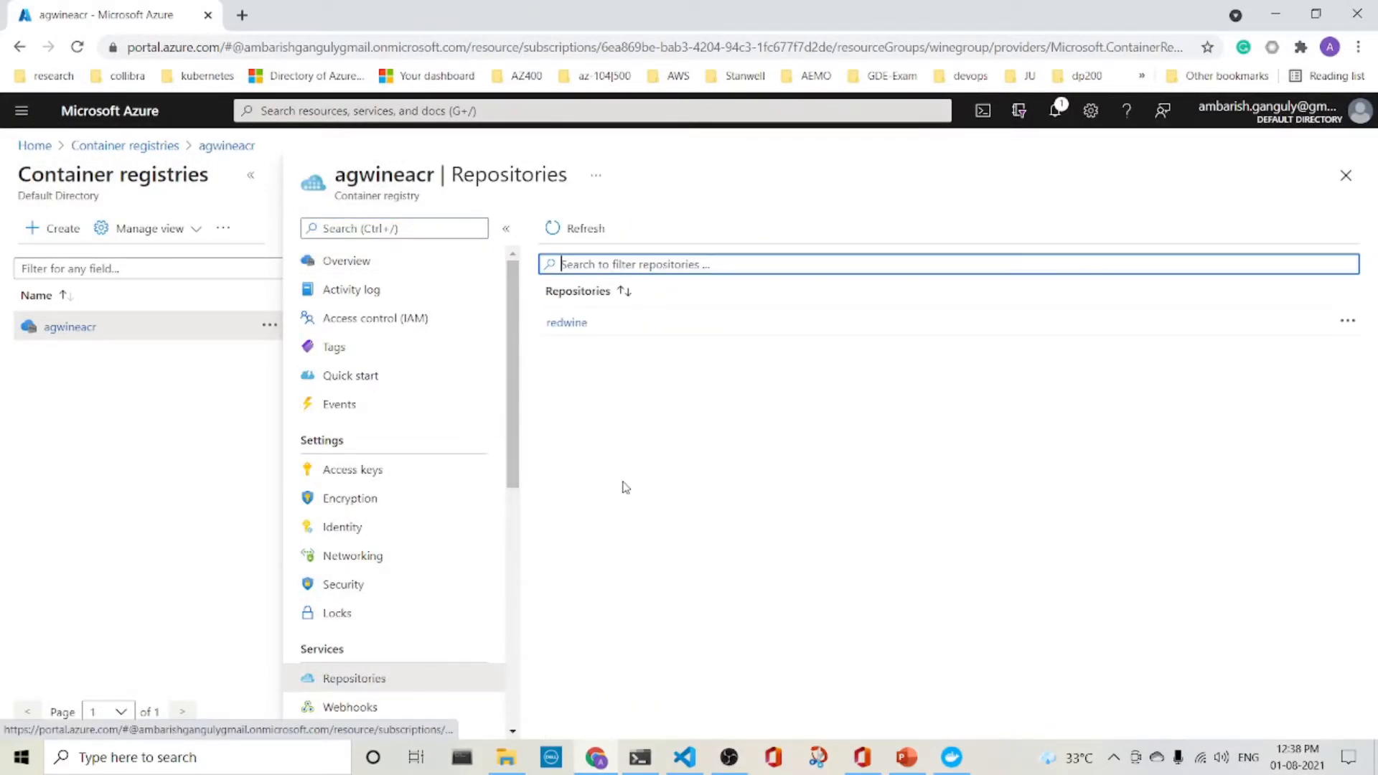
{"action": "left_click", "coordinate": [567, 321]}
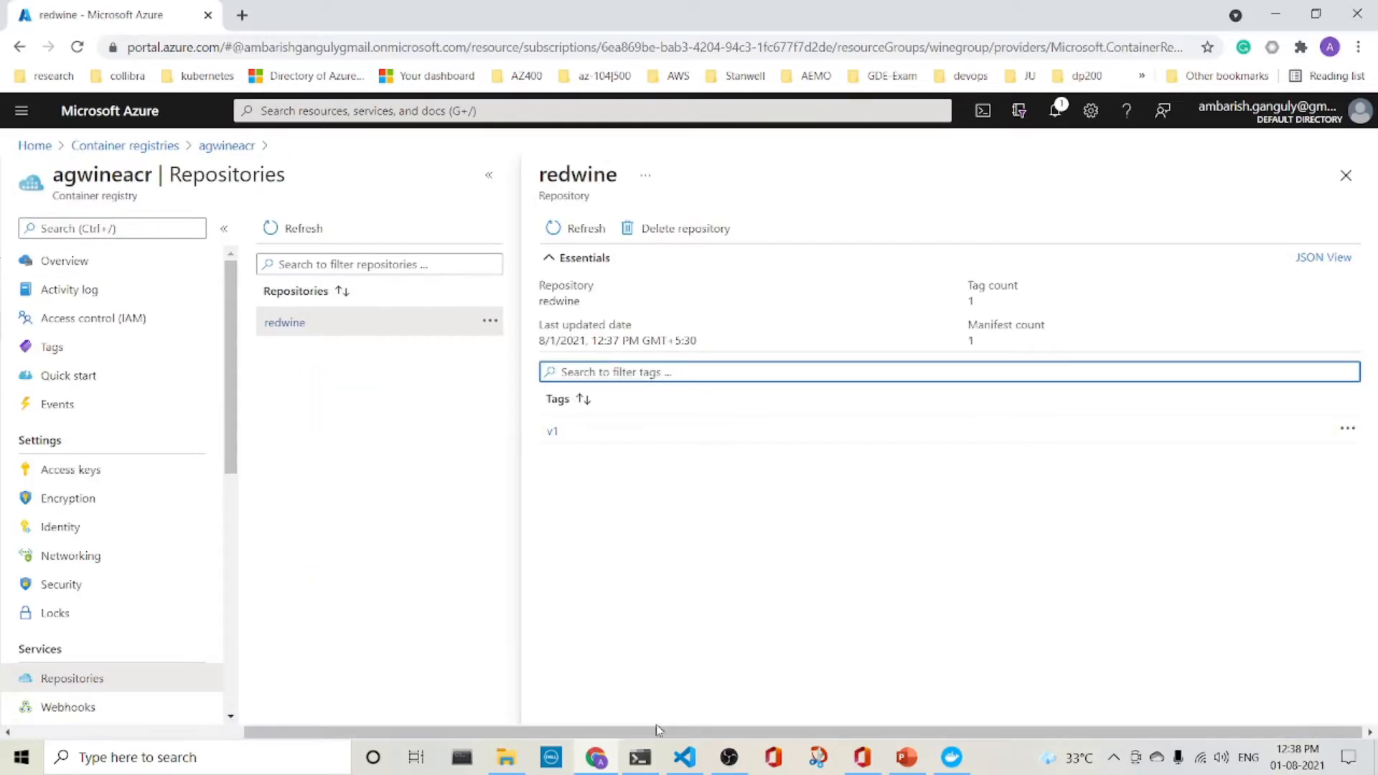
{"action": "left_click", "coordinate": [639, 757]}
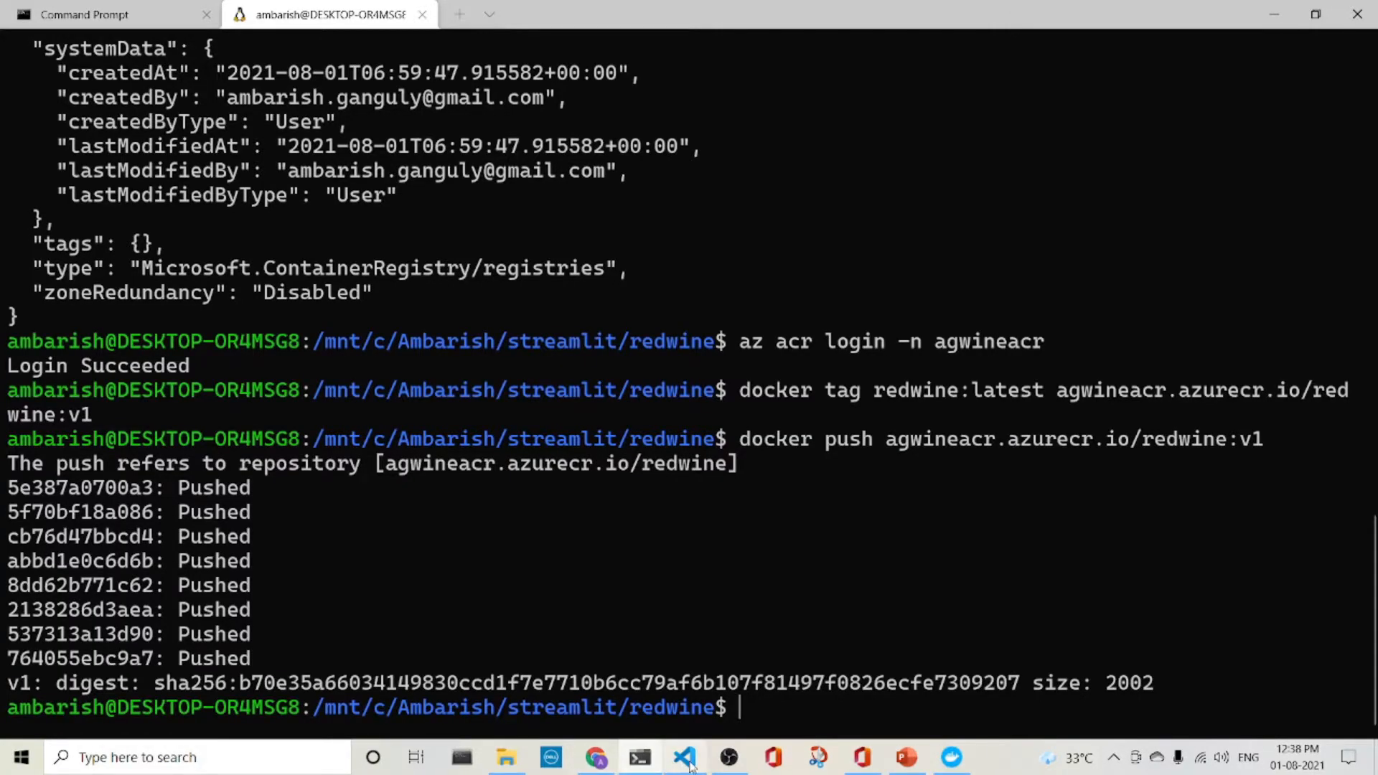
Review the winegroup, winecluster and node-count options, then select the whole az aks create command.
{"action": "left_click", "coordinate": [684, 757]}
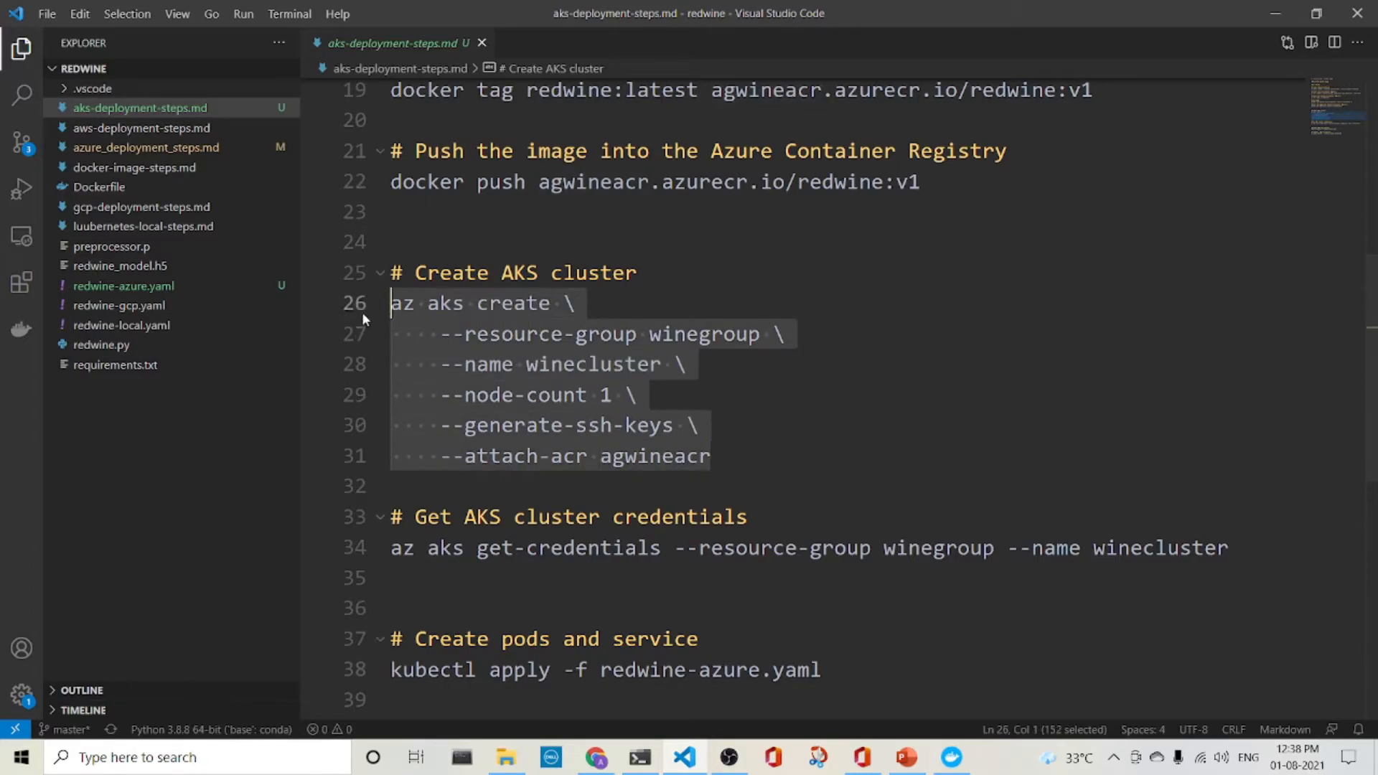
{"action": "left_click", "coordinate": [615, 334]}
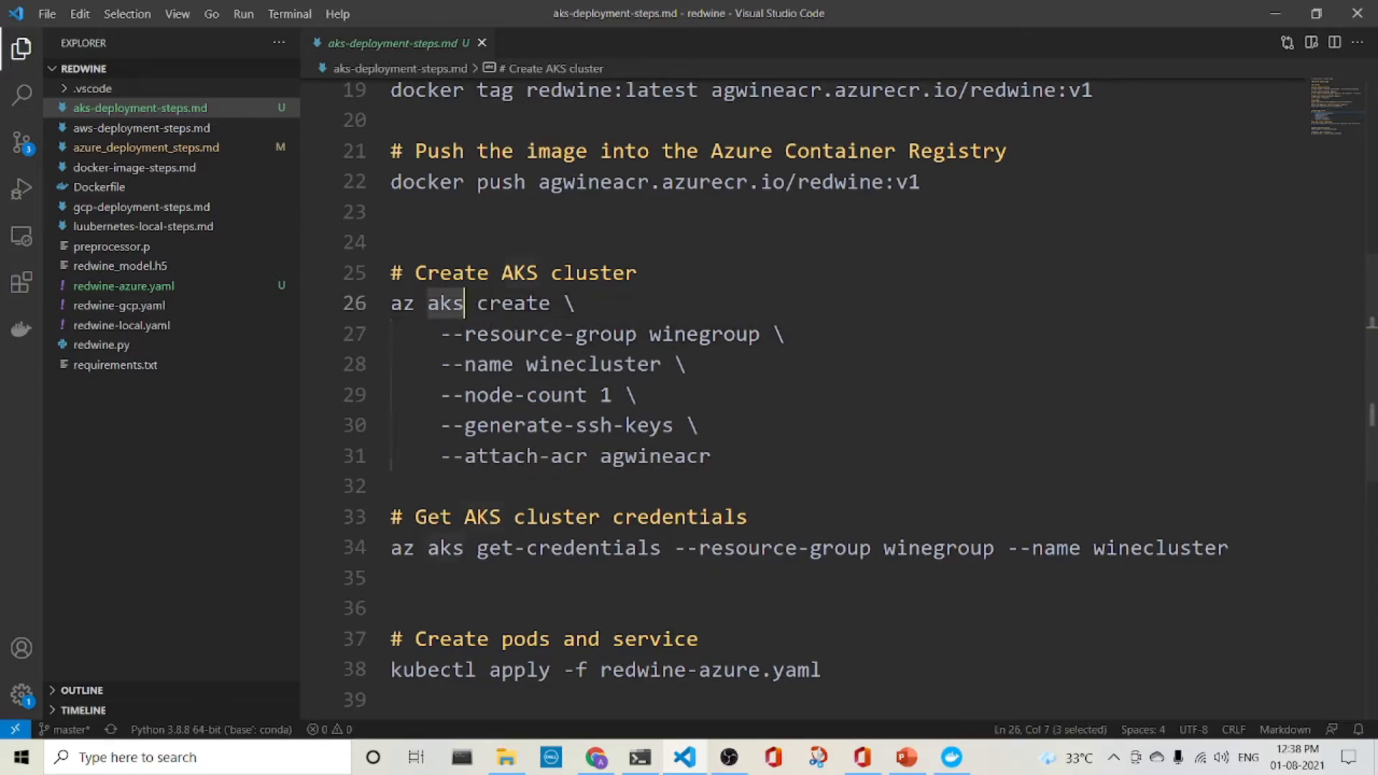
{"action": "double_click", "coordinate": [703, 334]}
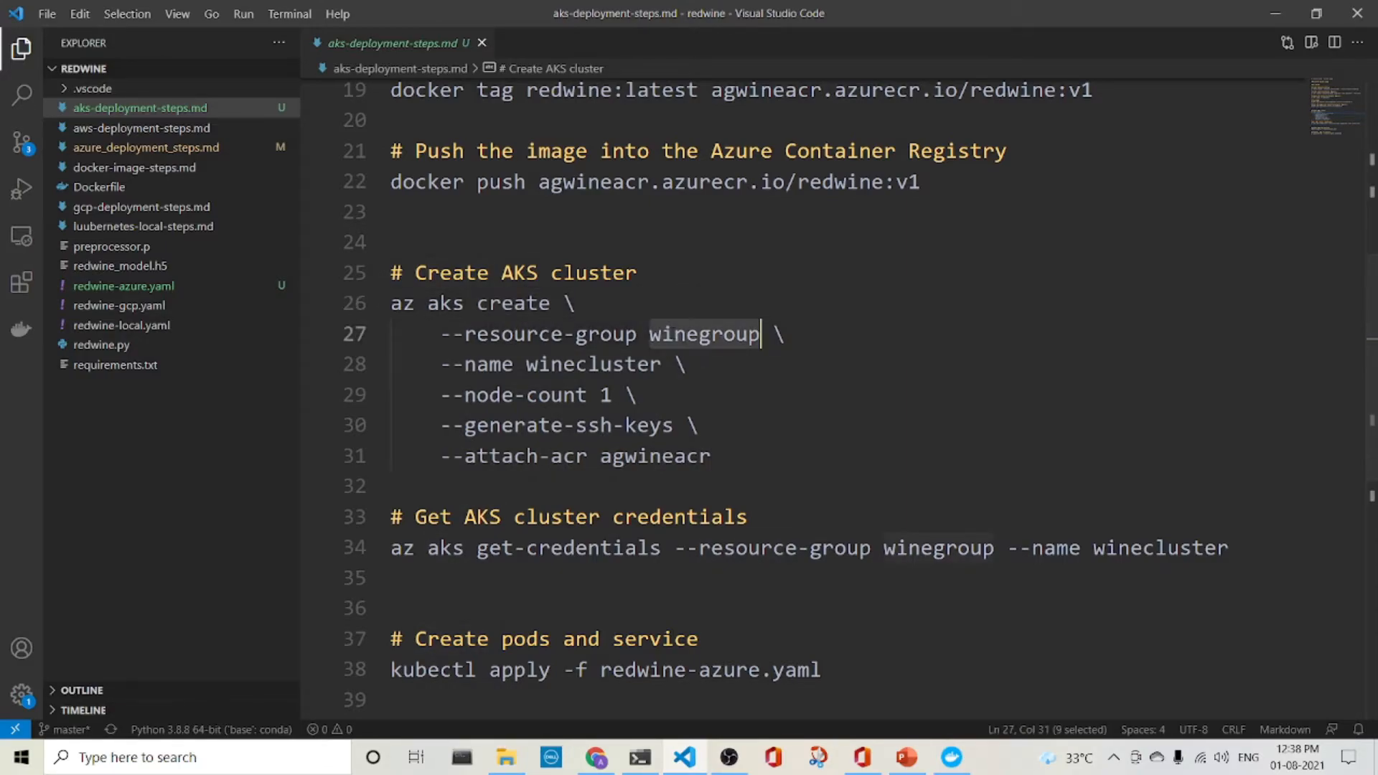
{"action": "double_click", "coordinate": [592, 364]}
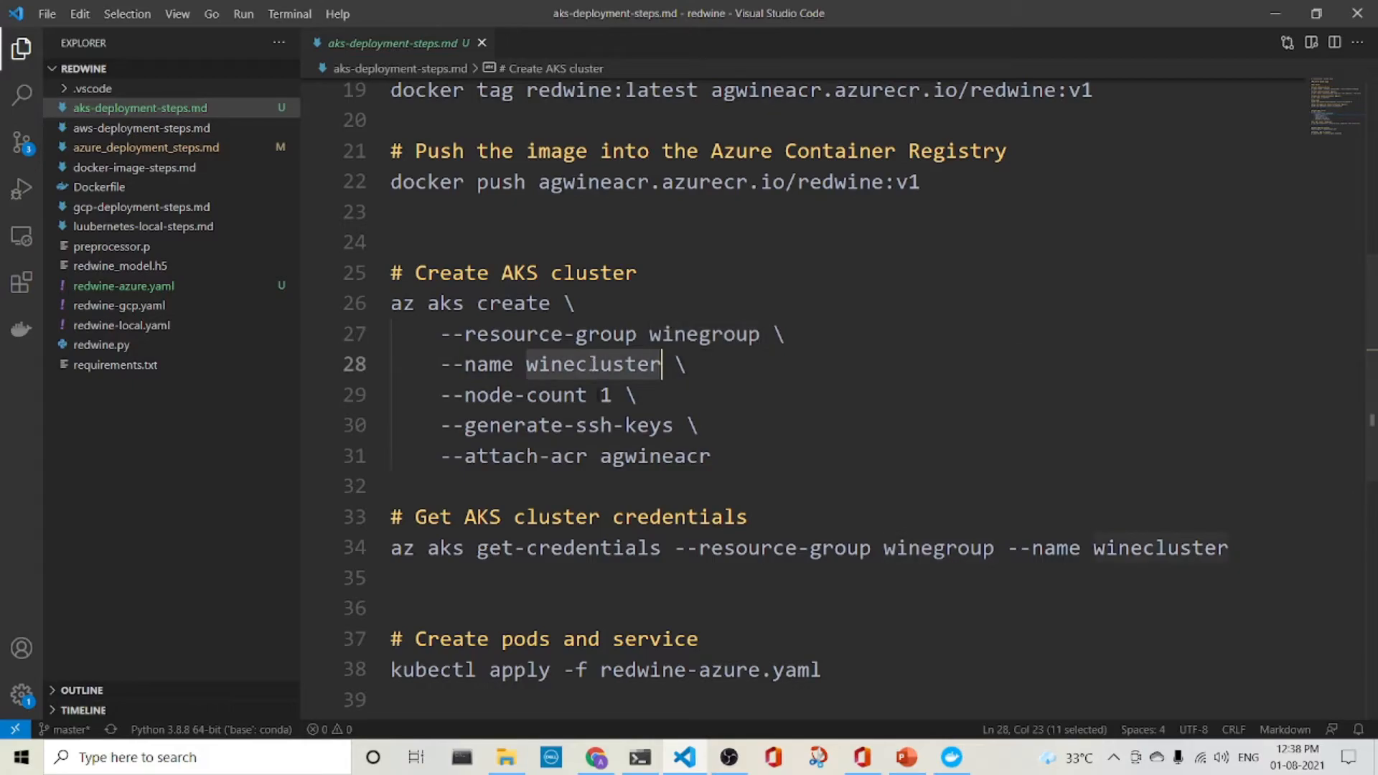
{"action": "left_click", "coordinate": [604, 395]}
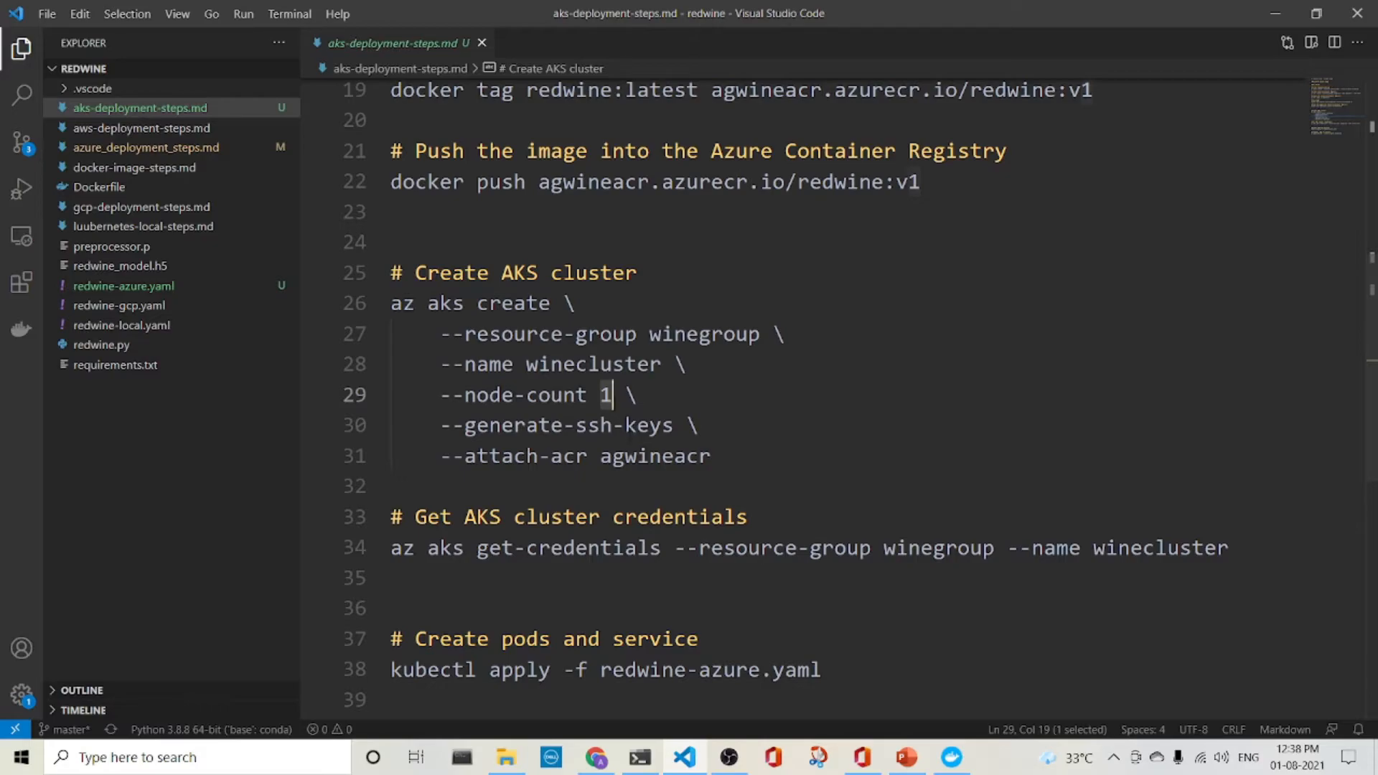
{"action": "left_click", "coordinate": [713, 457]}
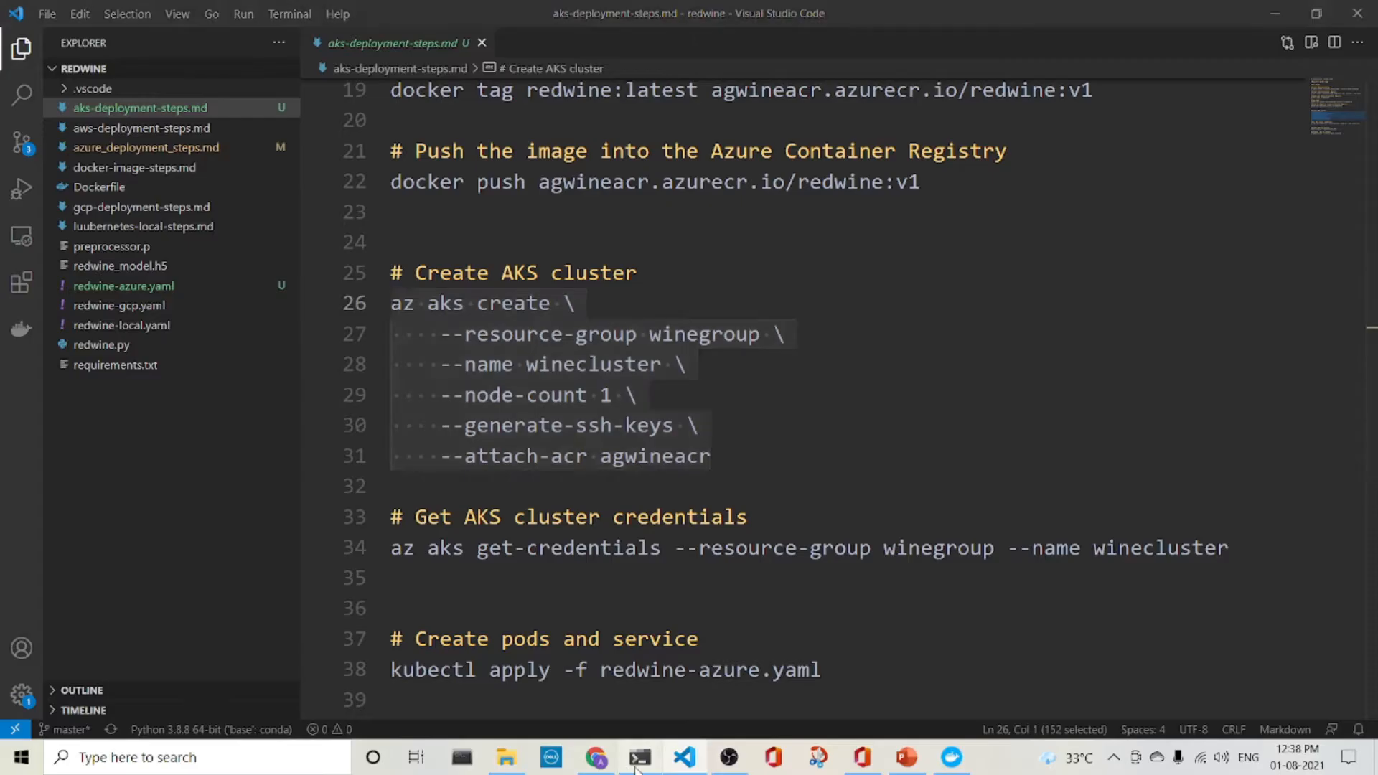
Paste the multi-line az aks create command, confirm the paste warning, and check the cluster output.
{"action": "left_click", "coordinate": [639, 757]}
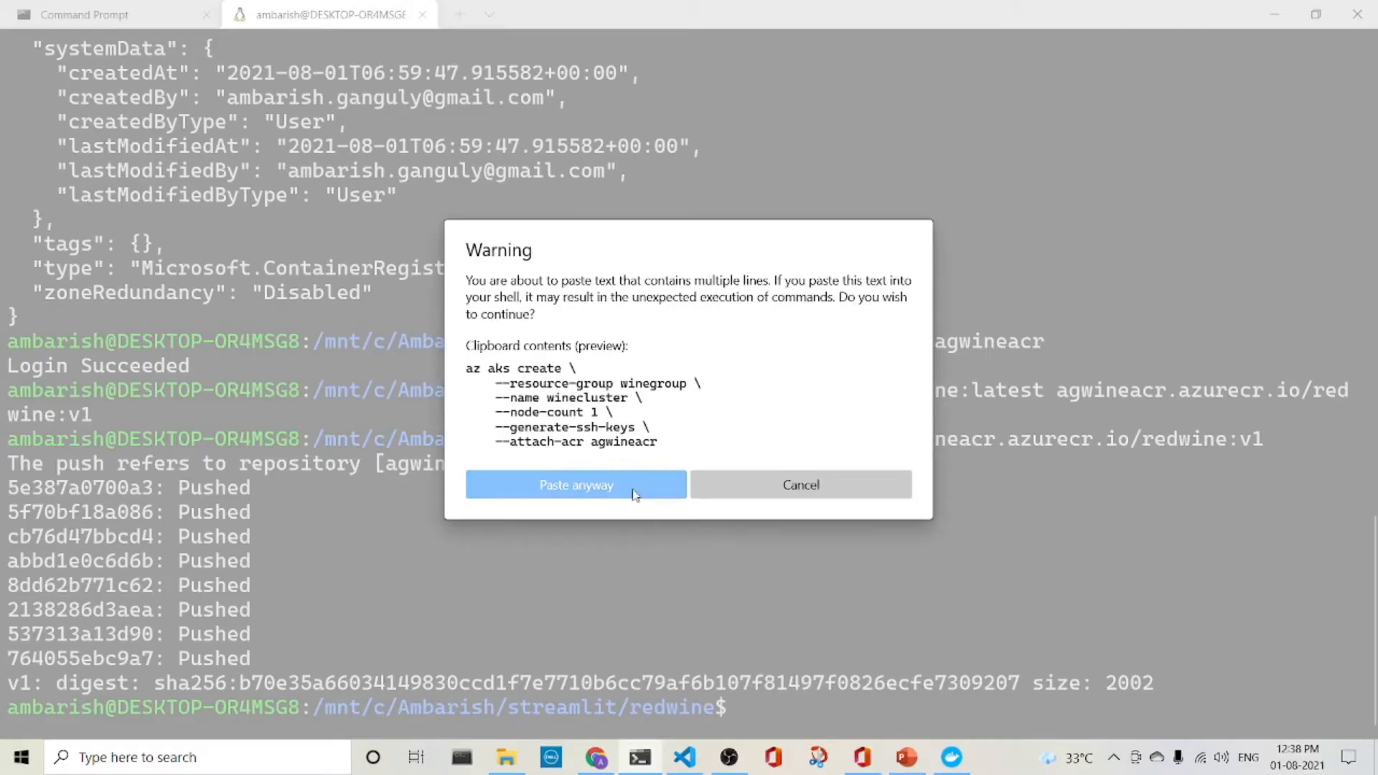
{"action": "left_click", "coordinate": [575, 485]}
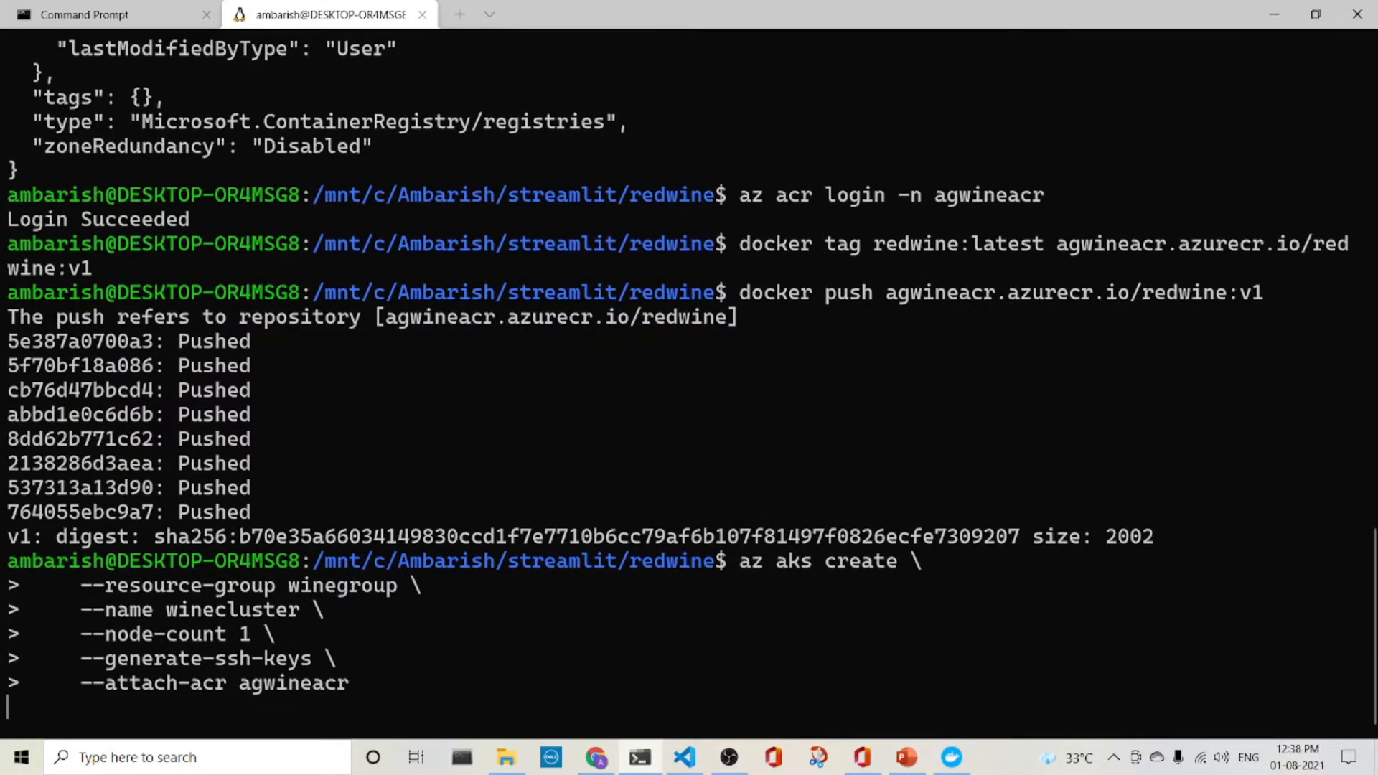
{"action": "mouse_move", "coordinate": [635, 488]}
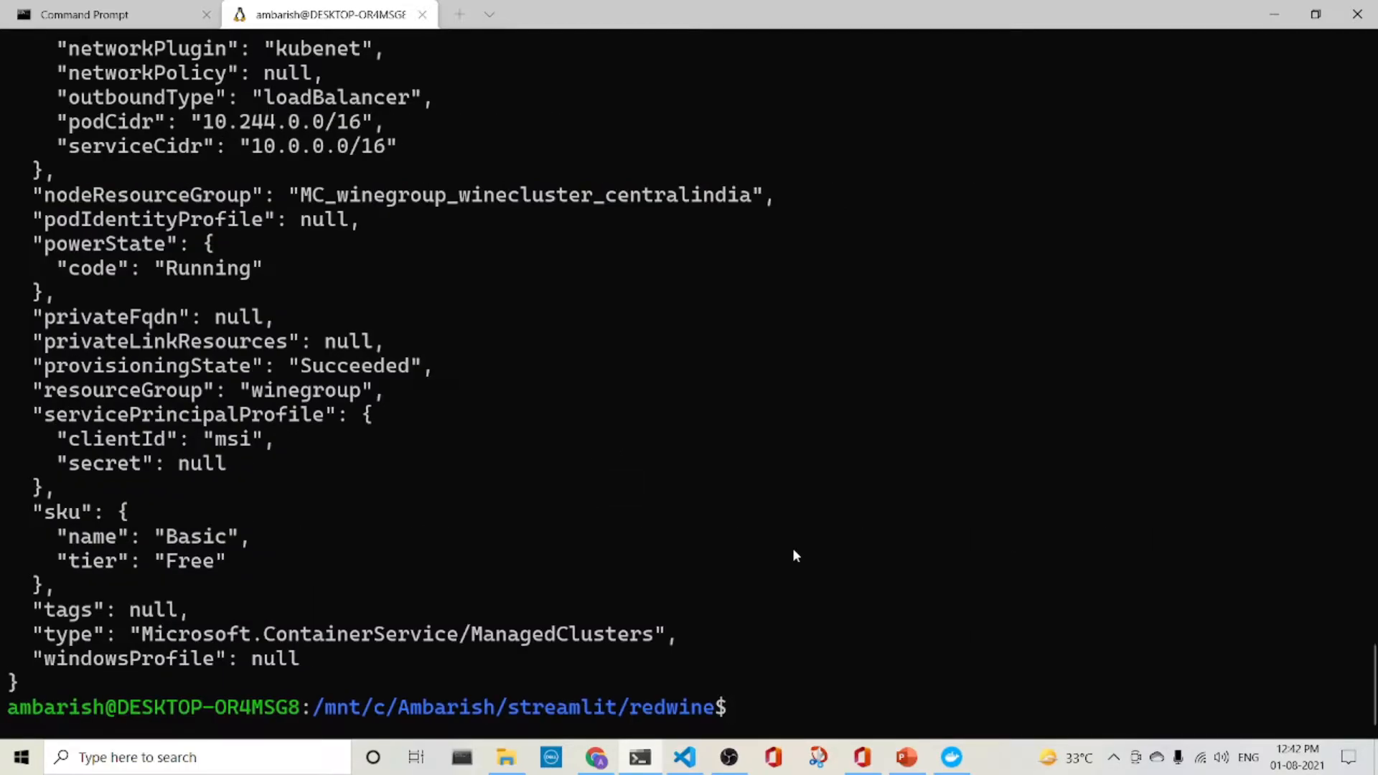
{"action": "scroll", "scroll_direction": "up", "scroll_amount": 3}
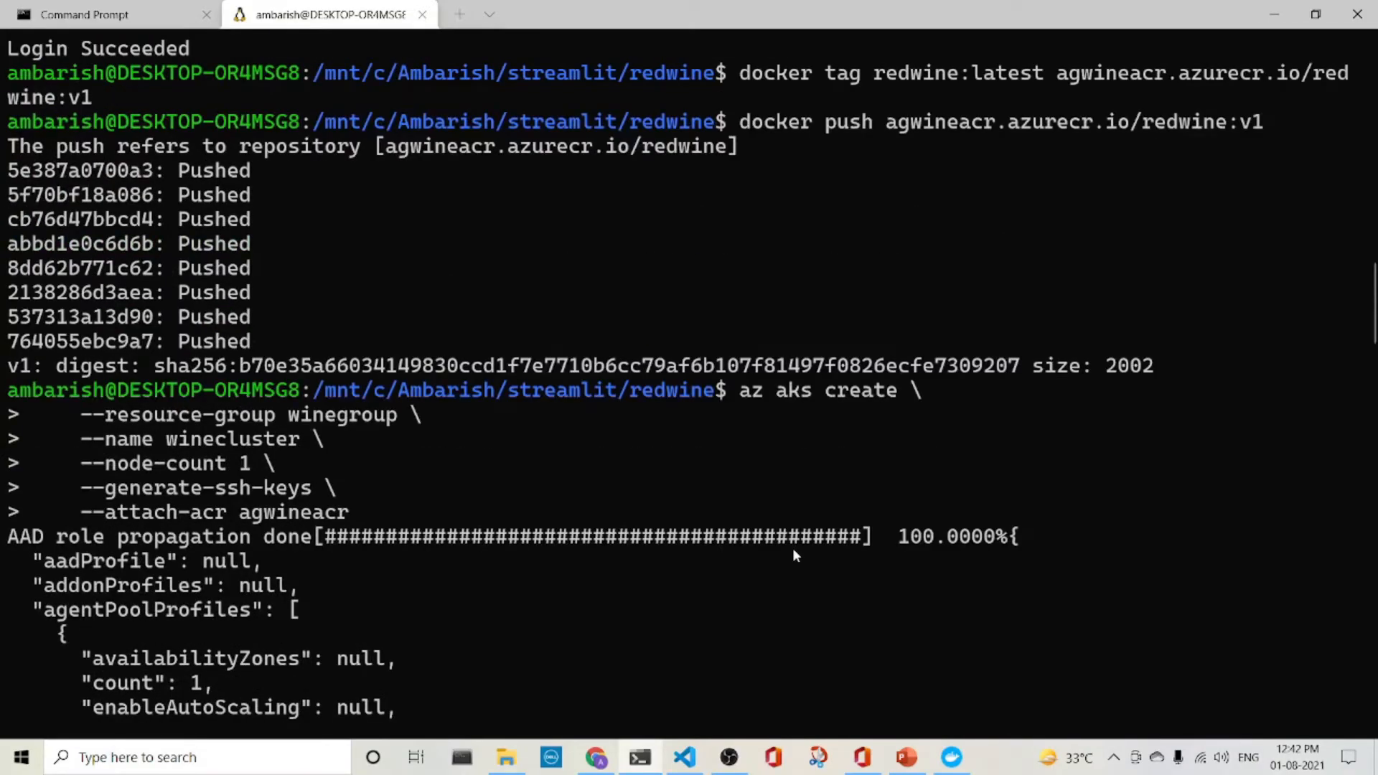
{"action": "scroll", "scroll_direction": "down", "scroll_amount": 3}
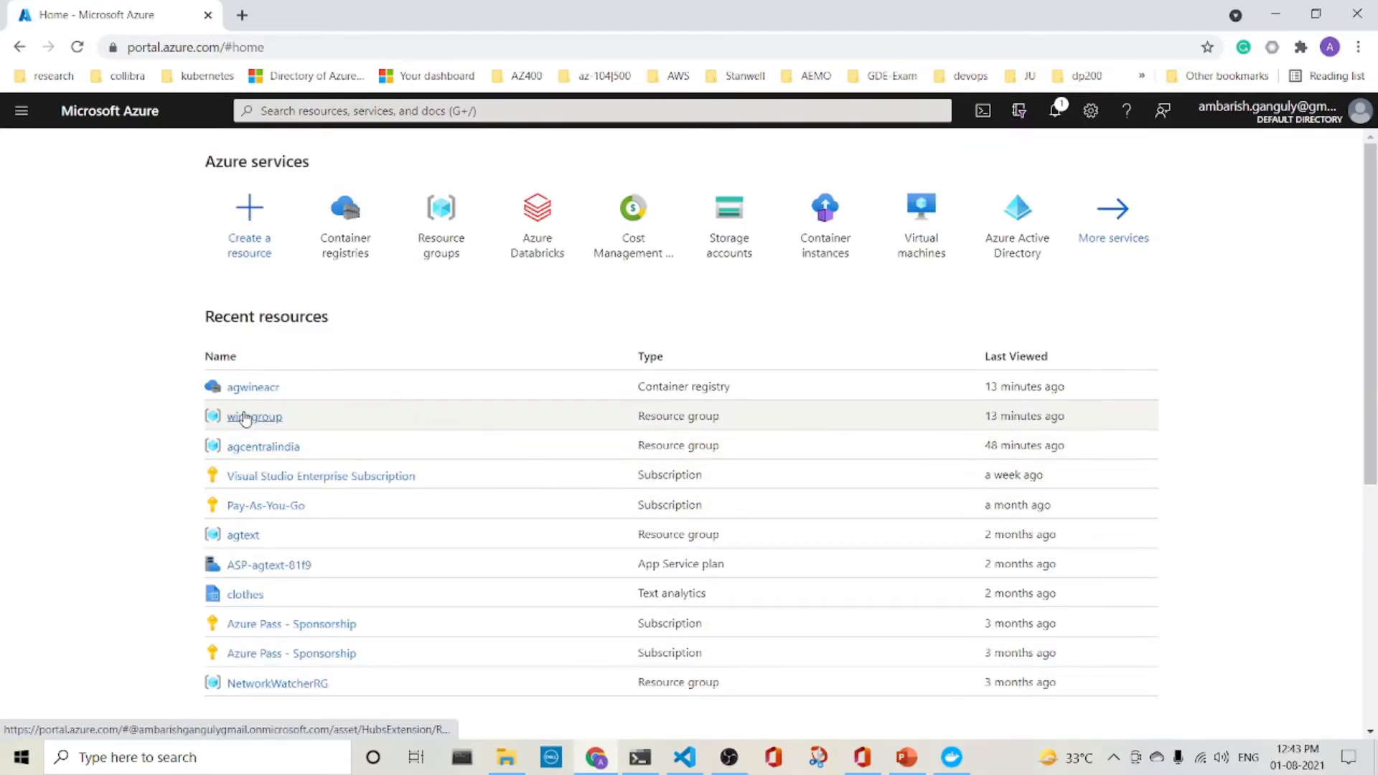
Open winegroup and review winecluster's overview: Succeeded, Kubernetes 1.20.7, one node pool.
{"action": "left_click", "coordinate": [255, 415]}
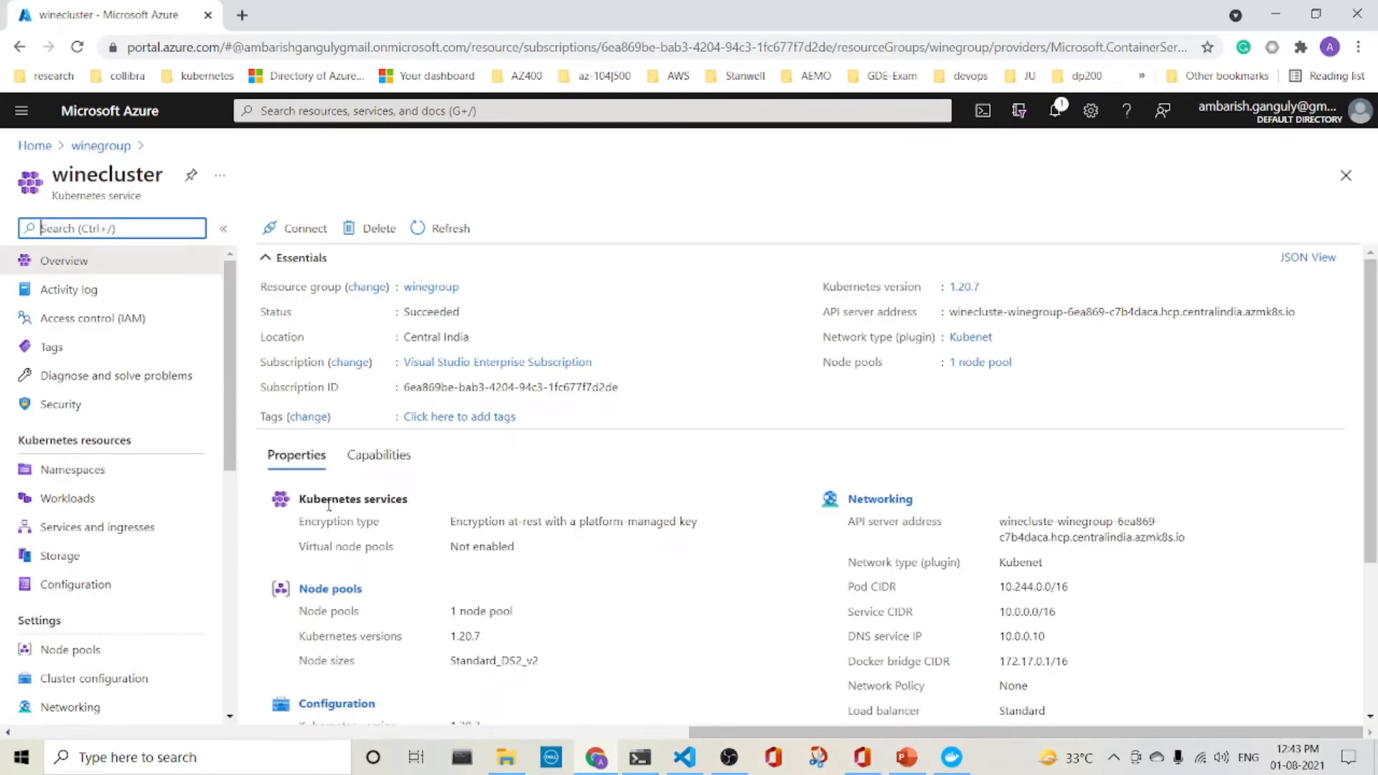
{"action": "scroll", "scroll_direction": "down", "scroll_amount": 3}
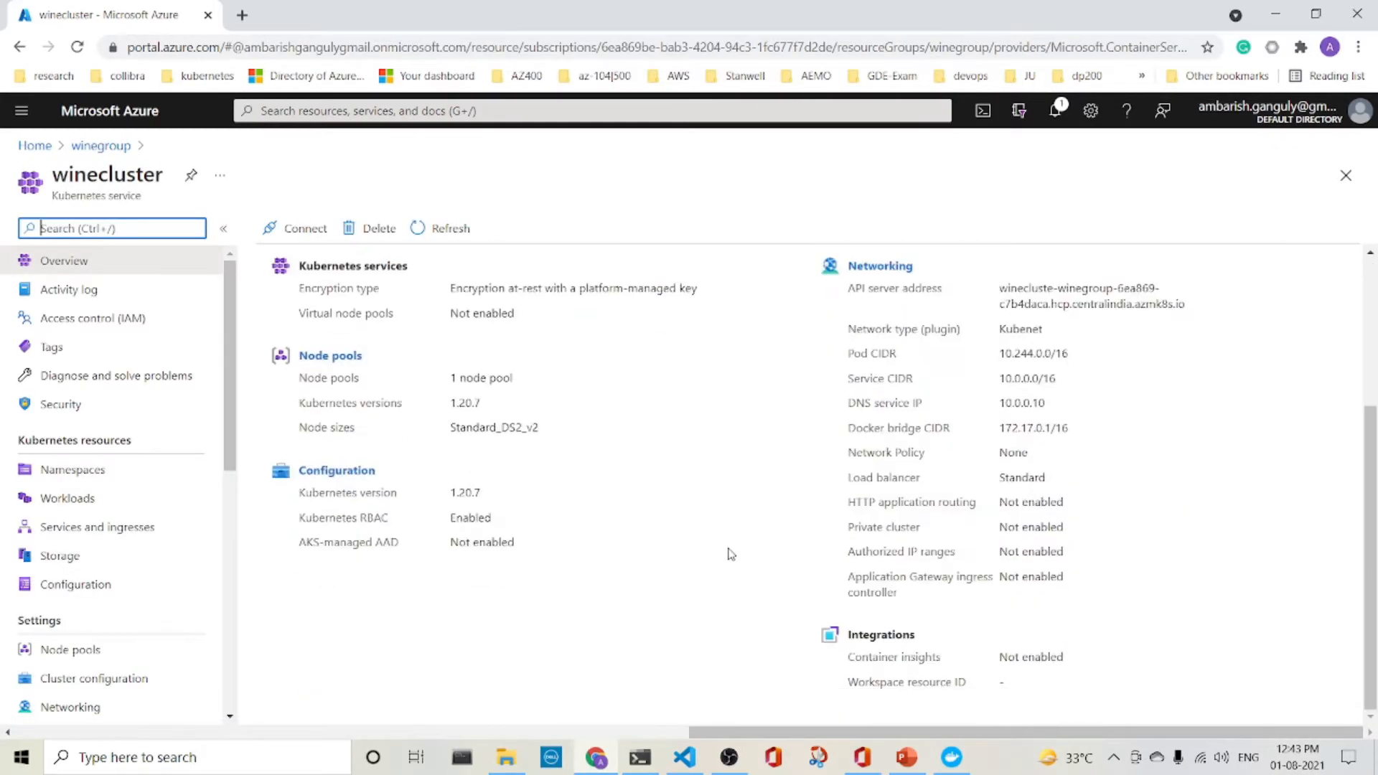
{"action": "mouse_move", "coordinate": [613, 494]}
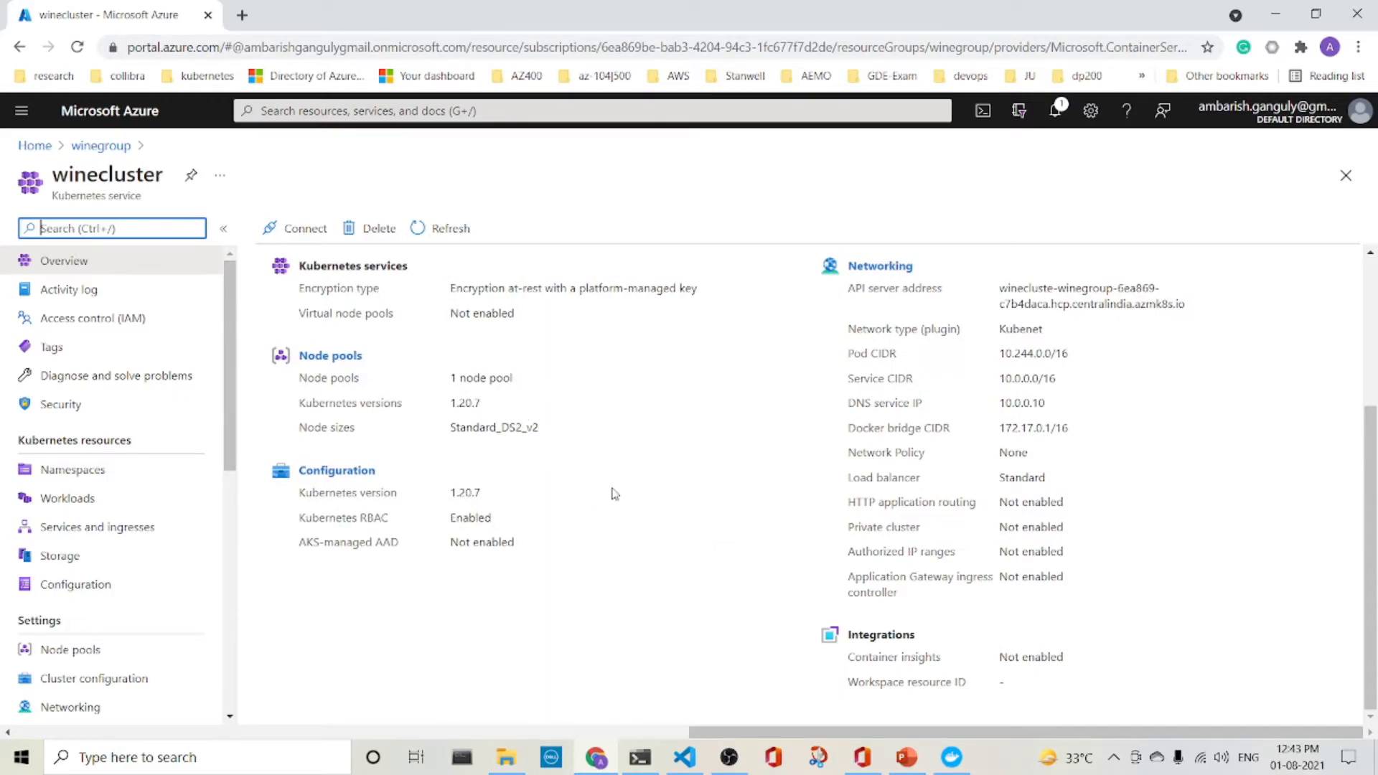
{"action": "mouse_move", "coordinate": [127, 635]}
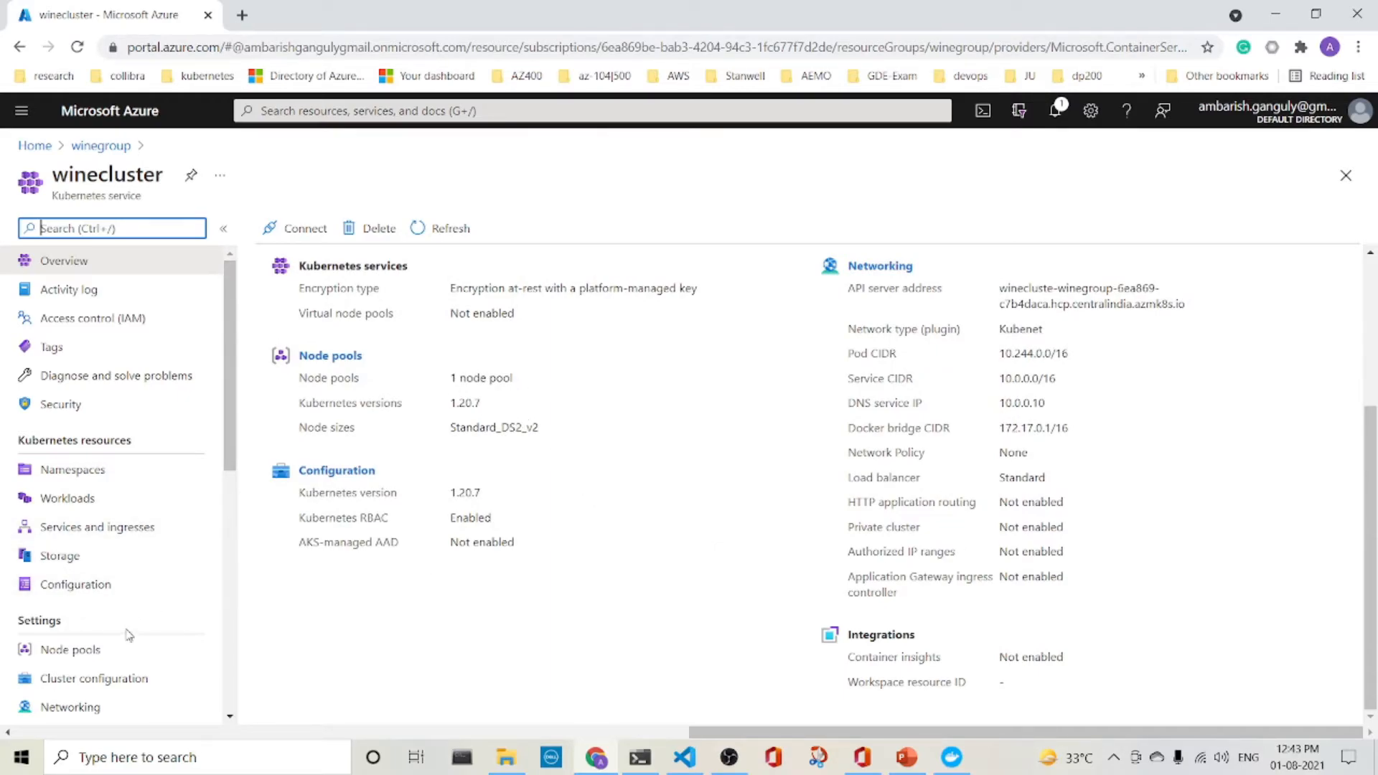
{"action": "scroll", "scroll_direction": "down", "scroll_amount": 3}
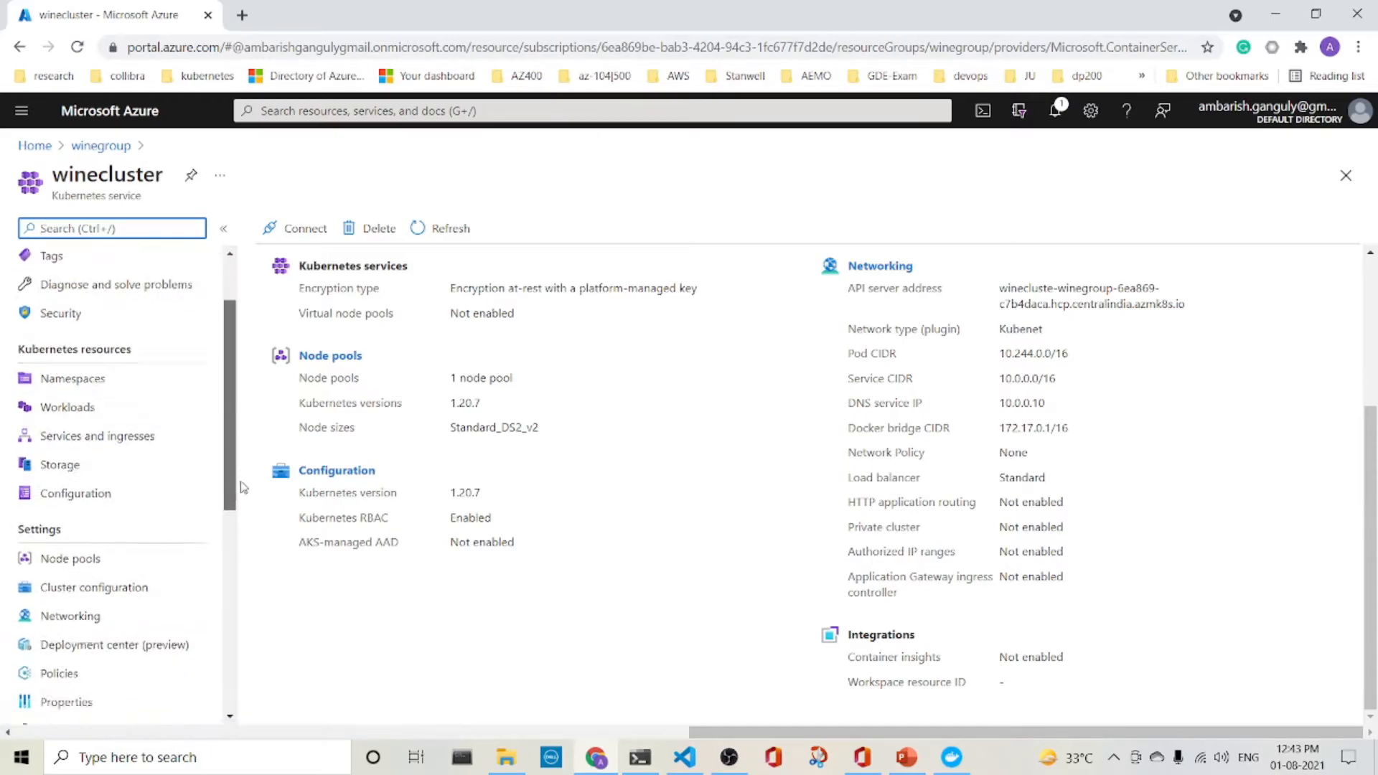
{"action": "scroll", "scroll_direction": "down", "scroll_amount": 3}
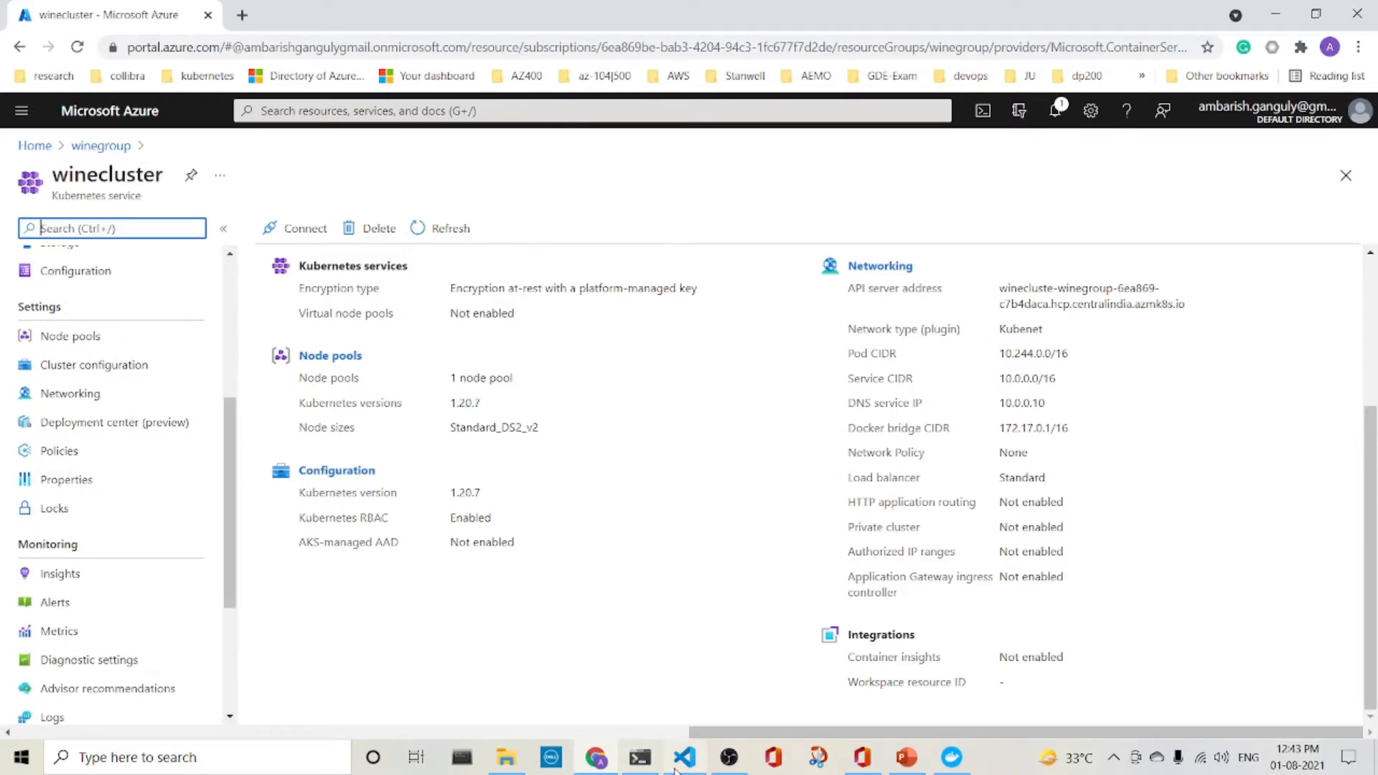
{"action": "left_click", "coordinate": [685, 757]}
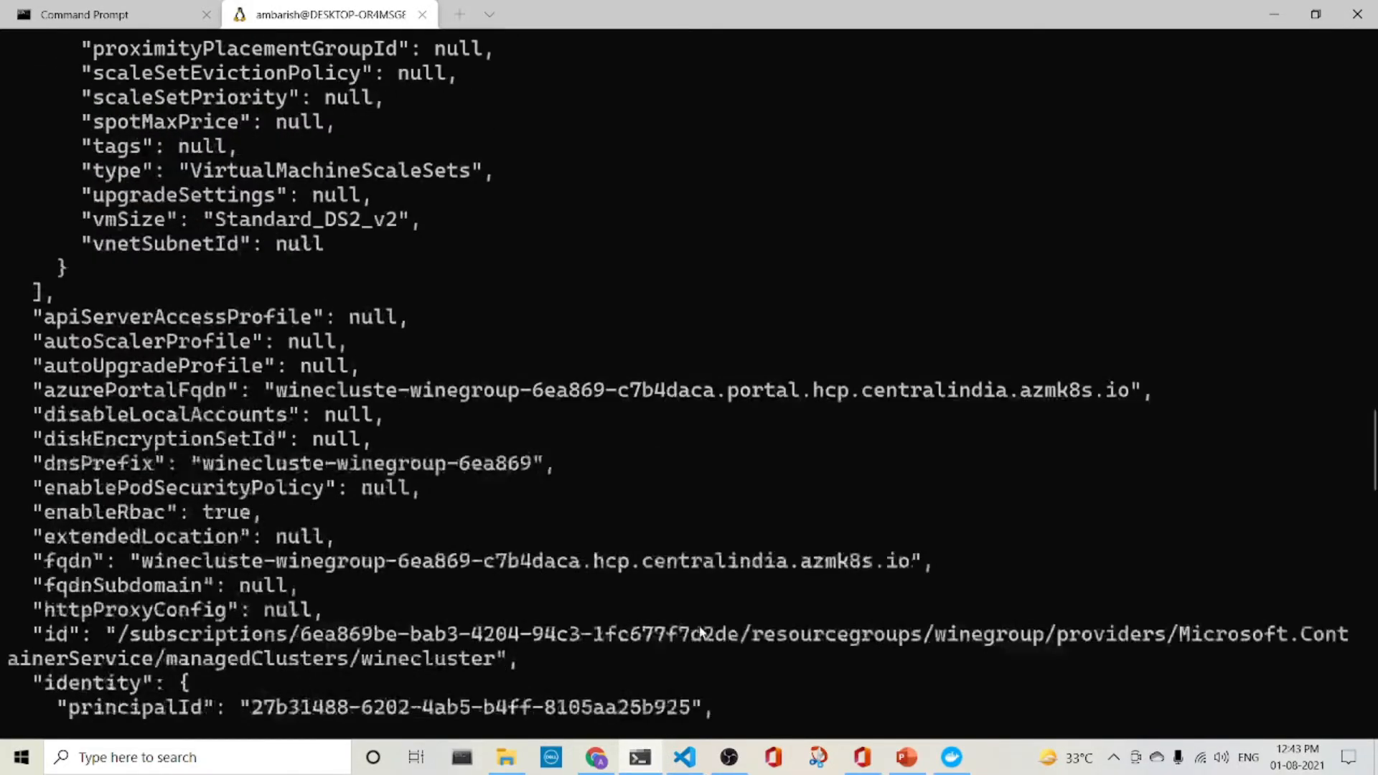
Run az aks get-credentials for winecluster in winegroup, answering y to both overwrite prompts.
{"action": "scroll", "scroll_direction": "down", "scroll_amount": 3}
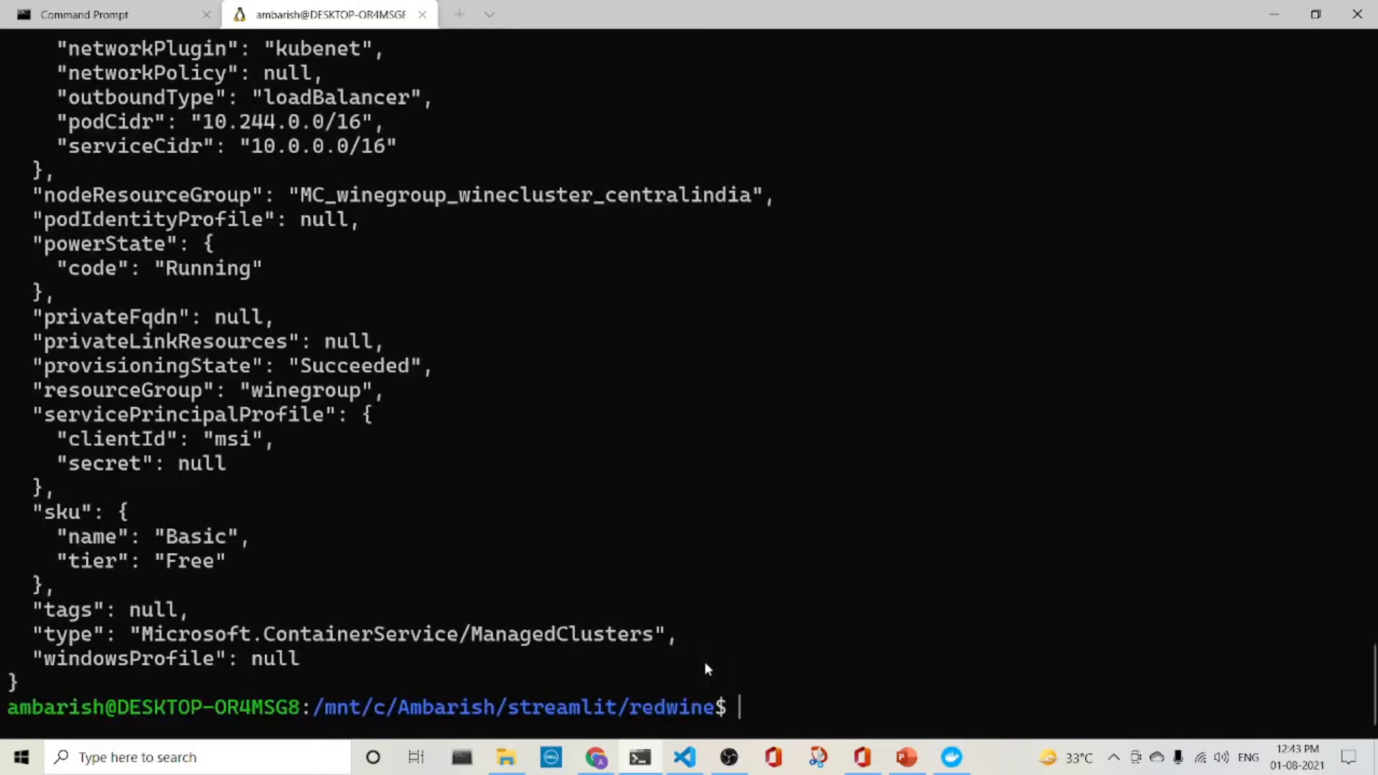
{"action": "type", "text": "az aks get-credentials --resource-group winegroup --name winecluster"}
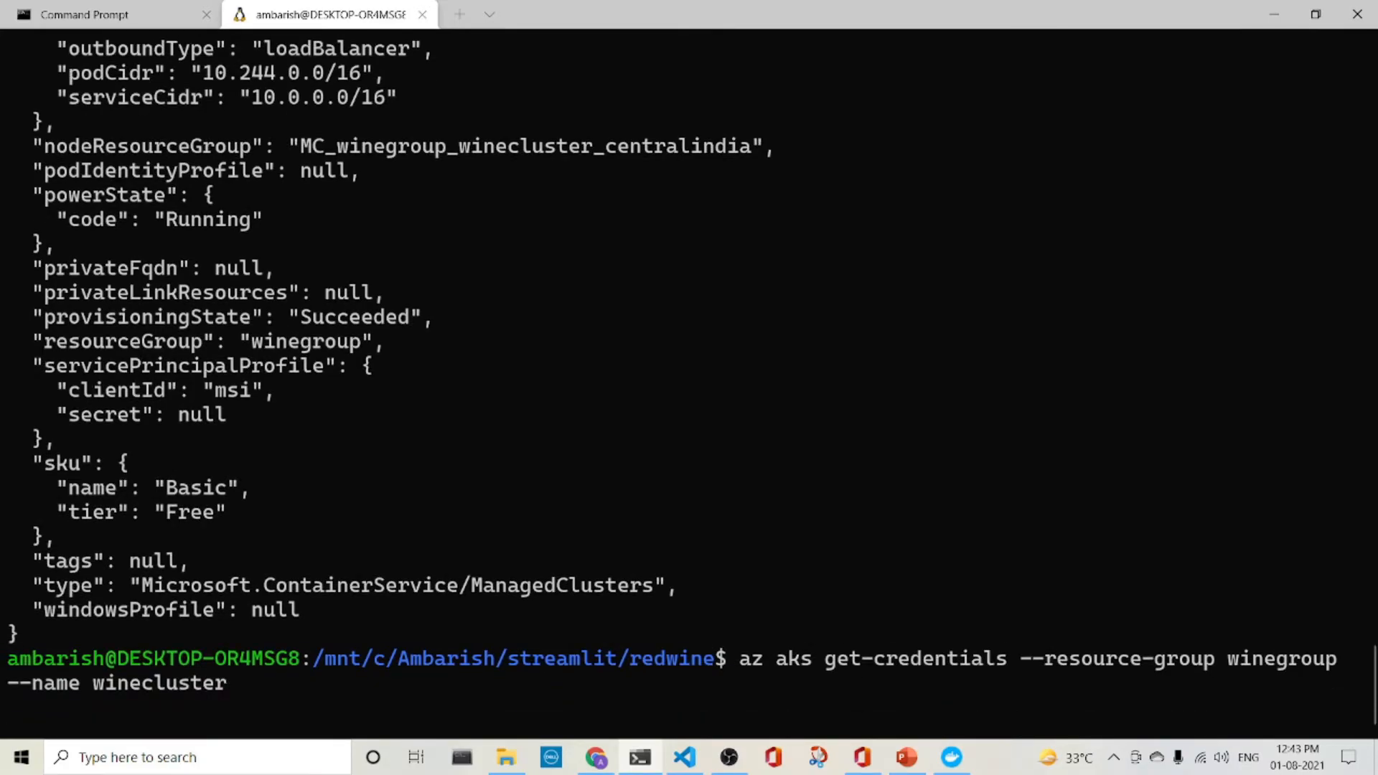
{"action": "key", "text": "Return"}
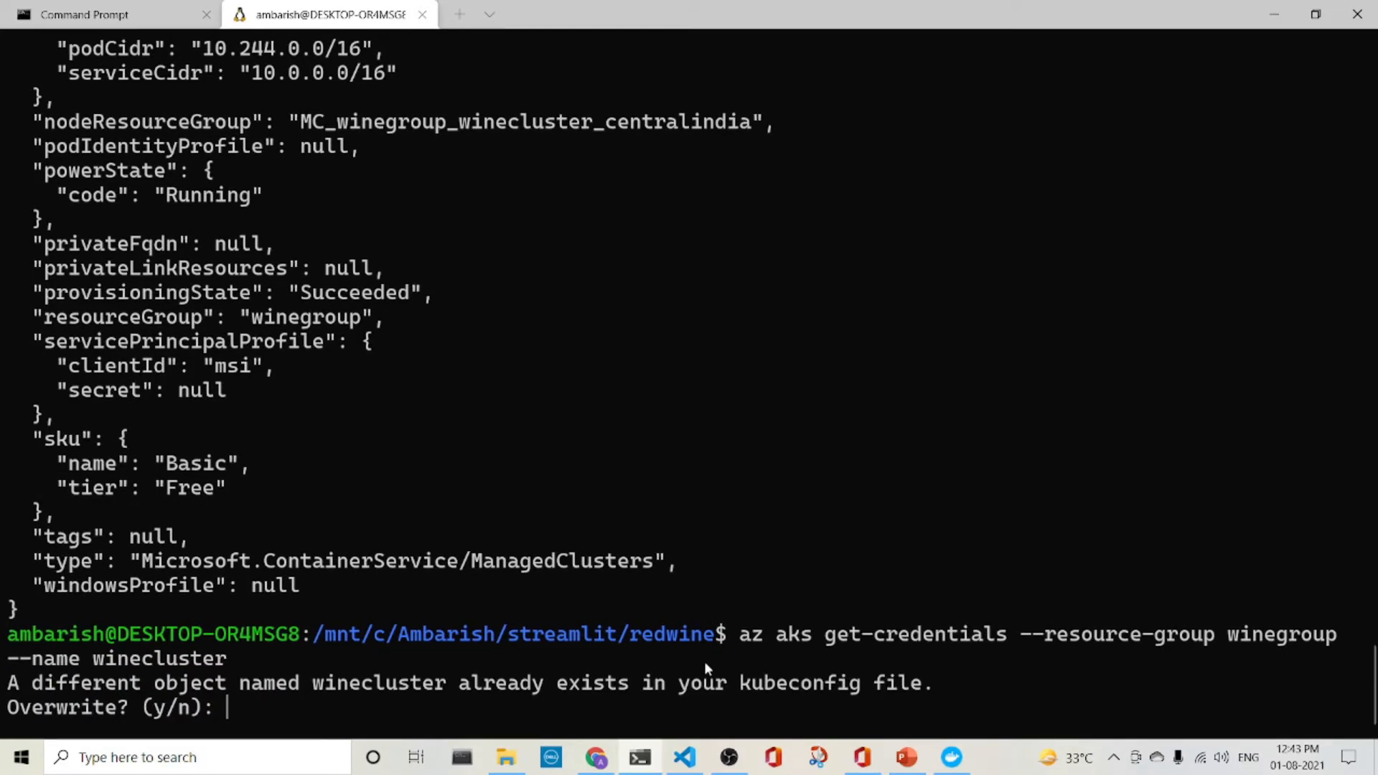
{"action": "type", "text": "y"}
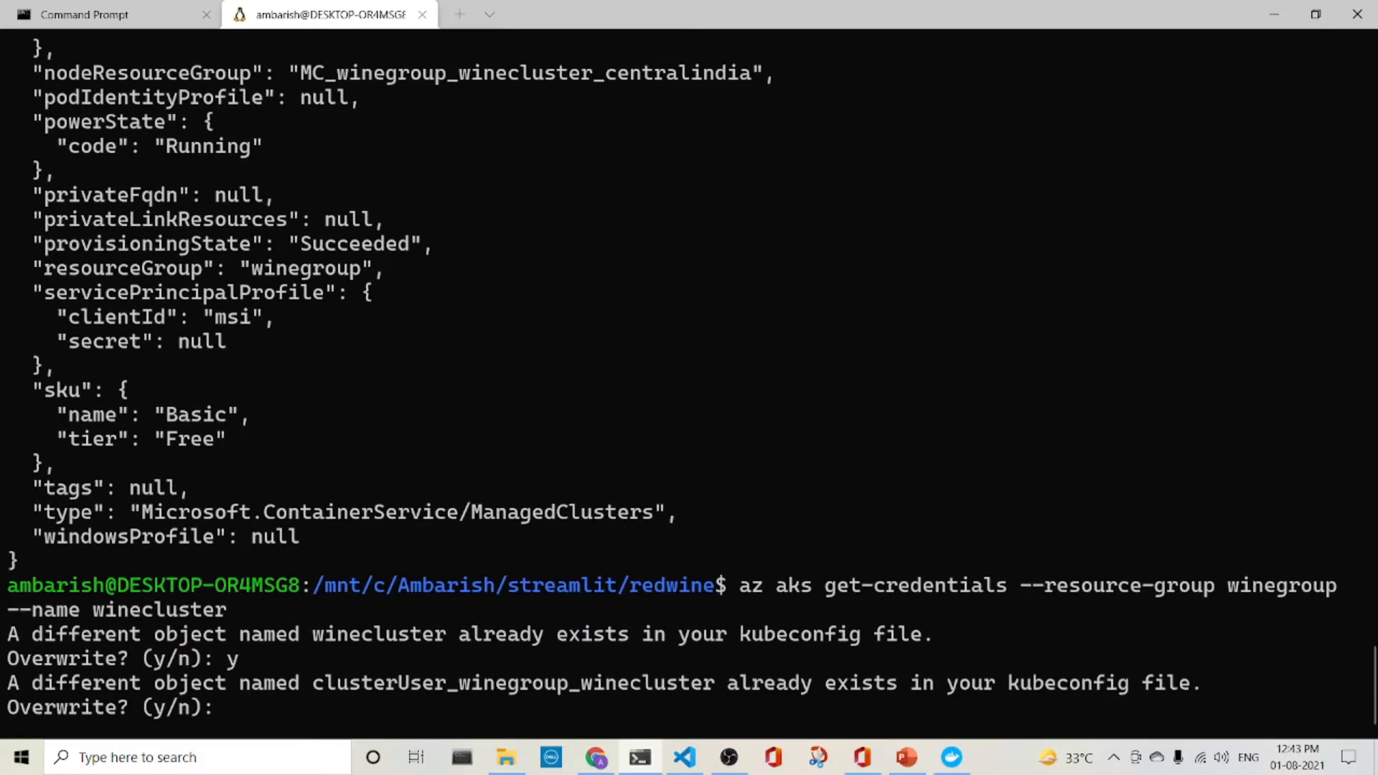
{"action": "type", "text": "y"}
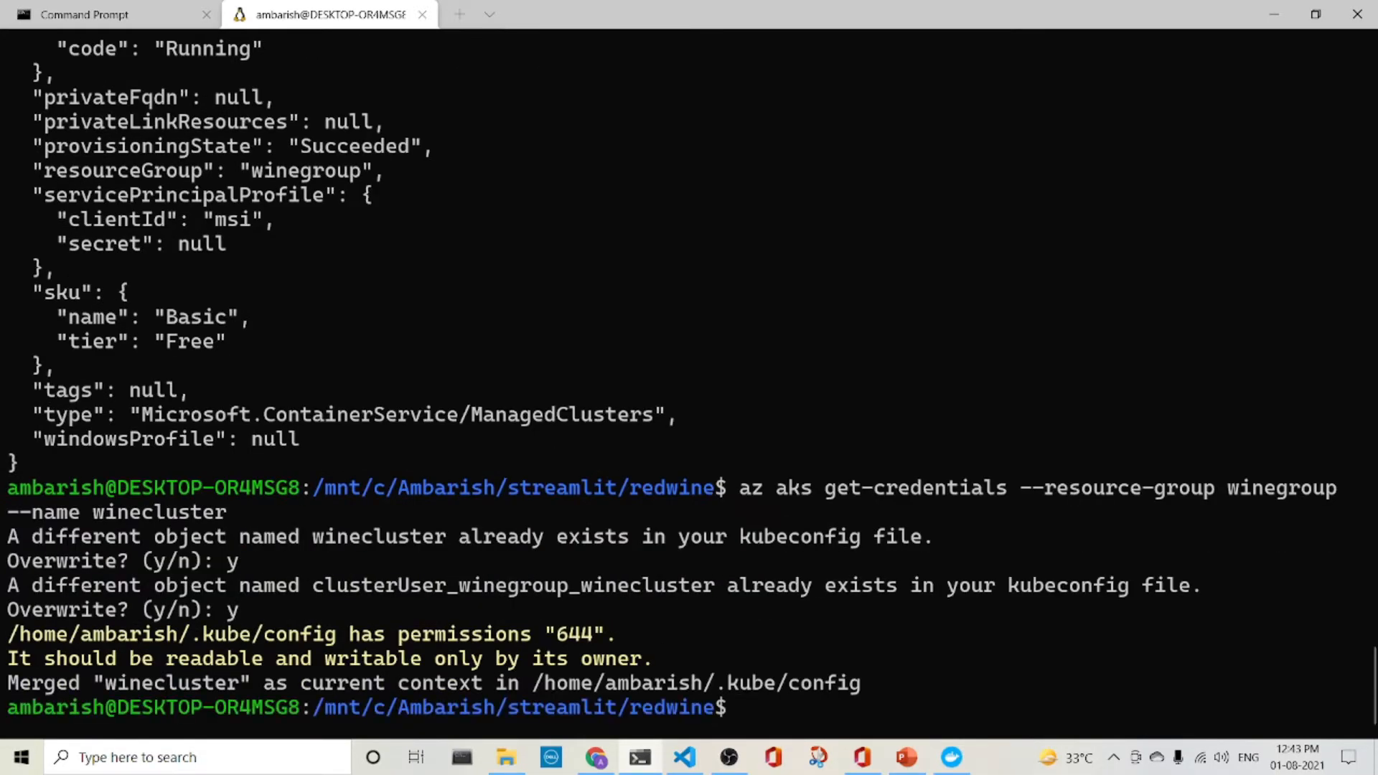
{"action": "mouse_move", "coordinate": [708, 670]}
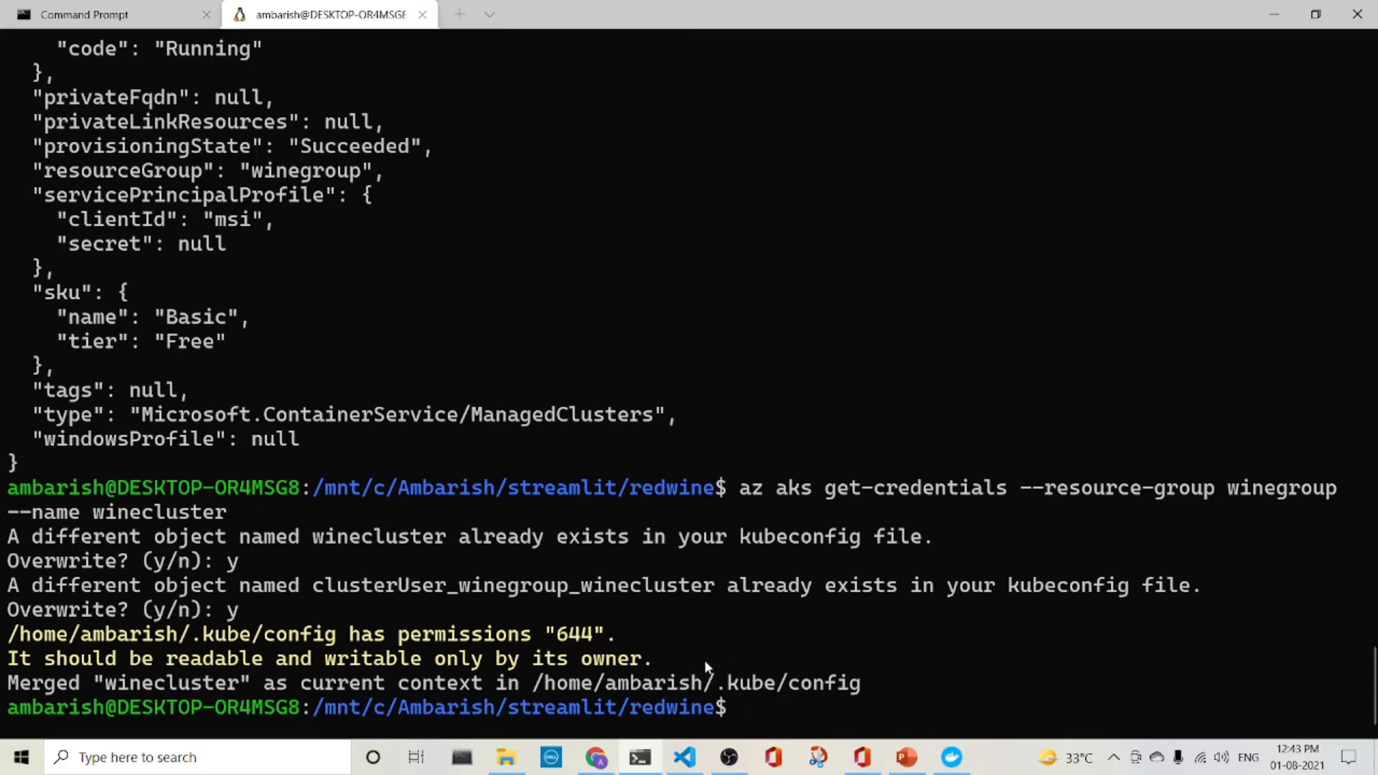
{"action": "left_click", "coordinate": [685, 757]}
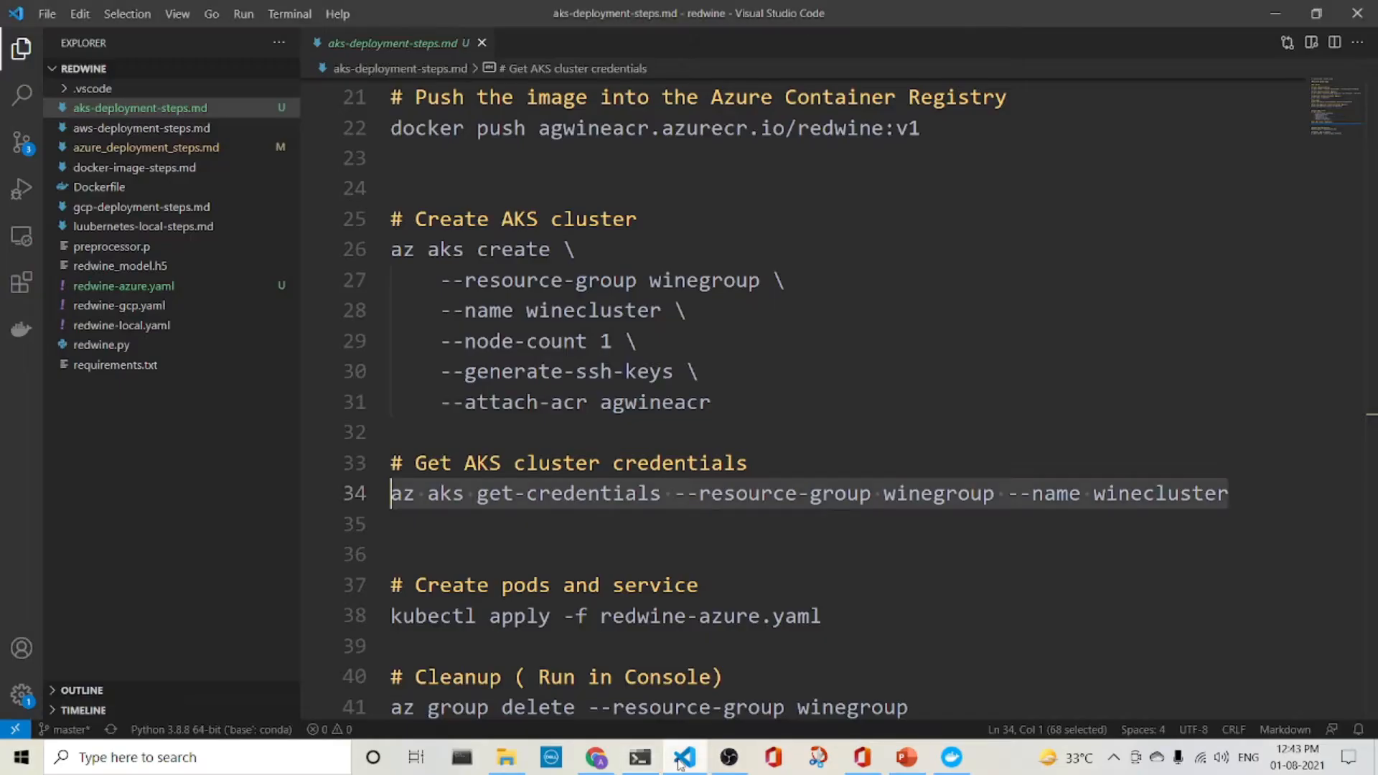
{"action": "left_click", "coordinate": [819, 616]}
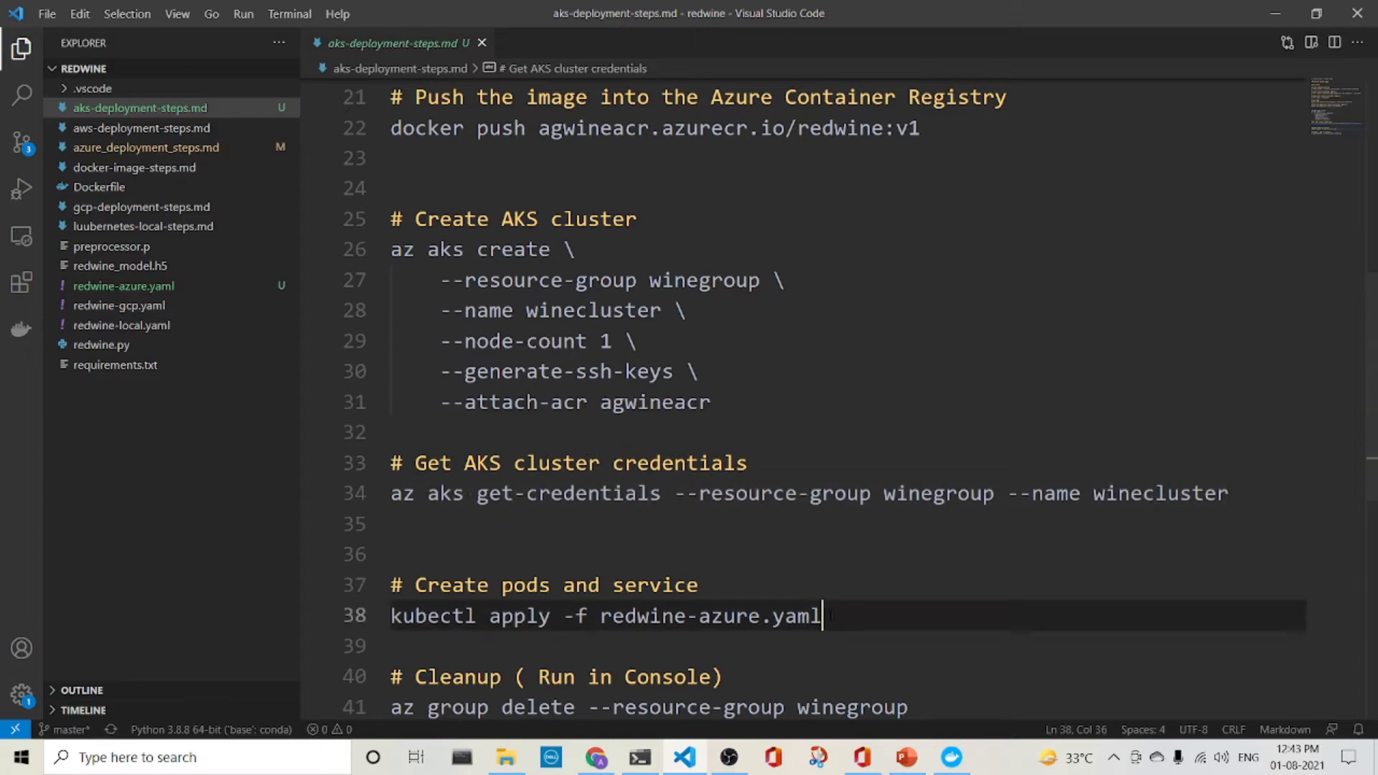
{"action": "left_click", "coordinate": [600, 615]}
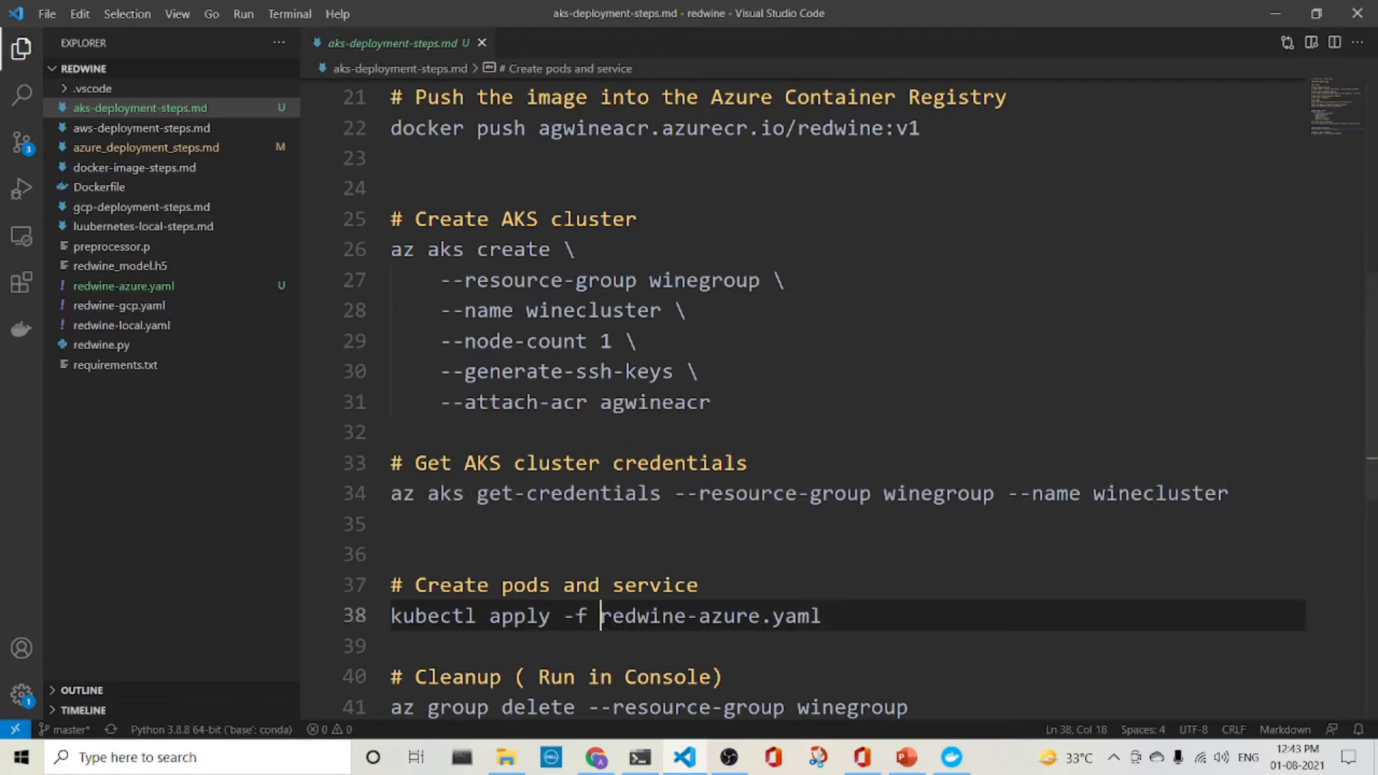
{"action": "double_click", "coordinate": [708, 615]}
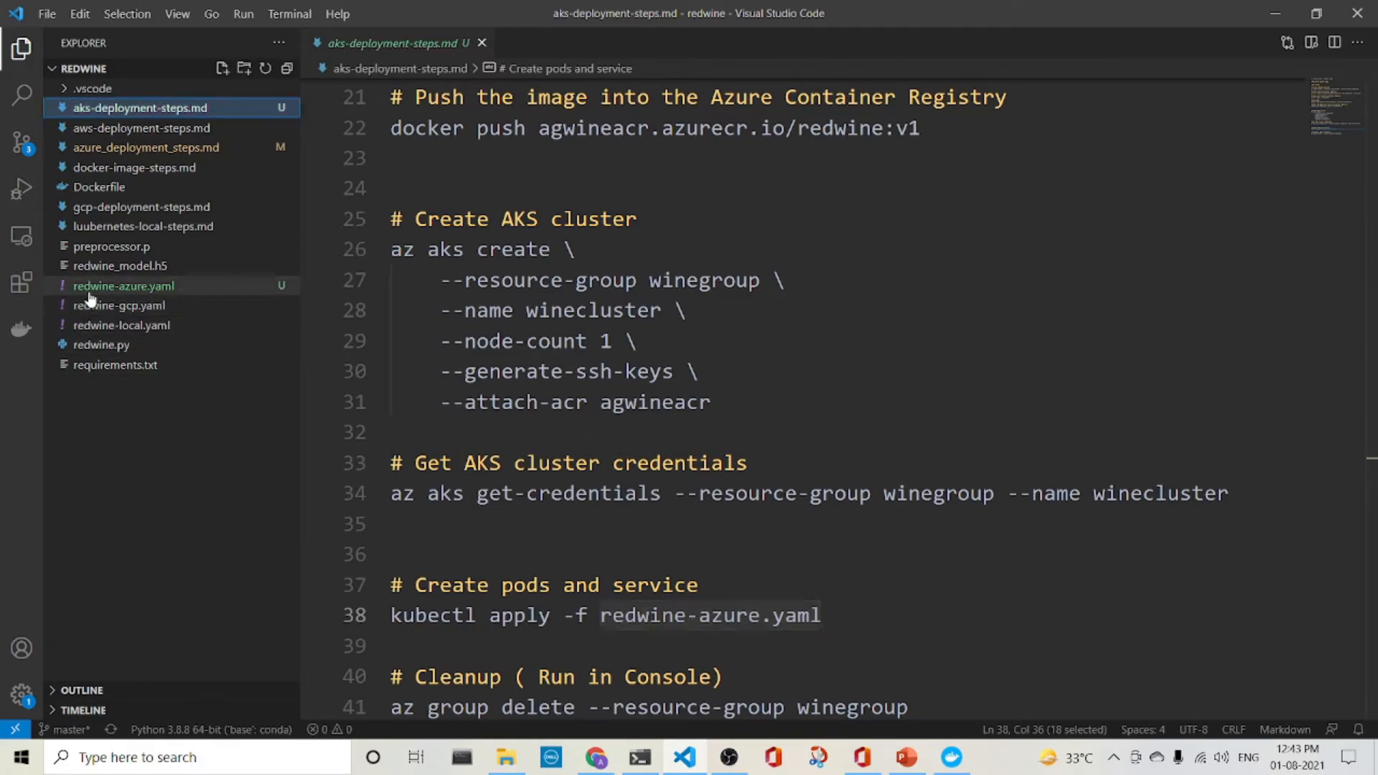
{"action": "left_click", "coordinate": [124, 286]}
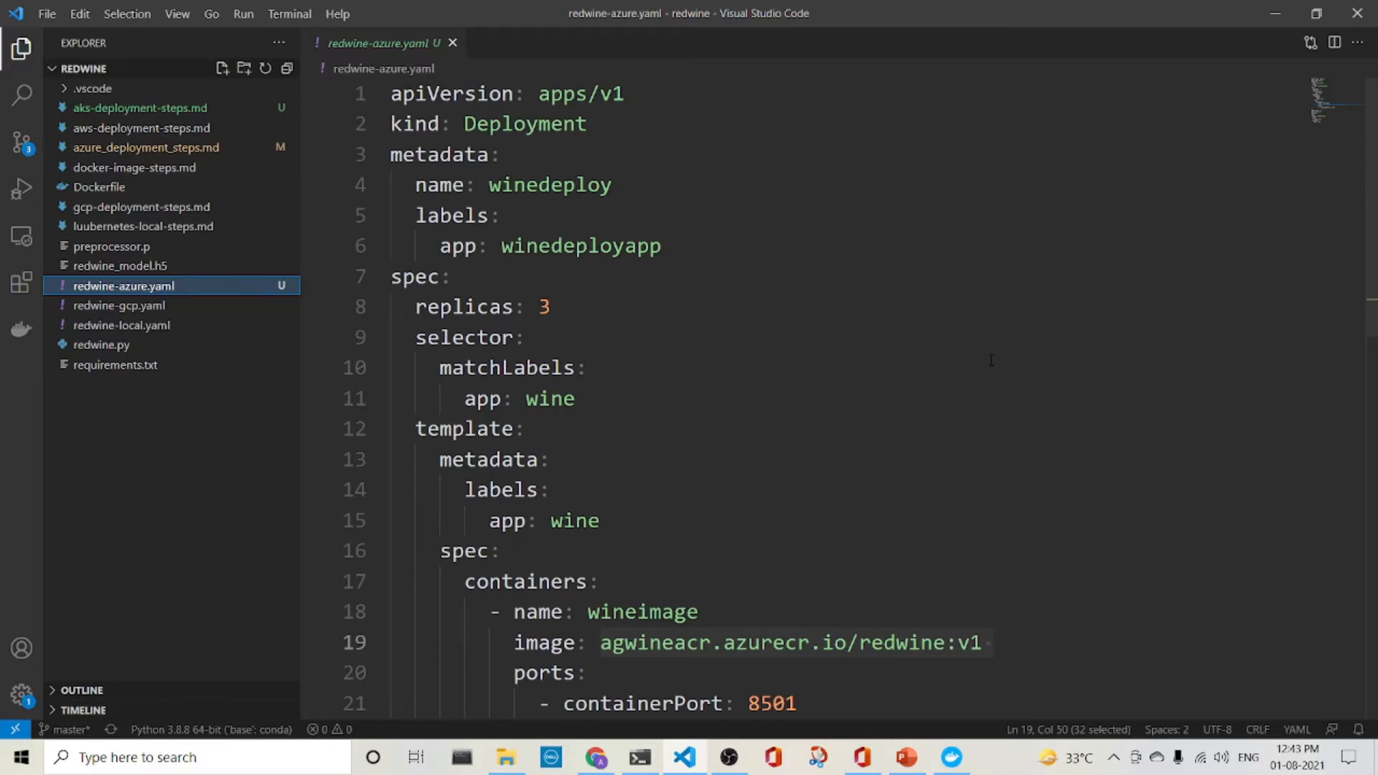
{"action": "double_click", "coordinate": [525, 124]}
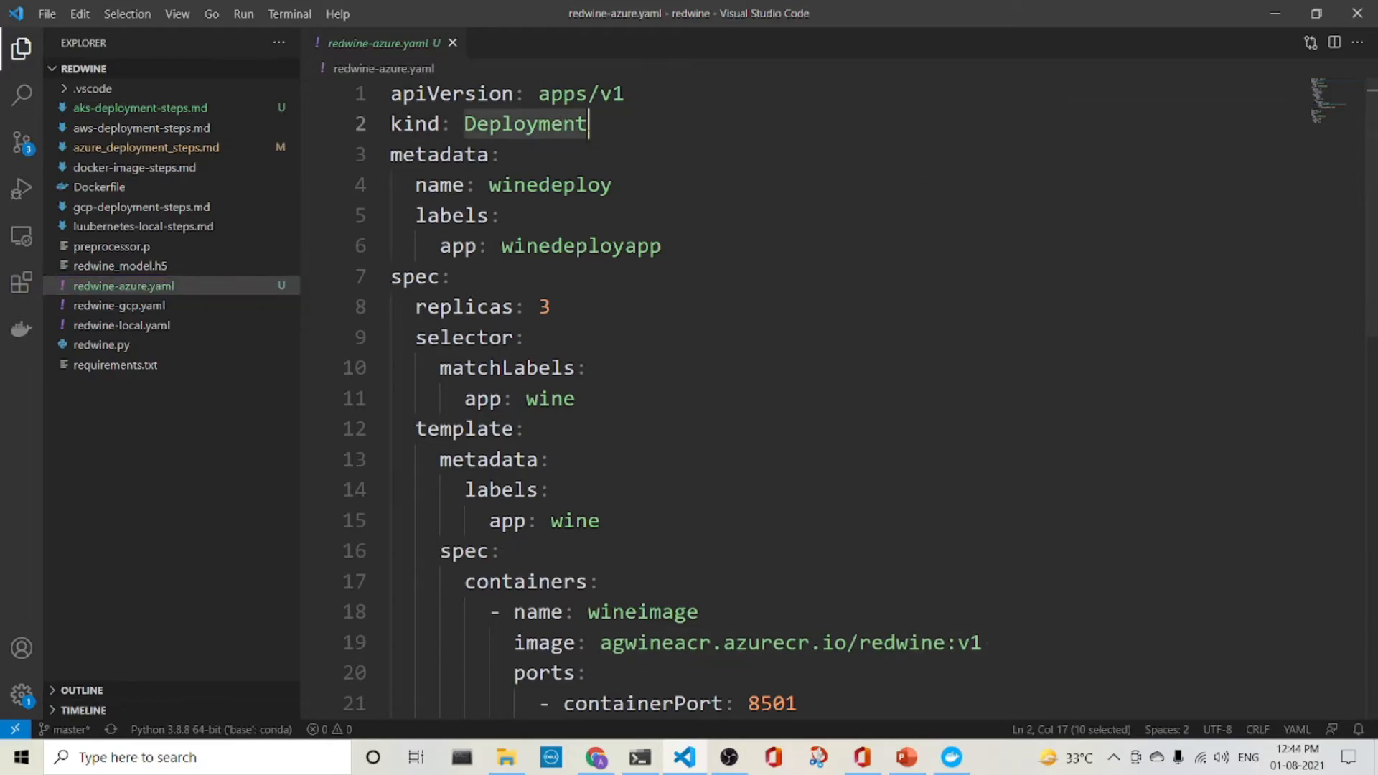
{"action": "scroll", "scroll_direction": "down", "scroll_amount": 3}
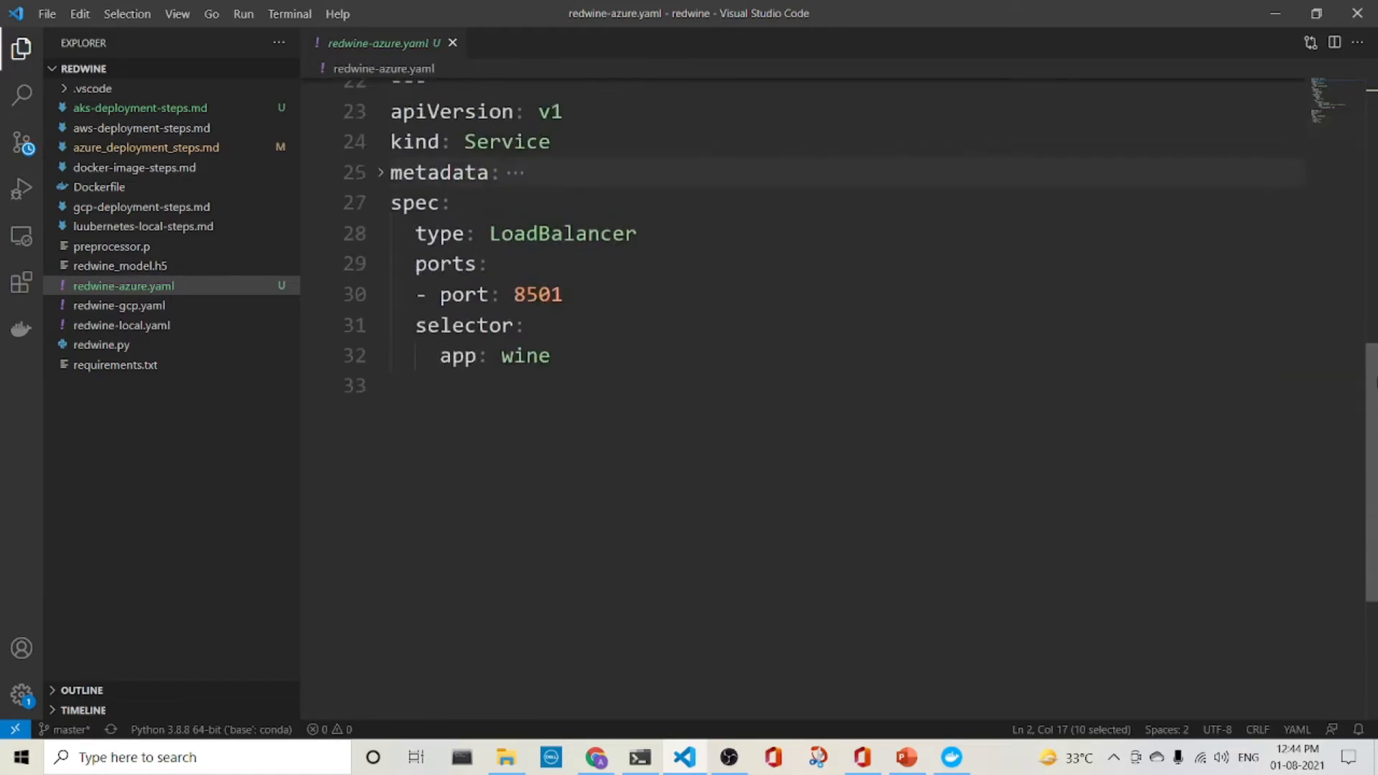
{"action": "scroll", "scroll_direction": "up", "scroll_amount": 3}
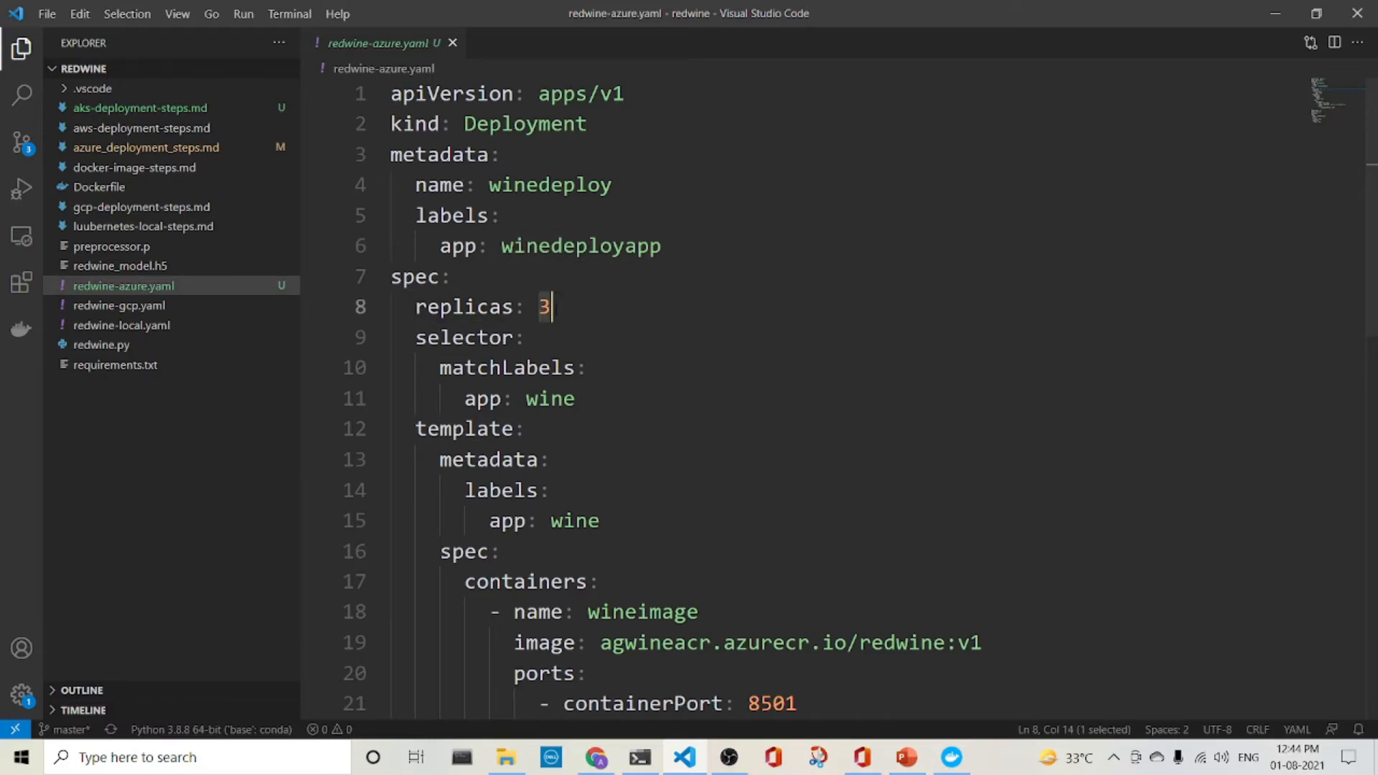
{"action": "mouse_move", "coordinate": [637, 294]}
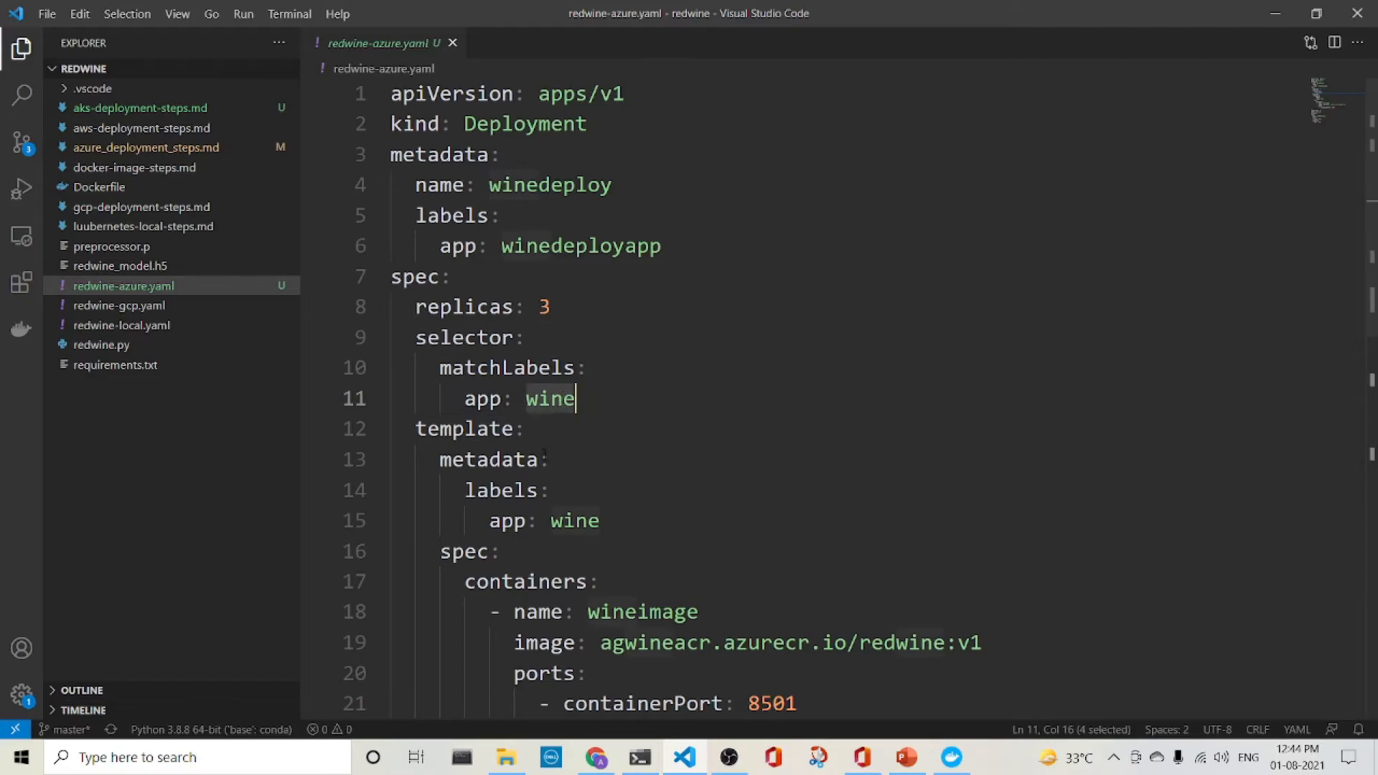
{"action": "left_click", "coordinate": [381, 429]}
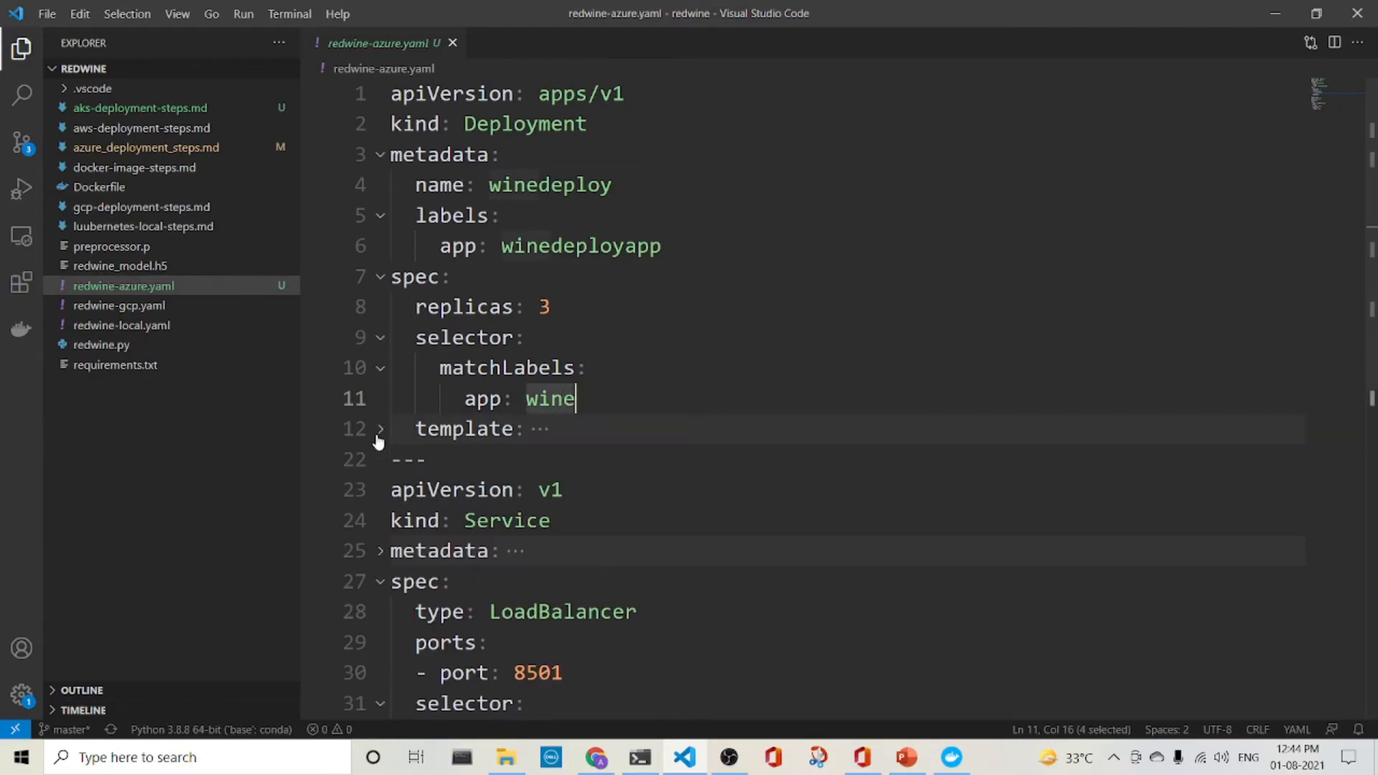
{"action": "left_click", "coordinate": [380, 430]}
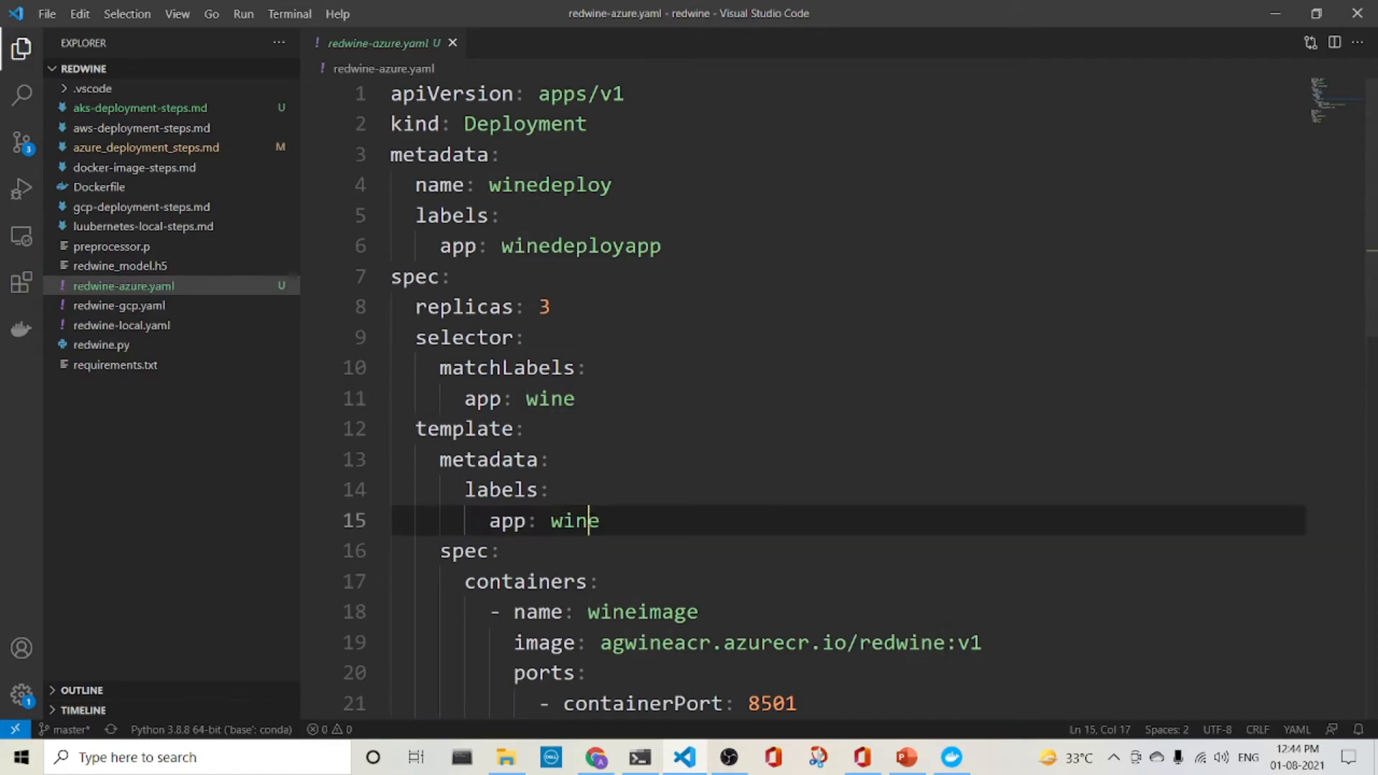
{"action": "left_click", "coordinate": [576, 398]}
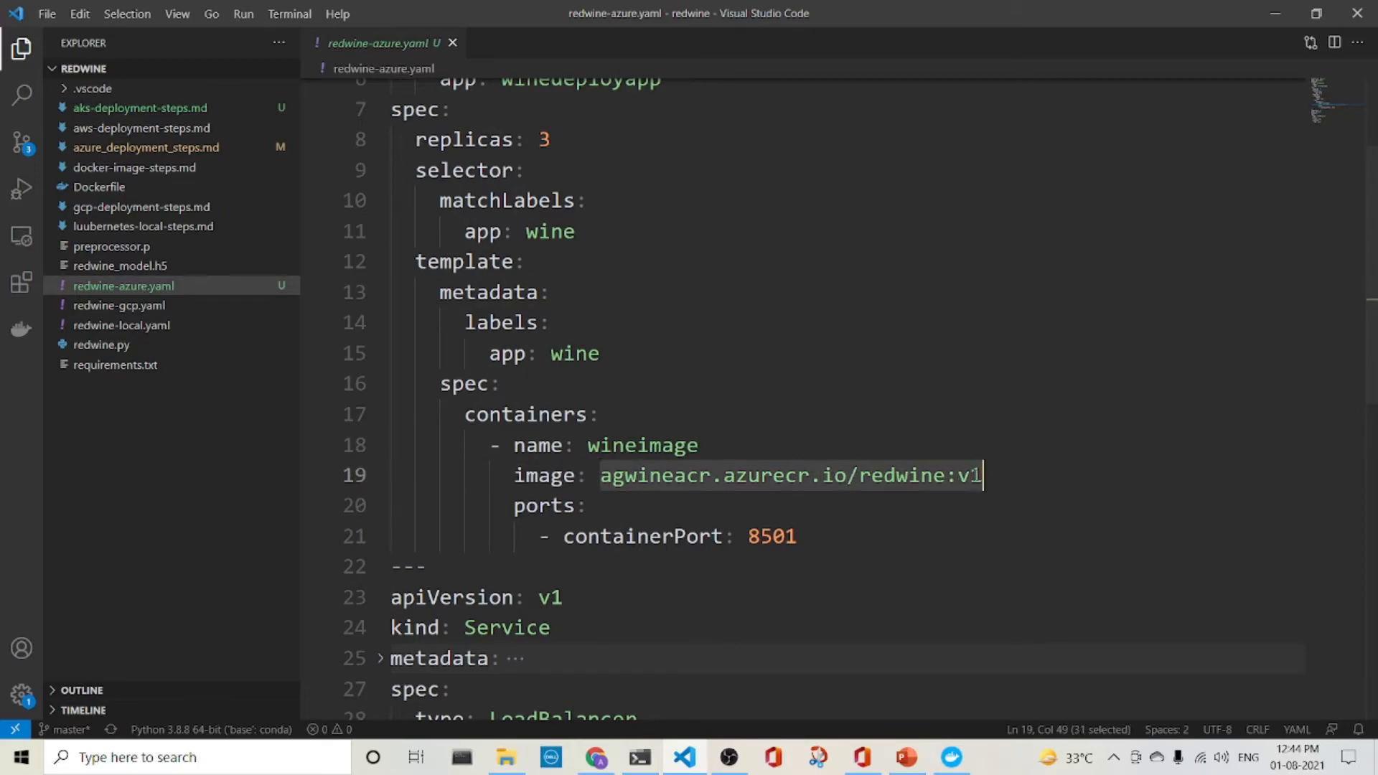
{"action": "left_click", "coordinate": [783, 536]}
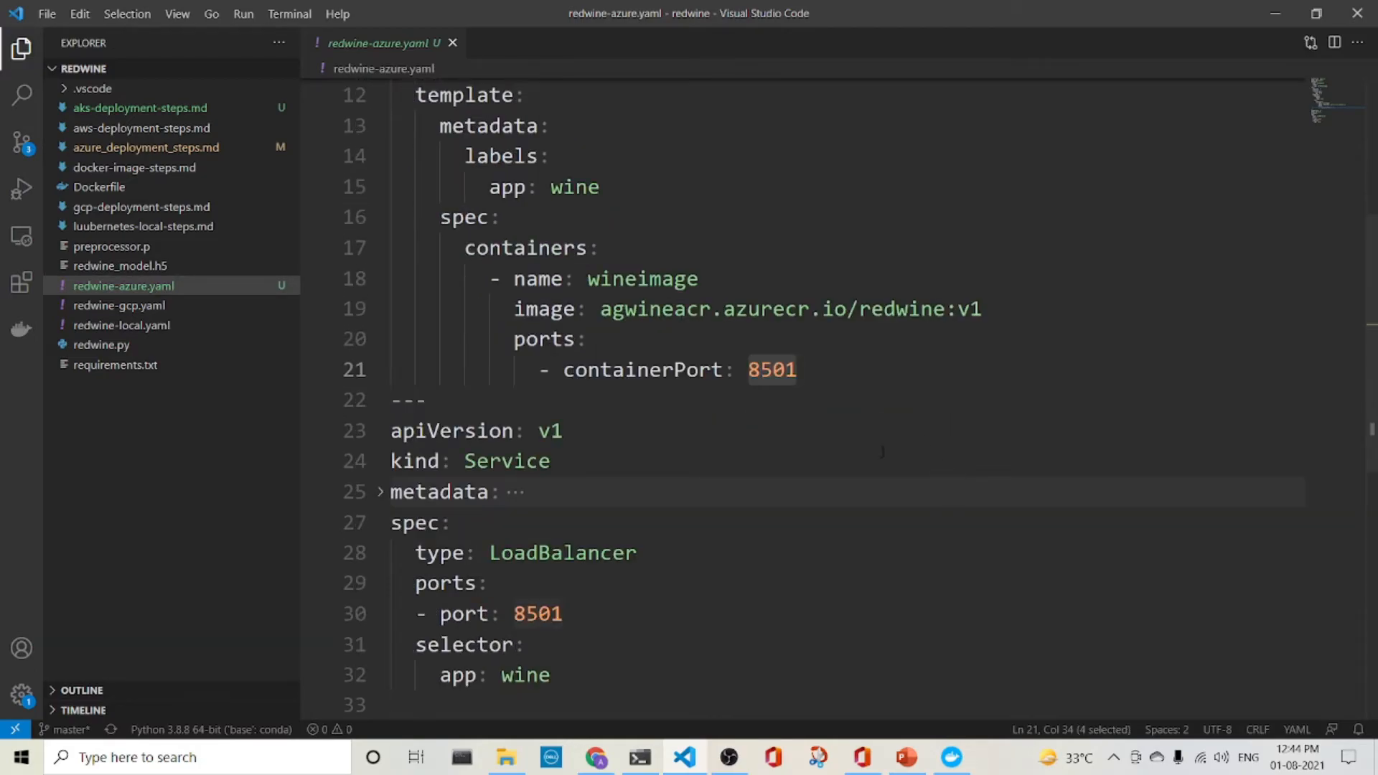
{"action": "double_click", "coordinate": [563, 552]}
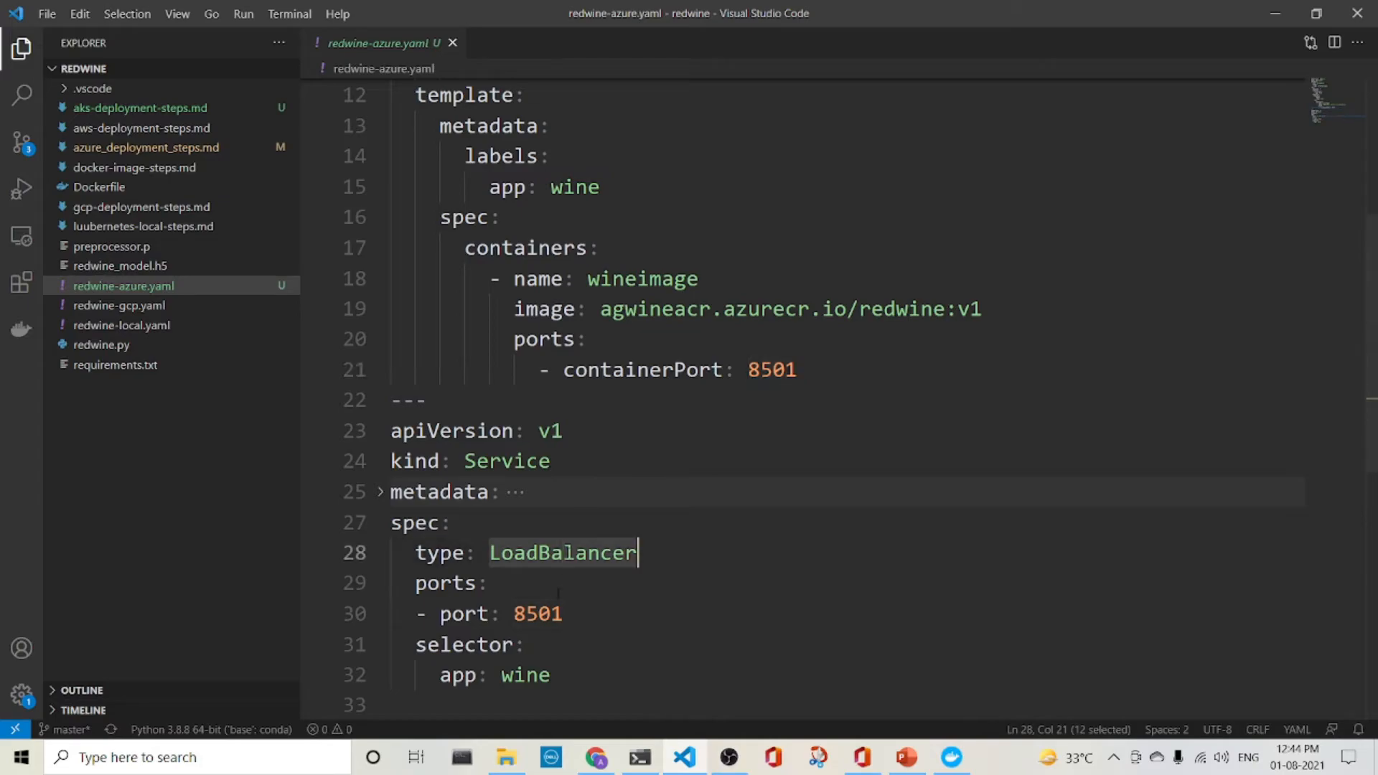
{"action": "left_click", "coordinate": [524, 674]}
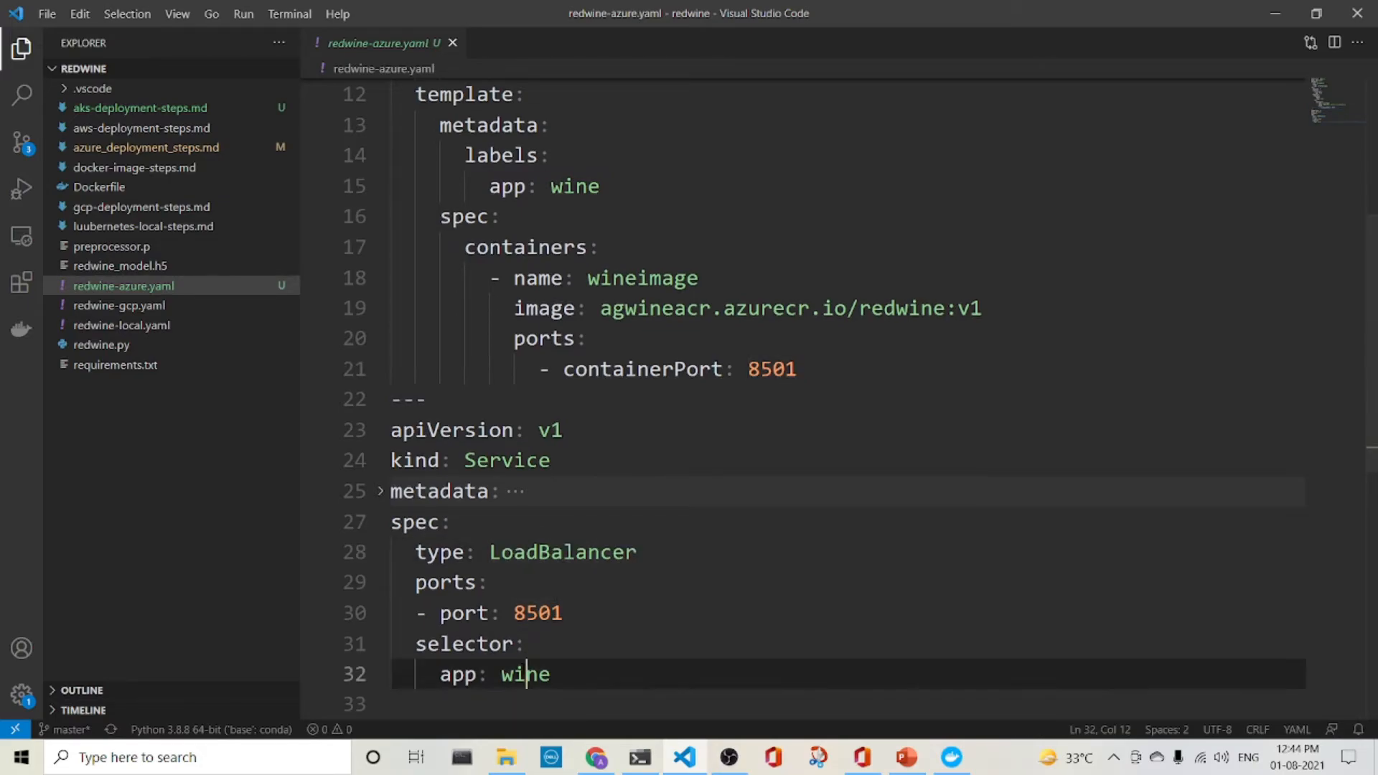
{"action": "double_click", "coordinate": [525, 674]}
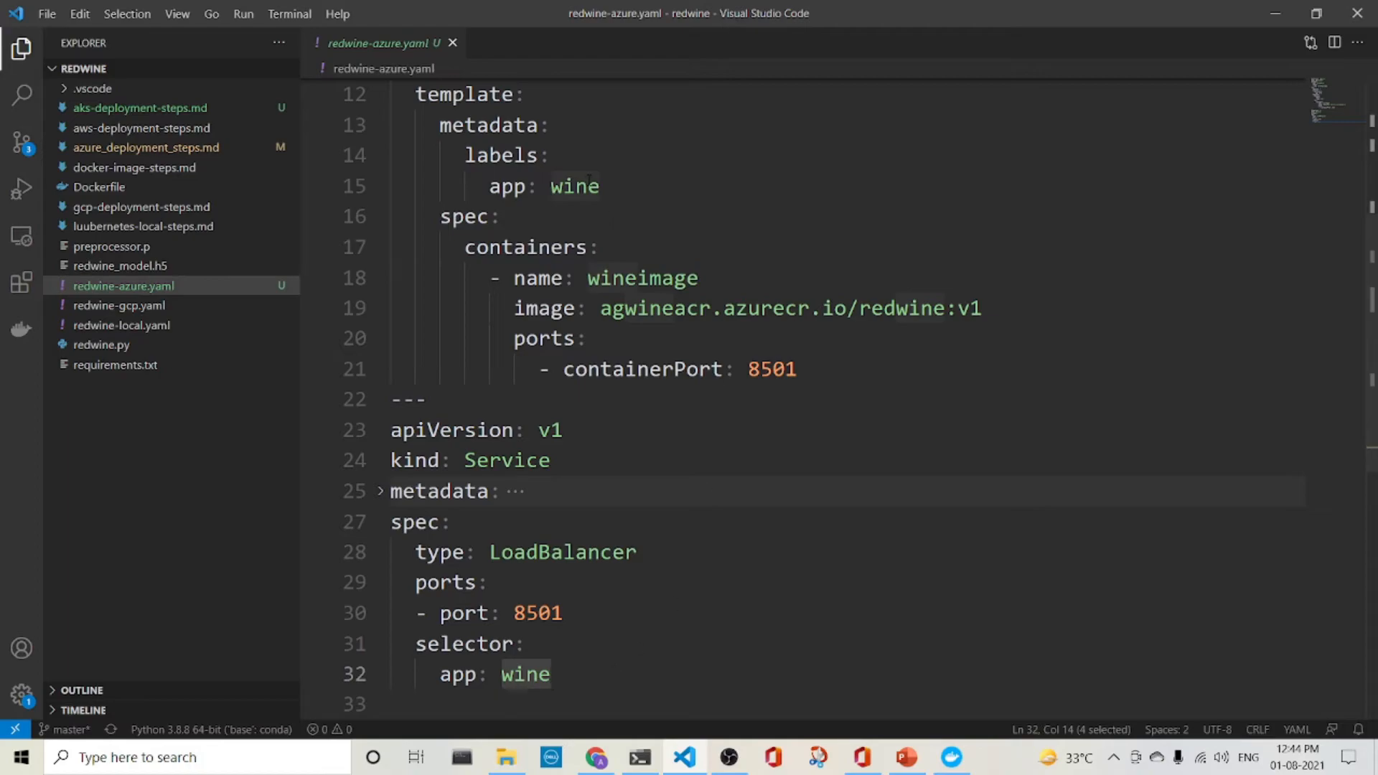
{"action": "mouse_move", "coordinate": [167, 192]}
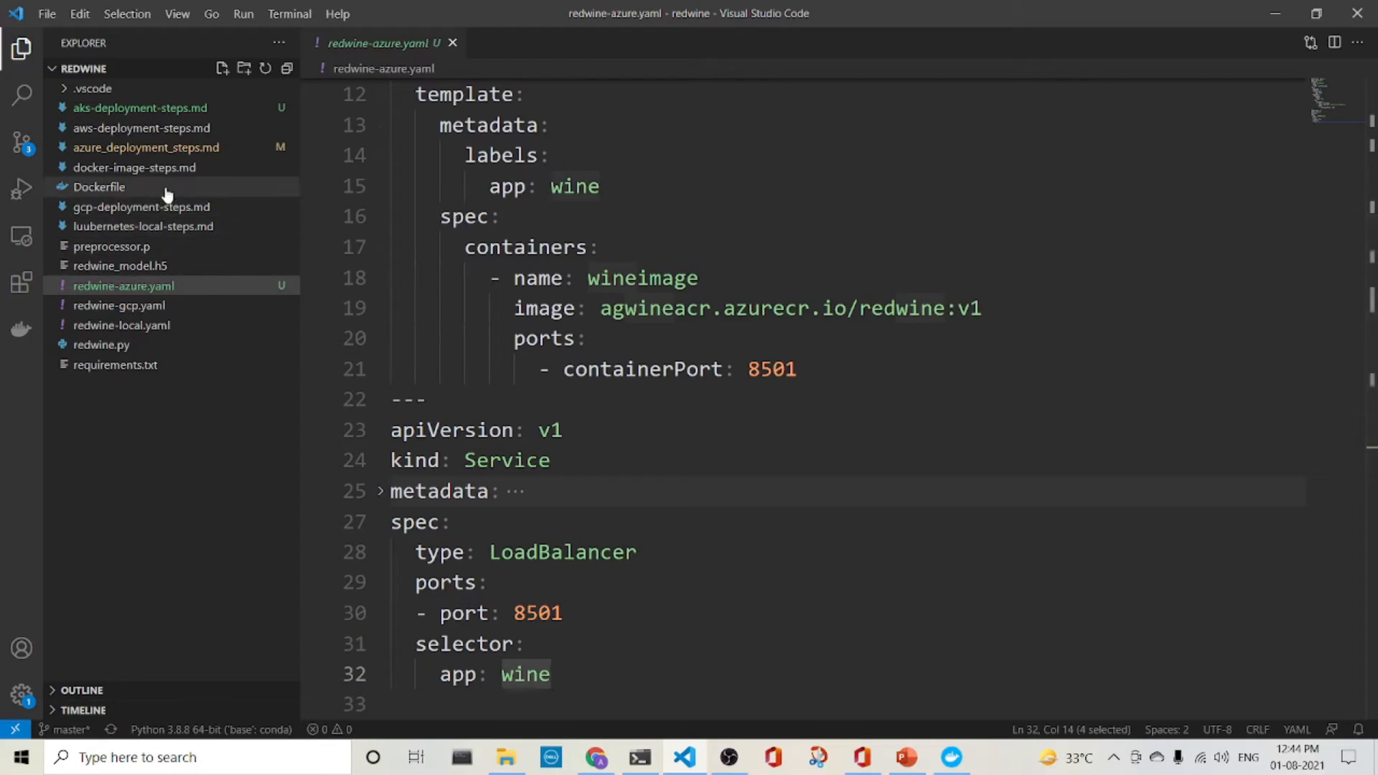
{"action": "left_click", "coordinate": [140, 107]}
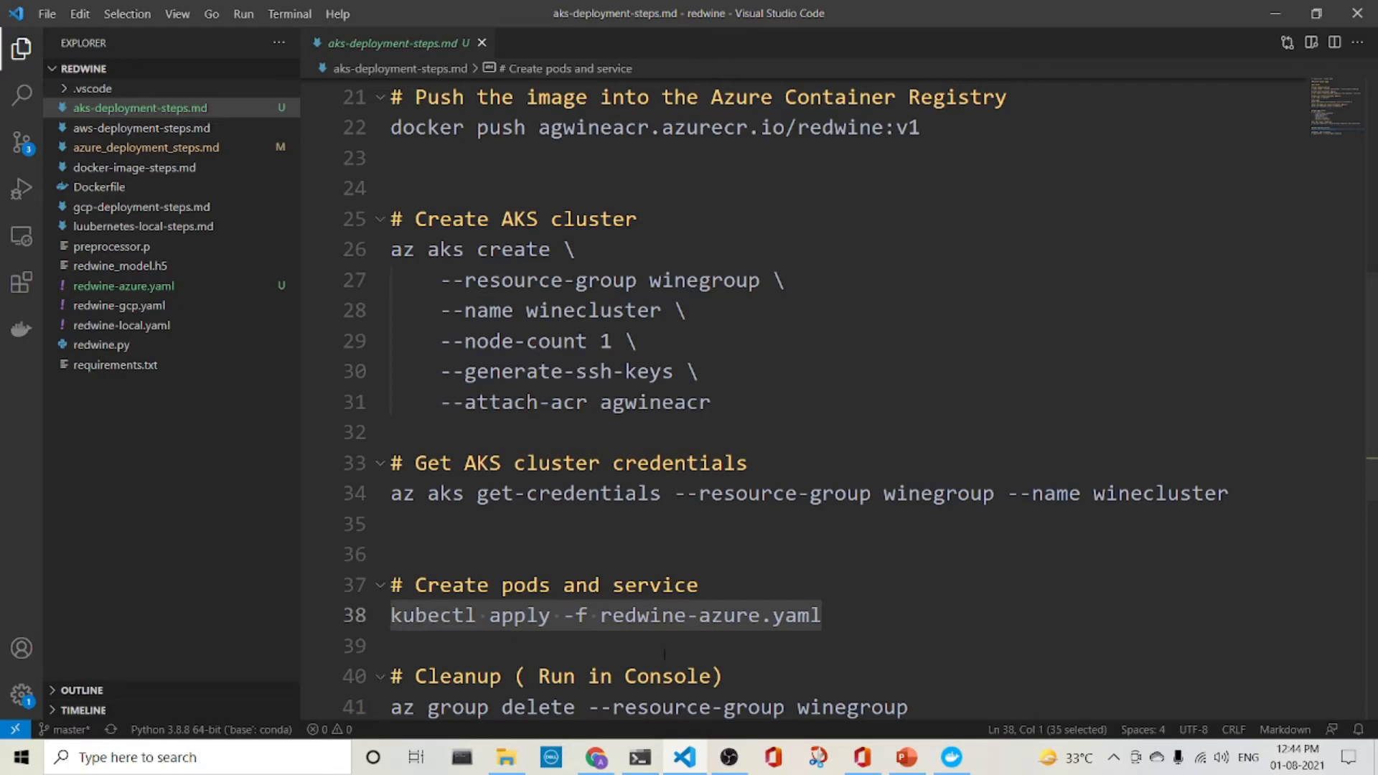
{"action": "scroll", "scroll_direction": "down", "scroll_amount": 3}
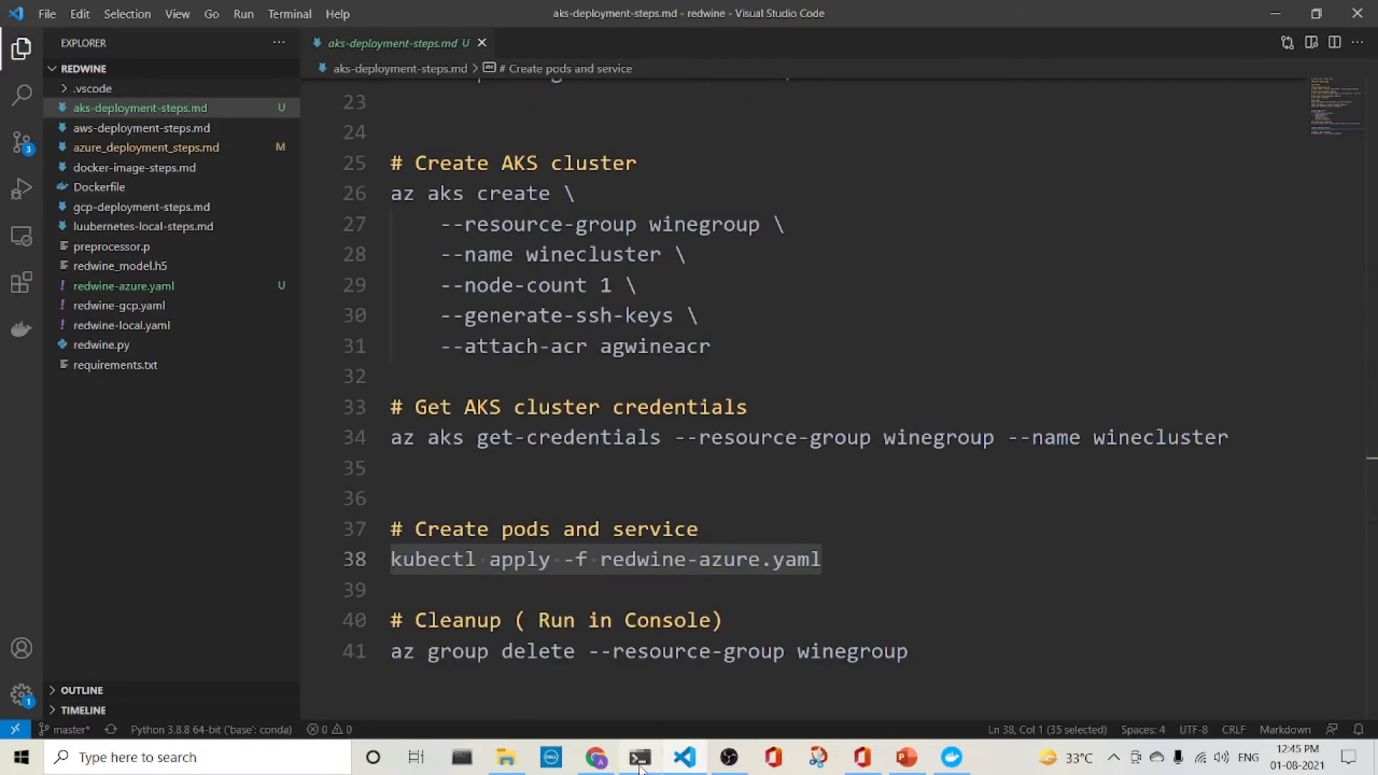
{"action": "left_click", "coordinate": [639, 756]}
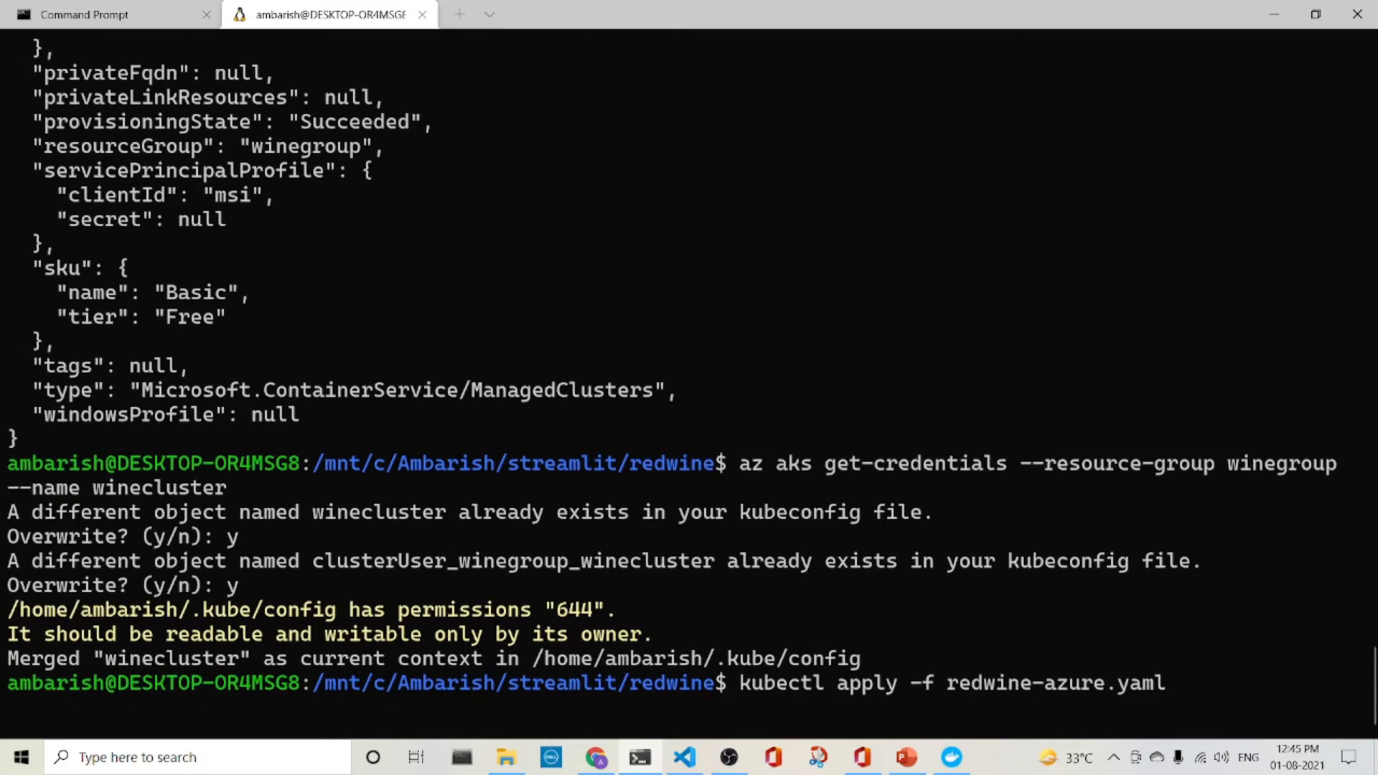
Apply redwine-azure.yaml and list services, showing redwine-service with a pending external IP.
{"action": "key", "text": "Return"}
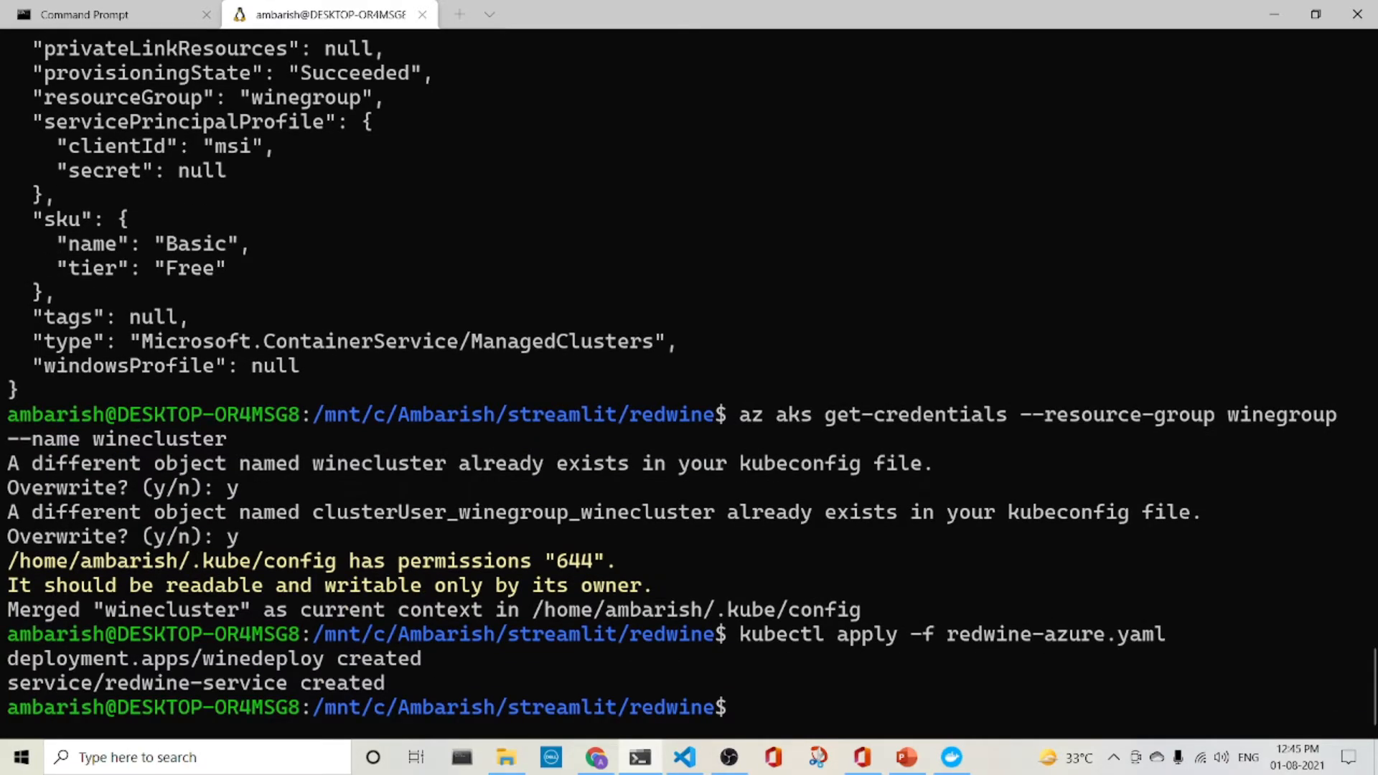
{"action": "type", "text": "ku"}
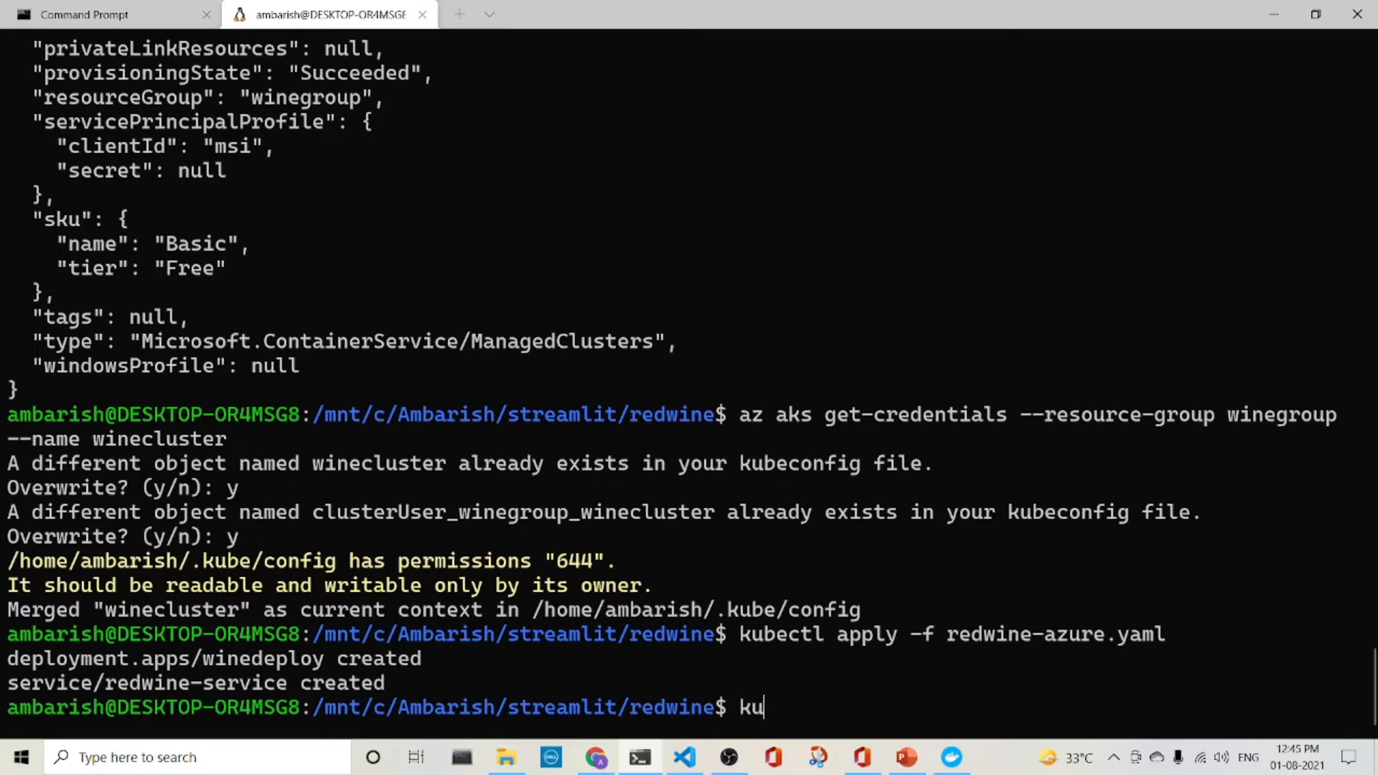
{"action": "type", "text": "bectl ge"}
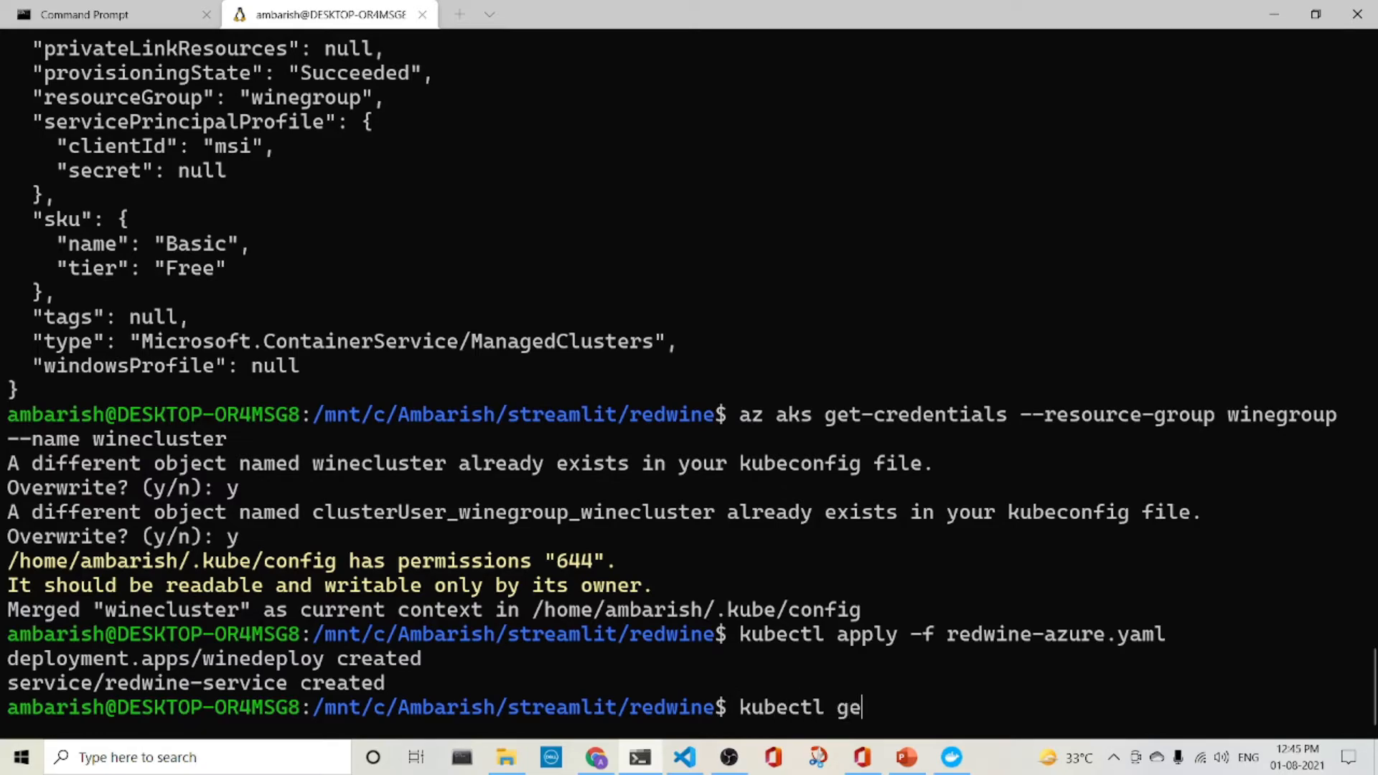
{"action": "type", "text": "t servic"}
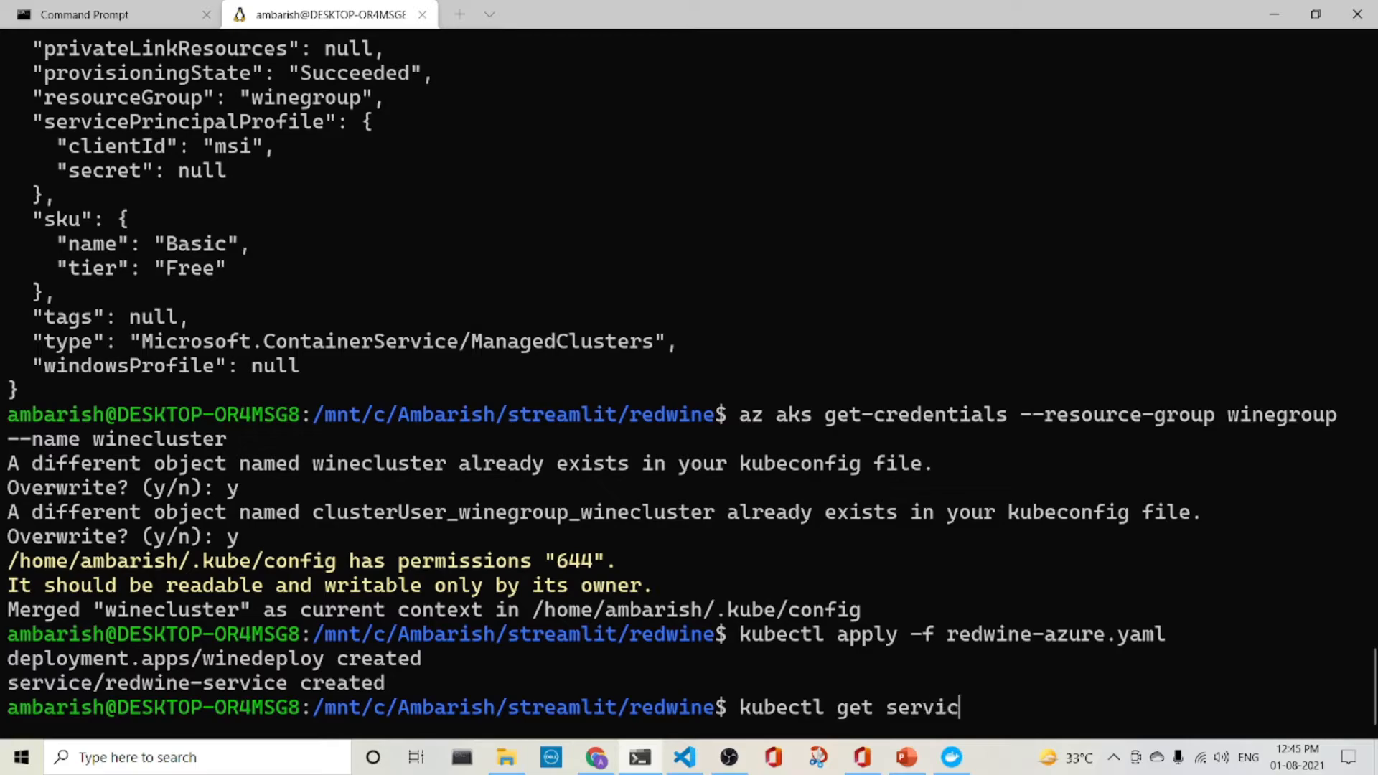
{"action": "key", "text": "Return"}
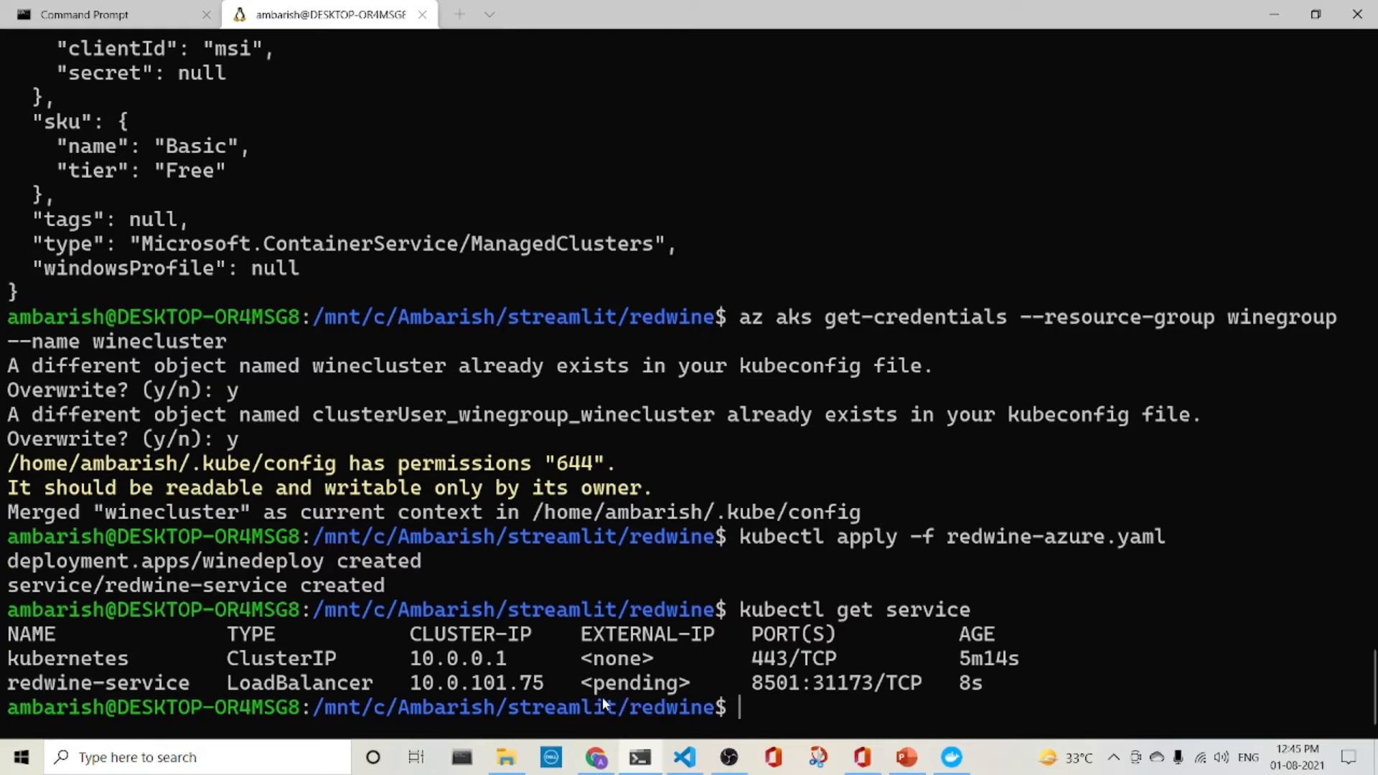
Run kubectl get pods twice to check the three winedeploy pods still creating.
{"action": "type", "text": "ku"}
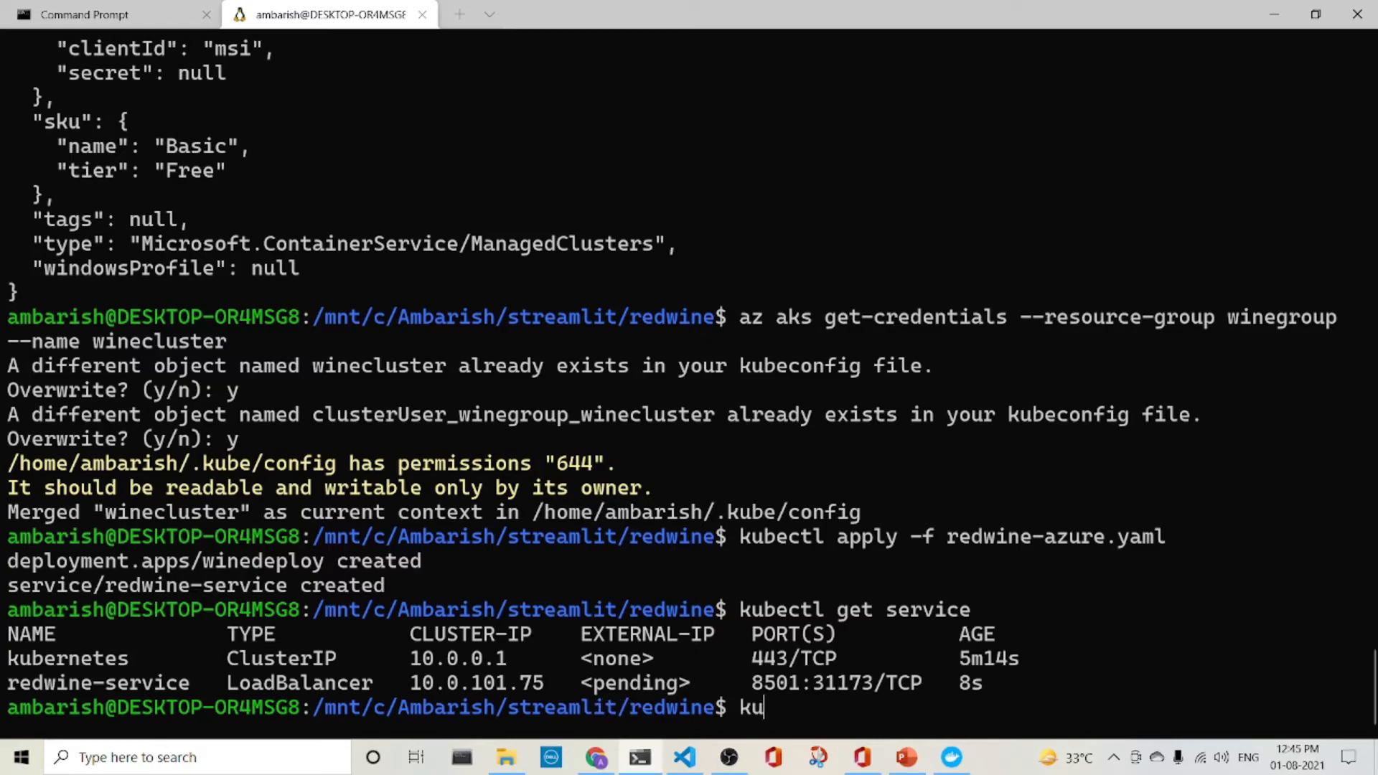
{"action": "type", "text": "bectl"}
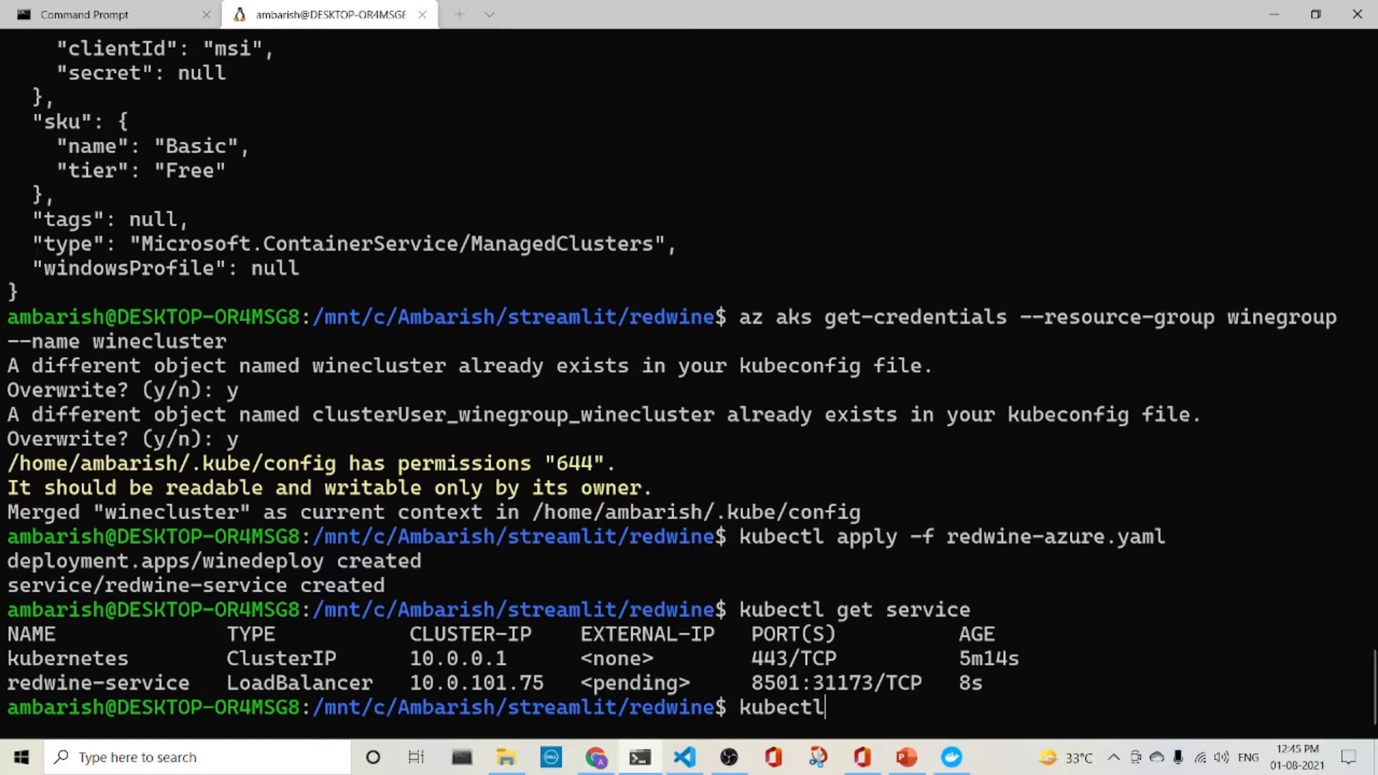
{"action": "type", "text": "get po"}
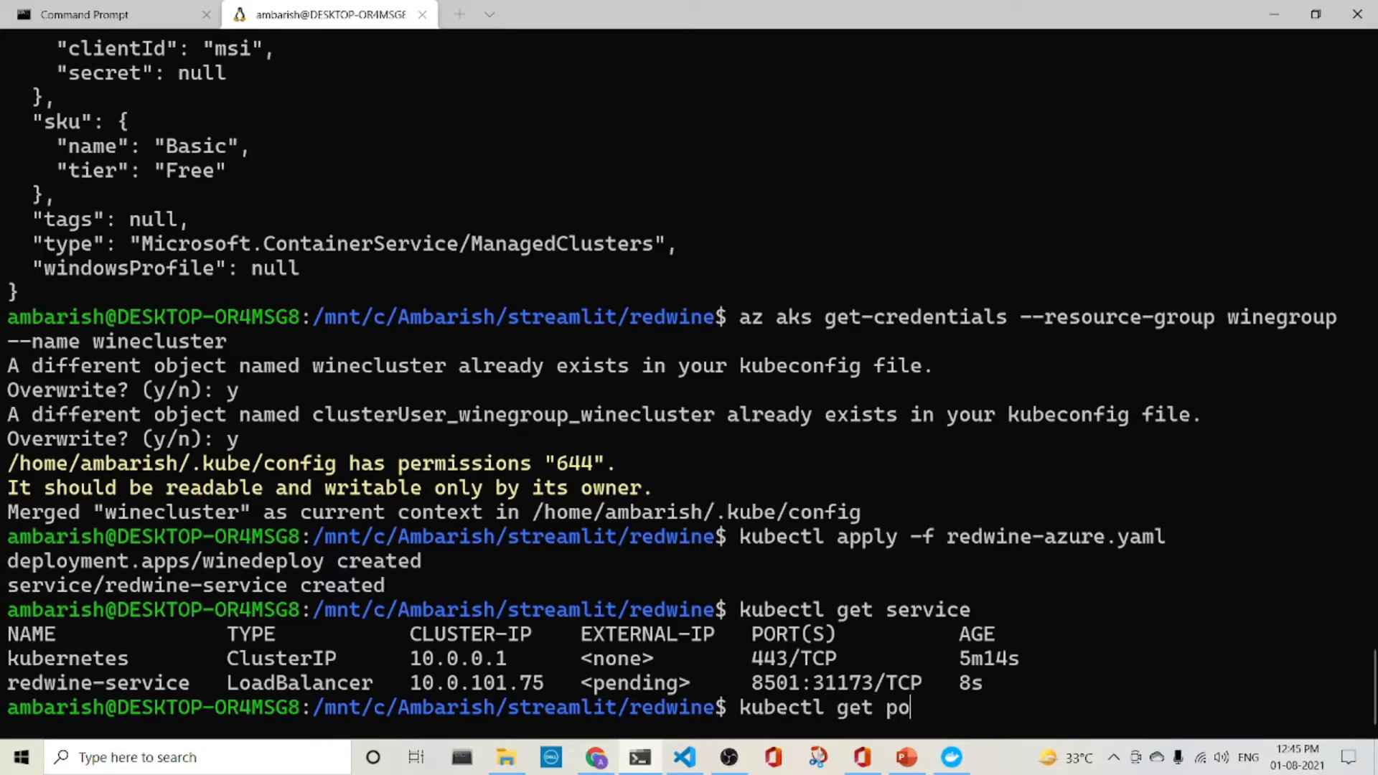
{"action": "key", "text": "Return"}
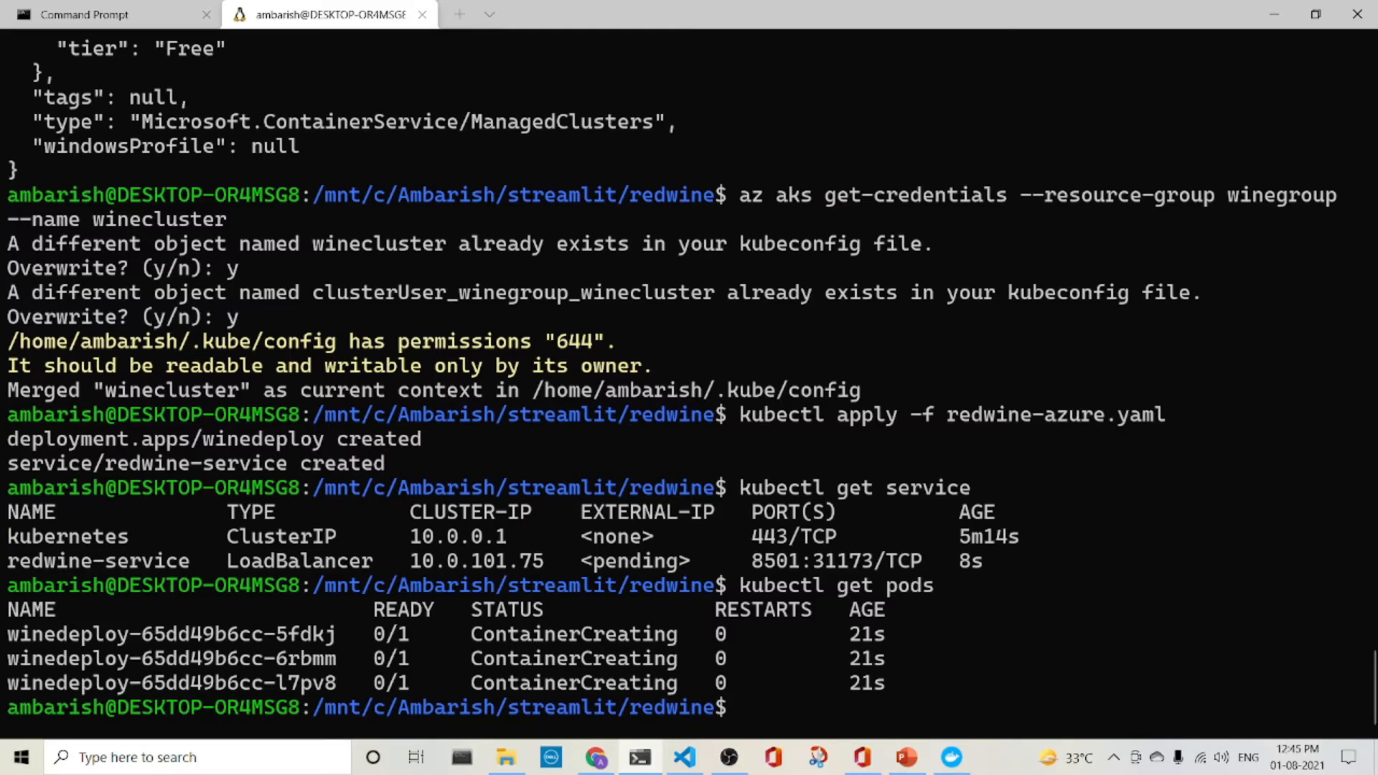
{"action": "type", "text": "kubectl get pods"}
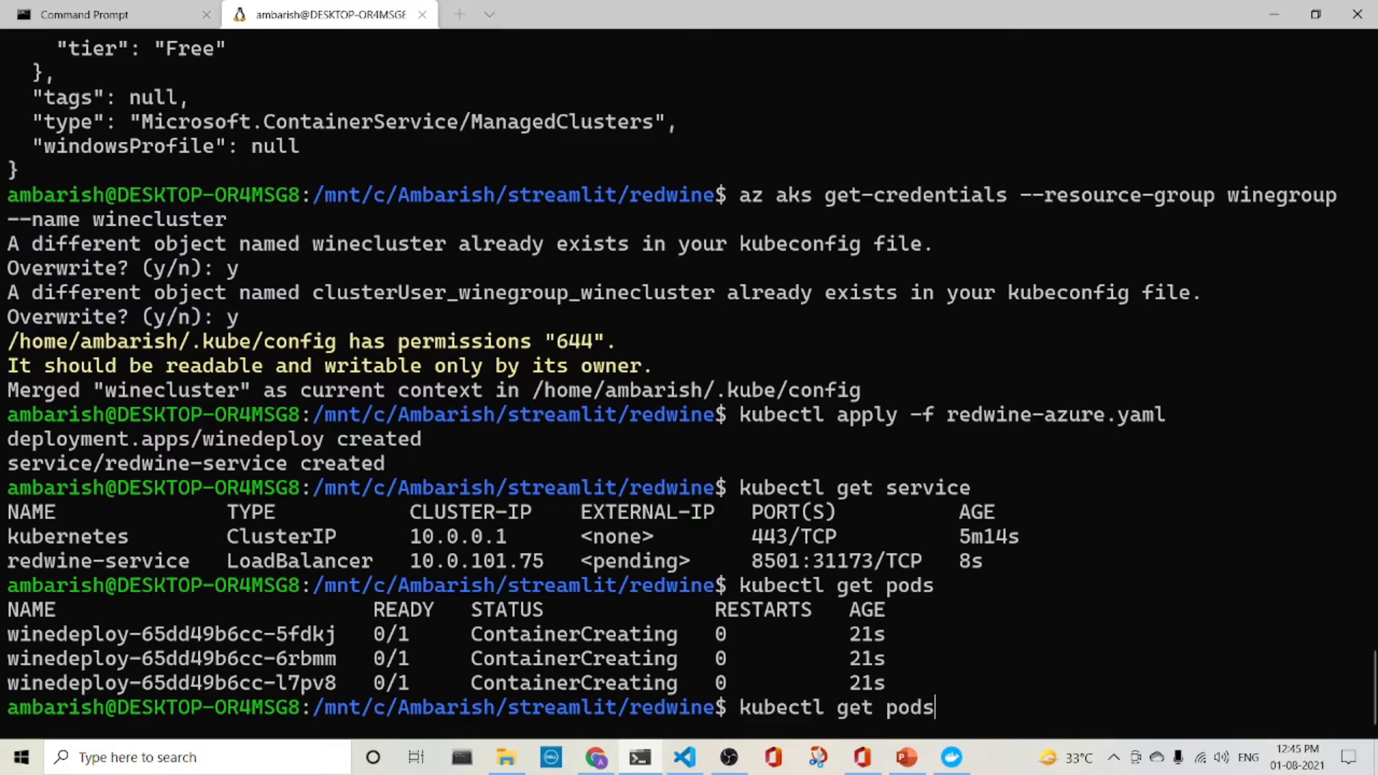
{"action": "key", "text": "Return"}
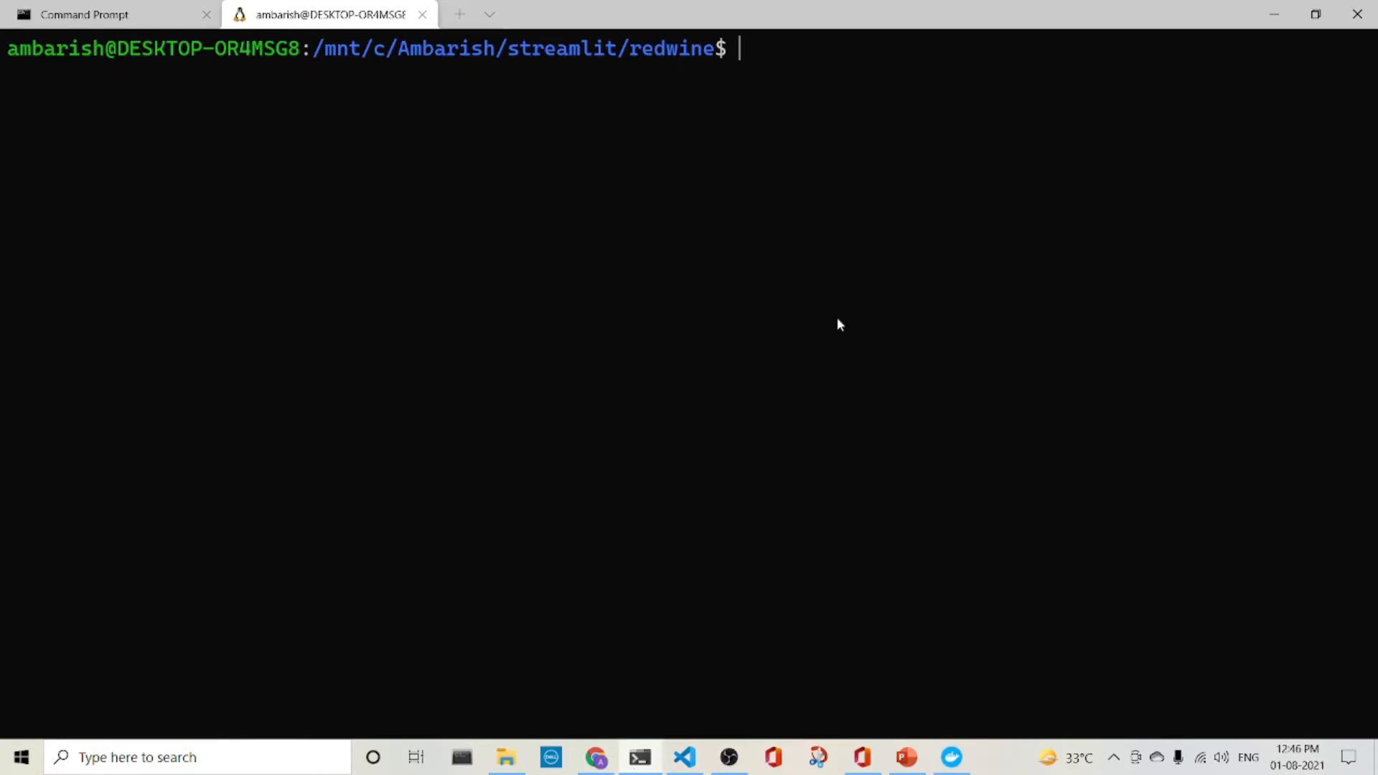
Run kubectl get service to get redwine-service's external IP 52.172.238.43 on port 8501.
{"action": "type", "text": "kubectl get pods"}
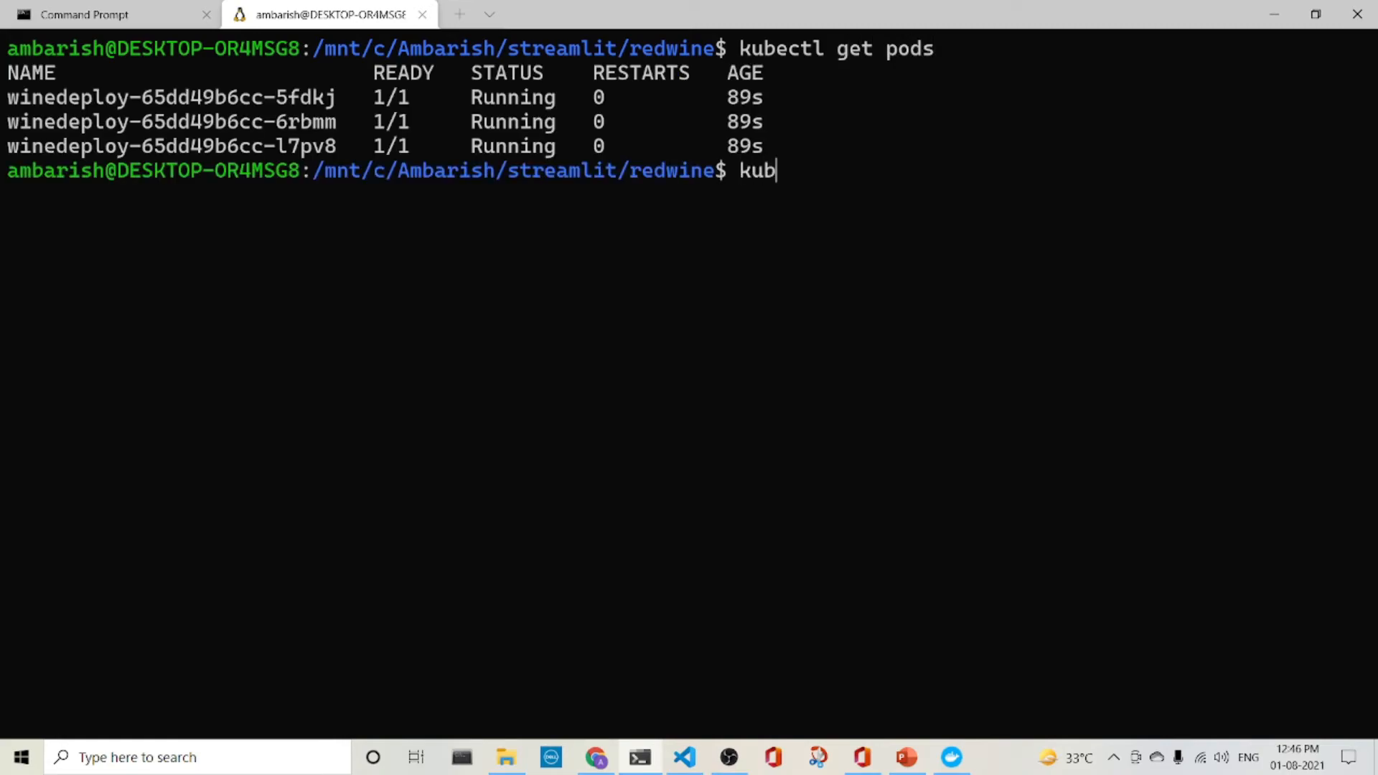
{"action": "type", "text": "ectl f"}
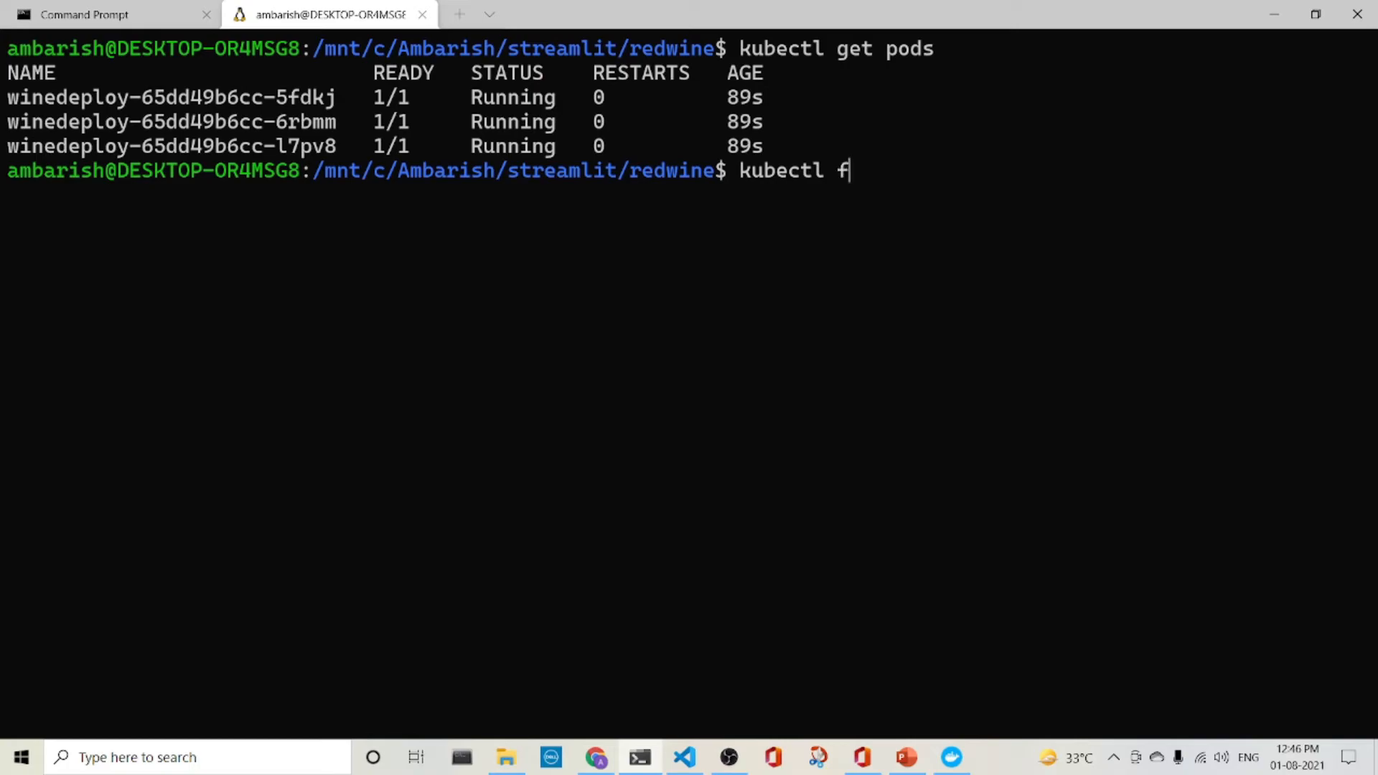
{"action": "type", "text": "get ser"}
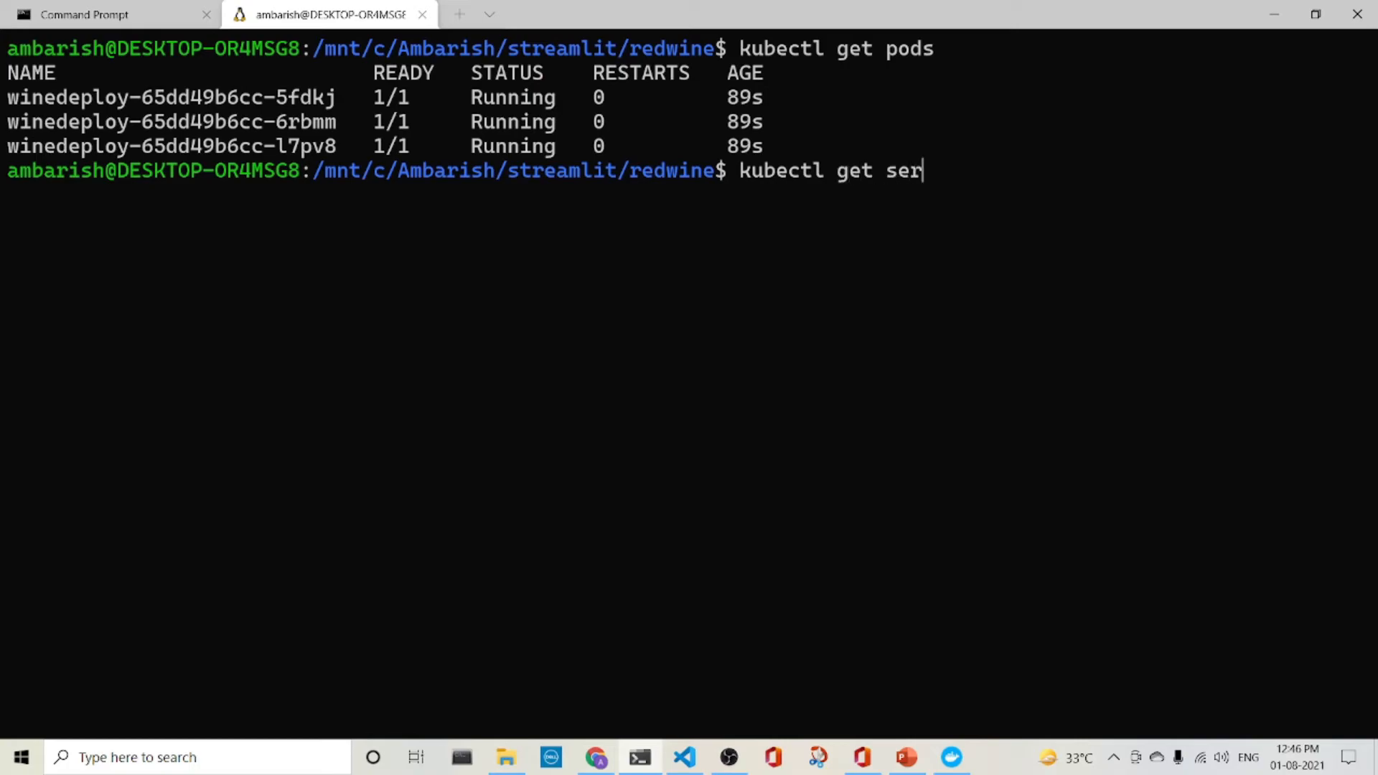
{"action": "key", "text": "Return"}
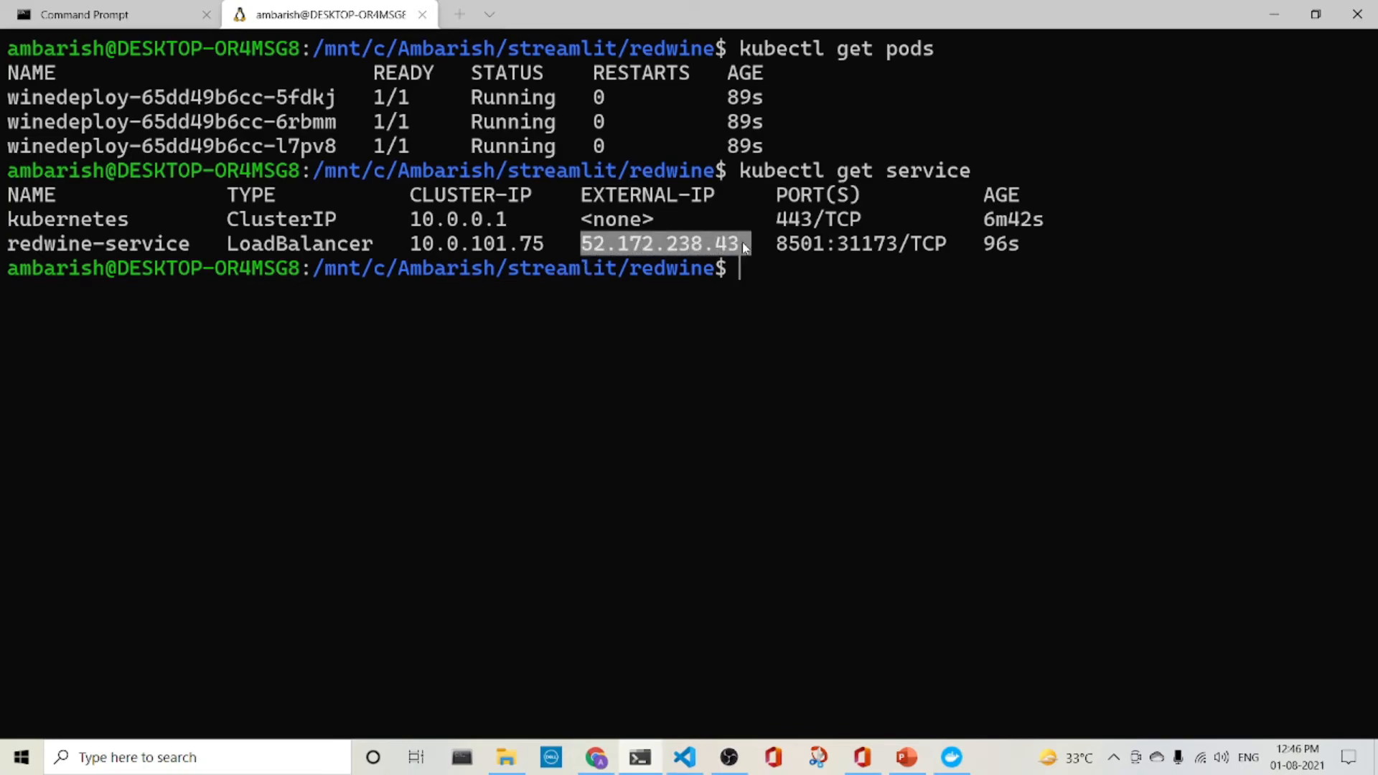
{"action": "mouse_move", "coordinate": [809, 273]}
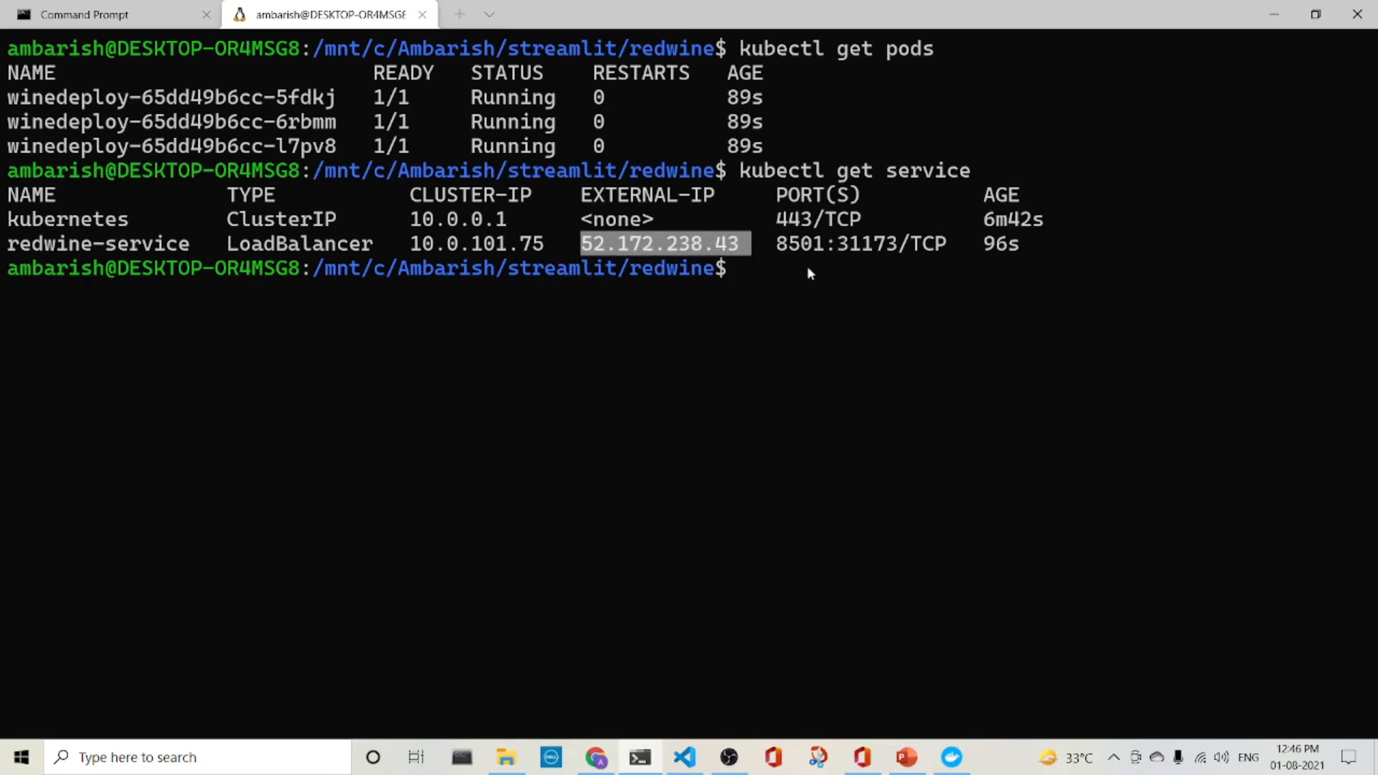
{"action": "mouse_move", "coordinate": [804, 250]}
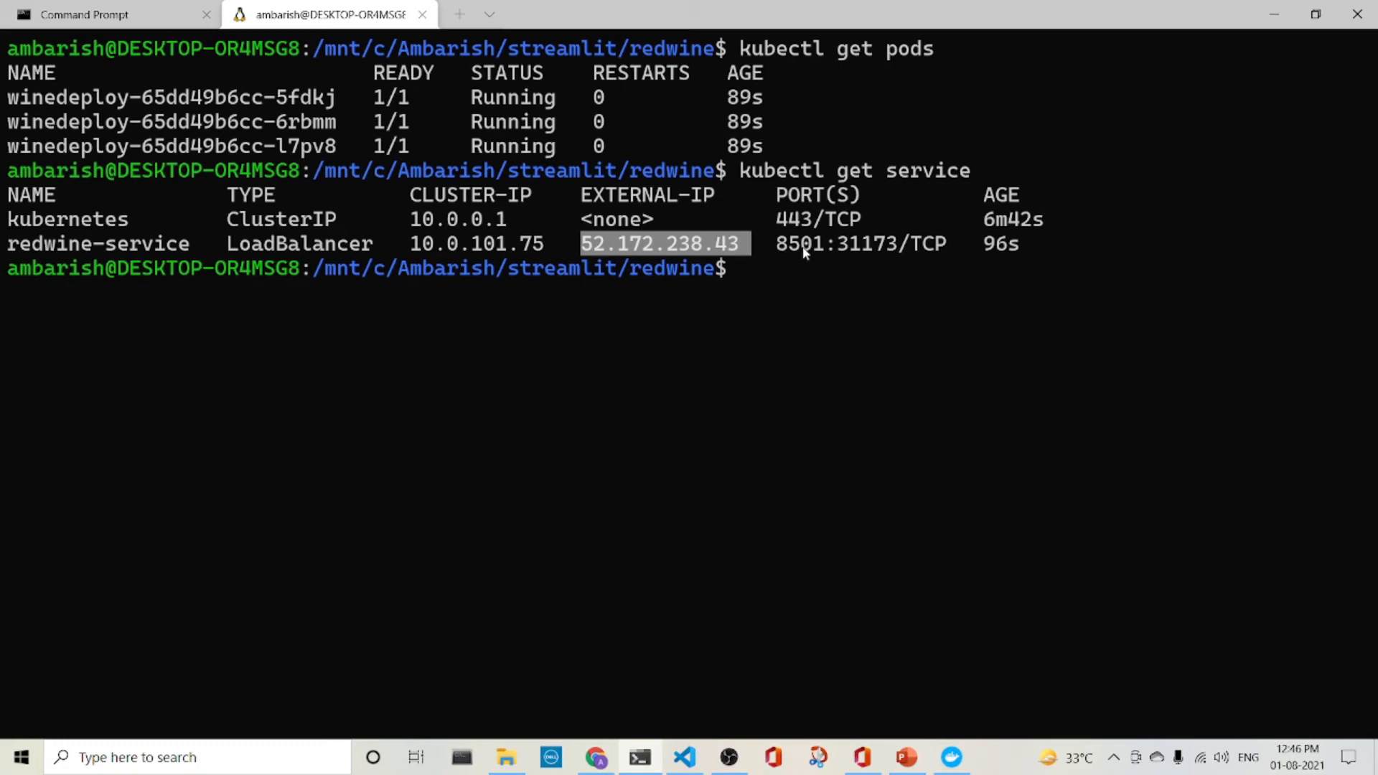
{"action": "mouse_move", "coordinate": [596, 756]}
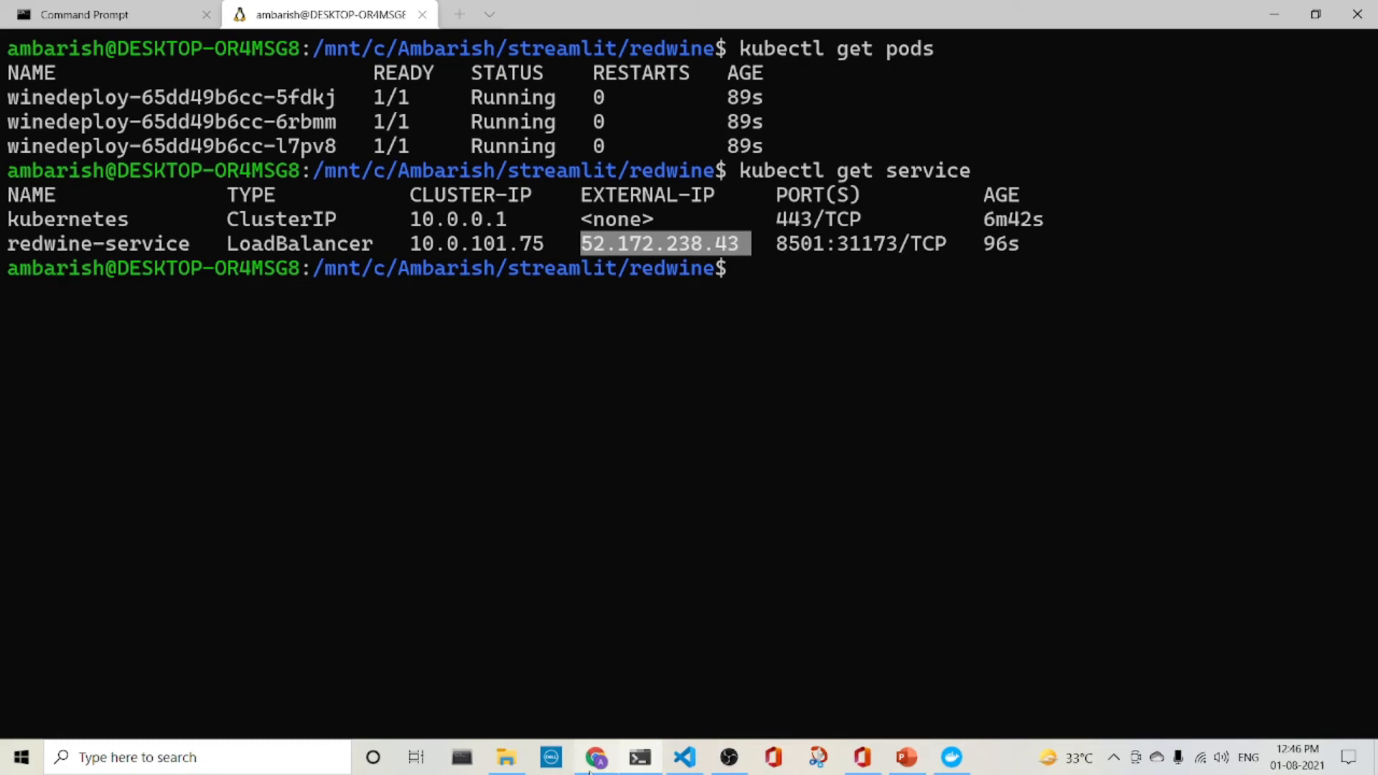
{"action": "left_click", "coordinate": [597, 756]}
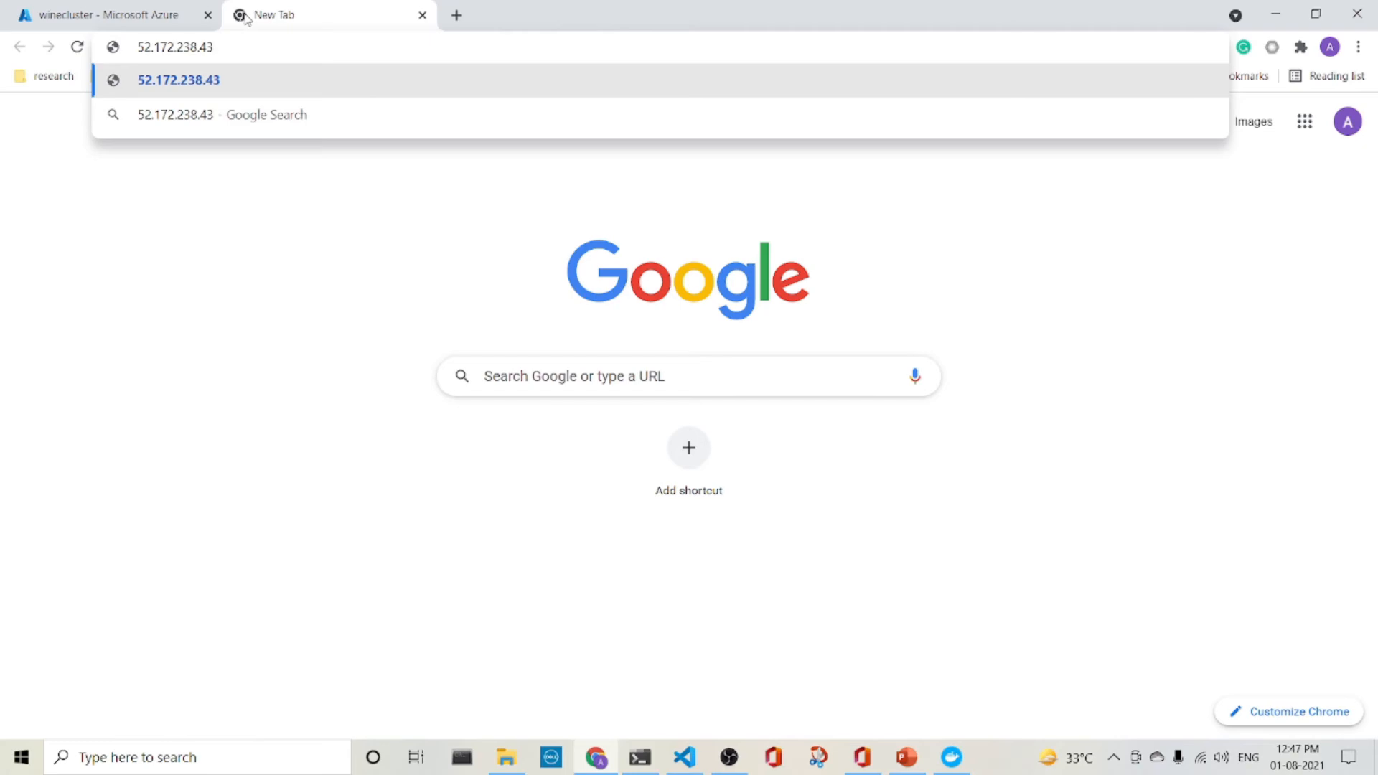
Load the app at 52.172.238.43:8501 and predict quality 5.197777 for the default values.
{"action": "type", "text": ":8501"}
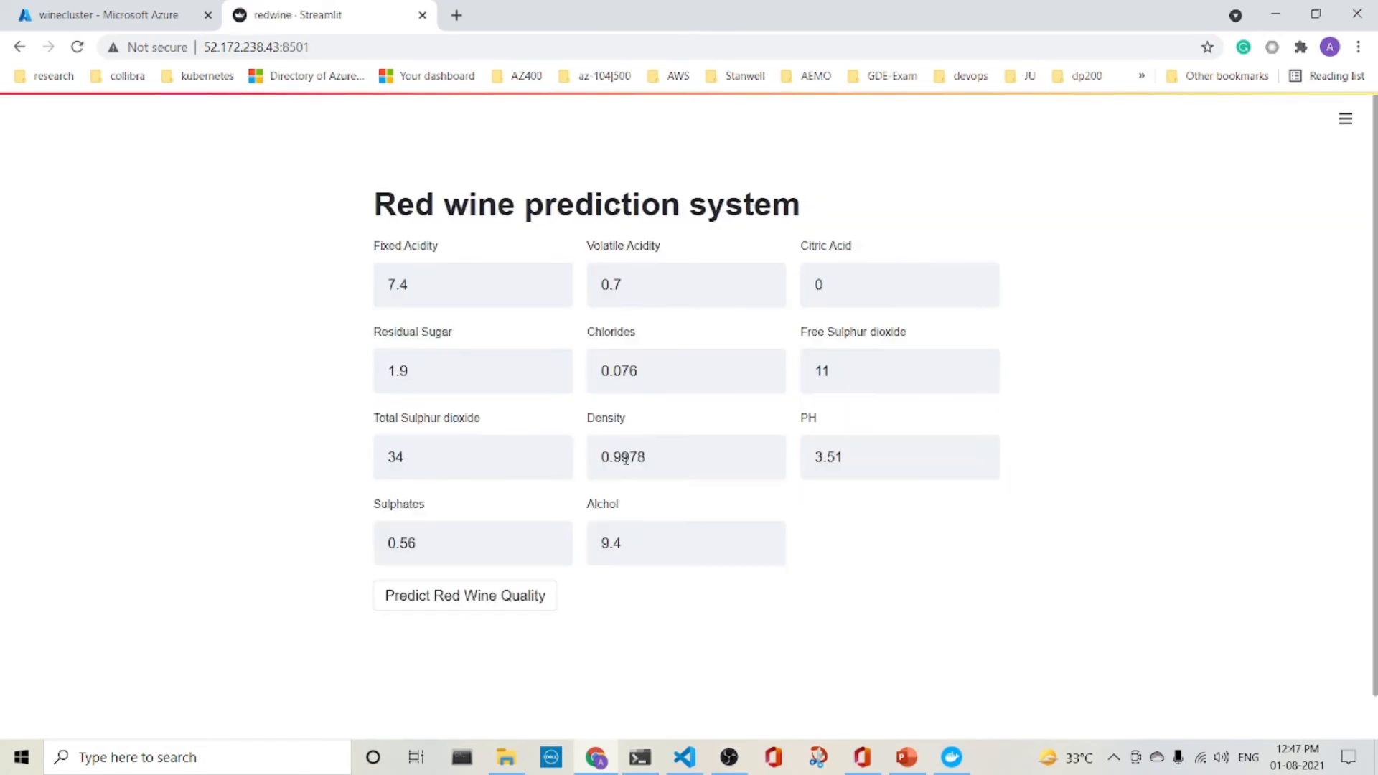
{"action": "left_click", "coordinate": [464, 595]}
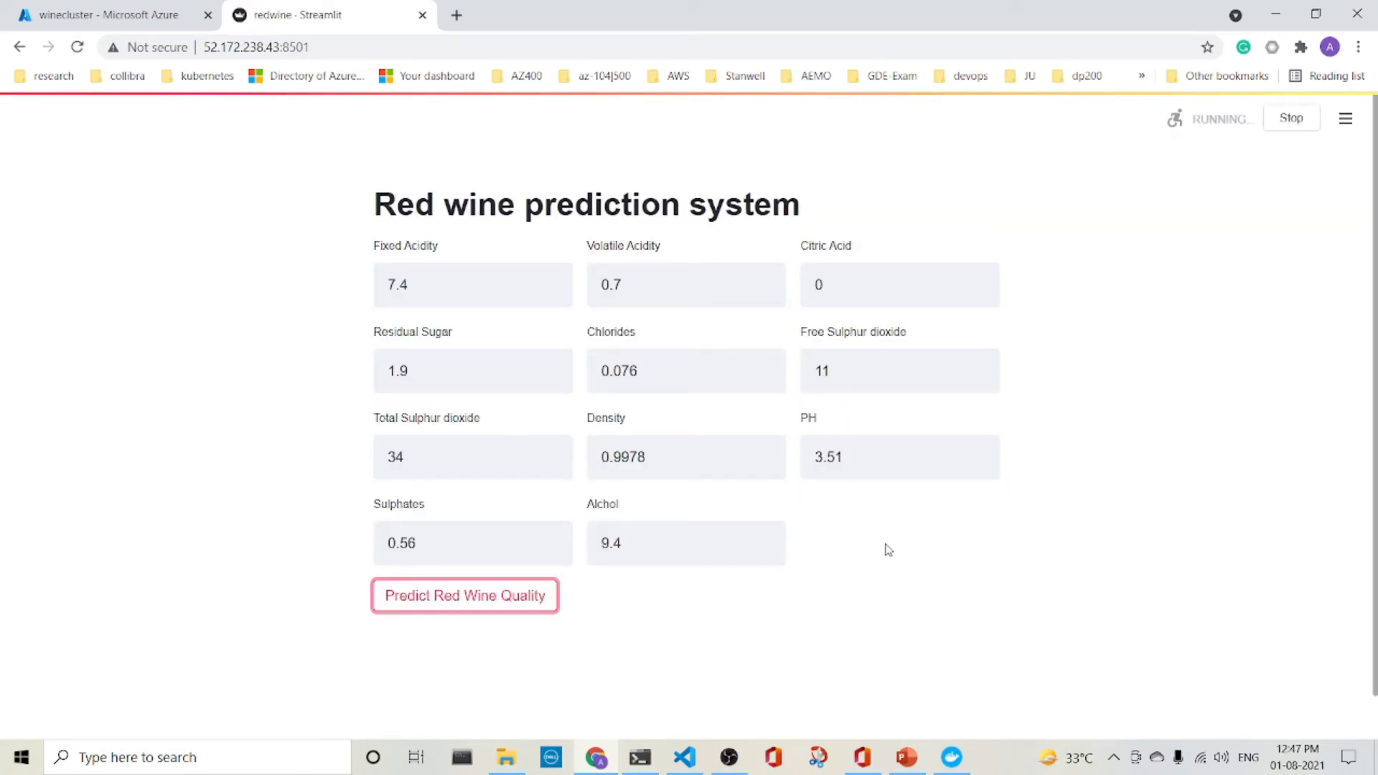
{"action": "left_click", "coordinate": [464, 595]}
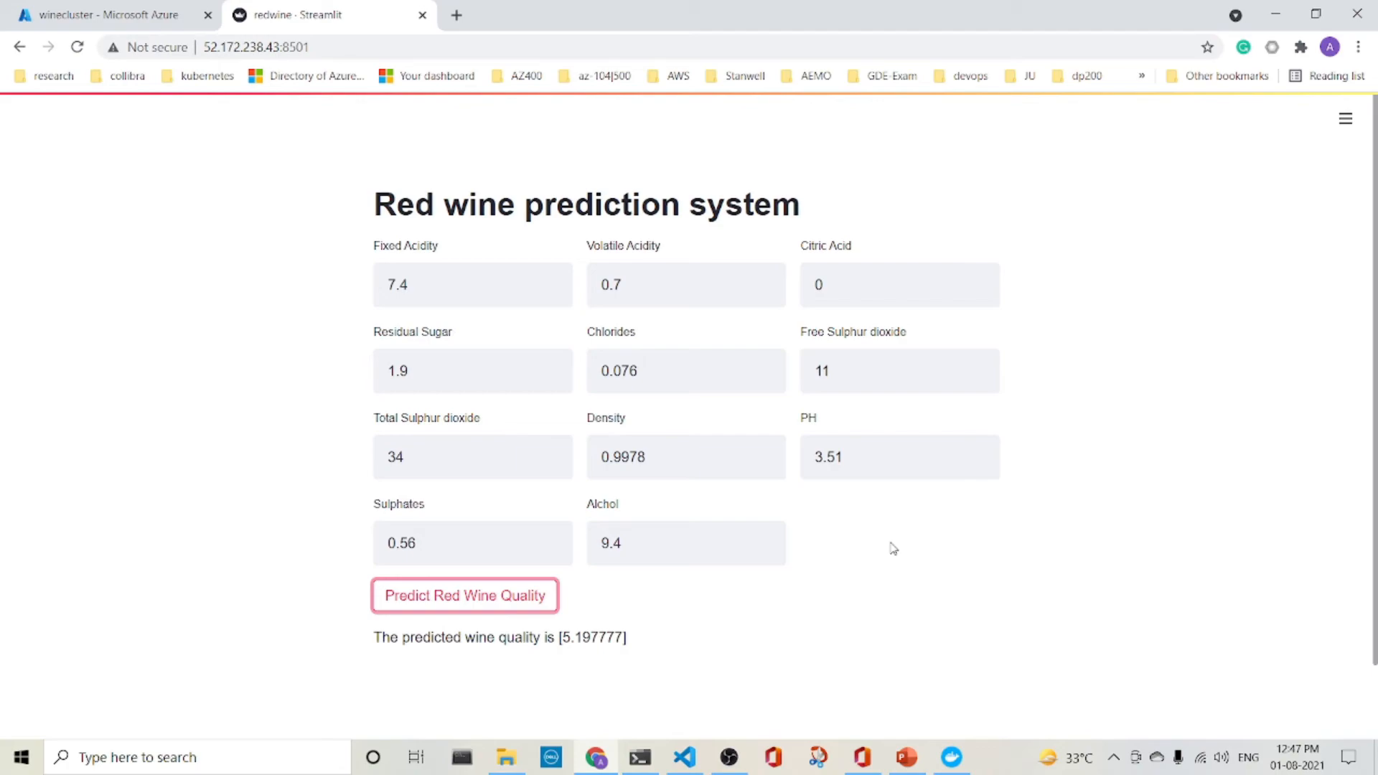
Change Alchol from 9.4 to 12 and predict again, getting 5.6371226.
{"action": "double_click", "coordinate": [686, 542]}
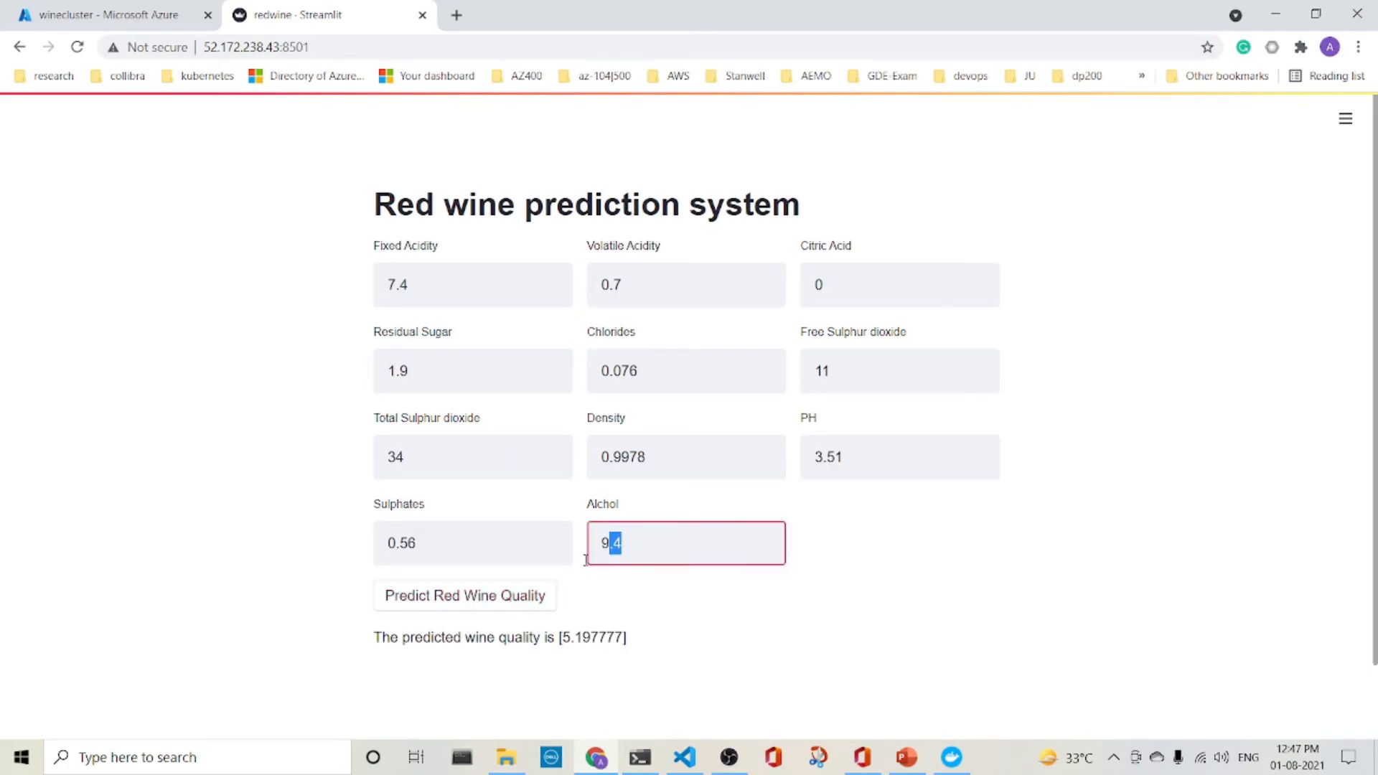
{"action": "type", "text": "12"}
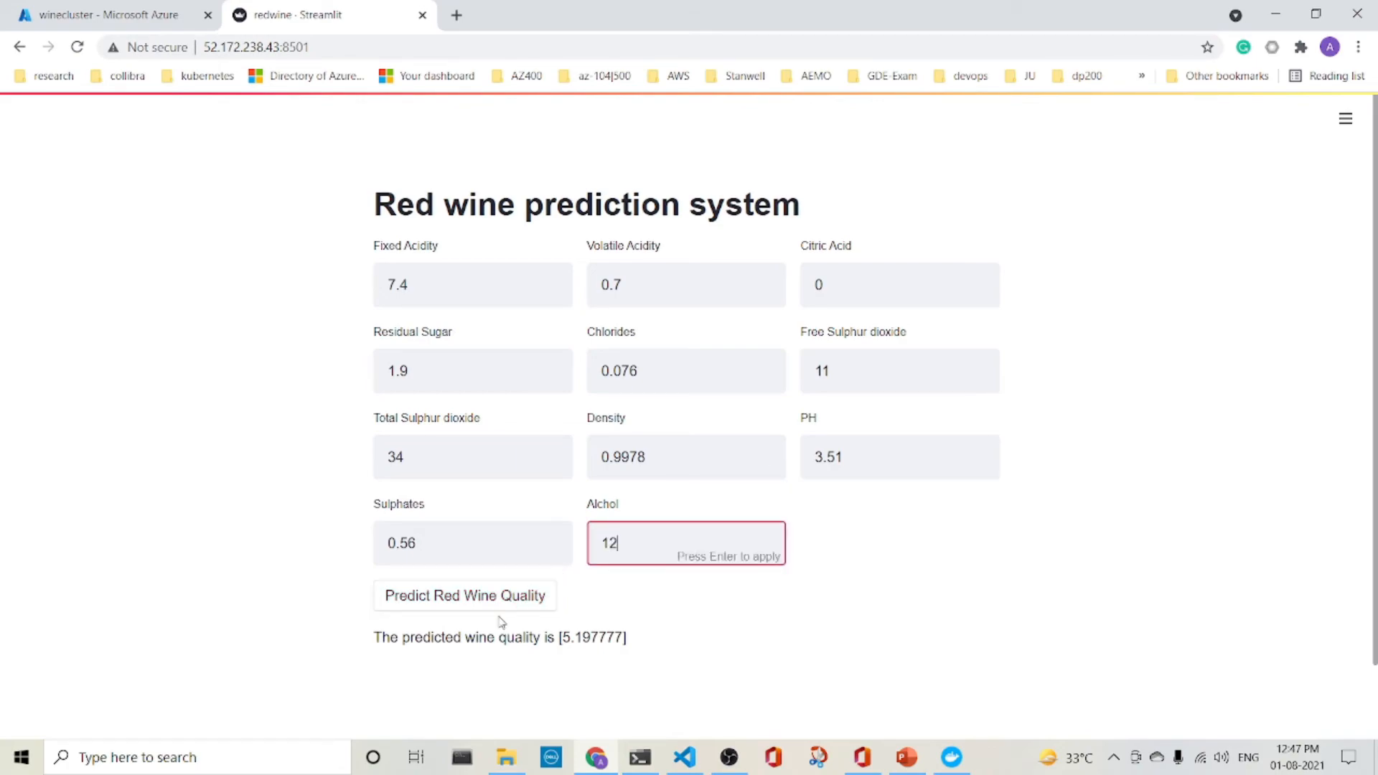
{"action": "left_click", "coordinate": [465, 595]}
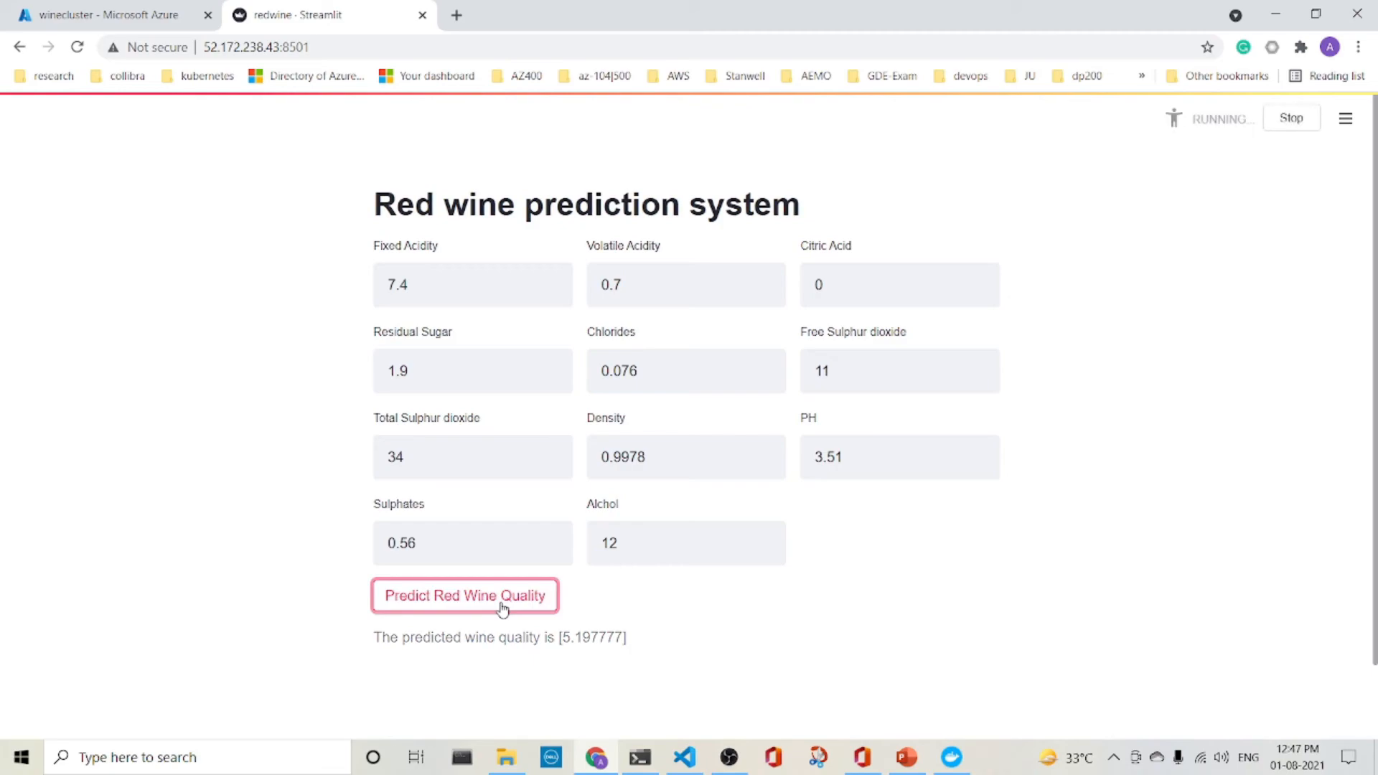
{"action": "left_click", "coordinate": [465, 595]}
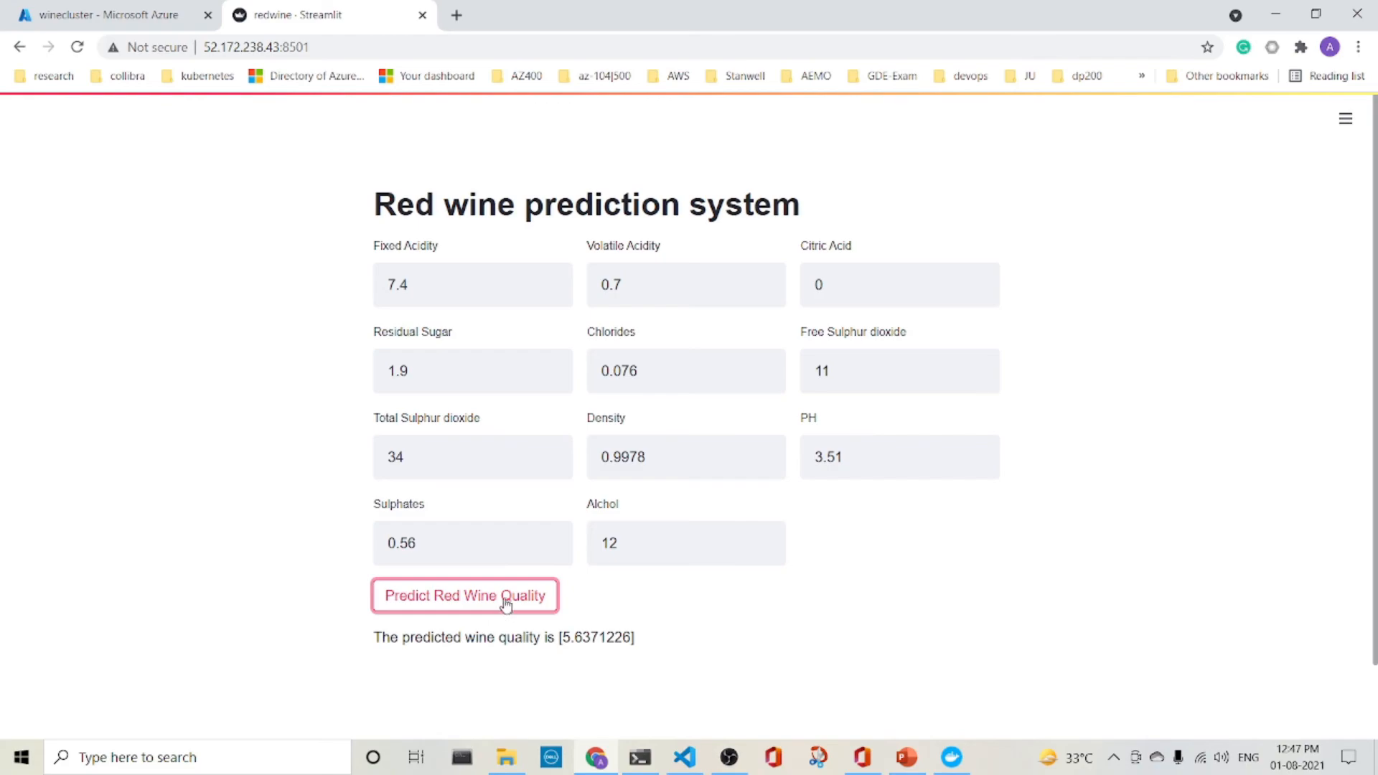
{"action": "mouse_move", "coordinate": [639, 663]}
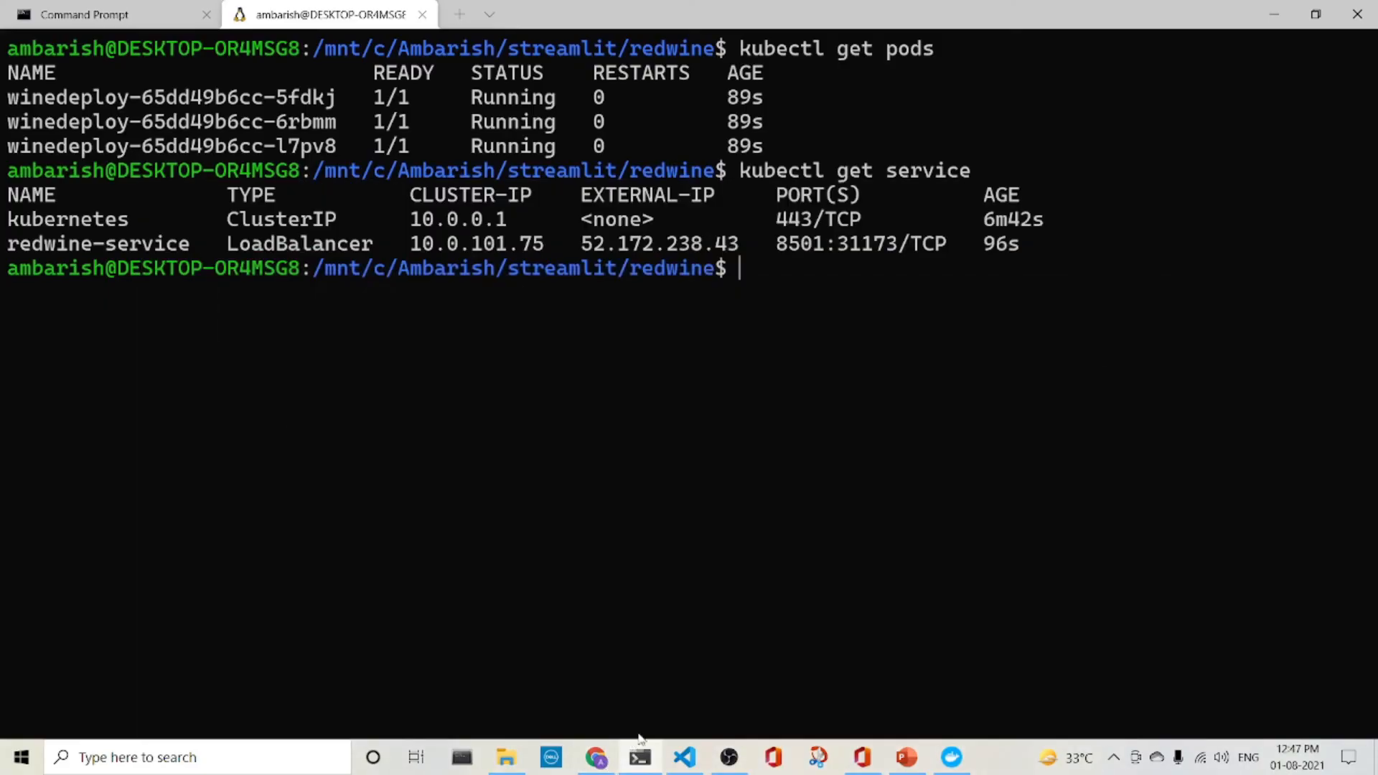
Open winecluster's Services and ingresses in the portal and select redwine-service.
{"action": "left_click", "coordinate": [595, 757]}
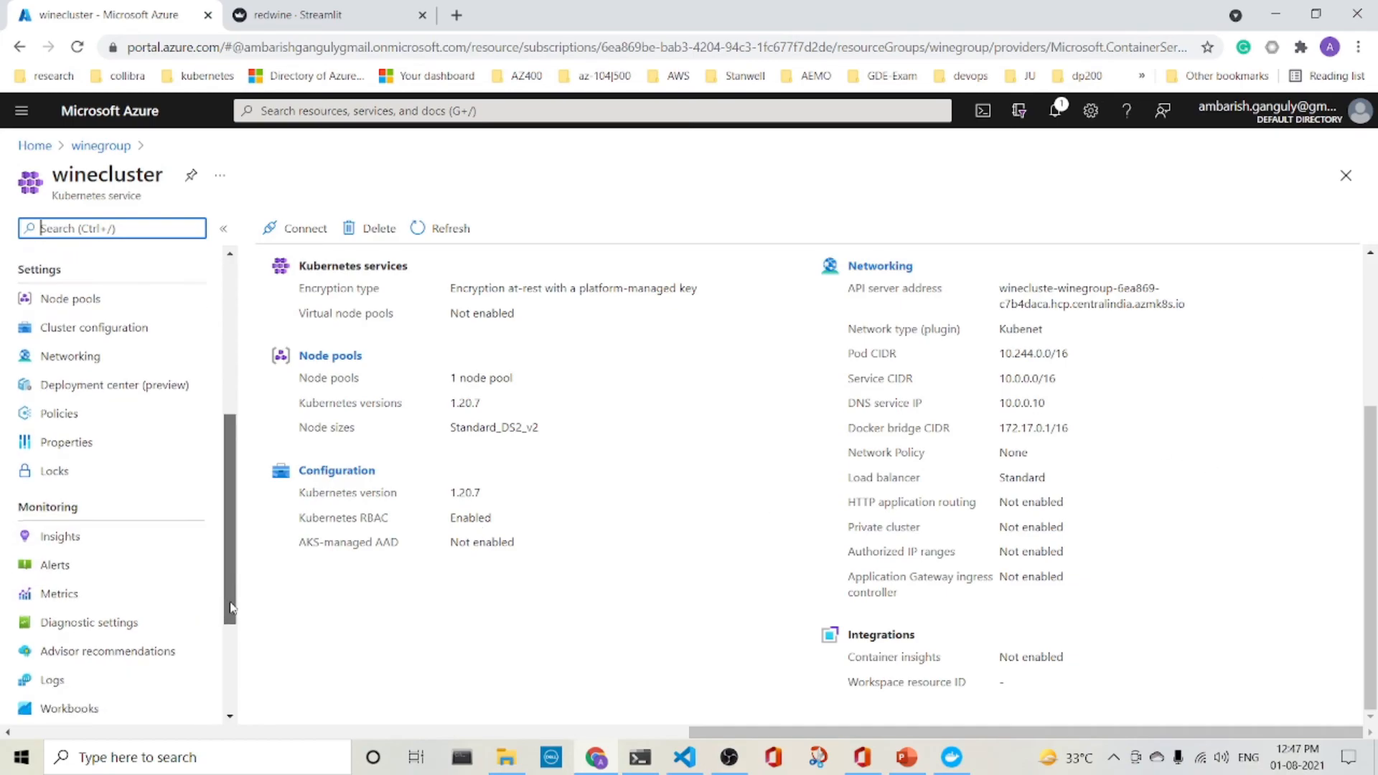
{"action": "scroll", "scroll_direction": "up", "scroll_amount": 3}
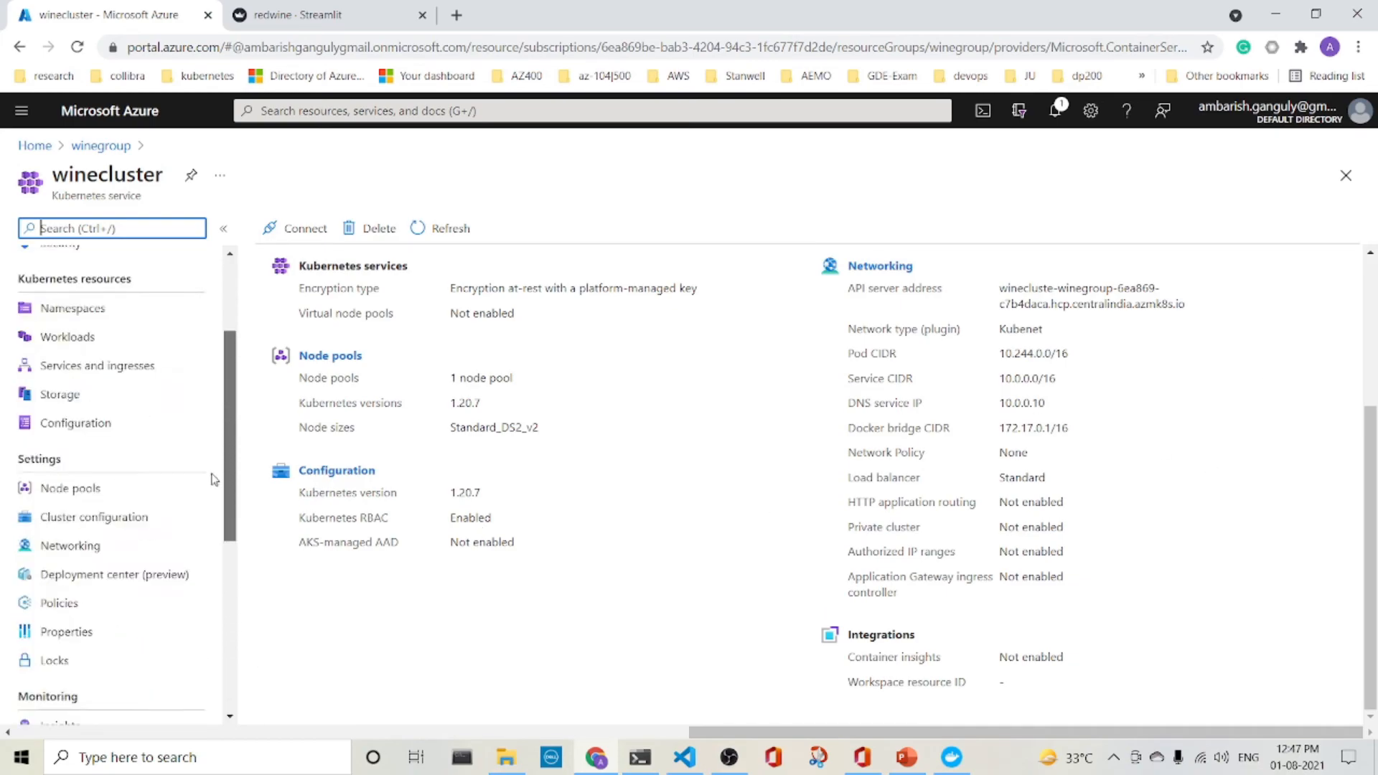
{"action": "scroll", "scroll_direction": "up", "scroll_amount": 3}
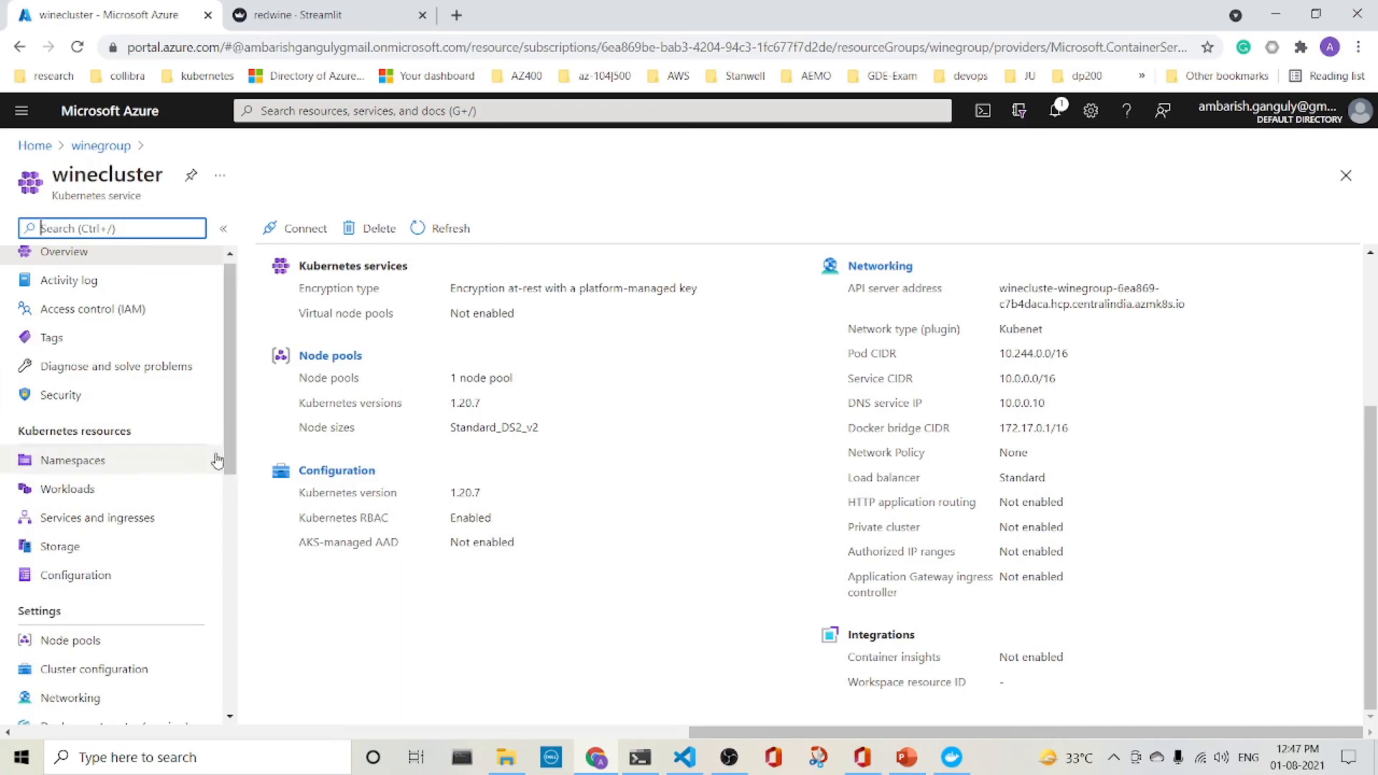
{"action": "left_click", "coordinate": [97, 517]}
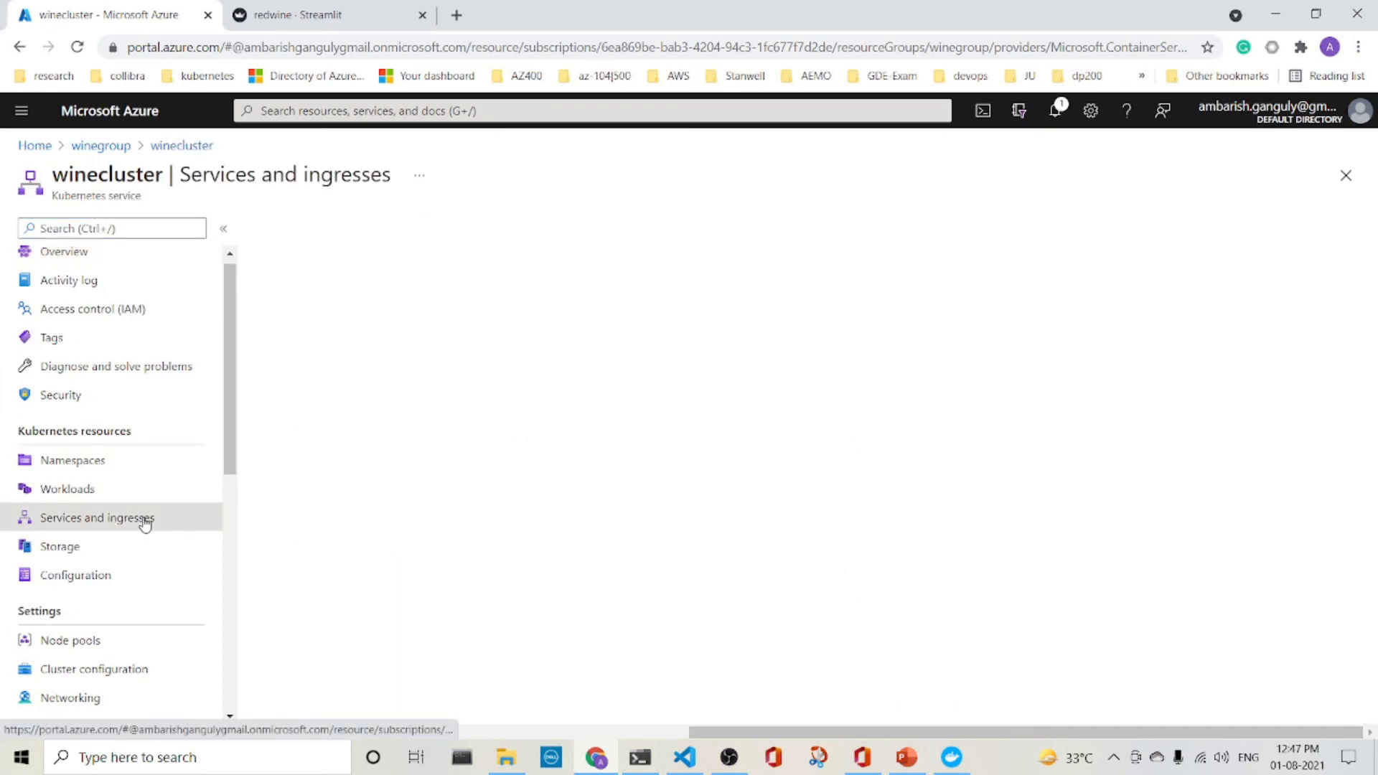
{"action": "left_click", "coordinate": [97, 517]}
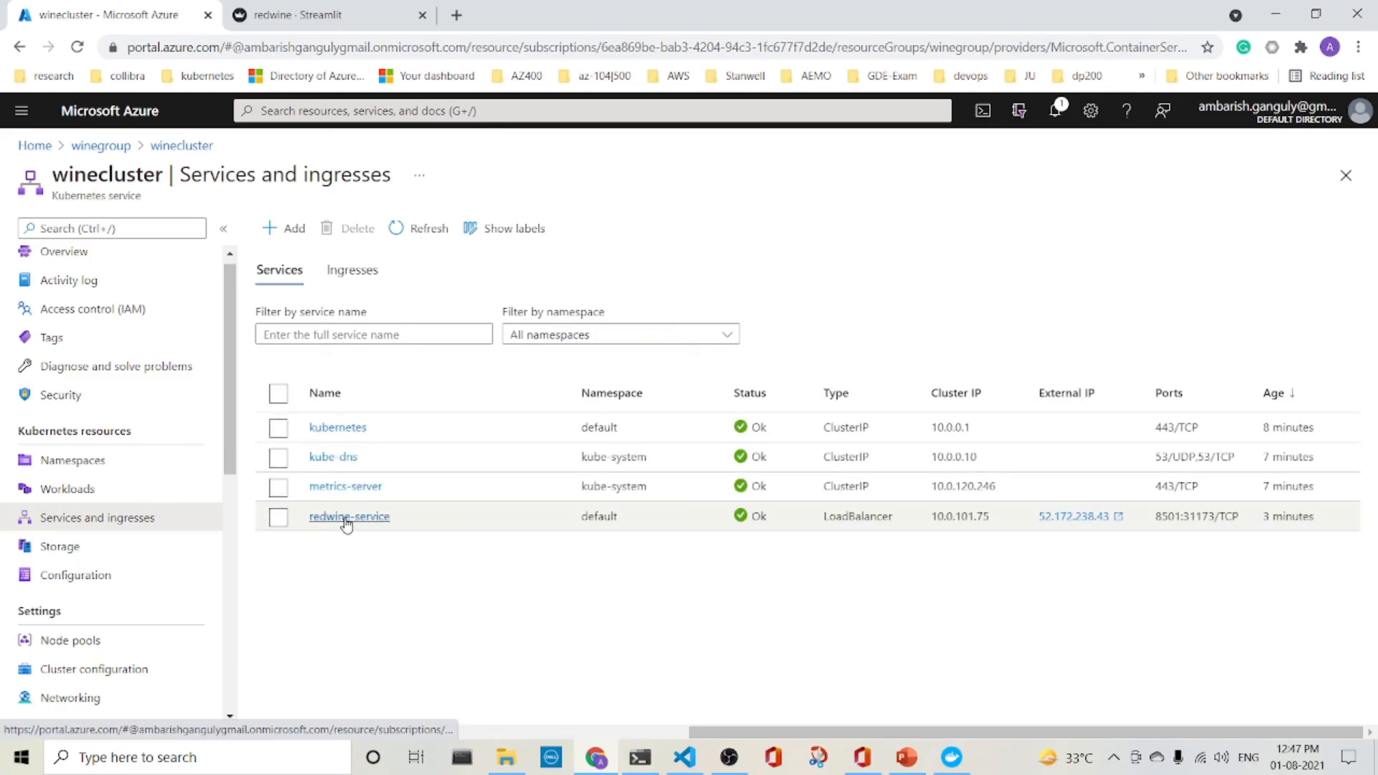
{"action": "left_click", "coordinate": [349, 517]}
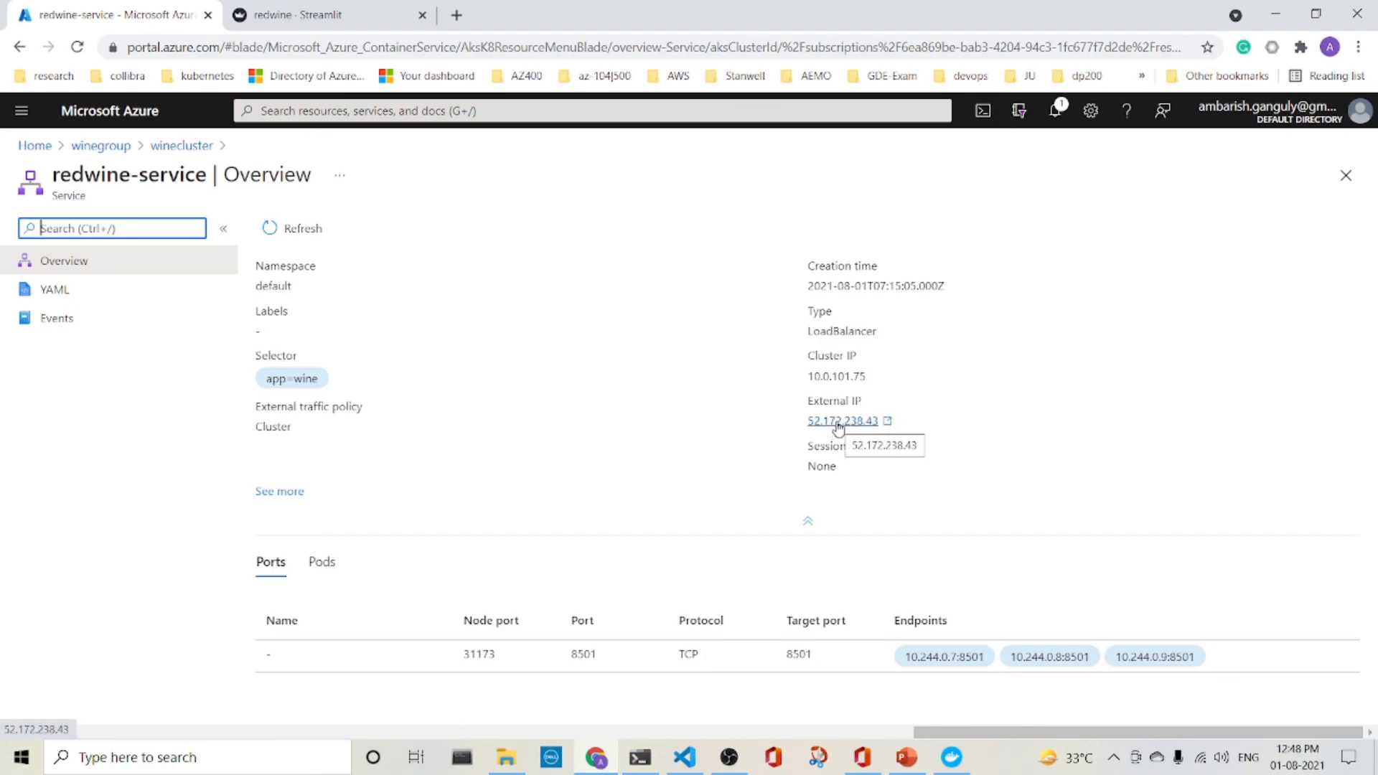
{"action": "mouse_move", "coordinate": [885, 470]}
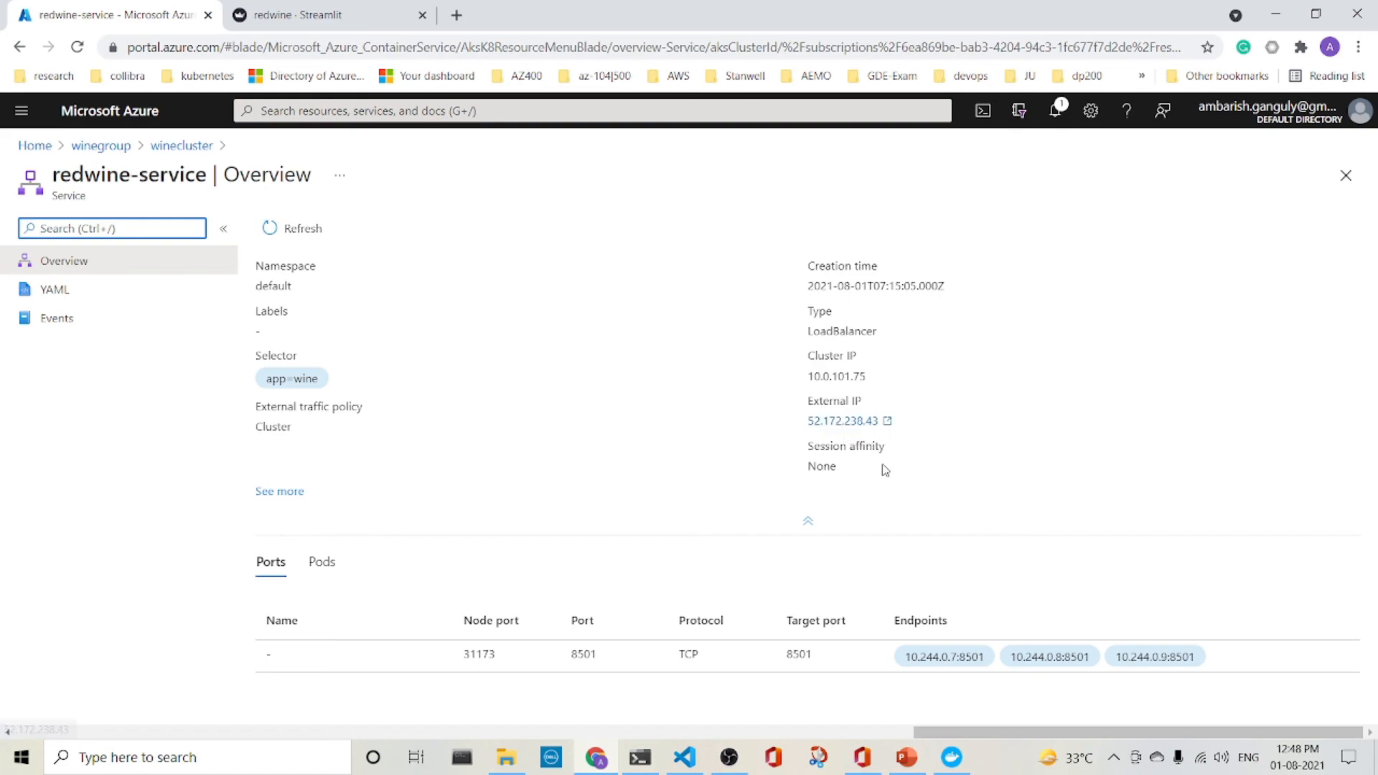
{"action": "mouse_move", "coordinate": [885, 472]}
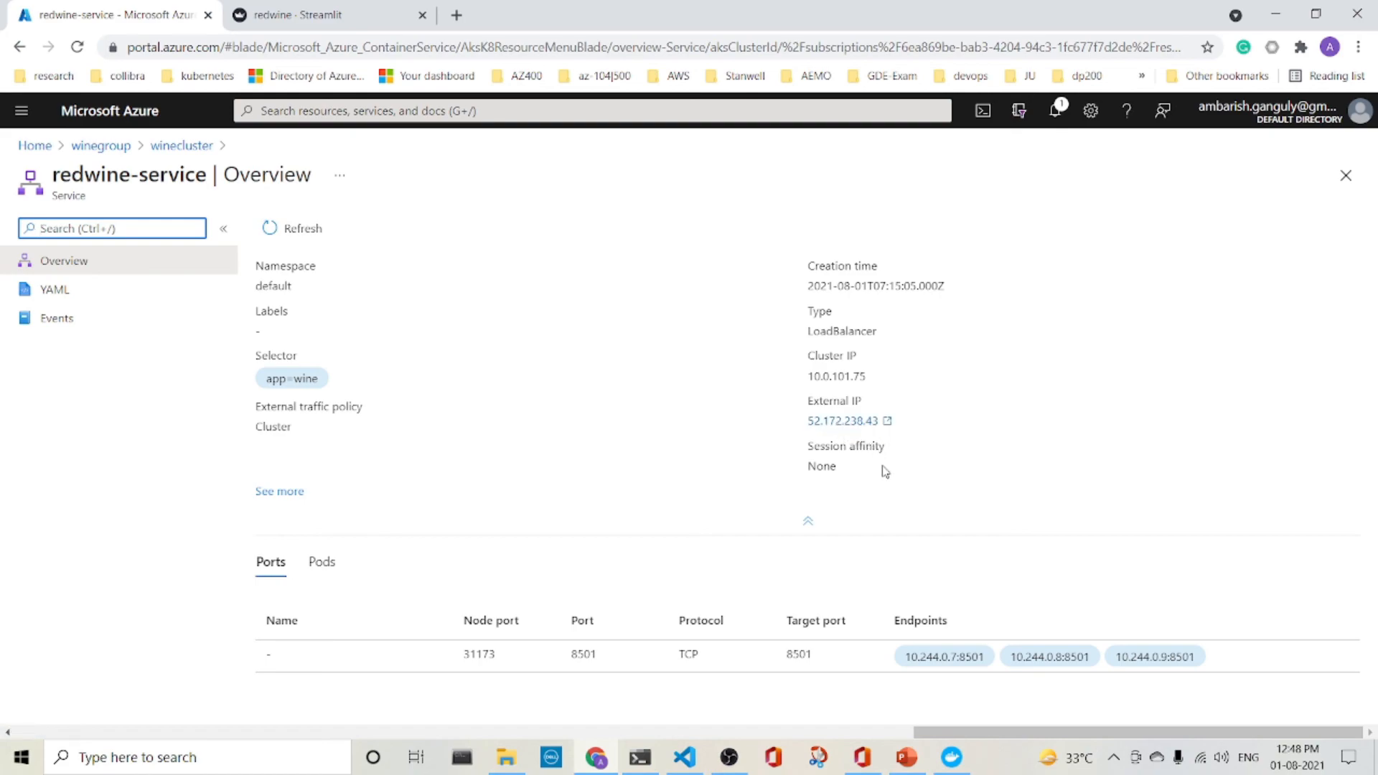
{"action": "mouse_move", "coordinate": [998, 673]}
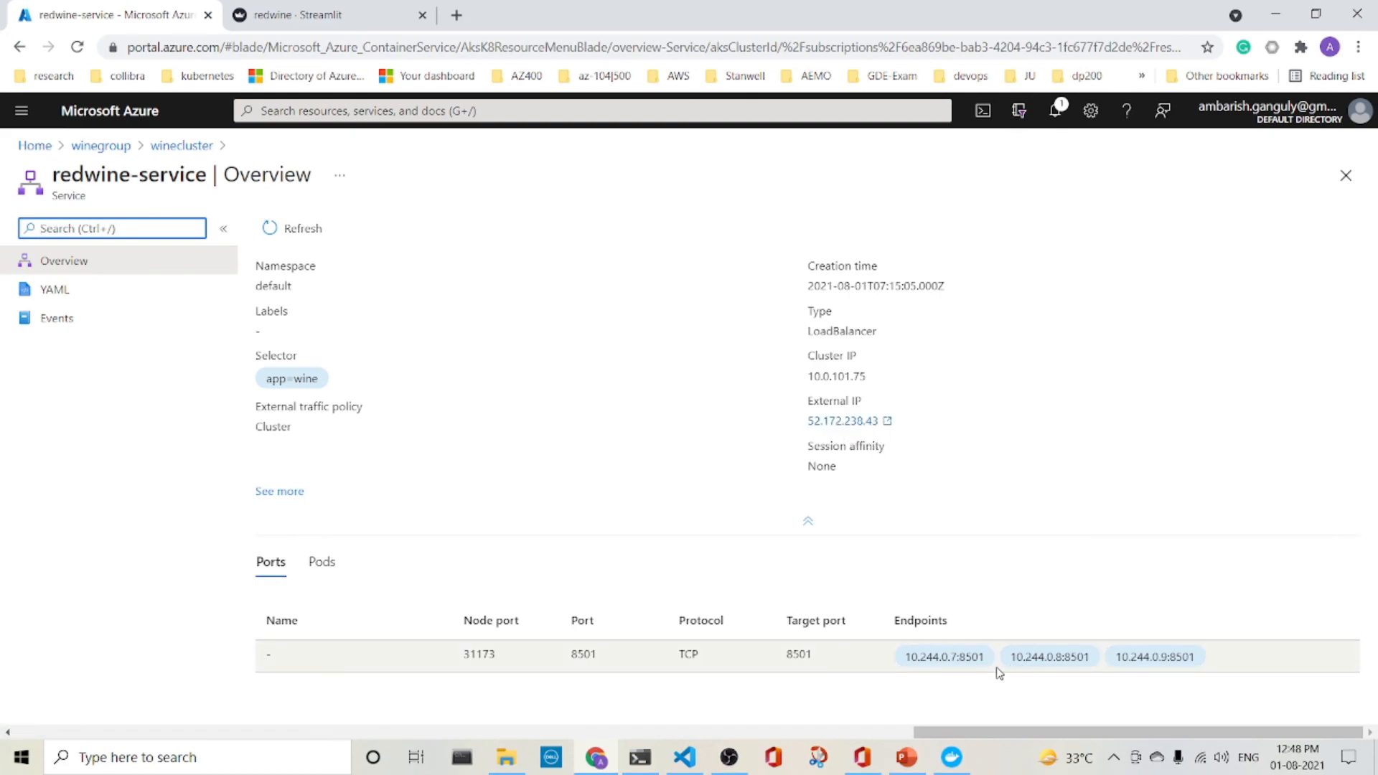
{"action": "mouse_move", "coordinate": [1072, 559]}
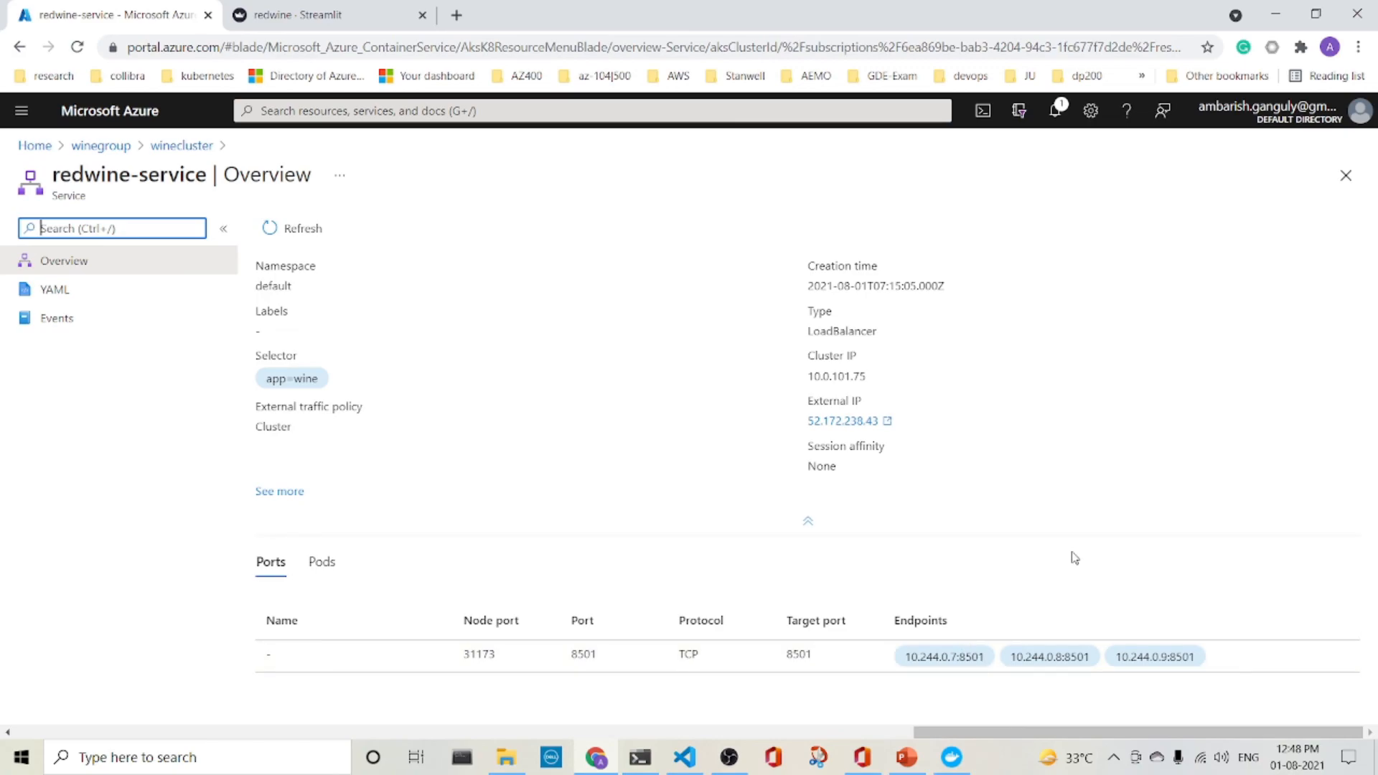
Open the Pods tab of redwine-service to see the pods behind the service.
{"action": "left_click", "coordinate": [321, 562]}
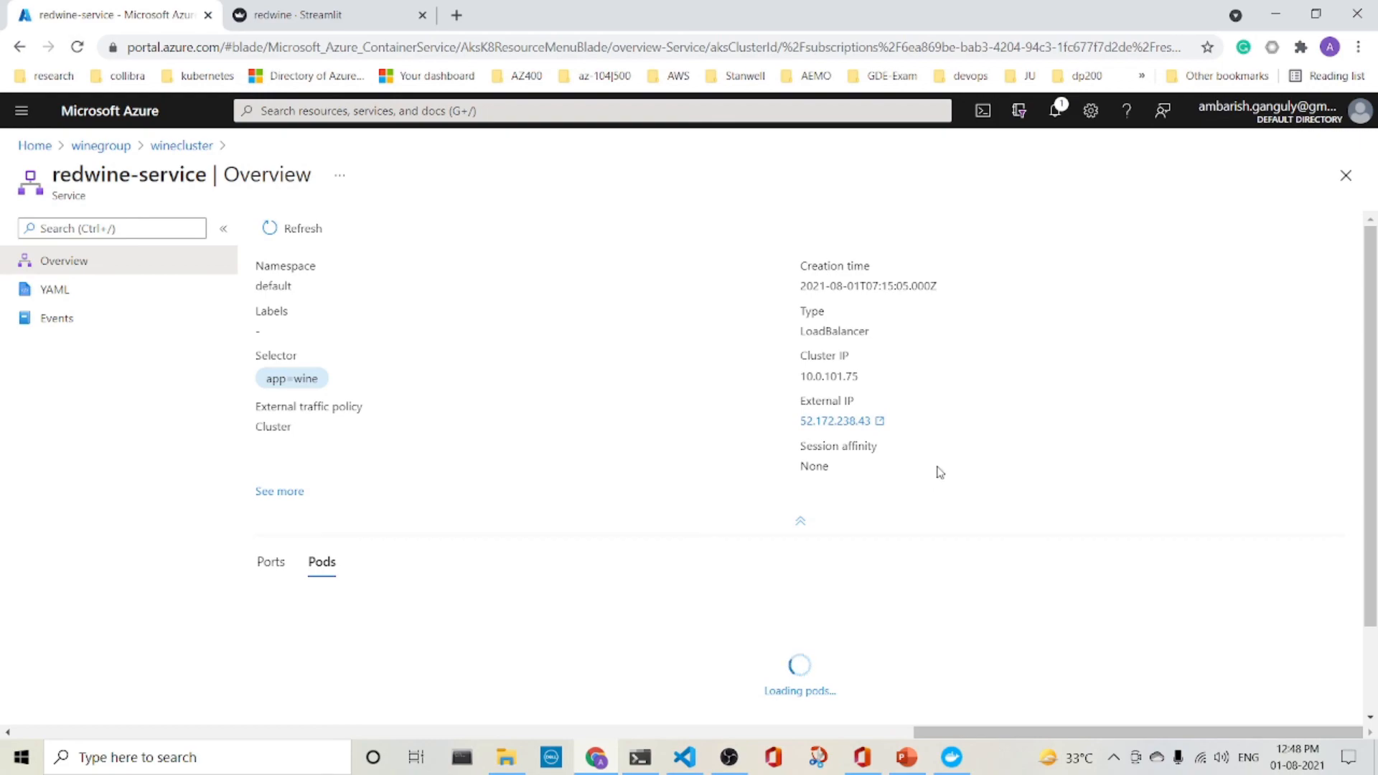